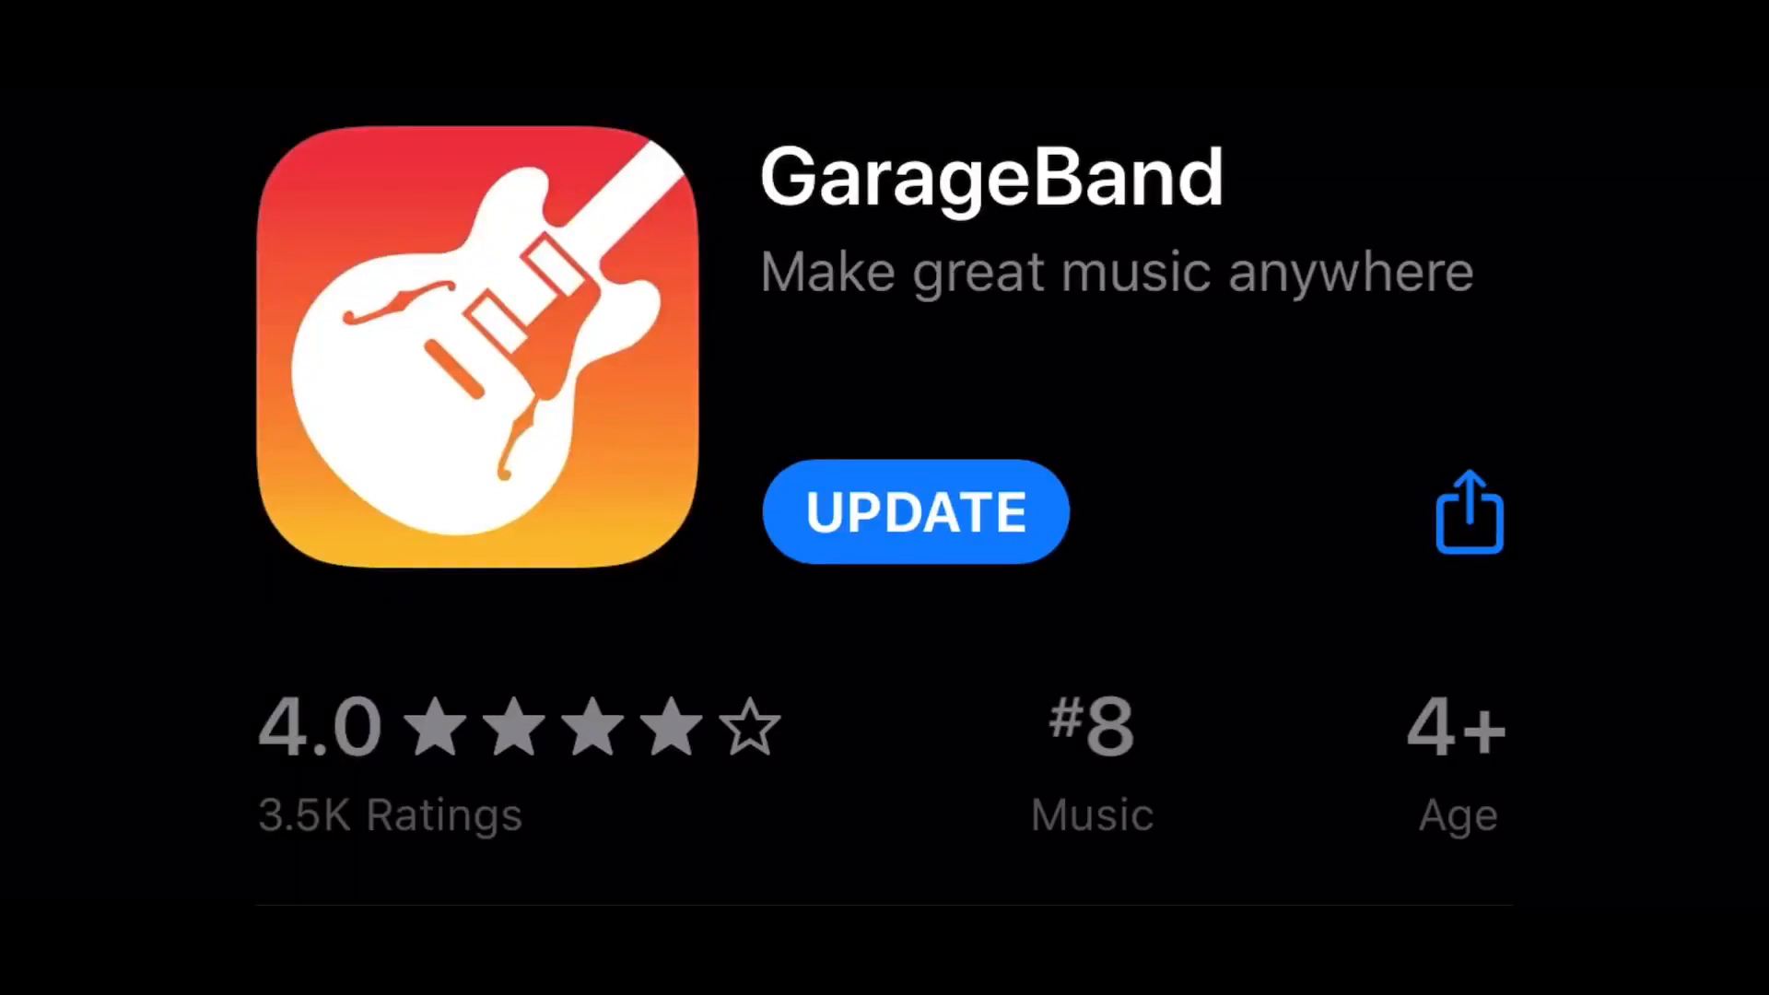
Scroll the GarageBand App Store page down to the version 2.3.8 notes mentioning the Skyline Heat pack.
{"action": "scroll", "scroll_direction": "down", "scroll_amount": 3}
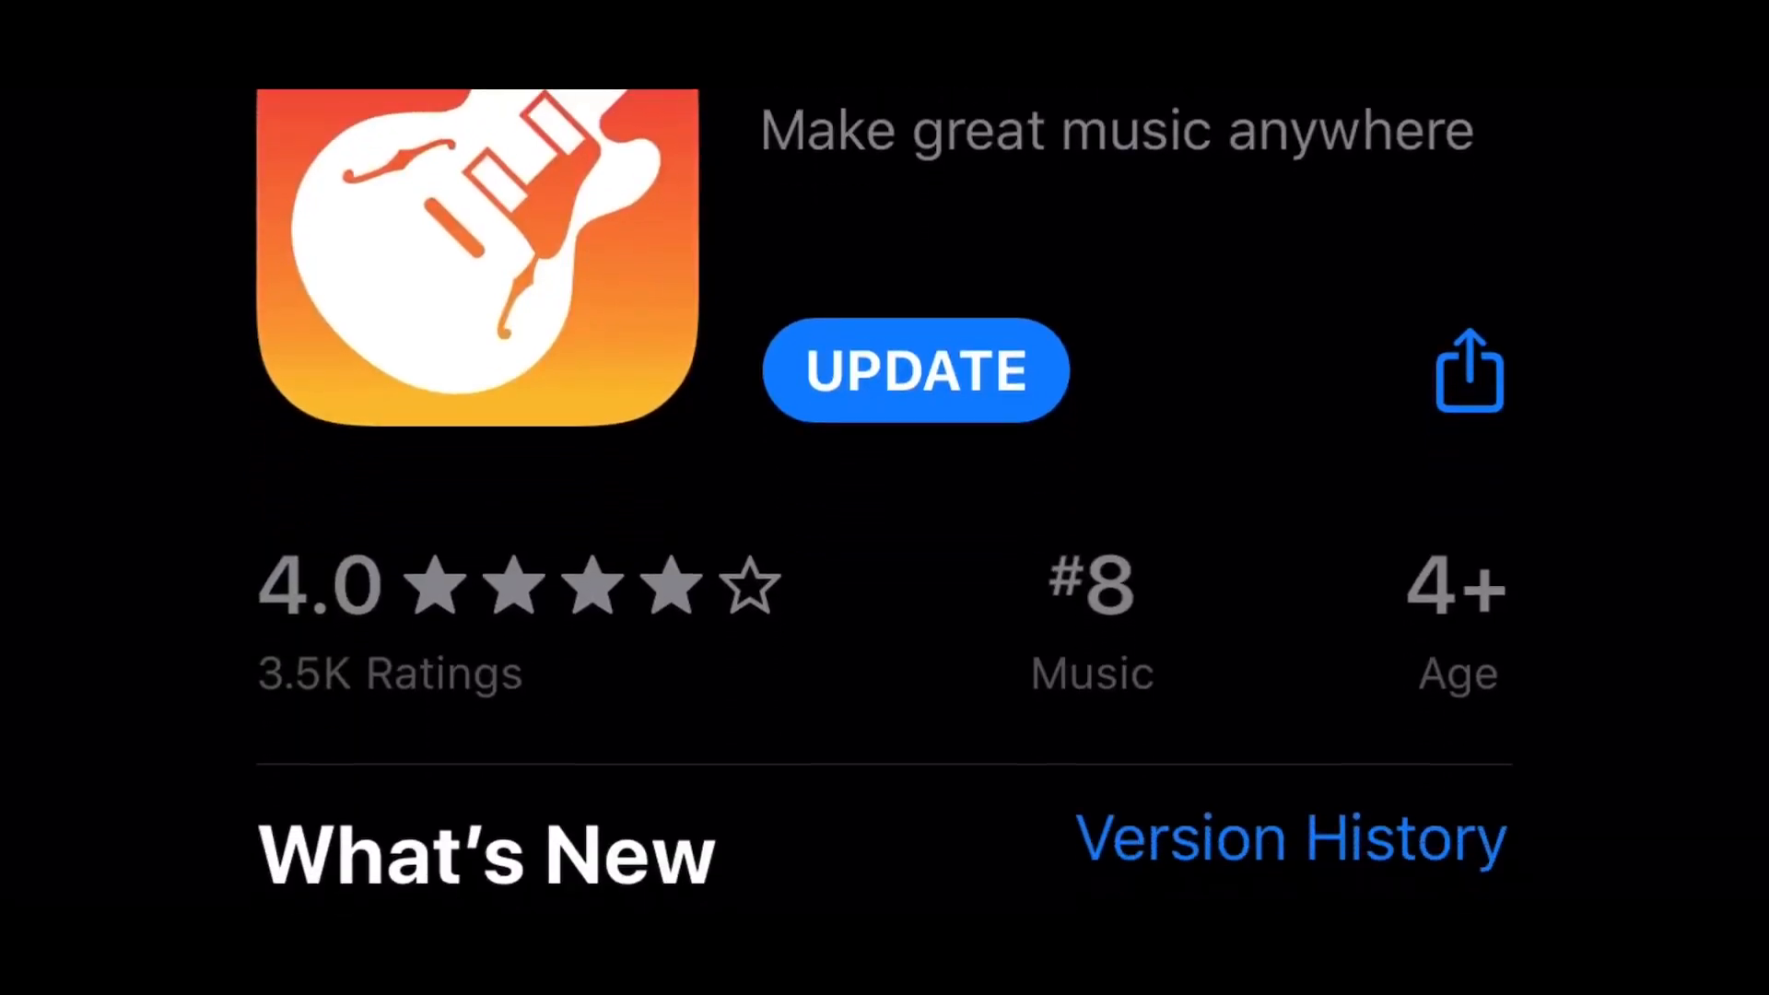
{"action": "scroll", "scroll_direction": "down", "scroll_amount": 3}
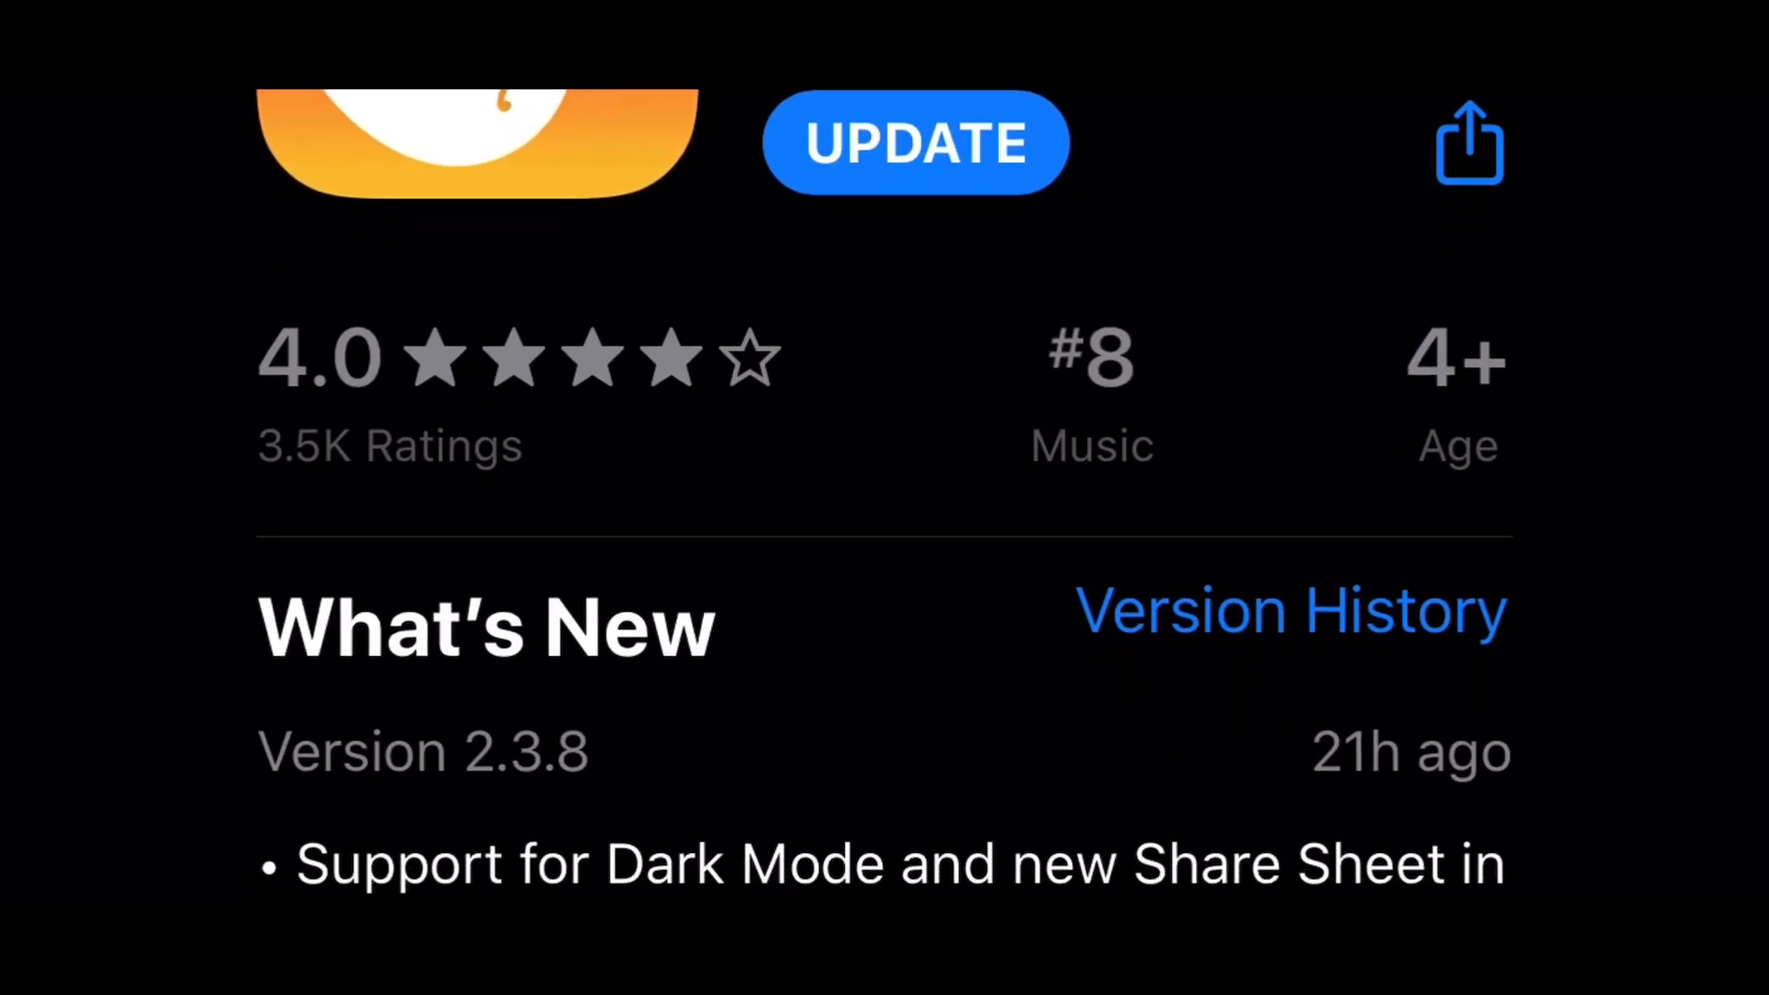
{"action": "scroll", "scroll_direction": "down", "scroll_amount": 3}
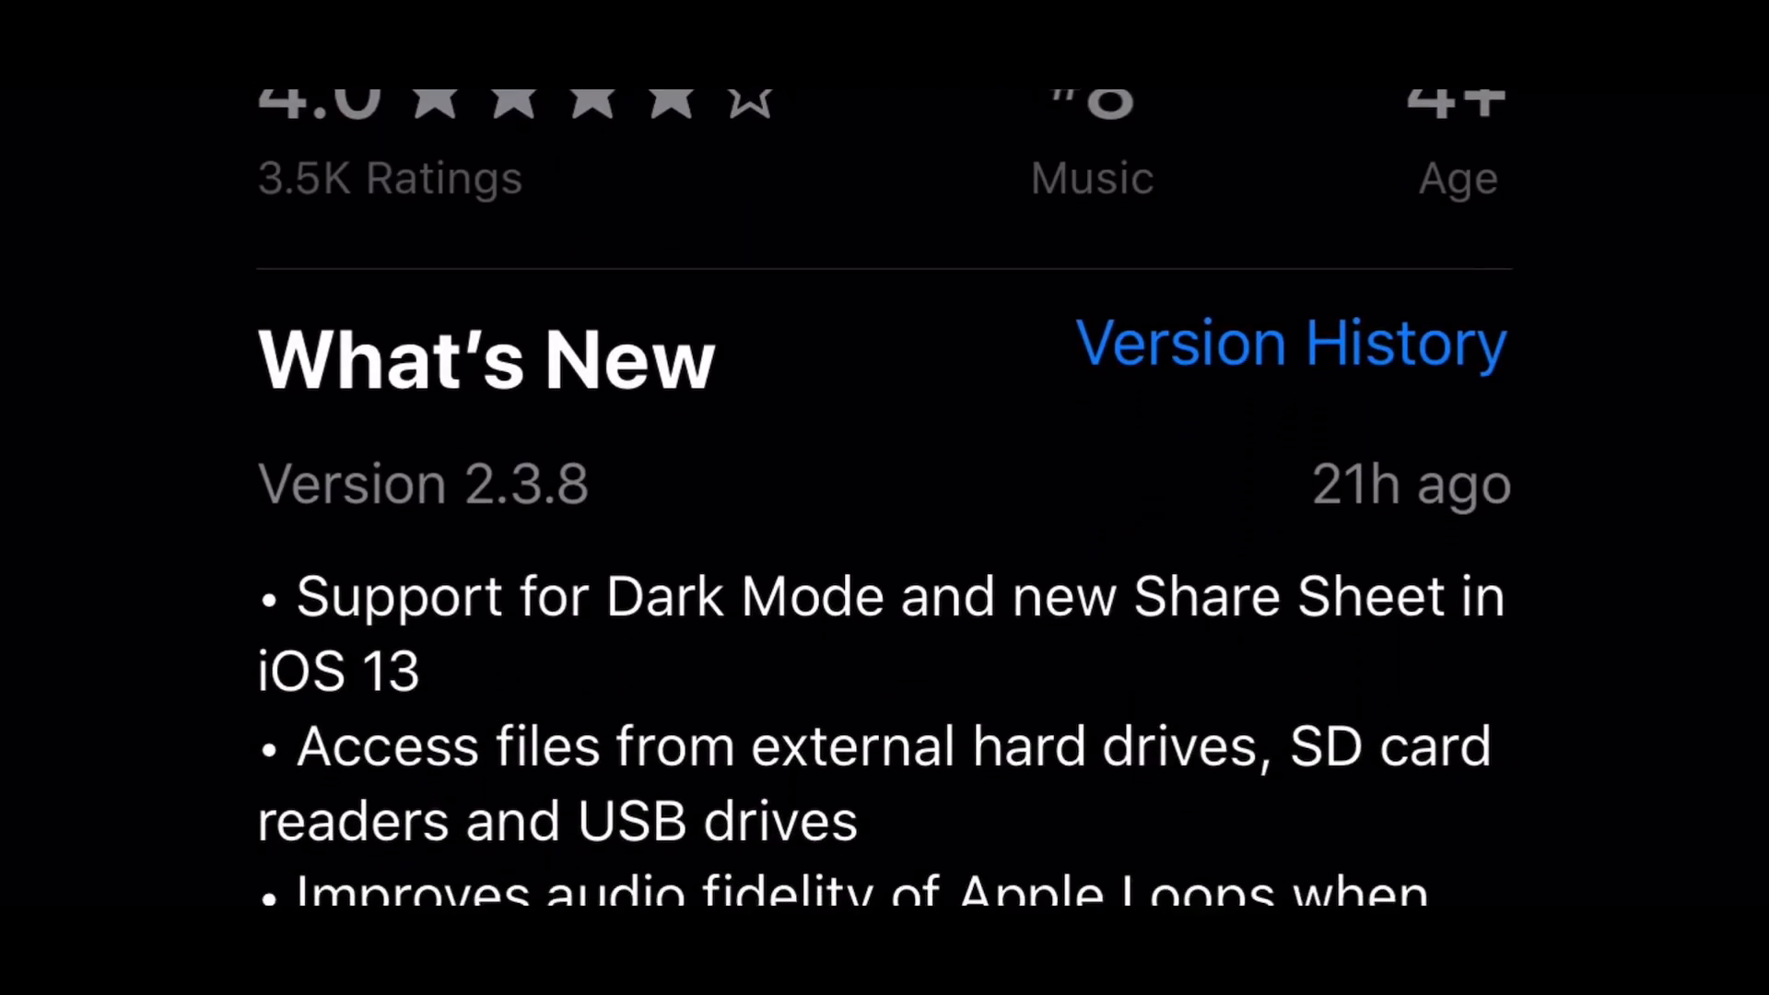
{"action": "scroll", "scroll_direction": "down", "scroll_amount": 3}
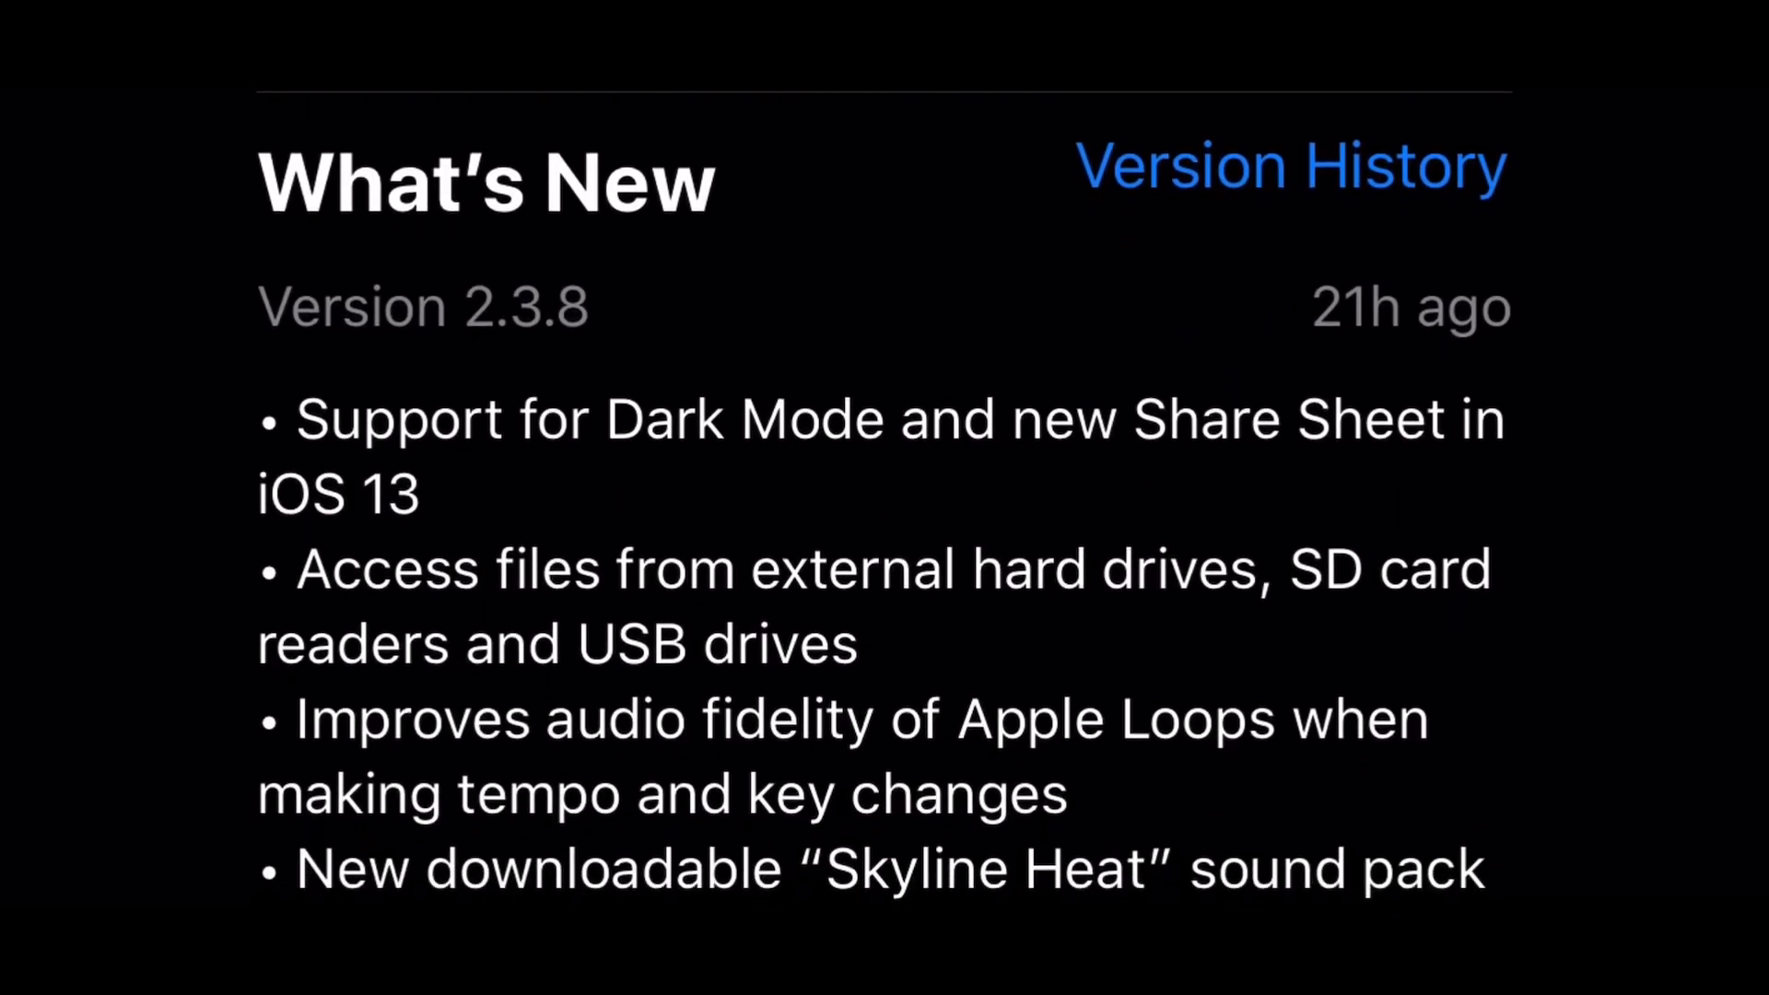
{"action": "scroll", "scroll_direction": "down", "scroll_amount": 3}
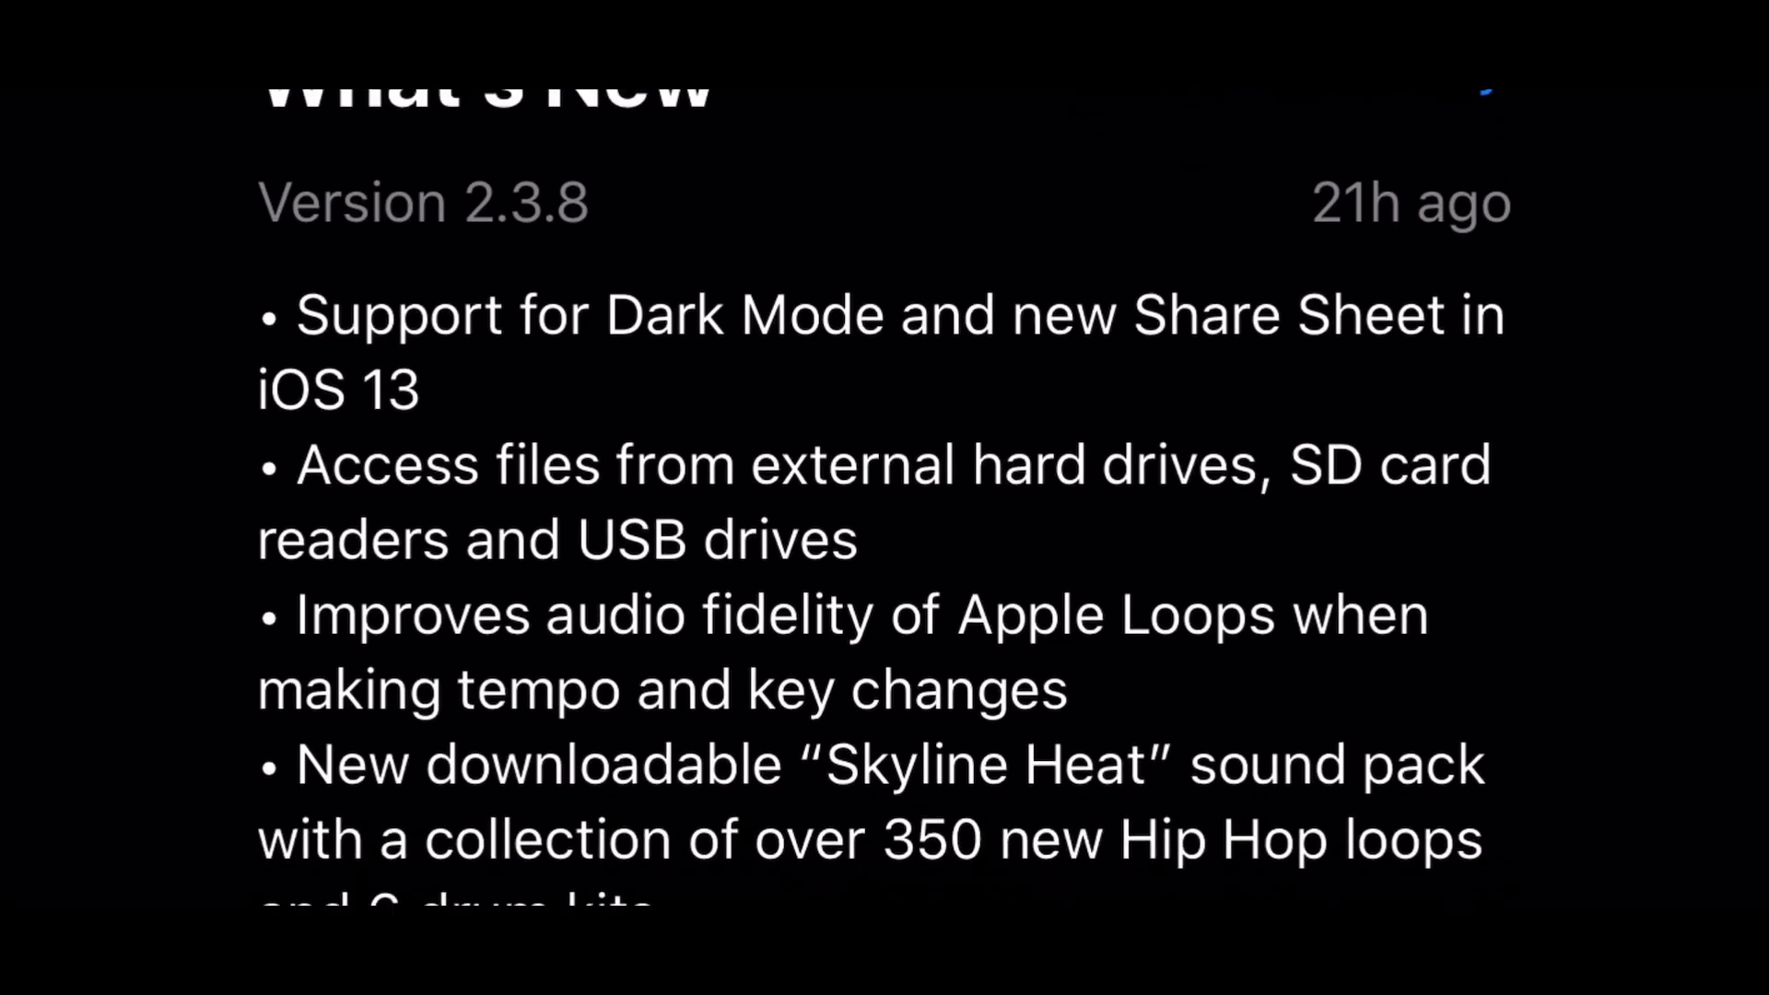
{"action": "scroll", "scroll_direction": "down", "scroll_amount": 3}
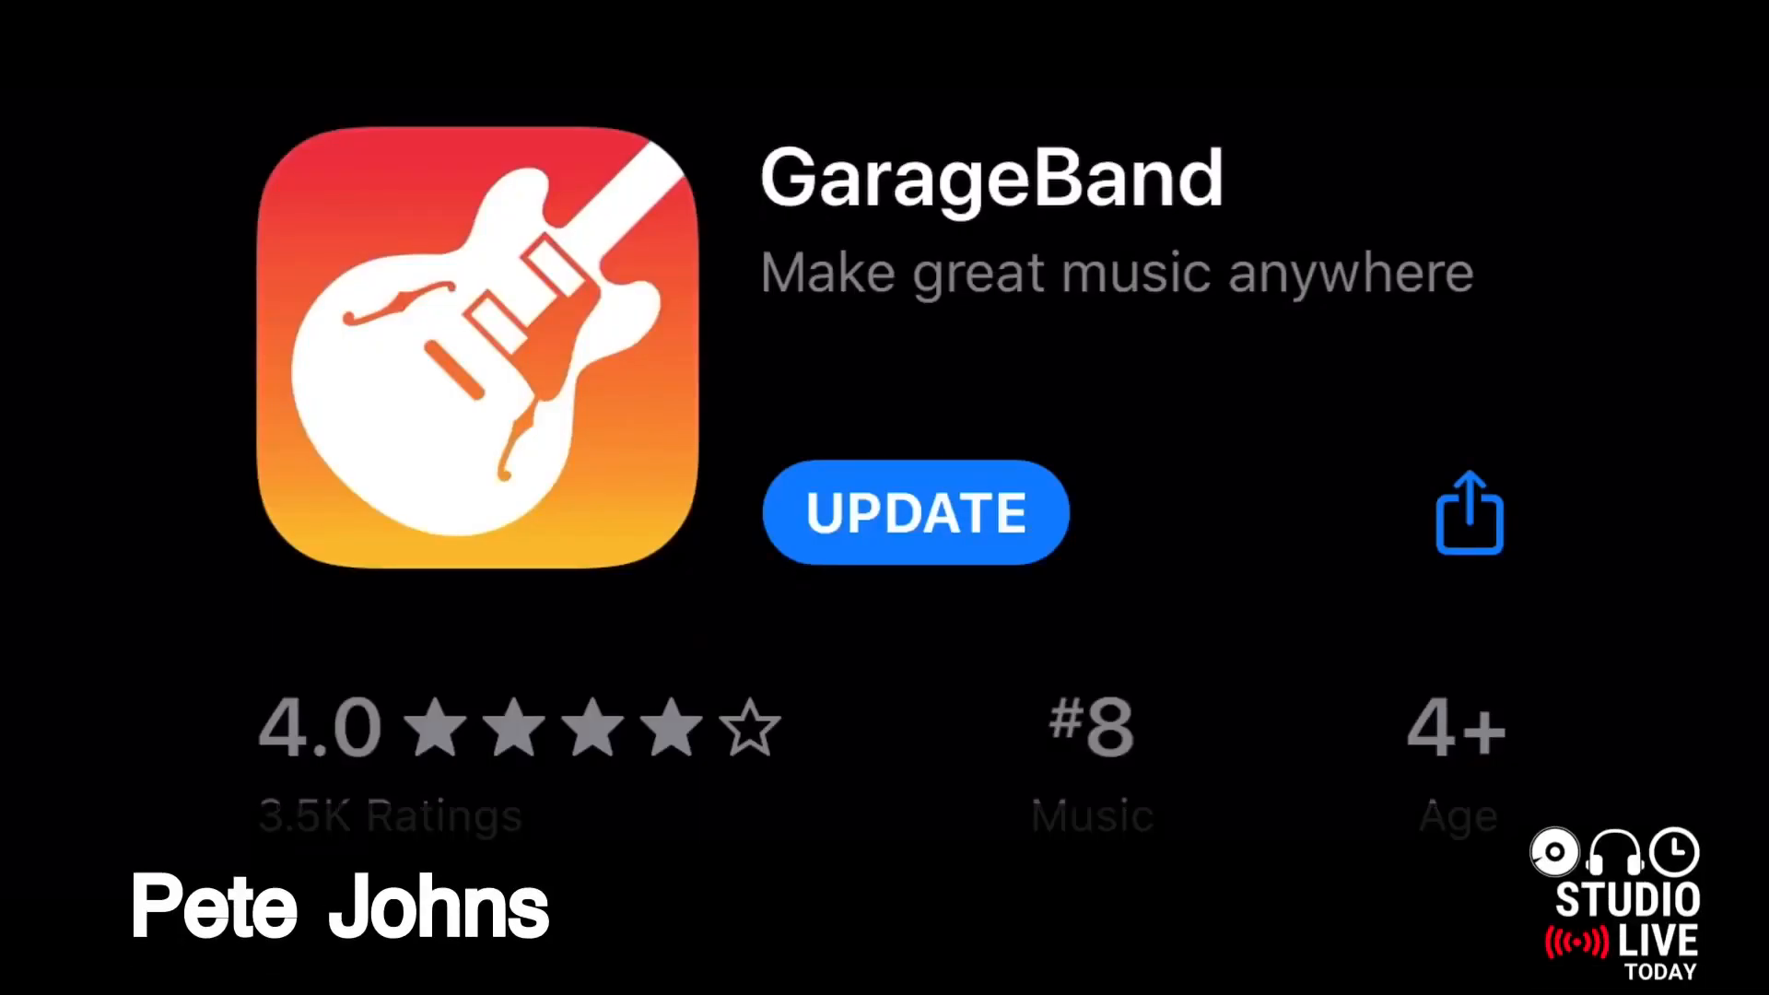
{"action": "scroll", "scroll_direction": "down", "scroll_amount": 3}
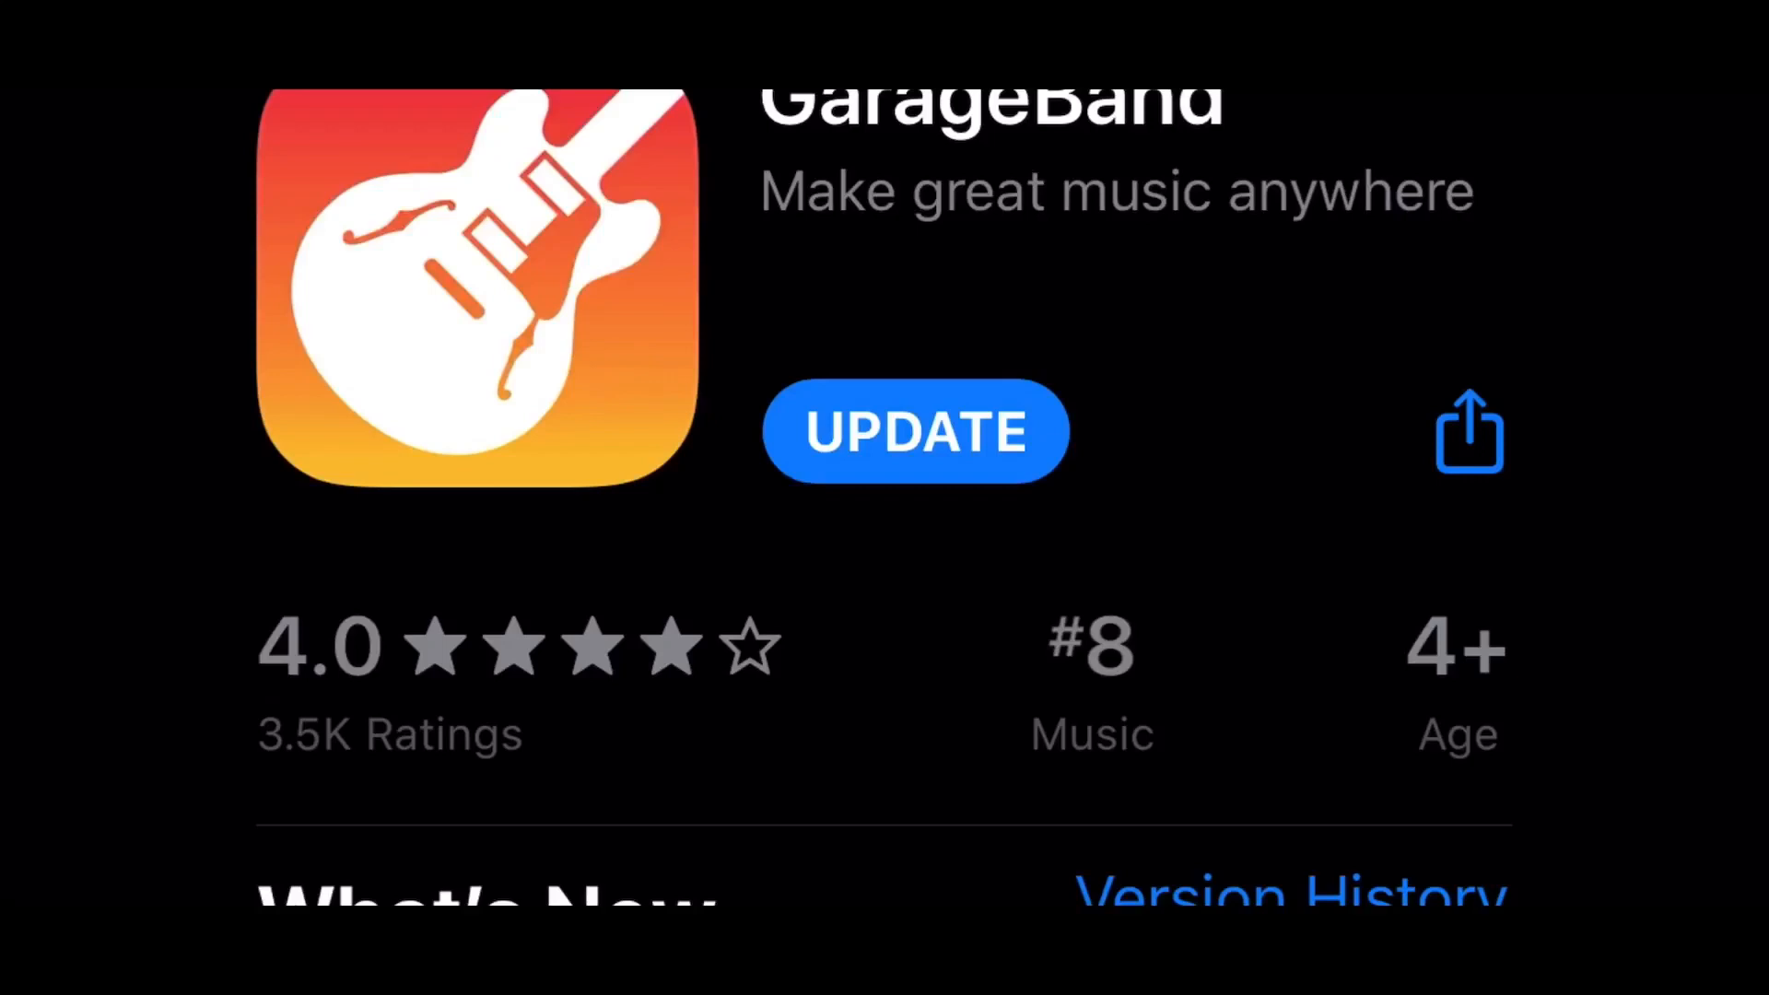
{"action": "scroll", "scroll_direction": "down", "scroll_amount": 3}
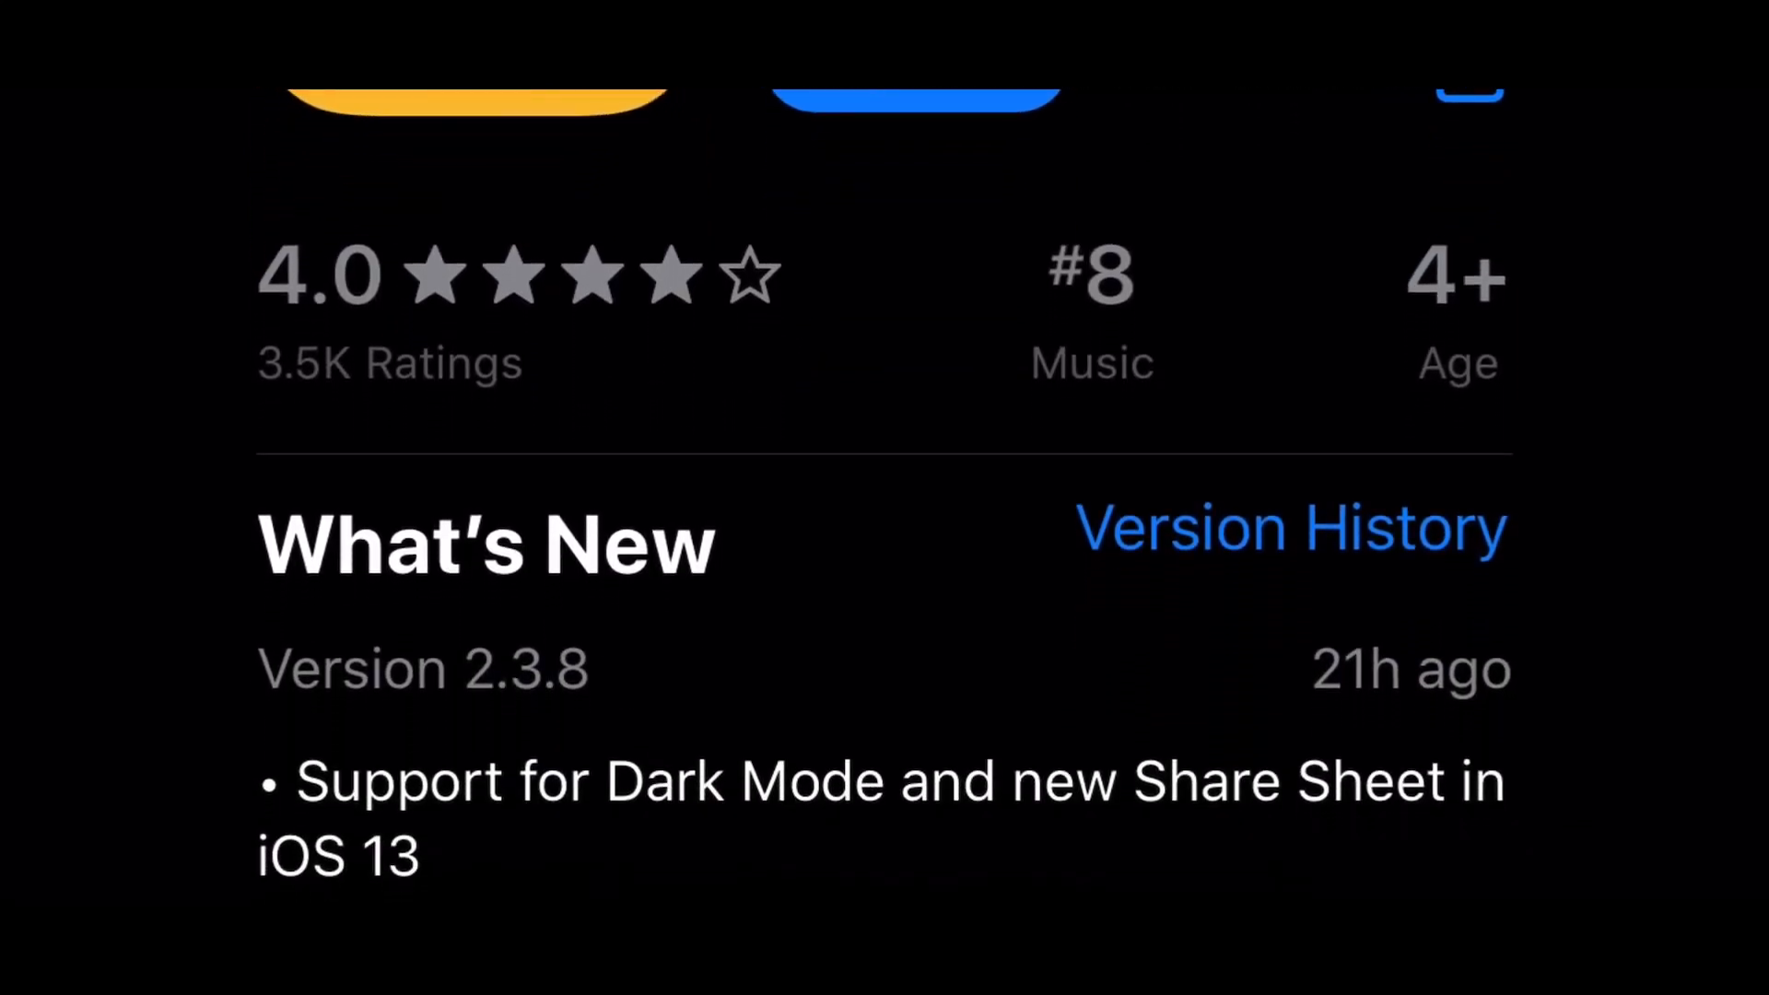
{"action": "scroll", "scroll_direction": "down", "scroll_amount": 3}
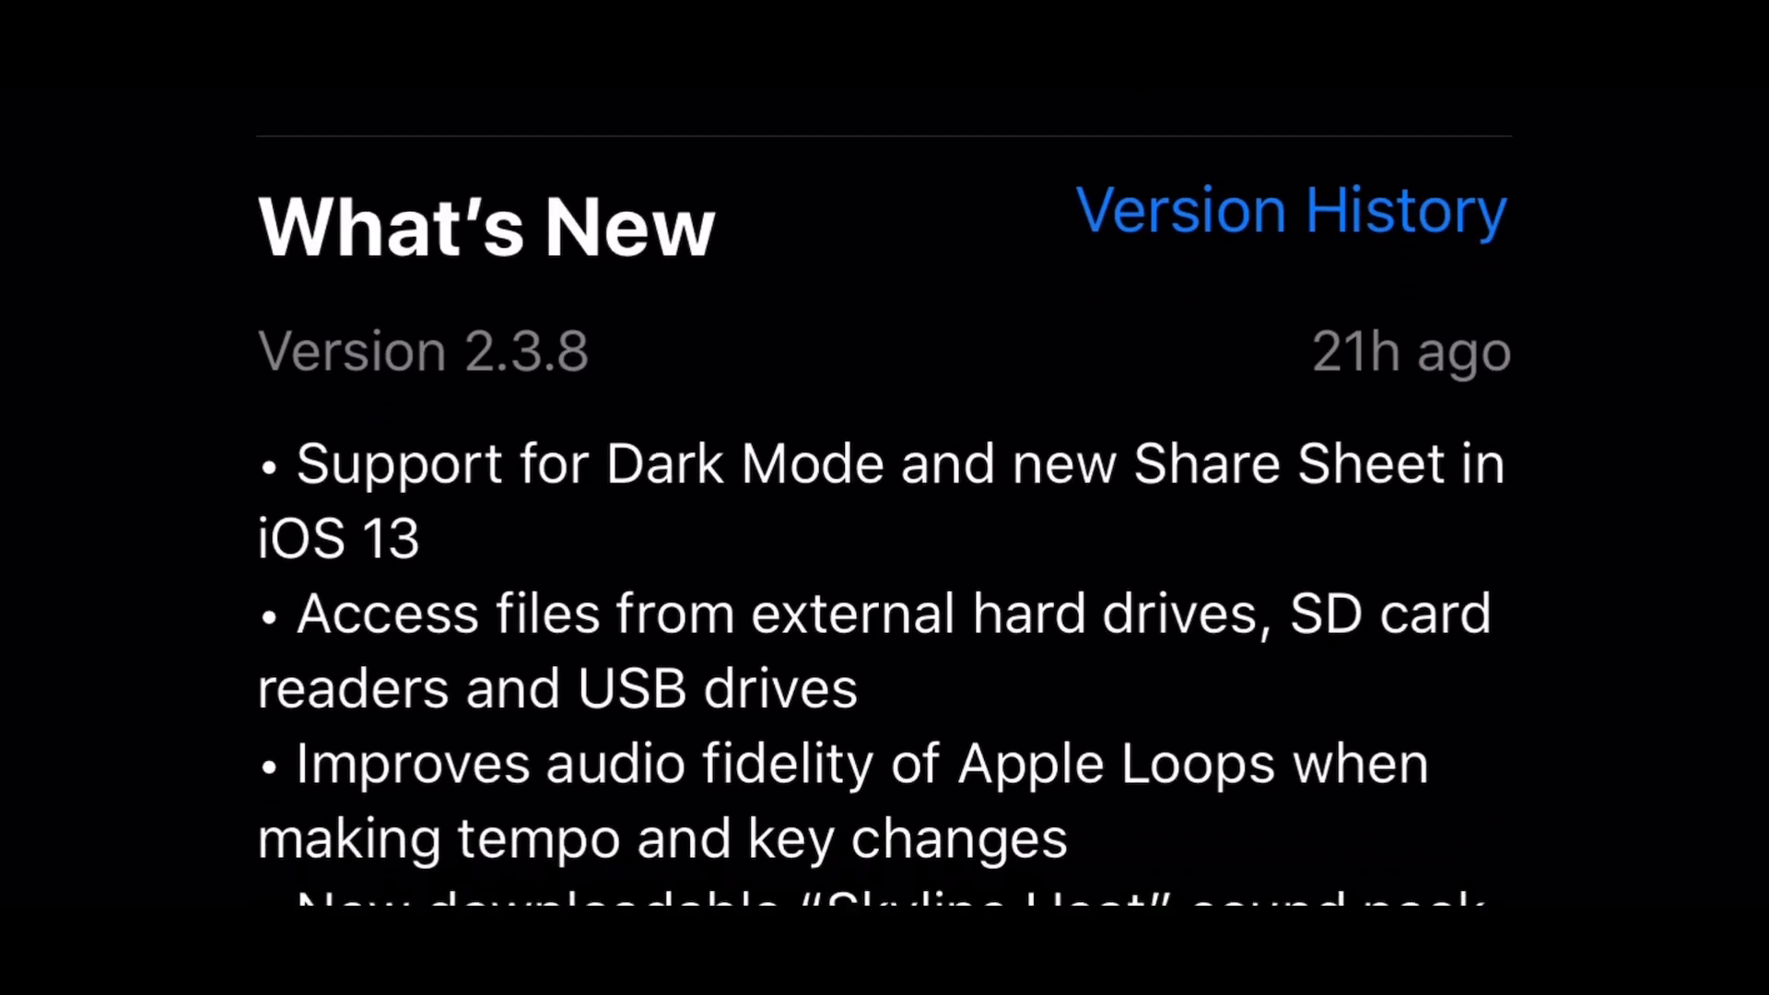
{"action": "scroll", "scroll_direction": "down", "scroll_amount": 3}
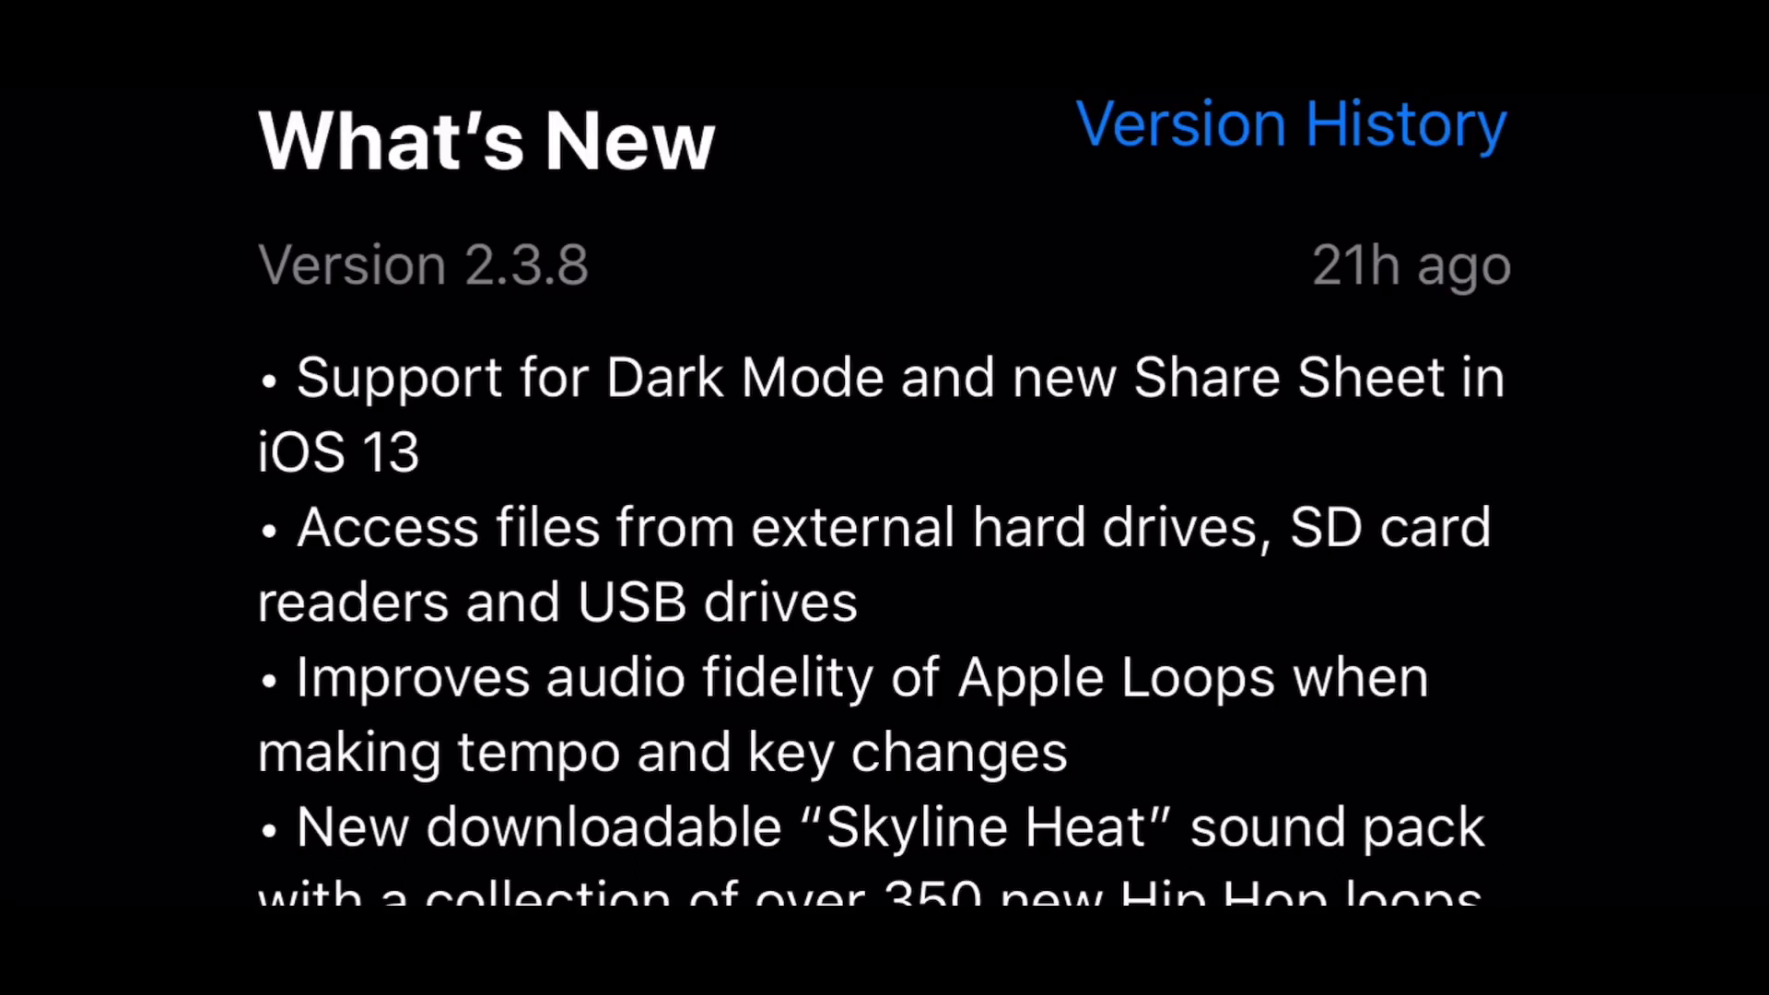
{"action": "scroll", "scroll_direction": "down", "scroll_amount": 3}
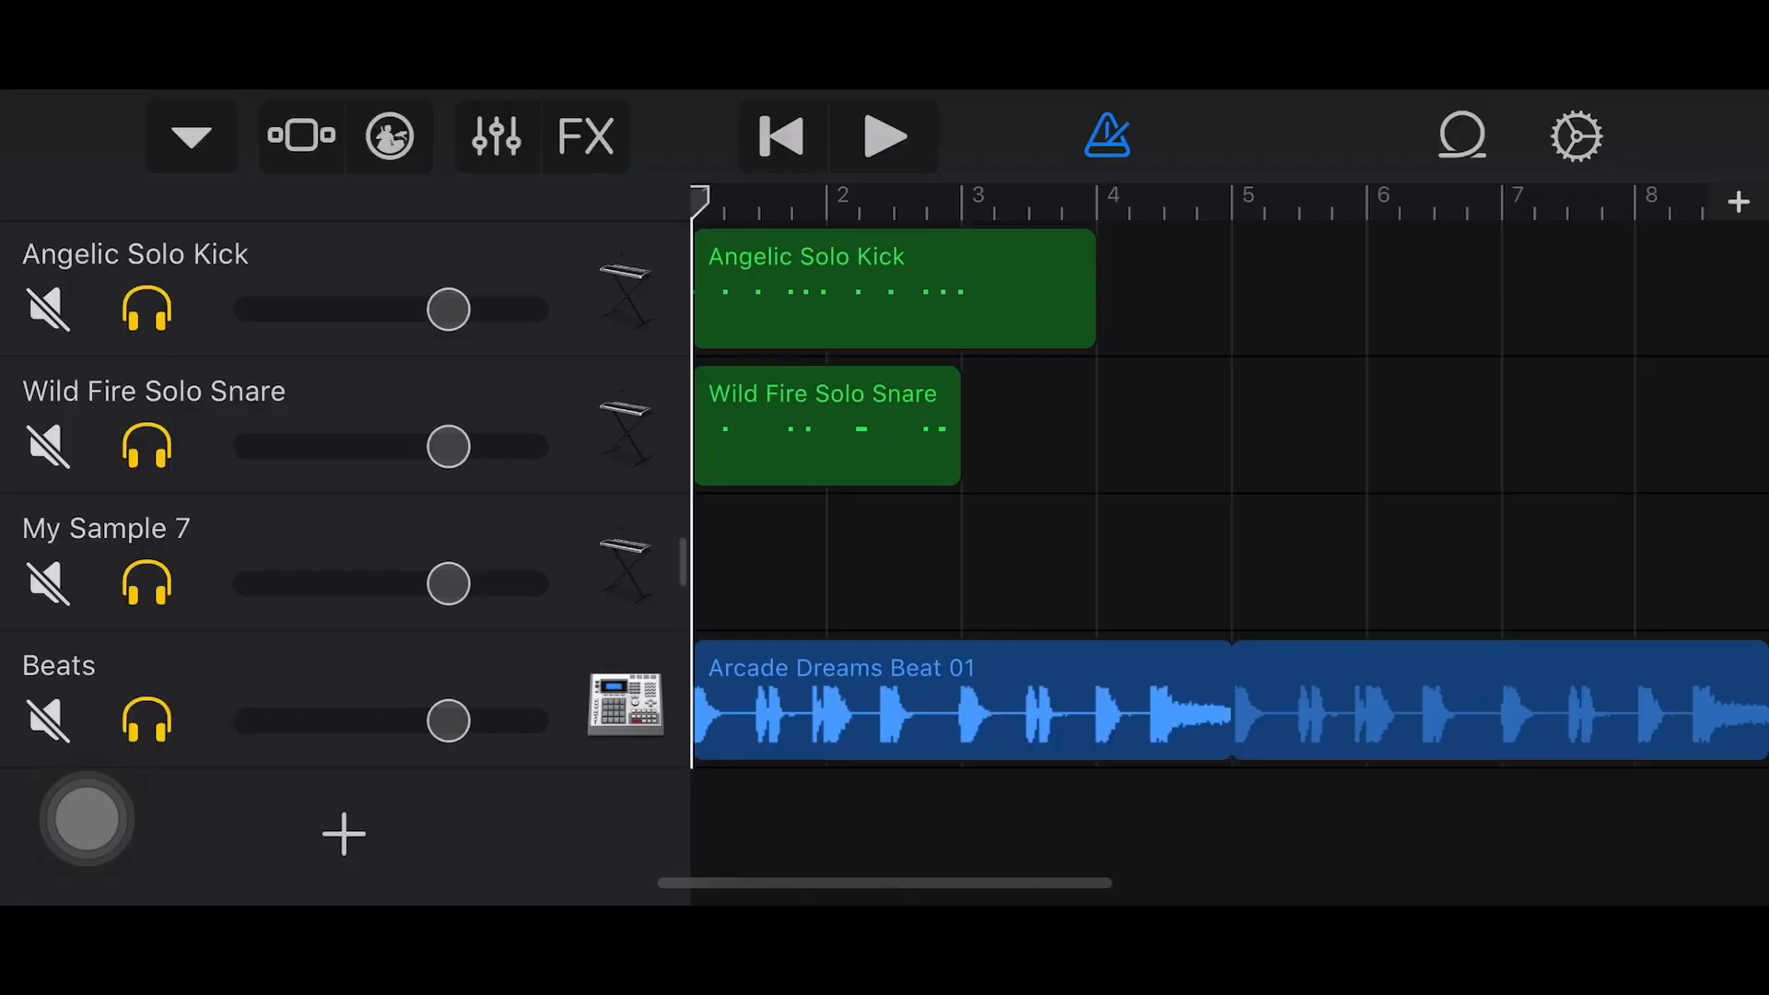
Review the kick, snare, sample and beats tracks, then bring up the song menu to leave.
{"action": "scroll", "scroll_direction": "down", "scroll_amount": 3}
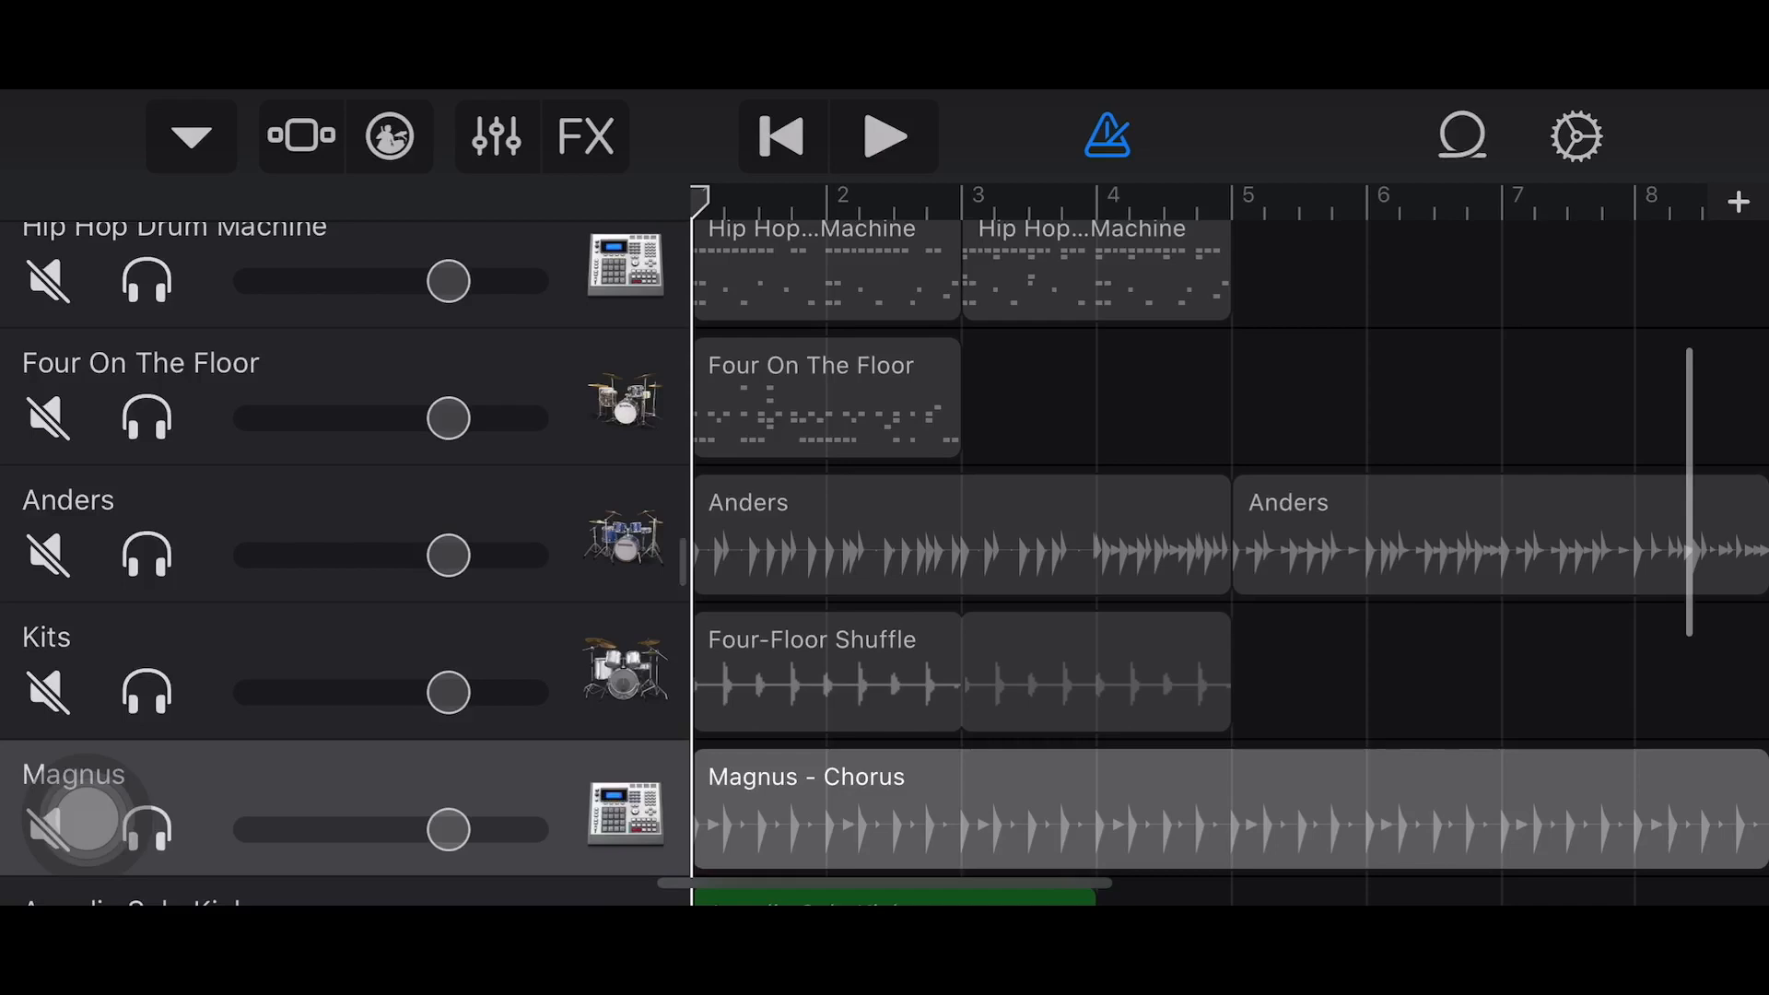
{"action": "scroll", "scroll_direction": "down", "scroll_amount": 3}
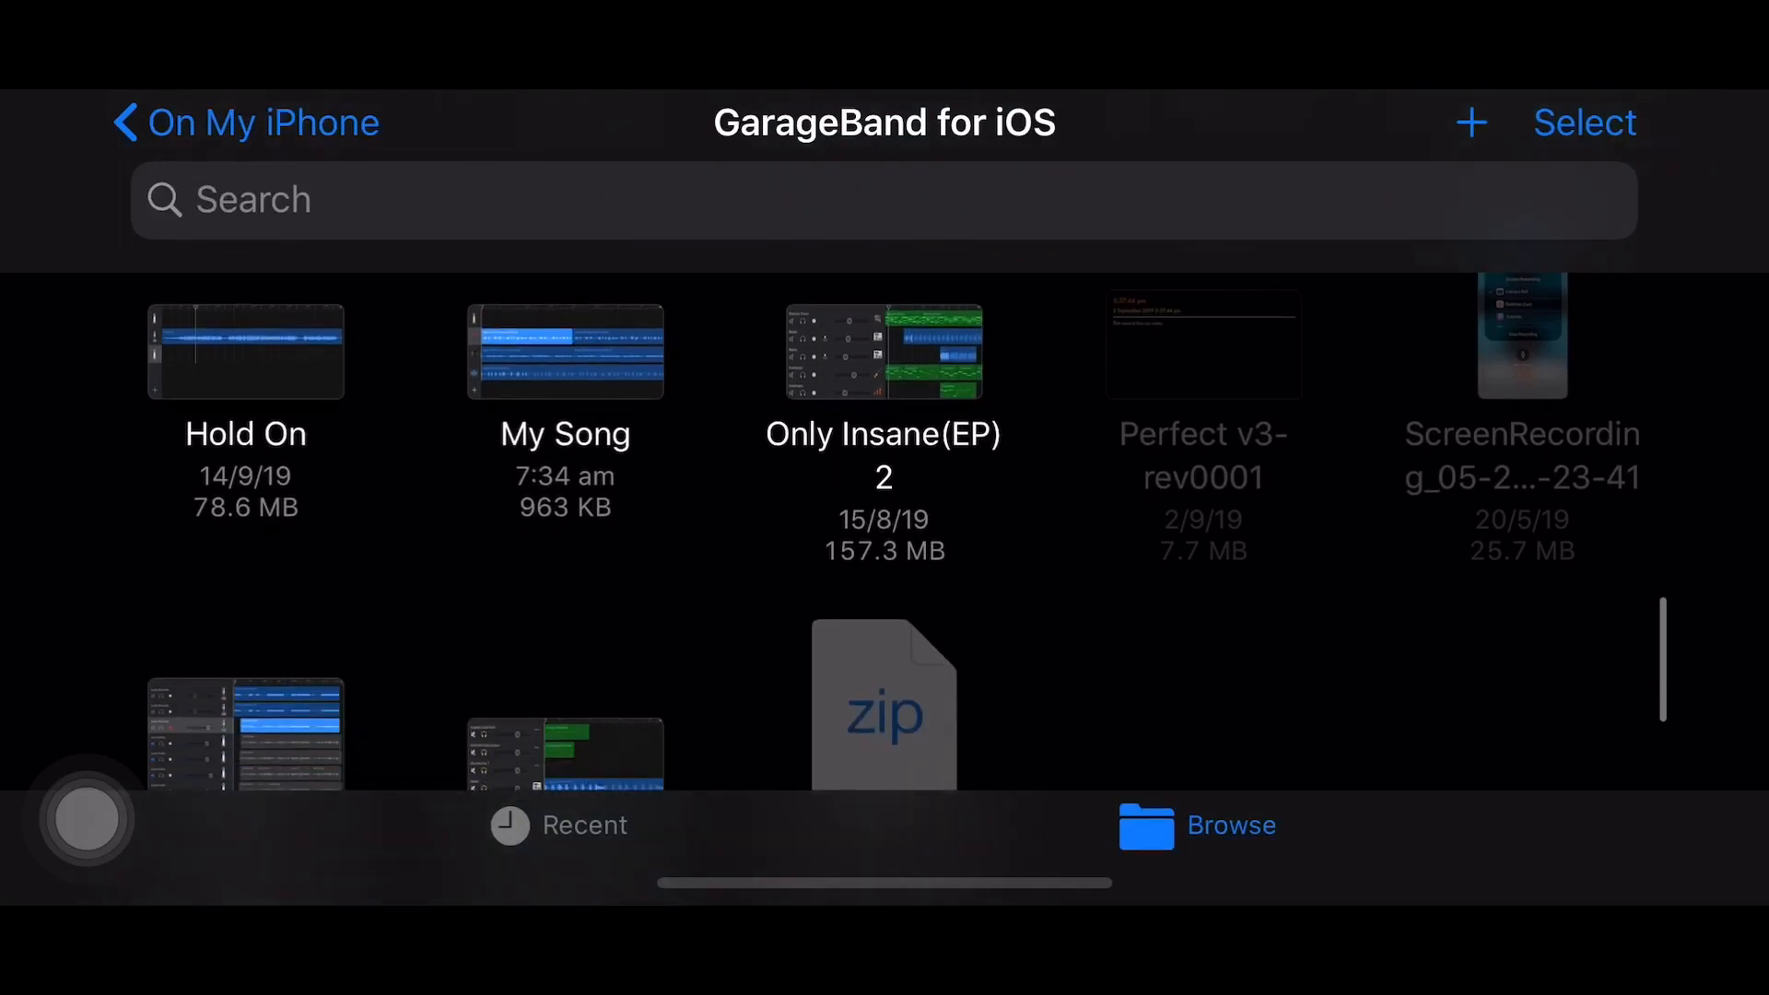
{"action": "scroll", "scroll_direction": "down", "scroll_amount": 3}
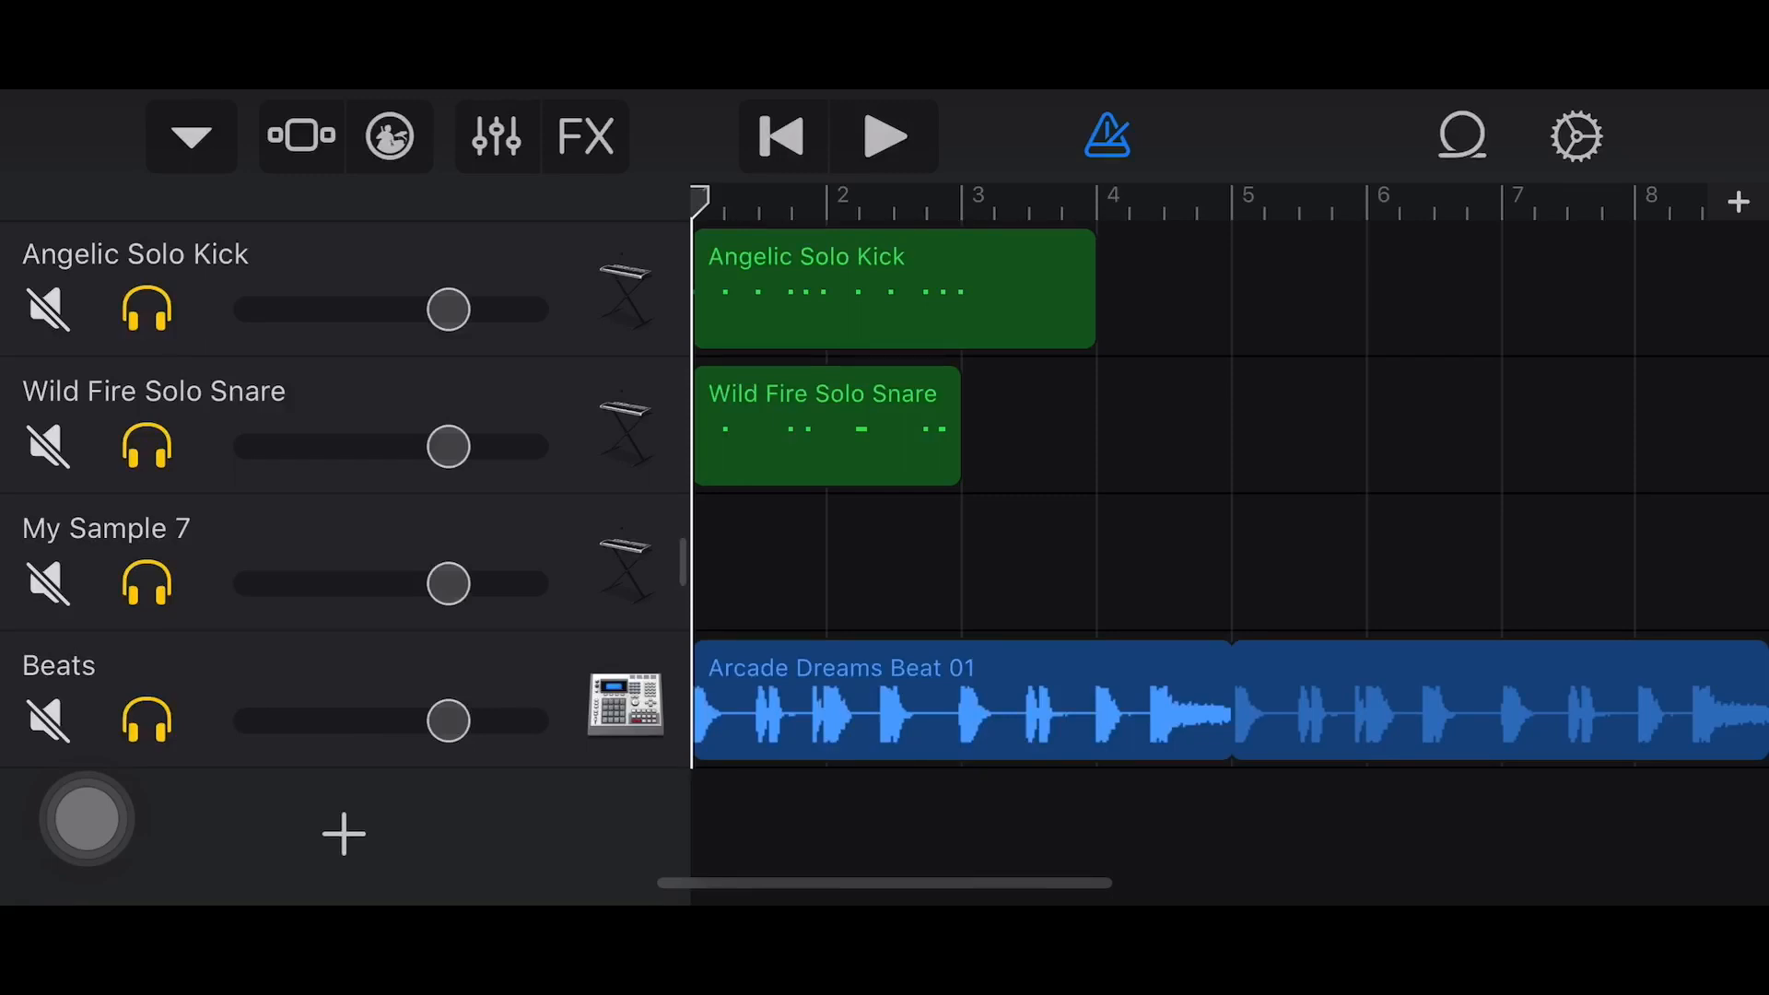
{"action": "left_click", "coordinate": [190, 136]}
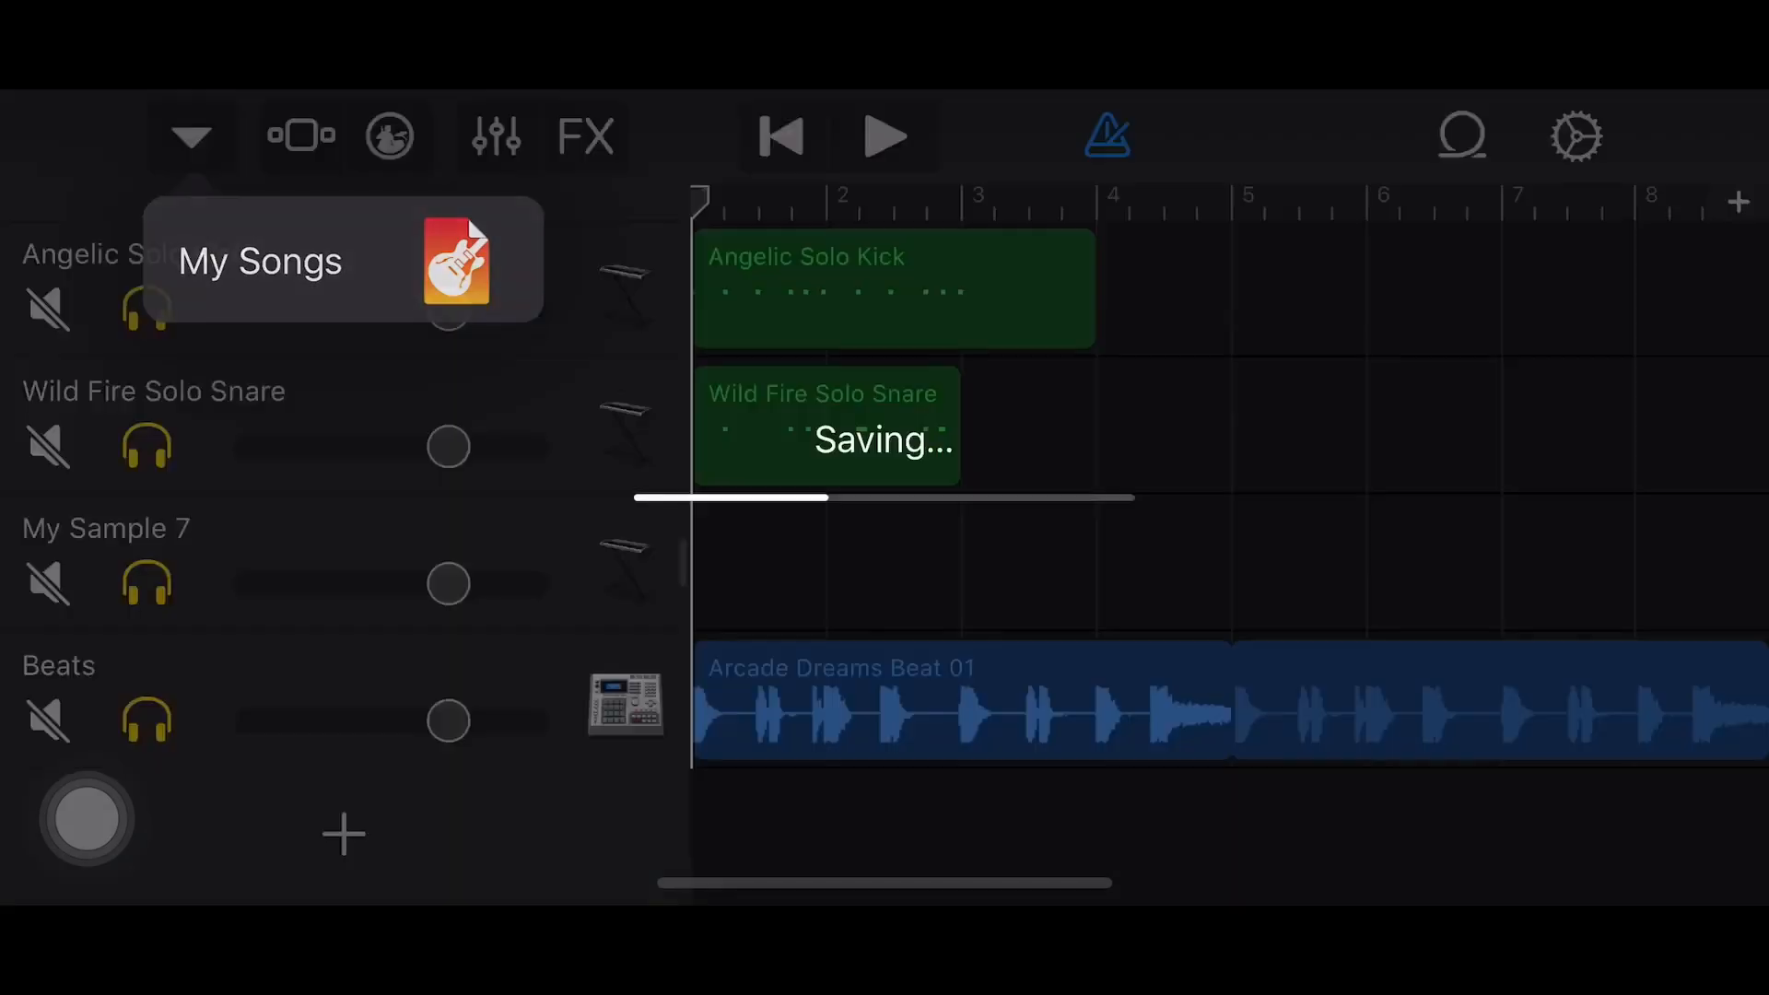
Return to My Songs, saving the project, and select the Test Track project.
{"action": "left_click", "coordinate": [262, 262]}
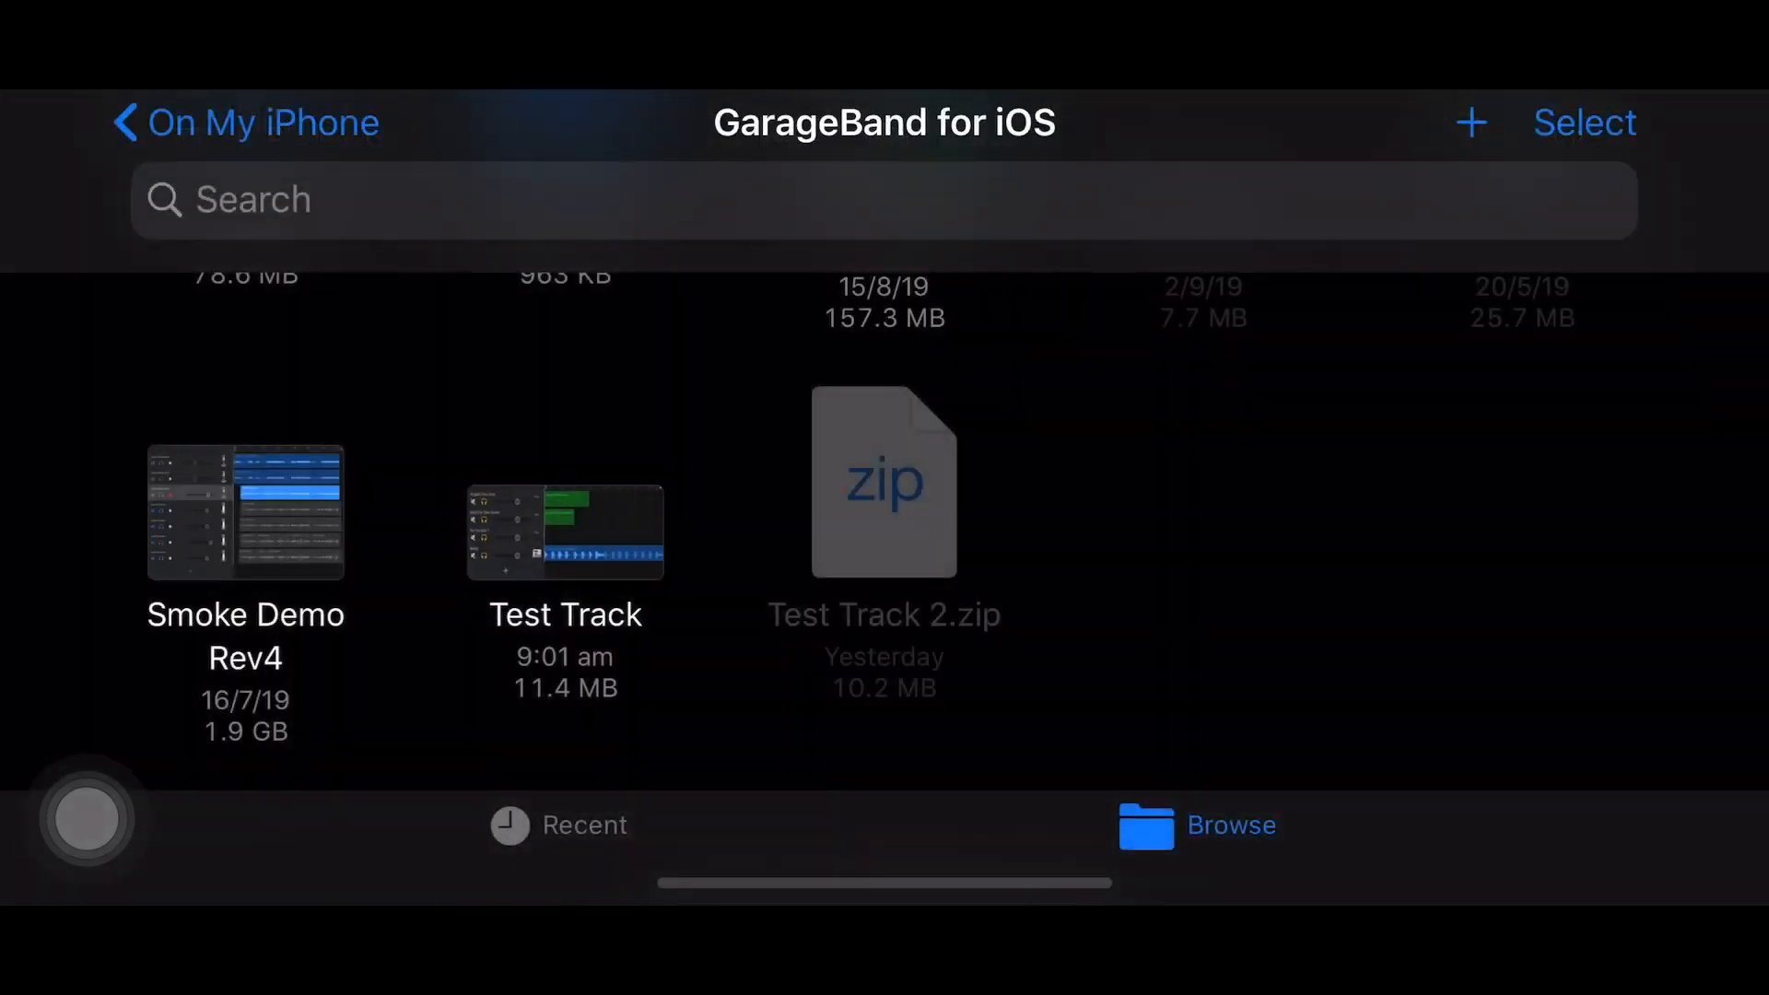
{"action": "left_click", "coordinate": [1109, 320]}
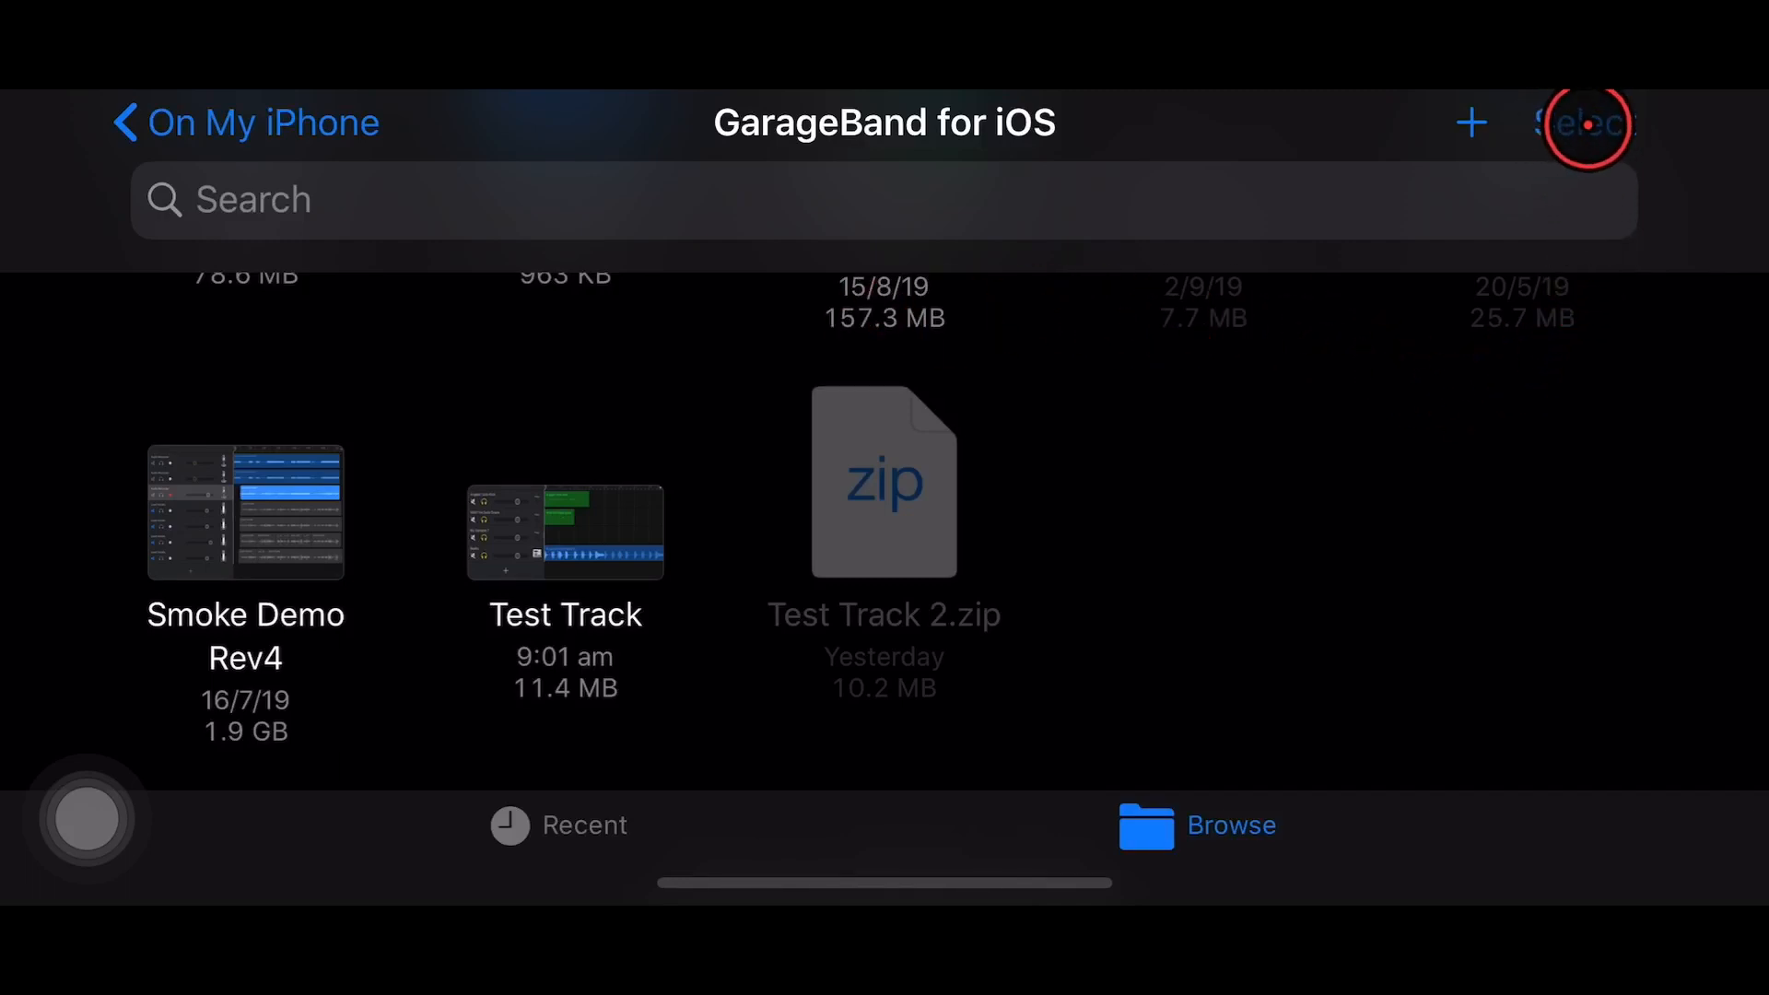
{"action": "left_click", "coordinate": [1592, 122]}
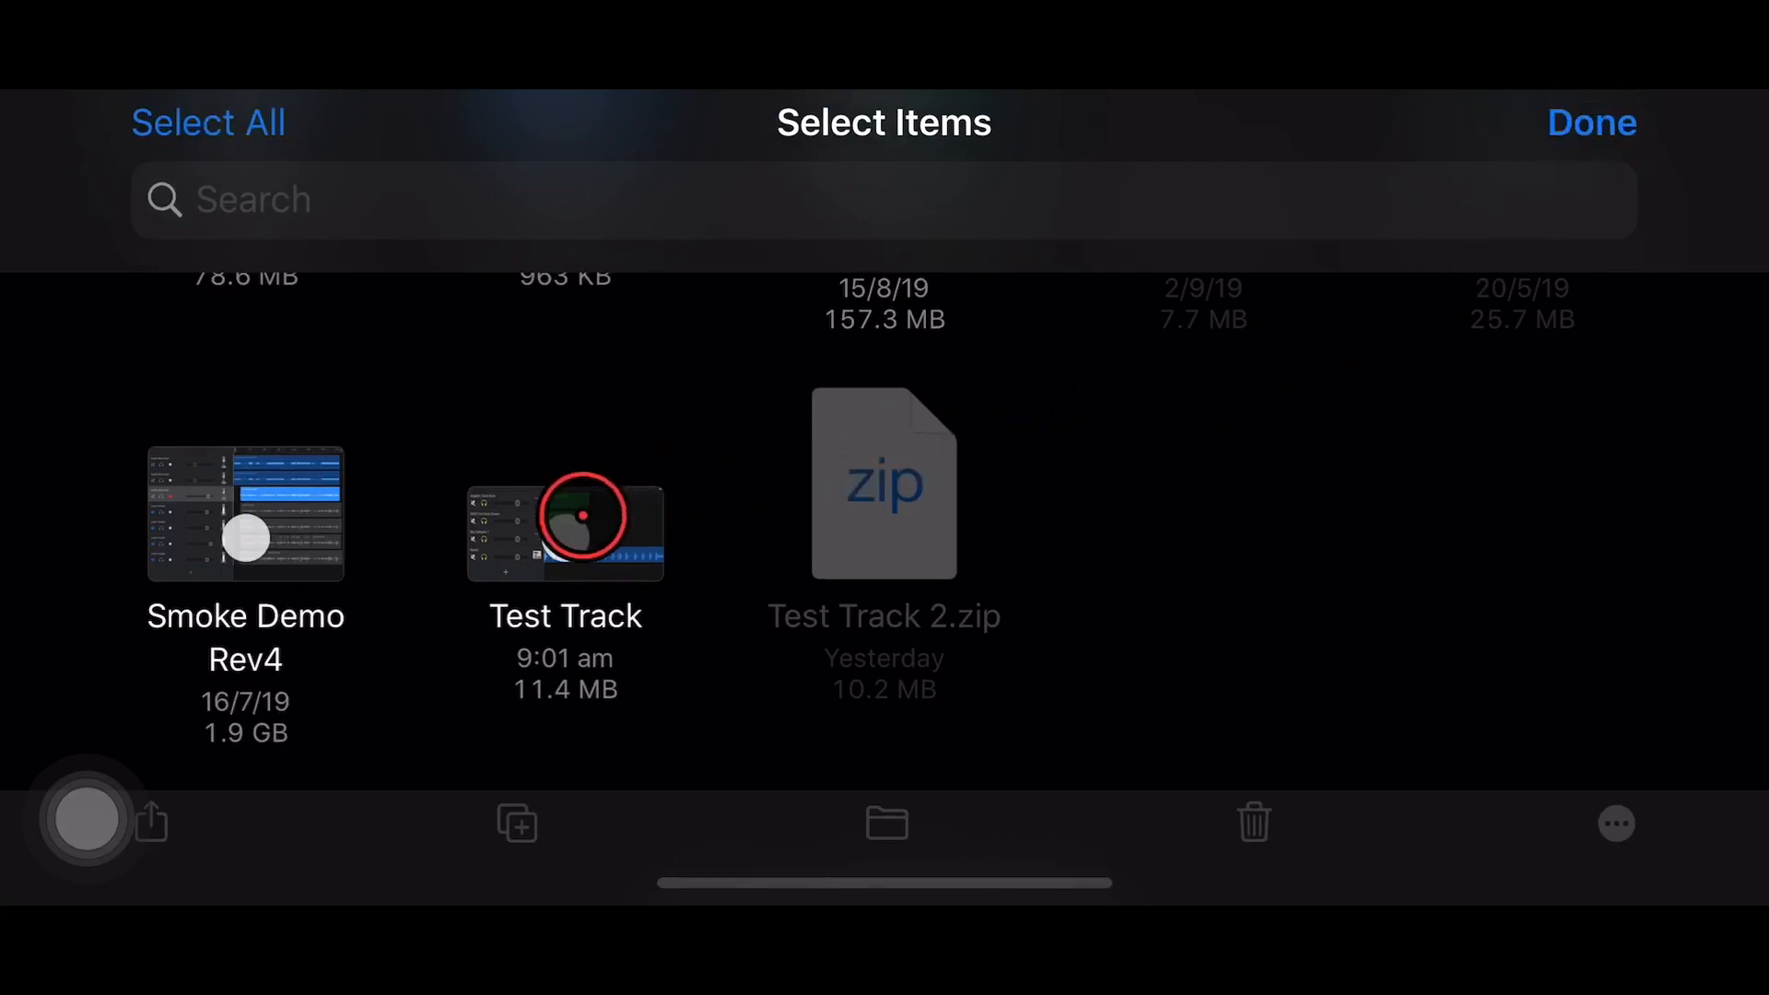
{"action": "left_click", "coordinate": [564, 531]}
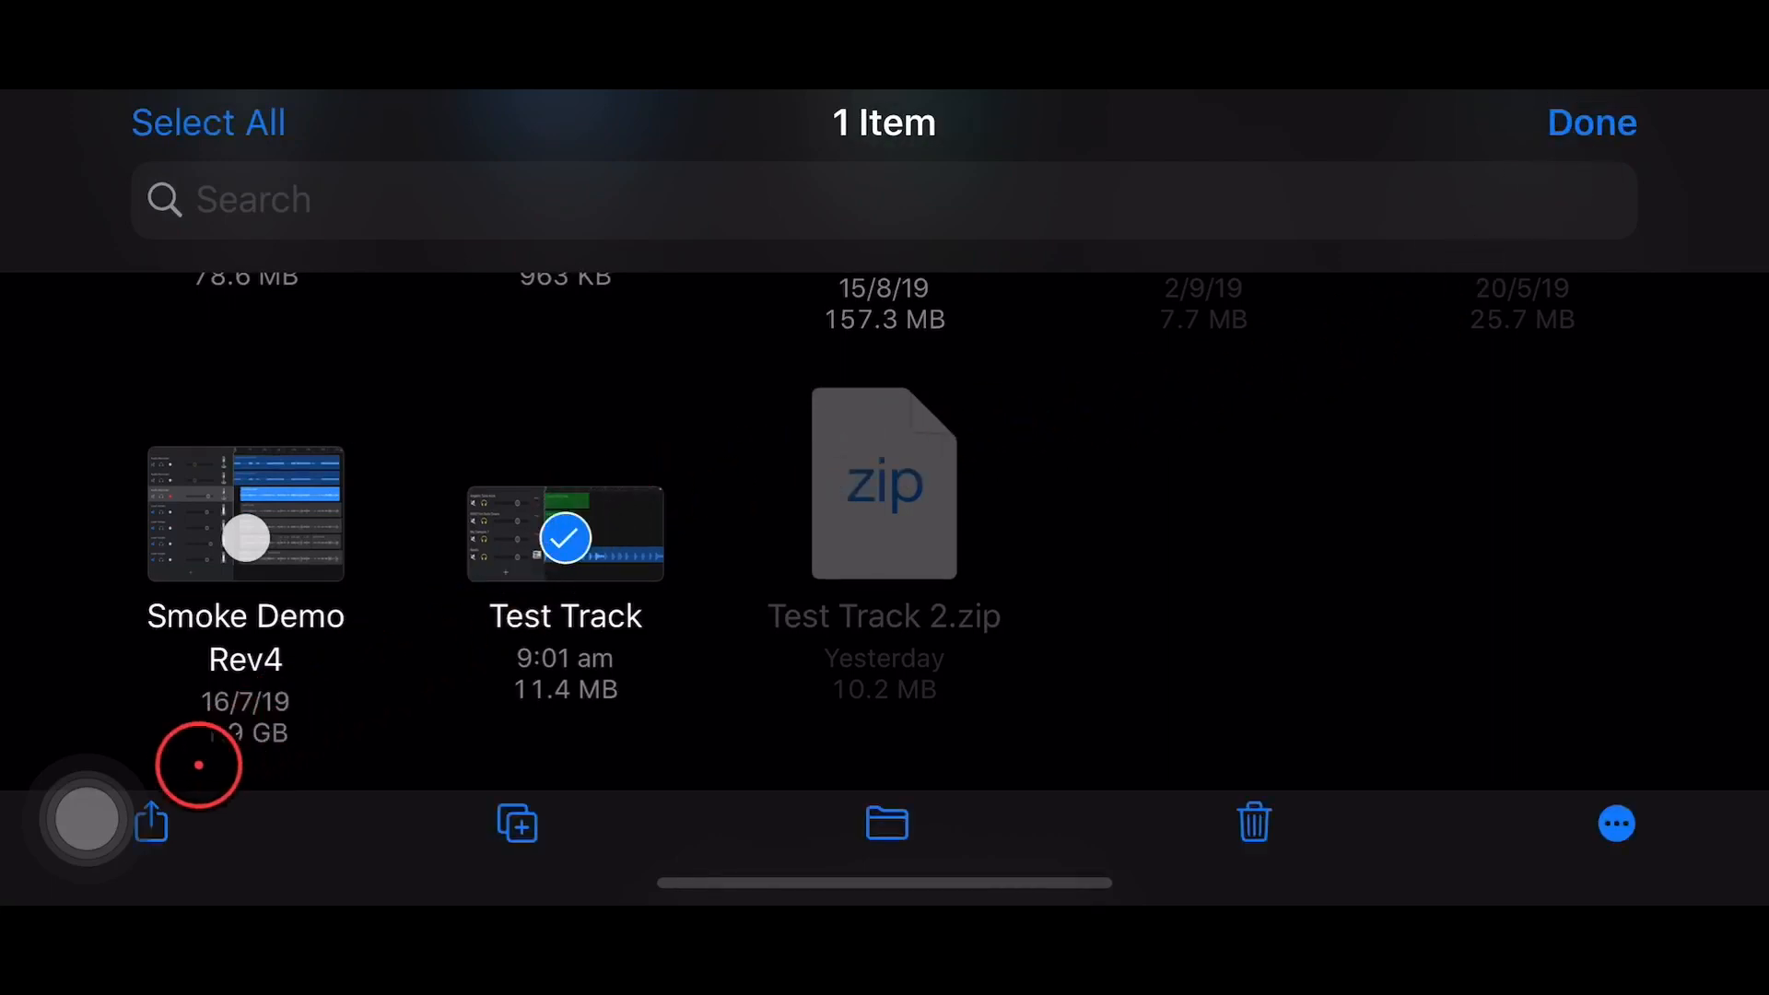
Share Test Track as a Song in Uncompressed (WAV) quality, bringing up the share sheet.
{"action": "left_click", "coordinate": [153, 822]}
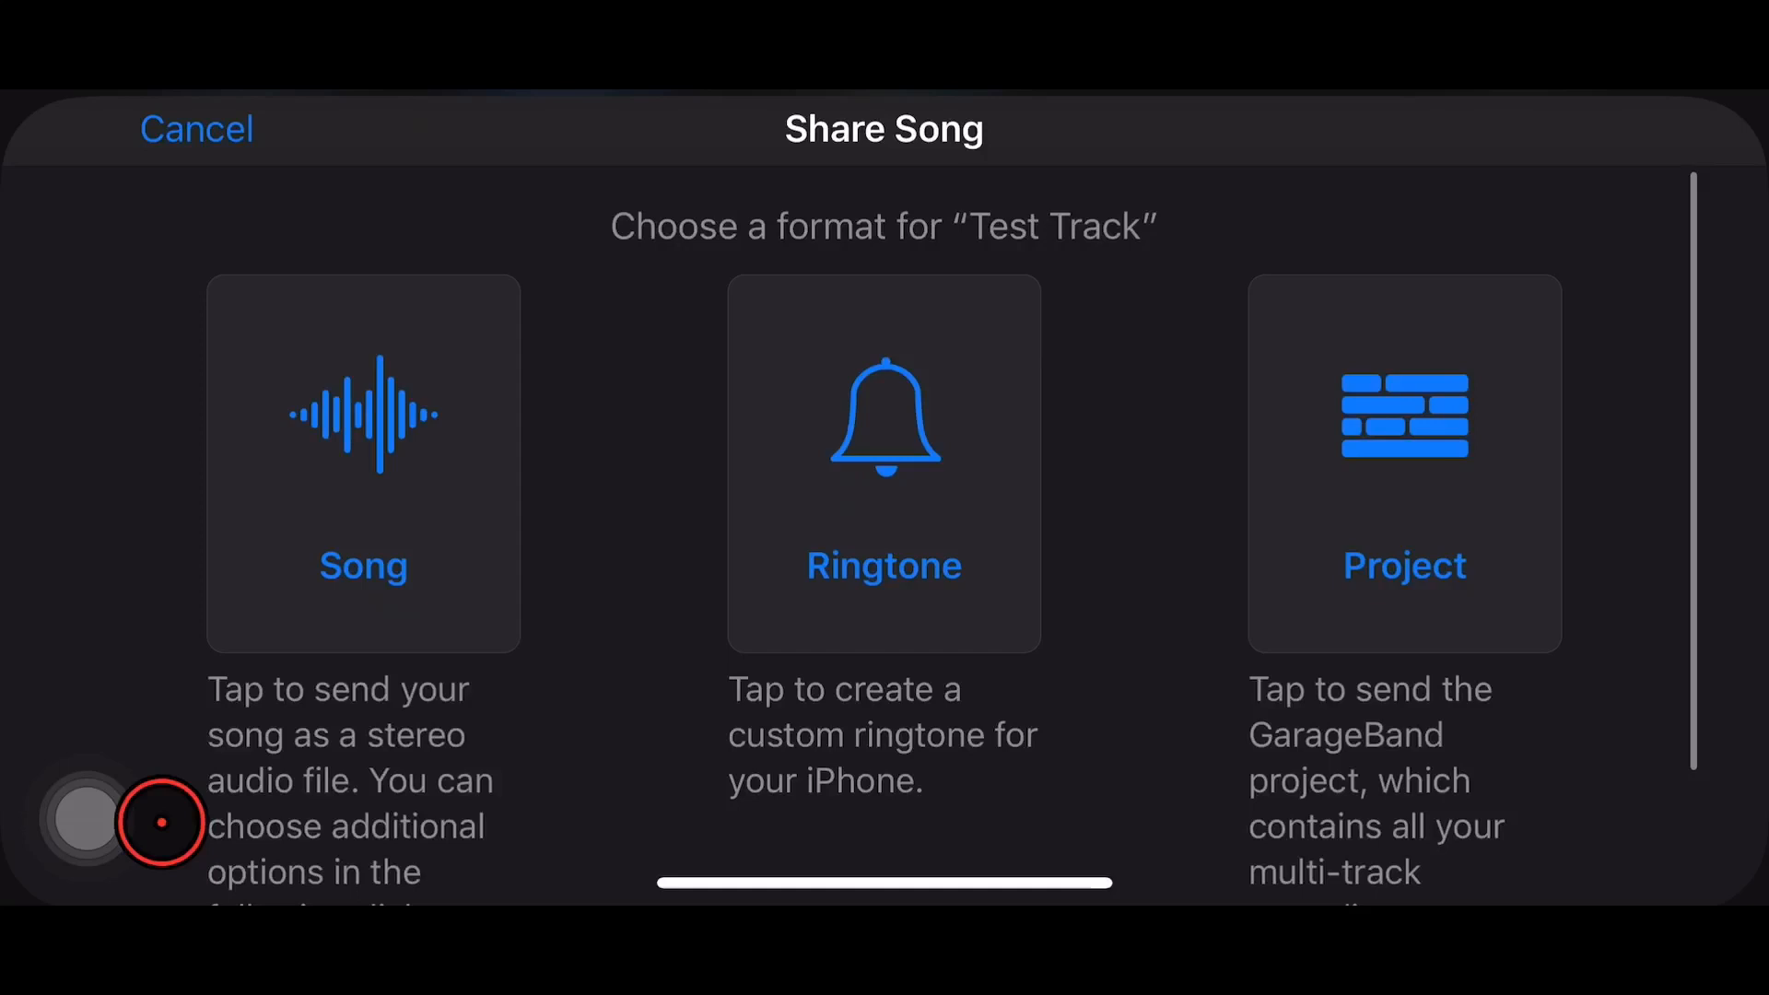
{"action": "mouse_move", "coordinate": [689, 501]}
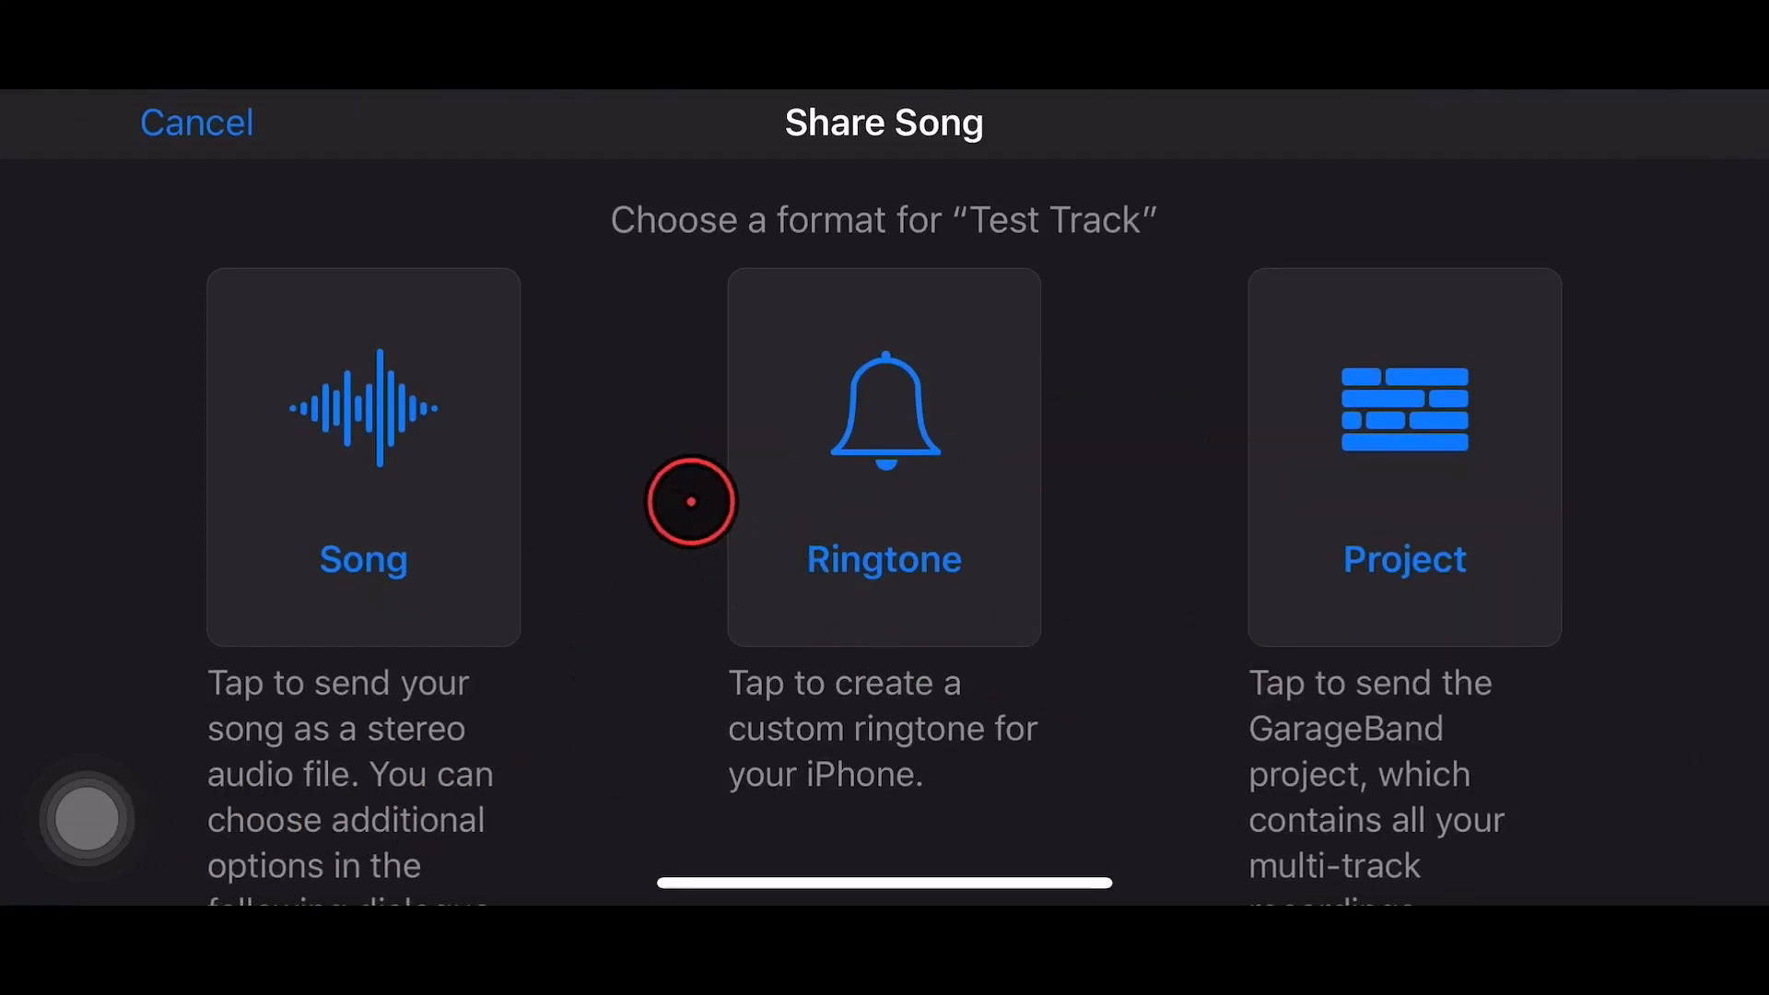
{"action": "left_click", "coordinate": [898, 472]}
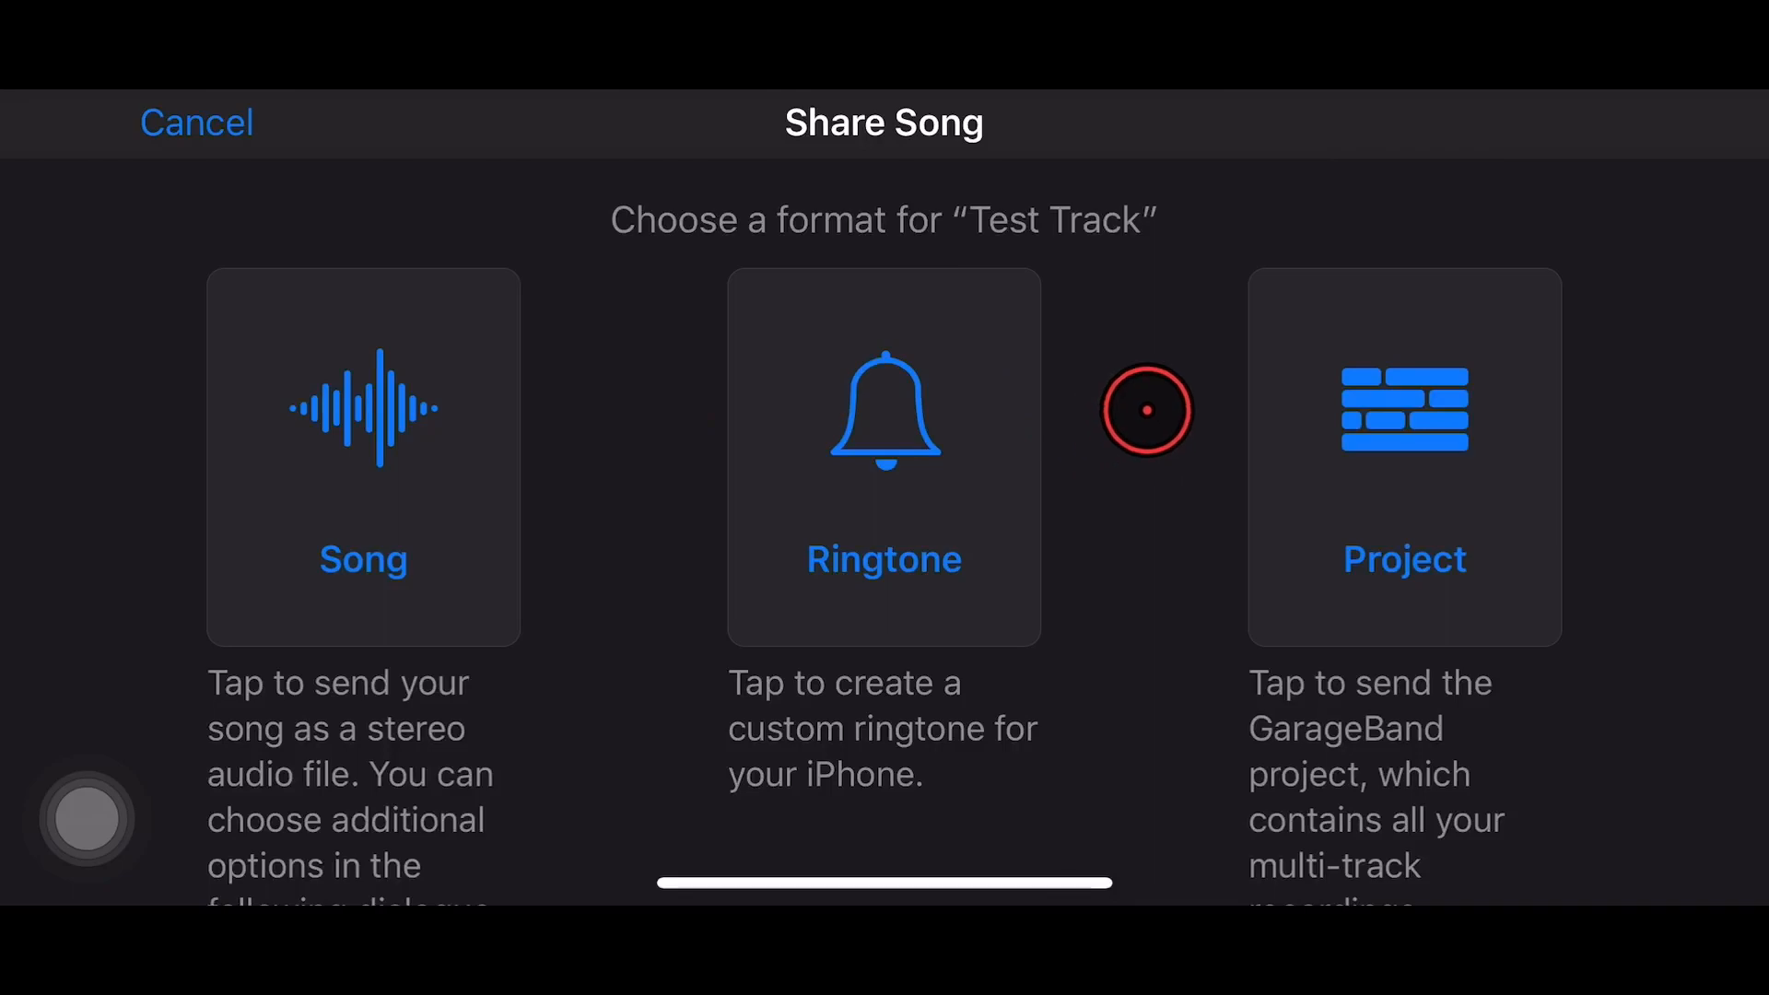
{"action": "mouse_move", "coordinate": [372, 409]}
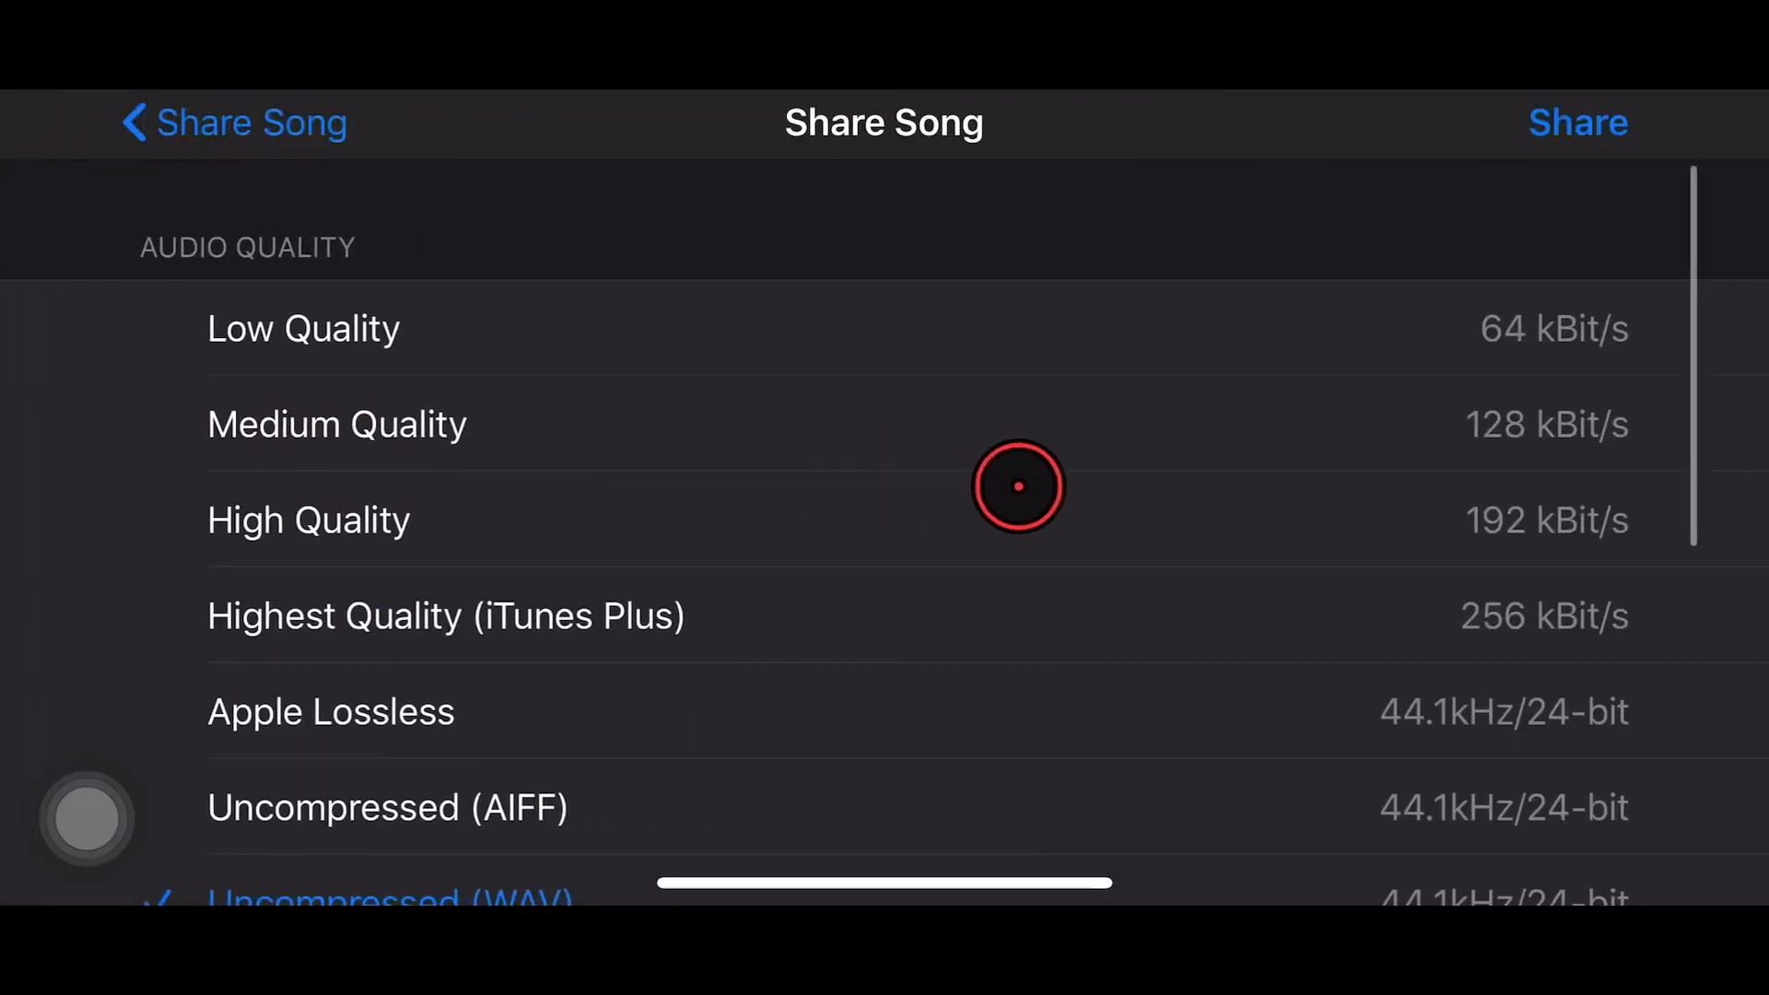
{"action": "scroll", "scroll_direction": "down", "scroll_amount": 3}
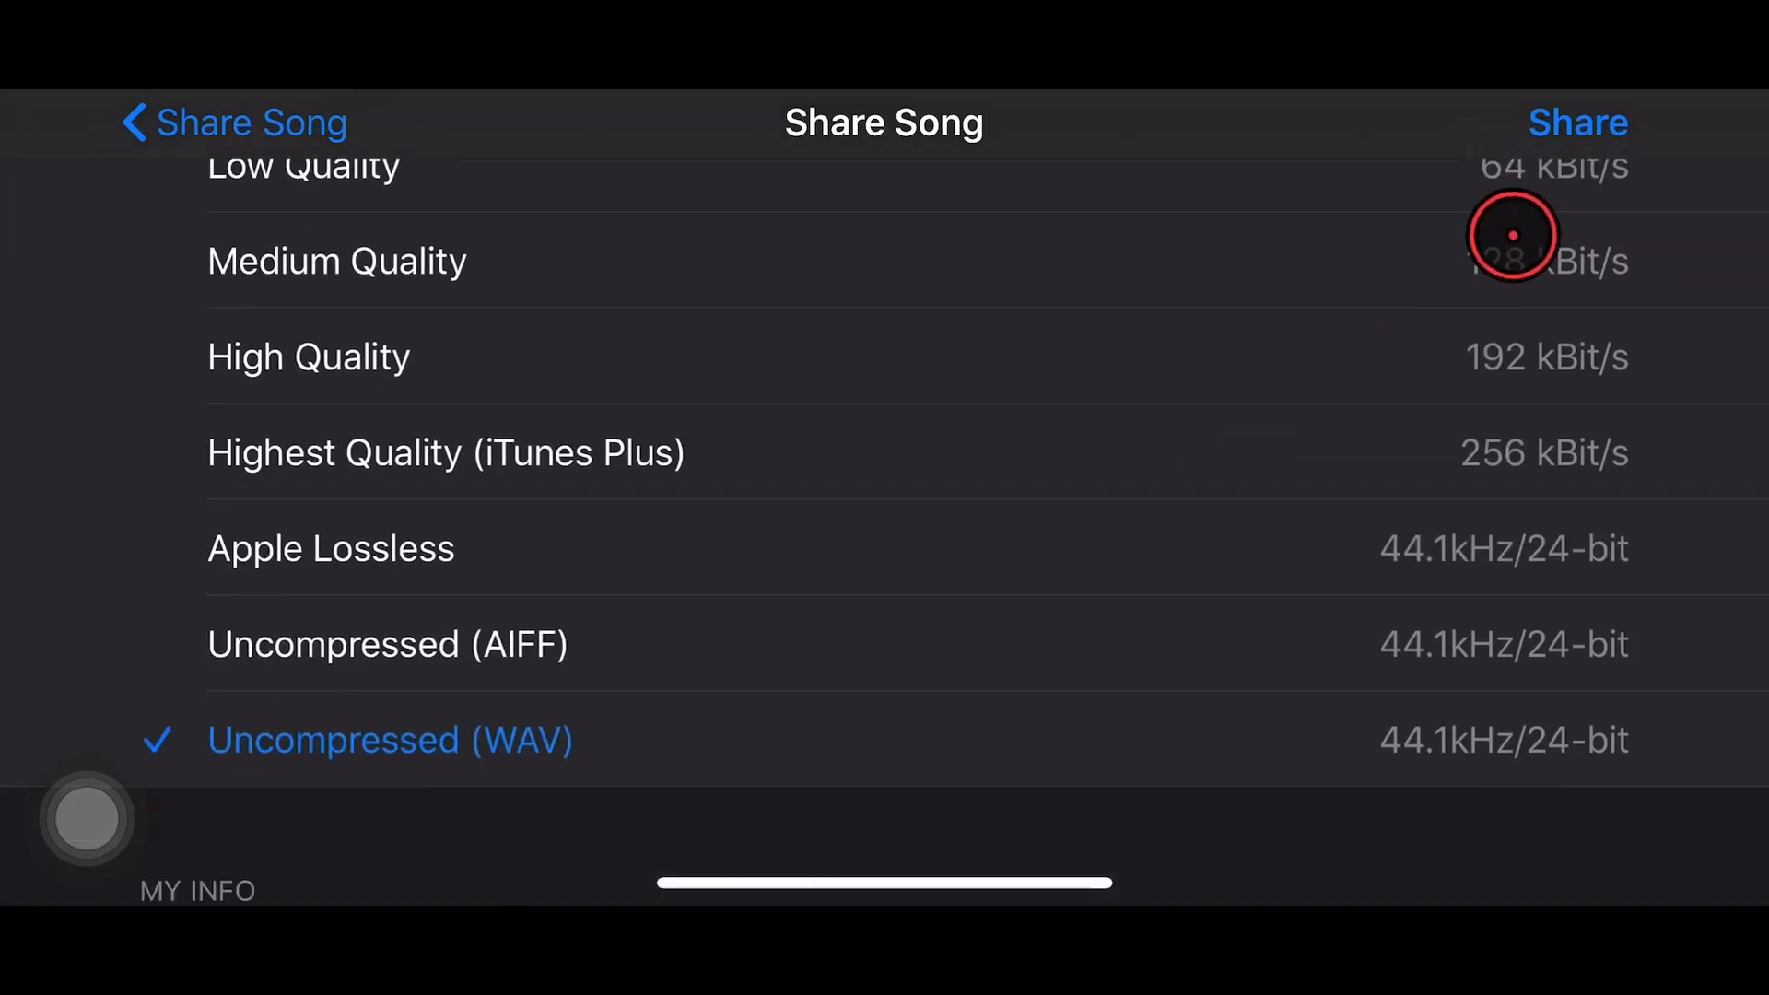
{"action": "left_click", "coordinate": [1578, 122]}
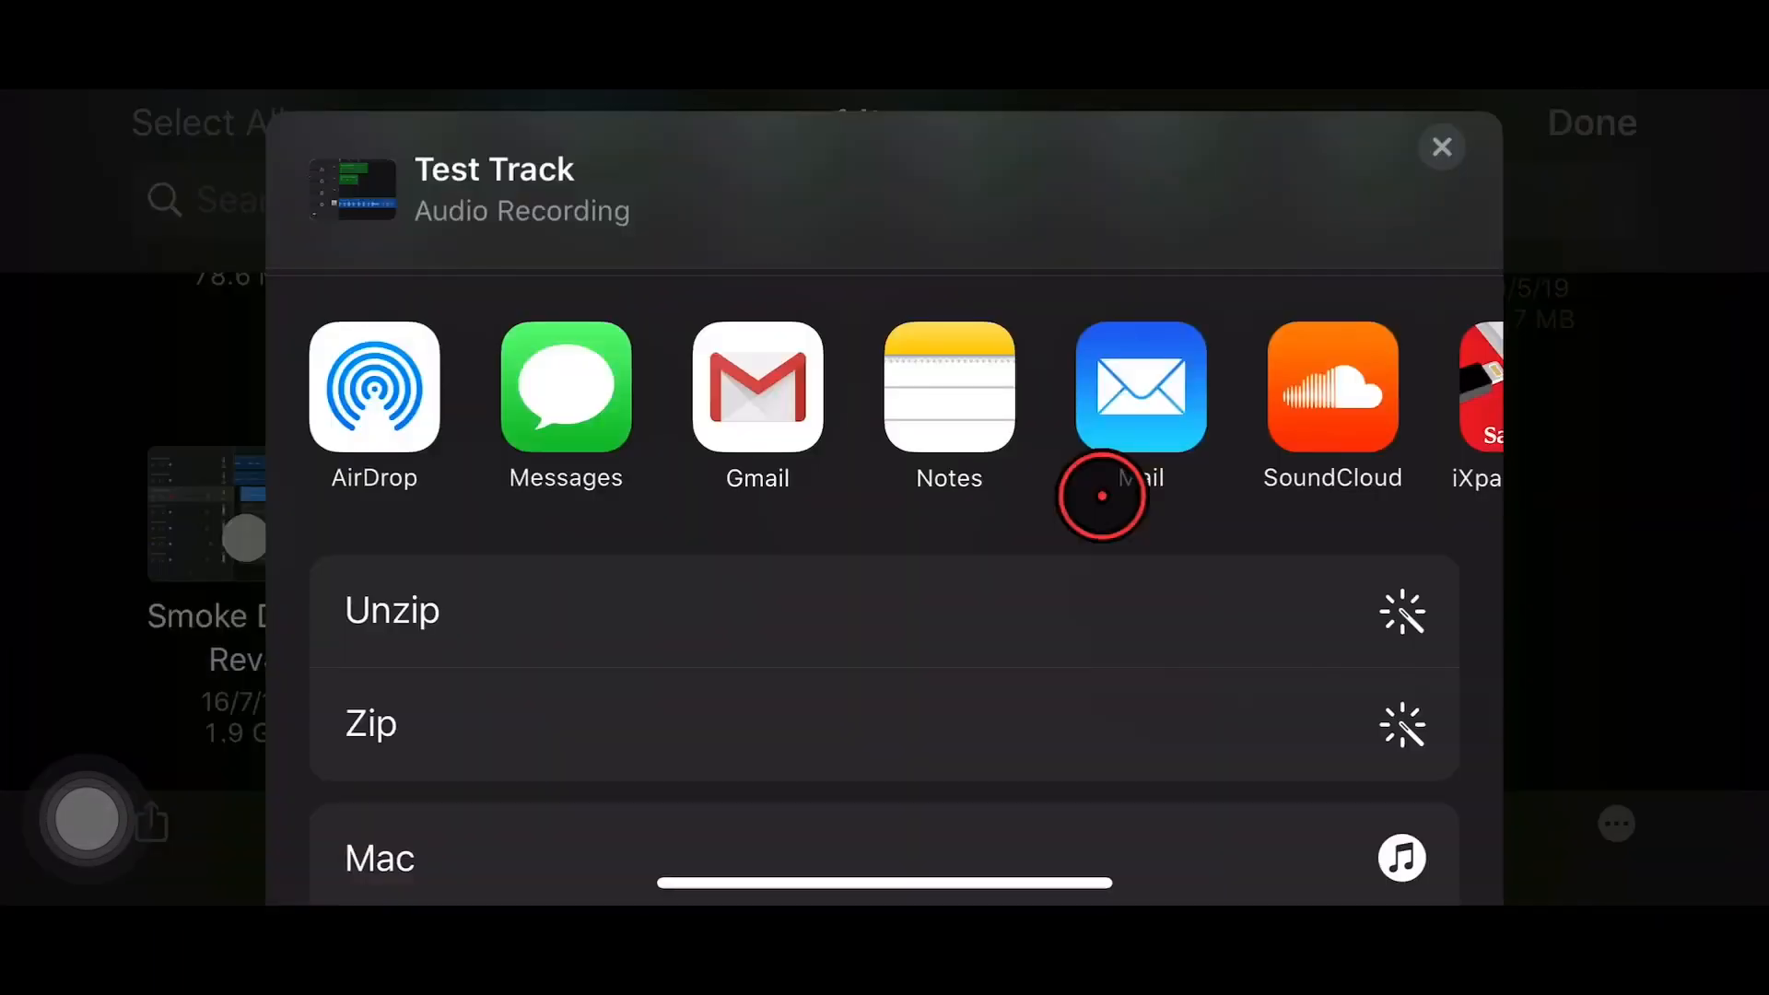
{"action": "mouse_move", "coordinate": [881, 253]}
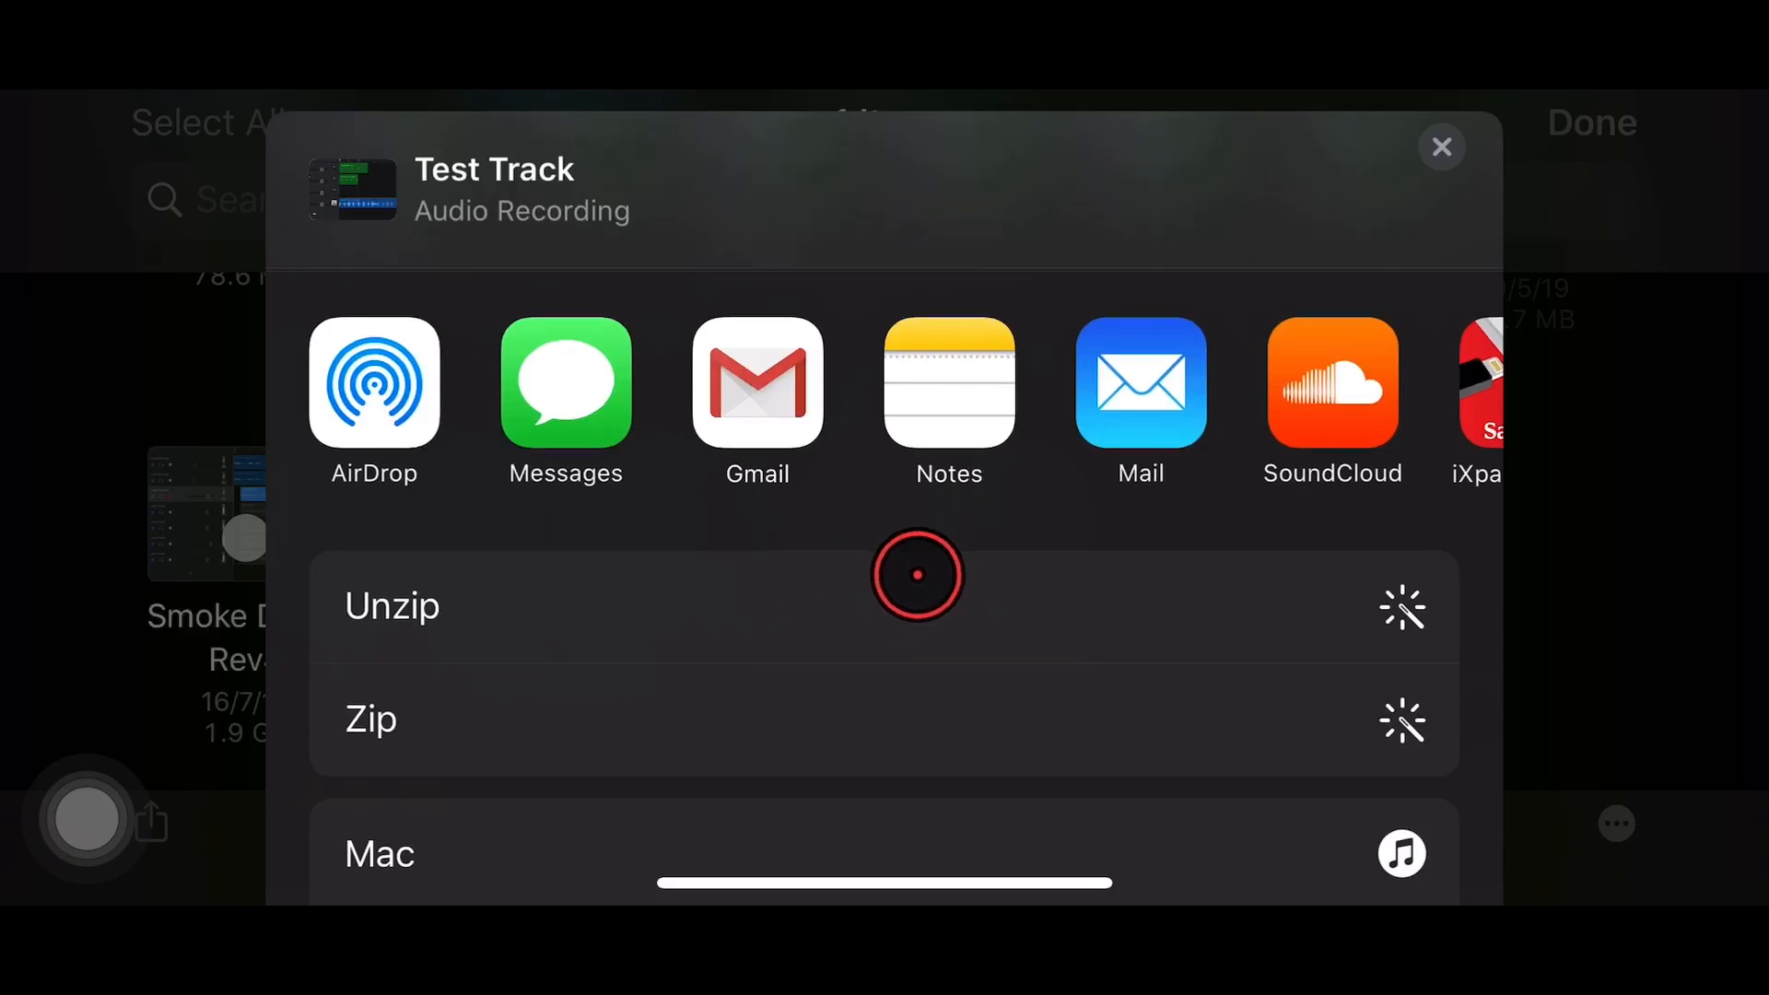
{"action": "scroll", "scroll_direction": "down", "scroll_amount": 3}
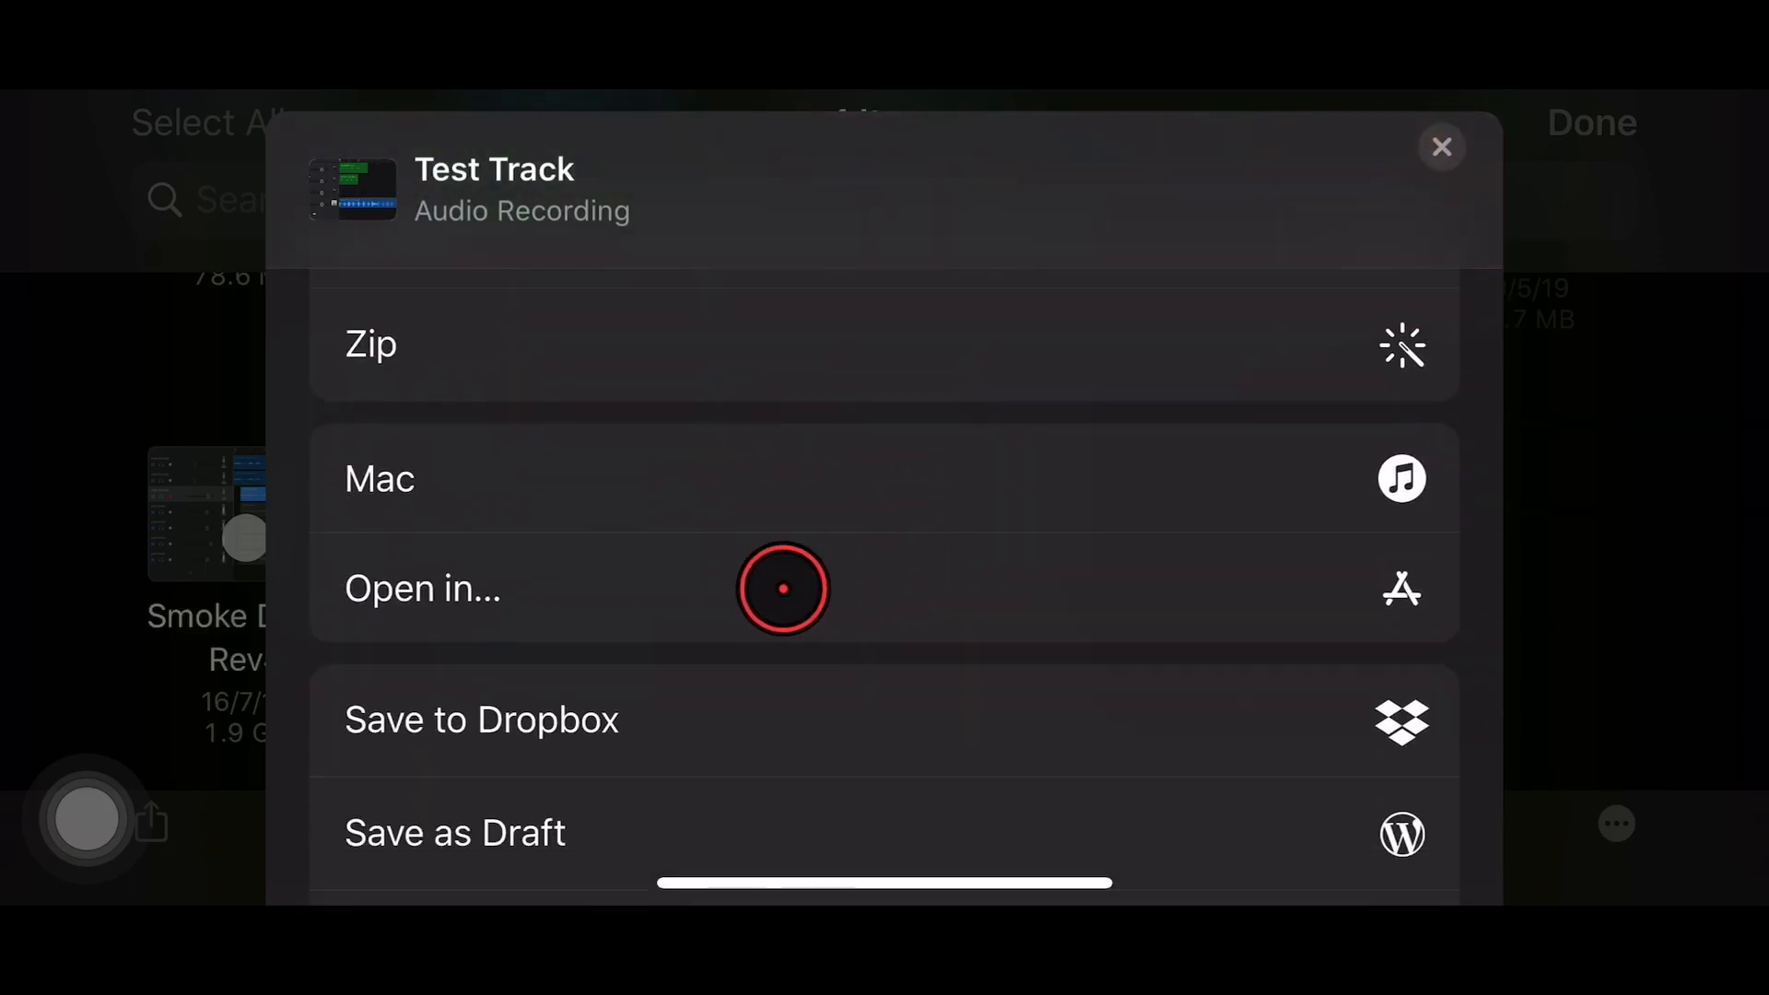
{"action": "scroll", "scroll_direction": "down", "scroll_amount": 3}
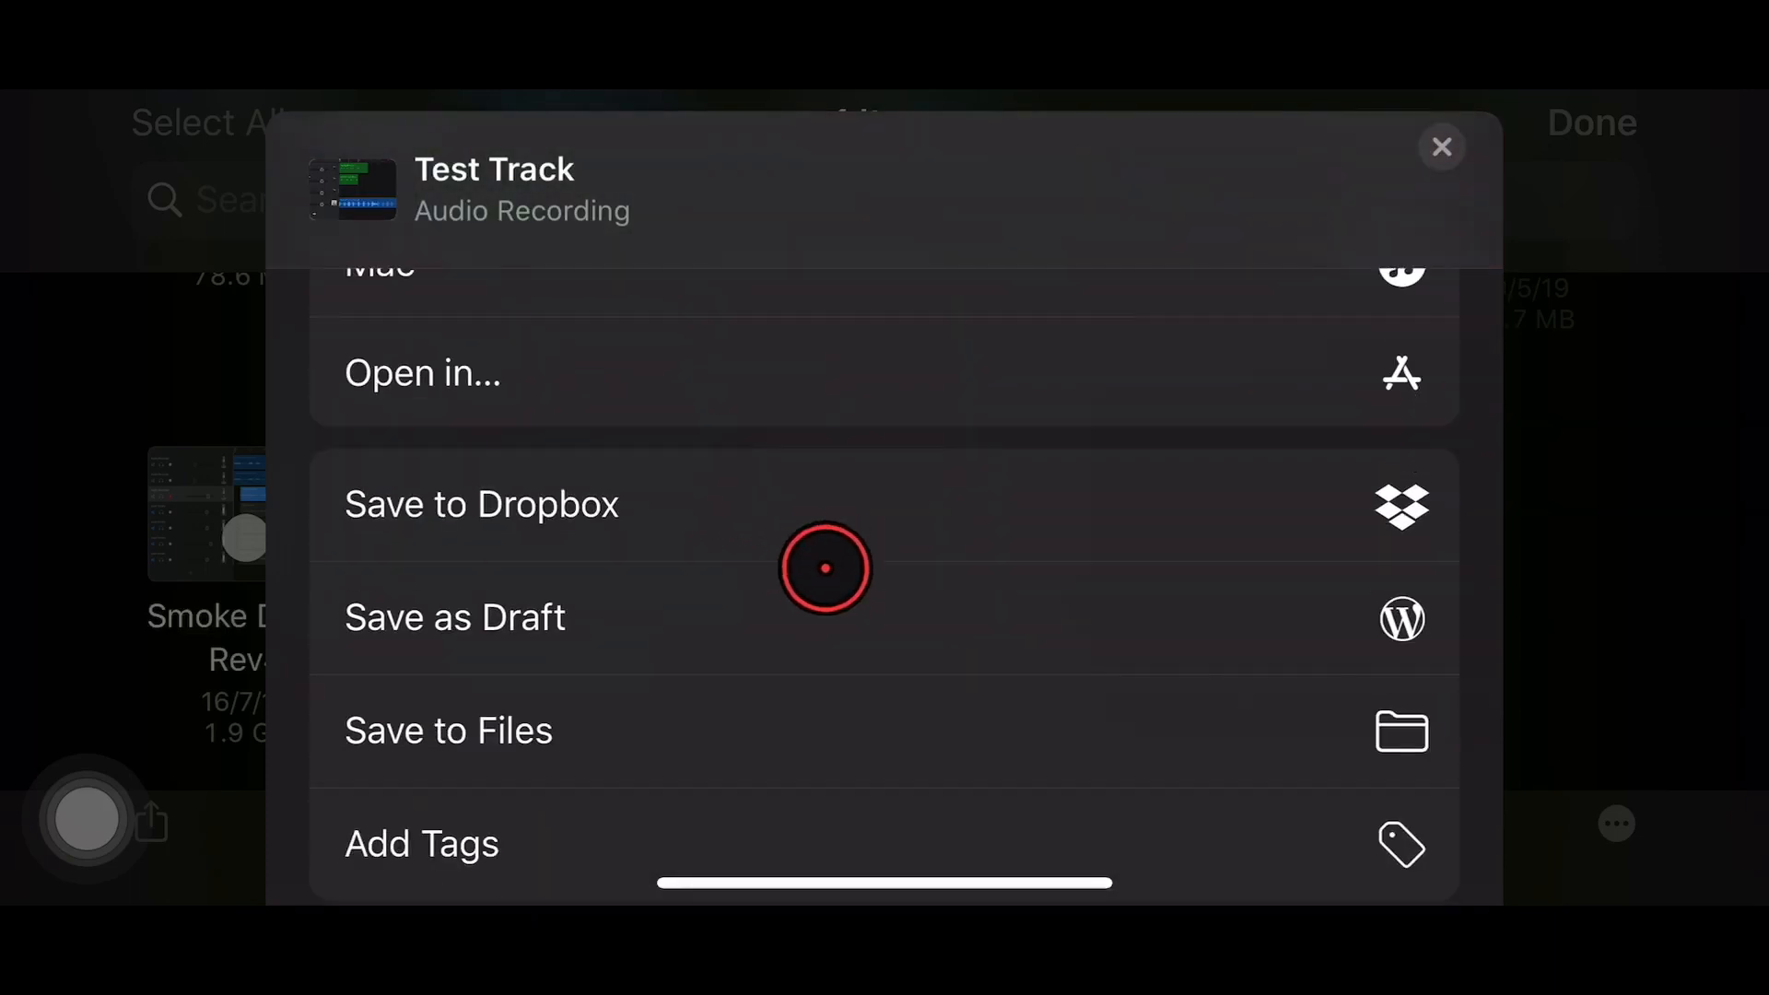
{"action": "scroll", "scroll_direction": "down", "scroll_amount": 3}
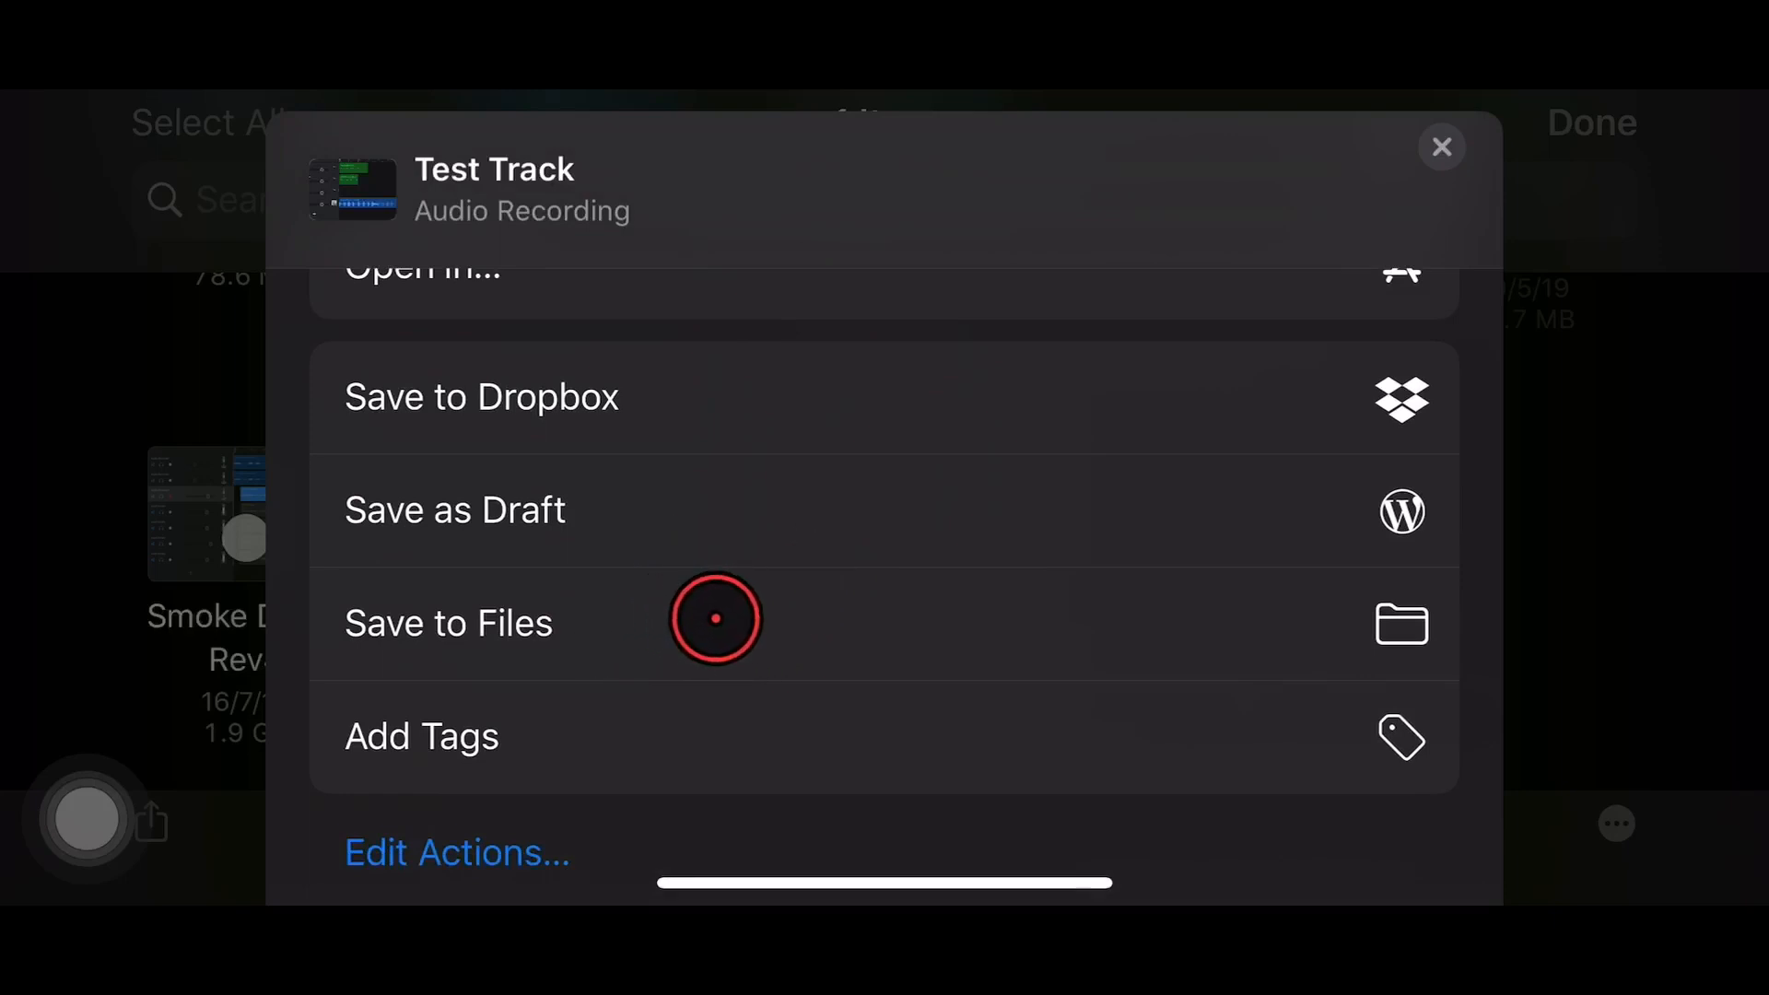
{"action": "mouse_move", "coordinate": [825, 575]}
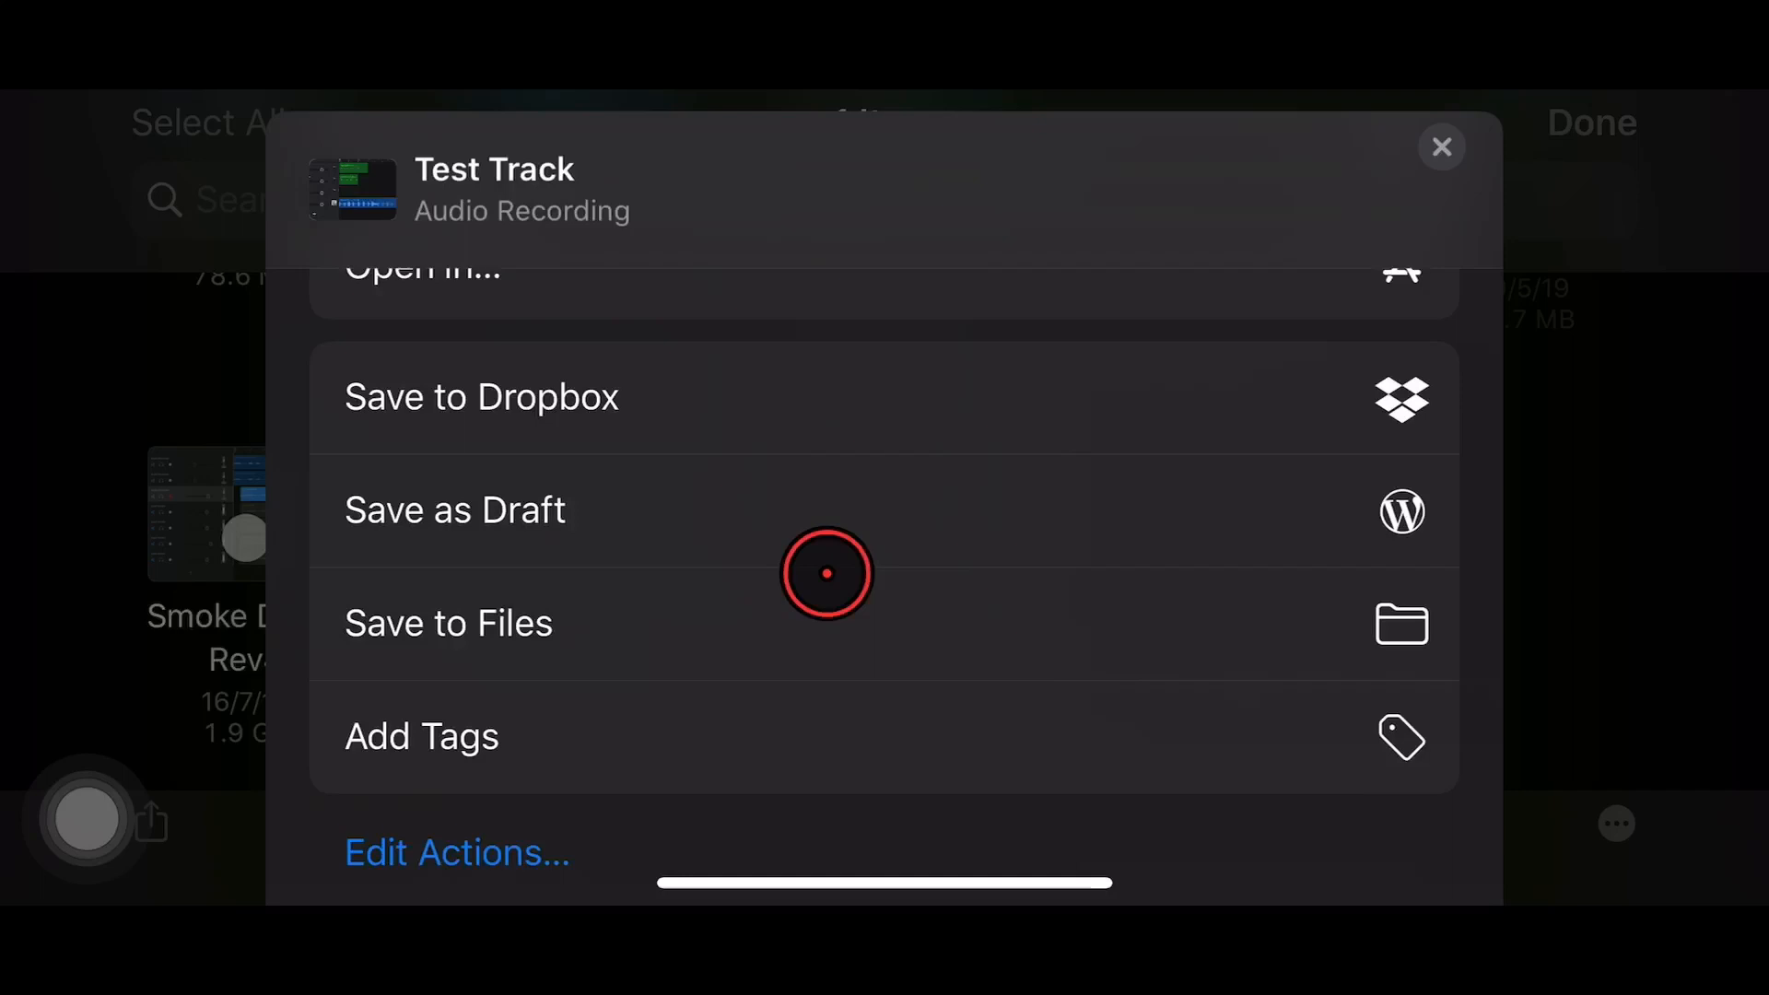
{"action": "scroll", "scroll_direction": "down", "scroll_amount": 3}
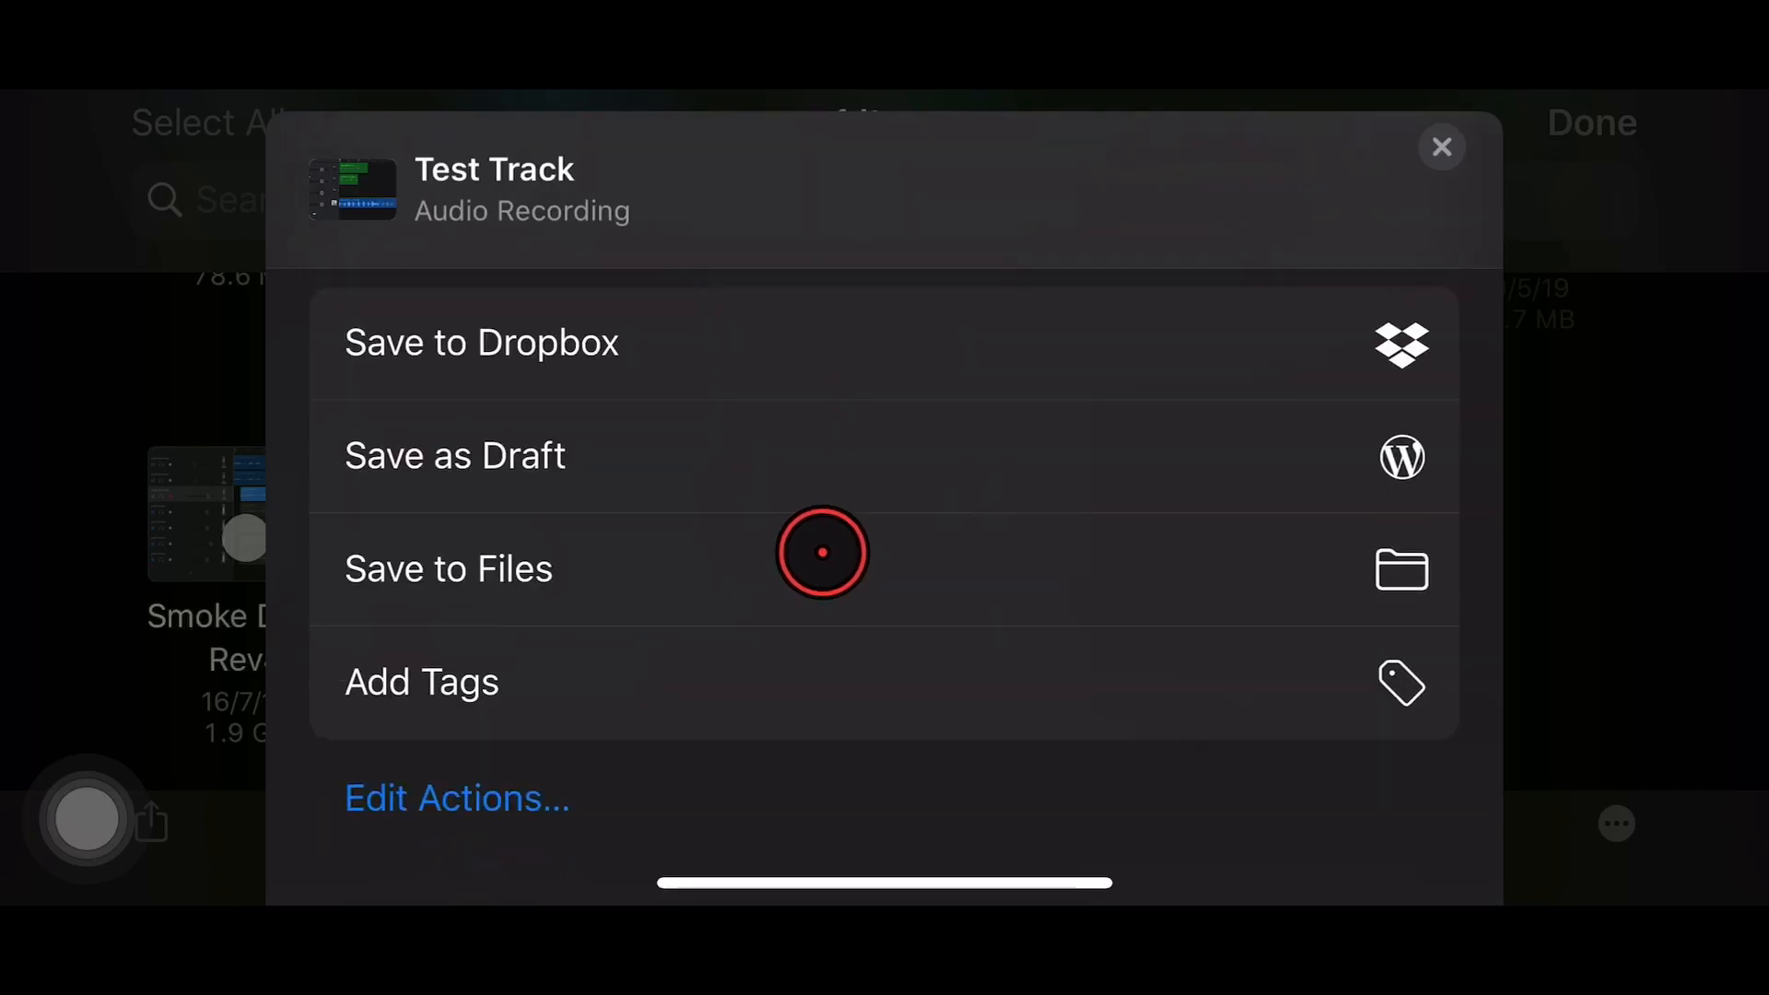
{"action": "mouse_move", "coordinate": [770, 450]}
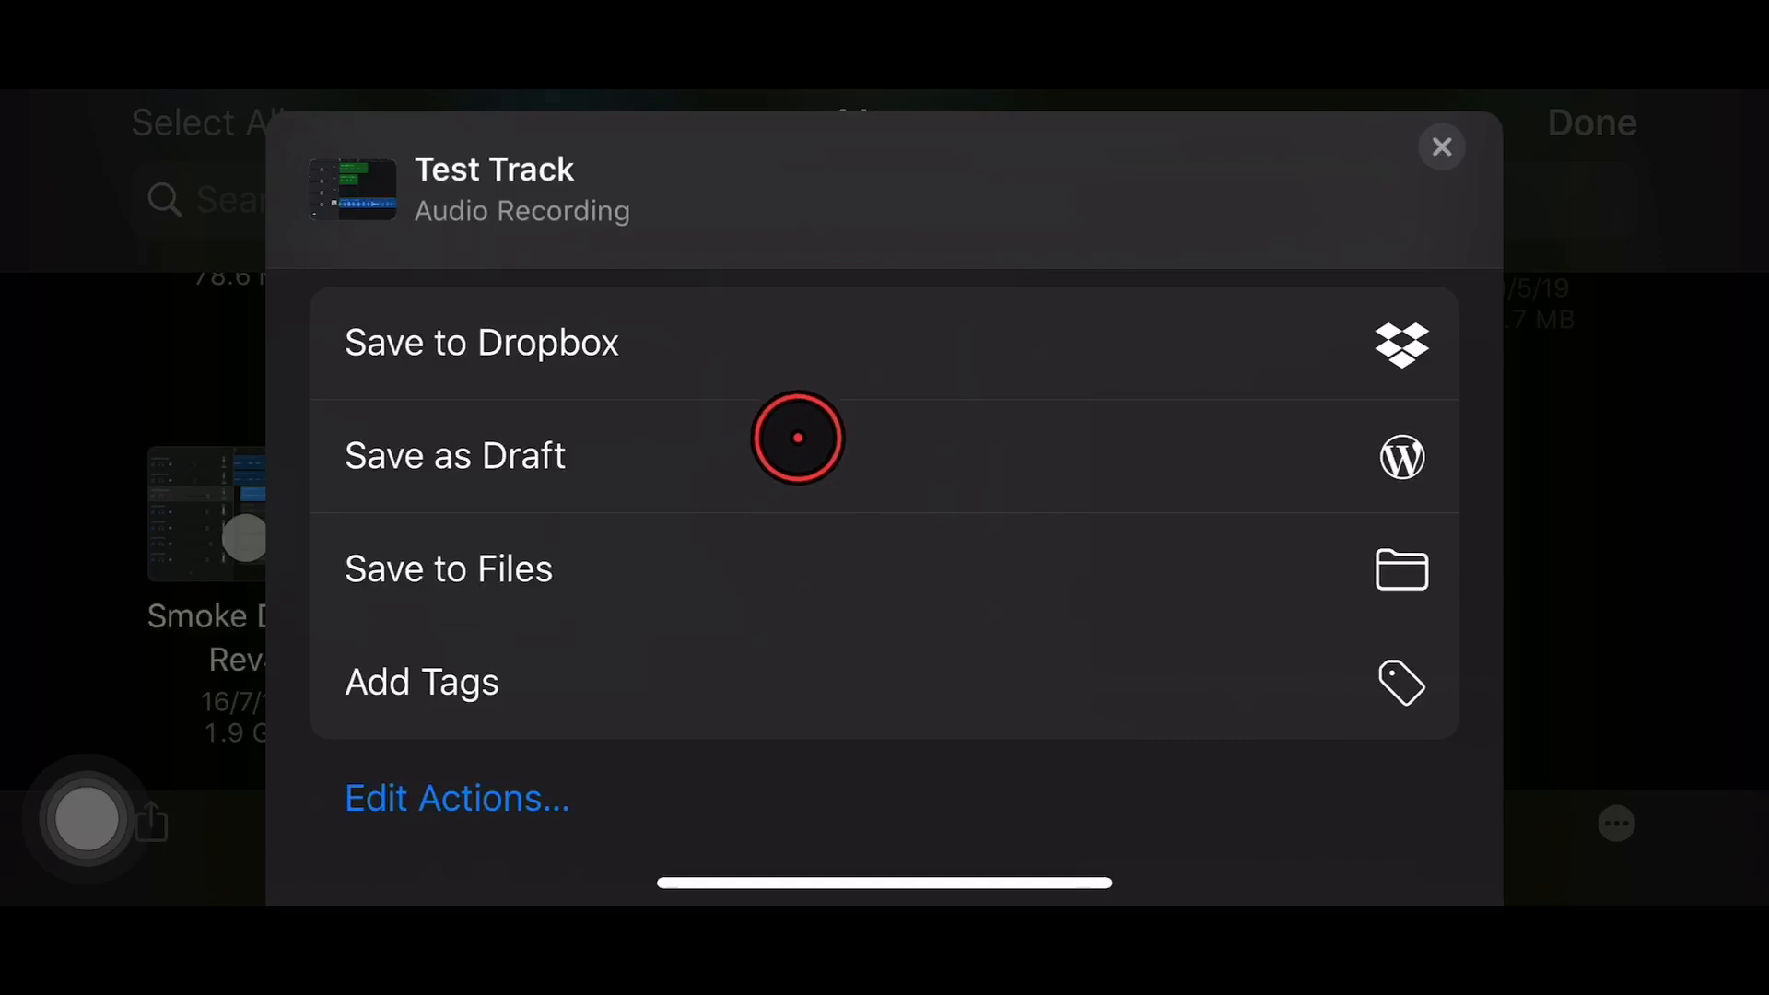
{"action": "mouse_move", "coordinate": [880, 438]}
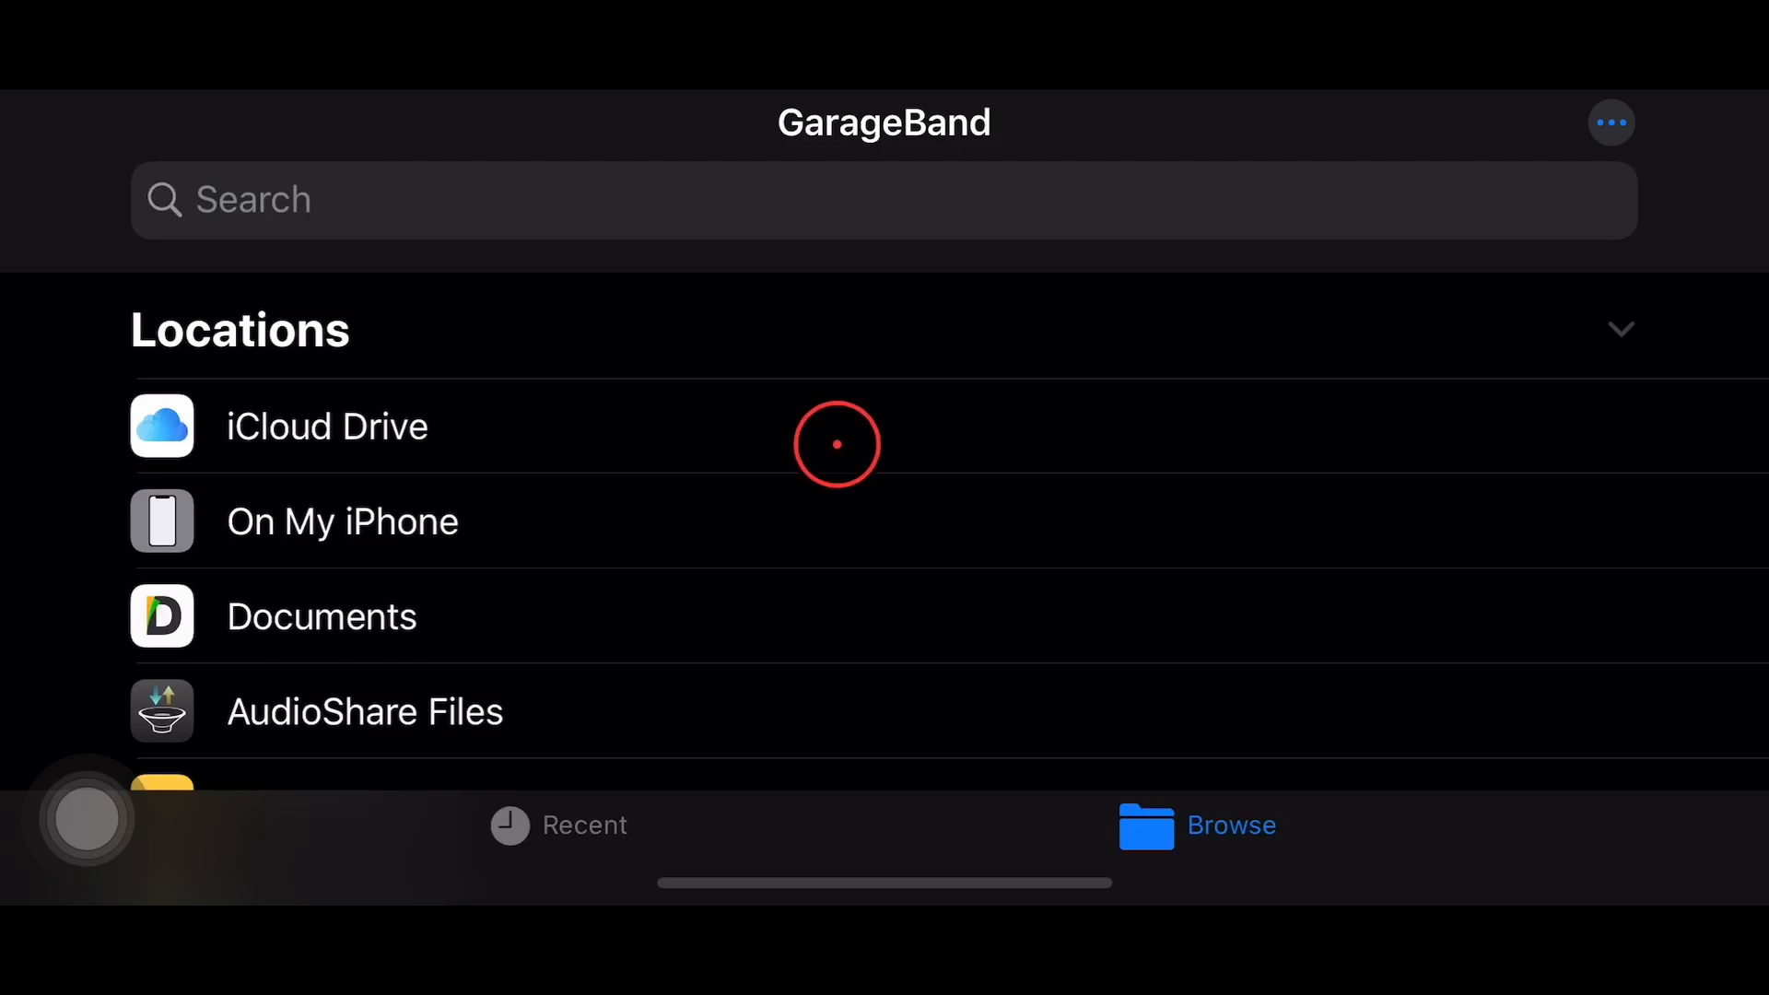
Locate the ABOUT TIME drive under Locations and create a new song stored on it.
{"action": "scroll", "scroll_direction": "down", "scroll_amount": 3}
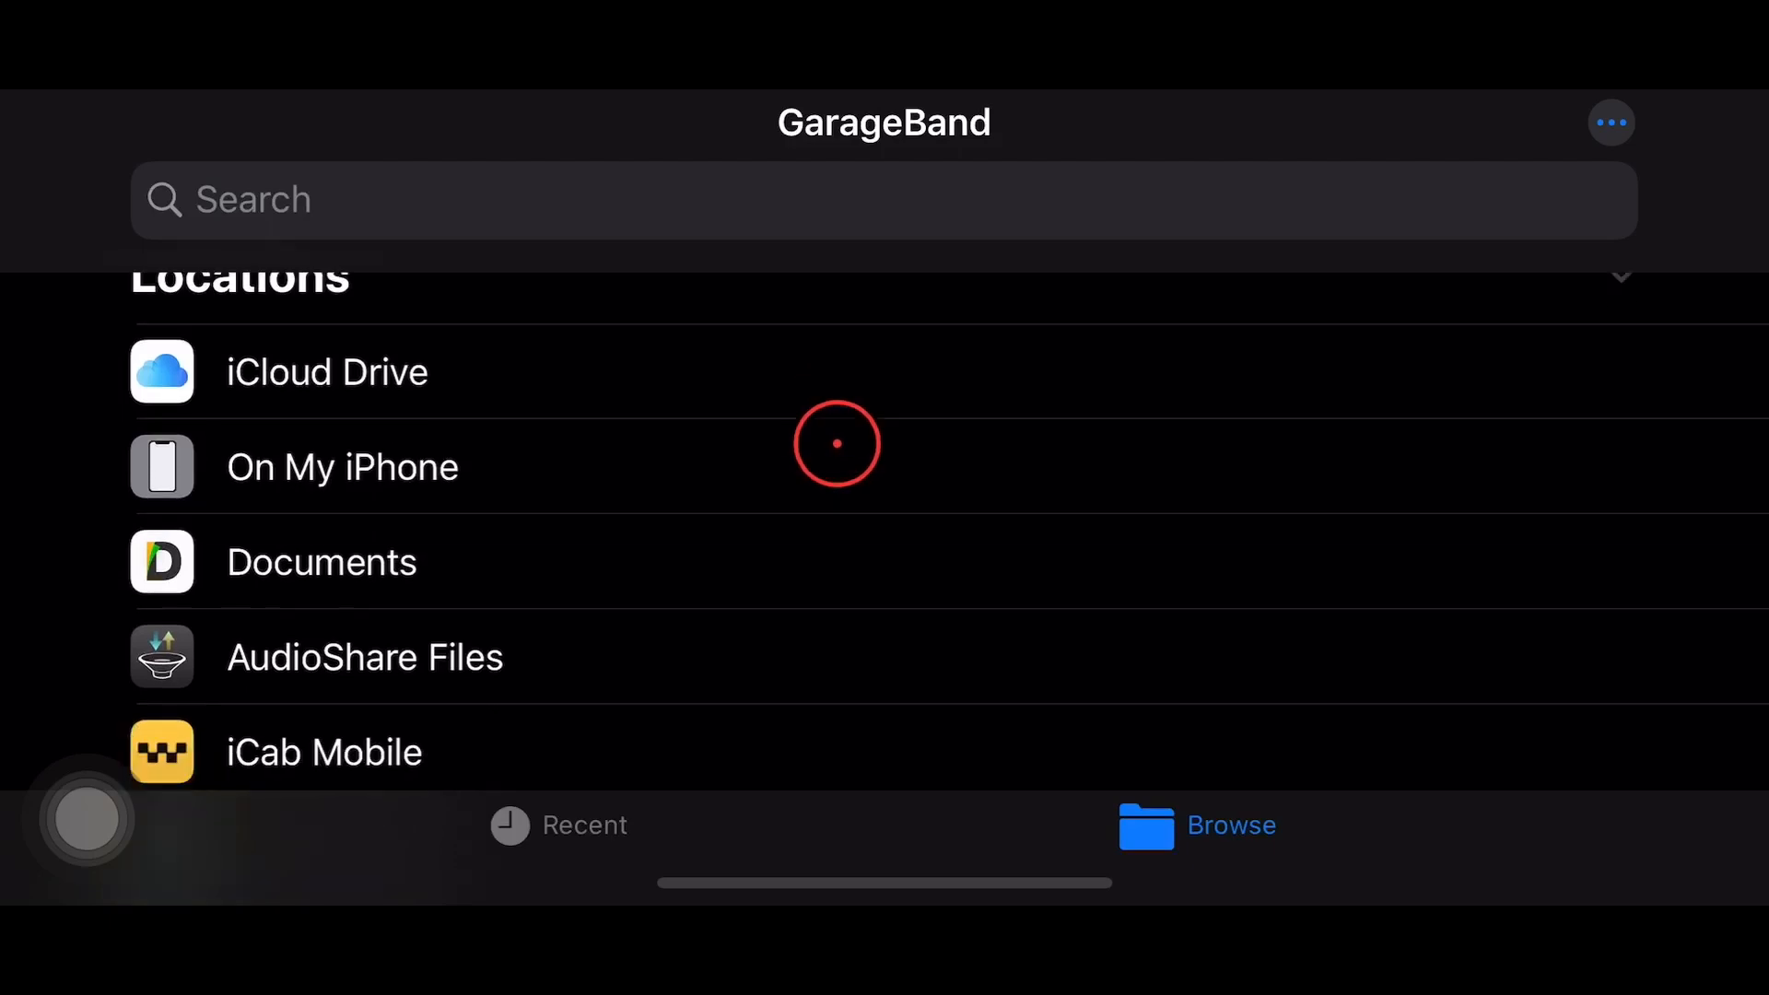
{"action": "scroll", "scroll_direction": "down", "scroll_amount": 3}
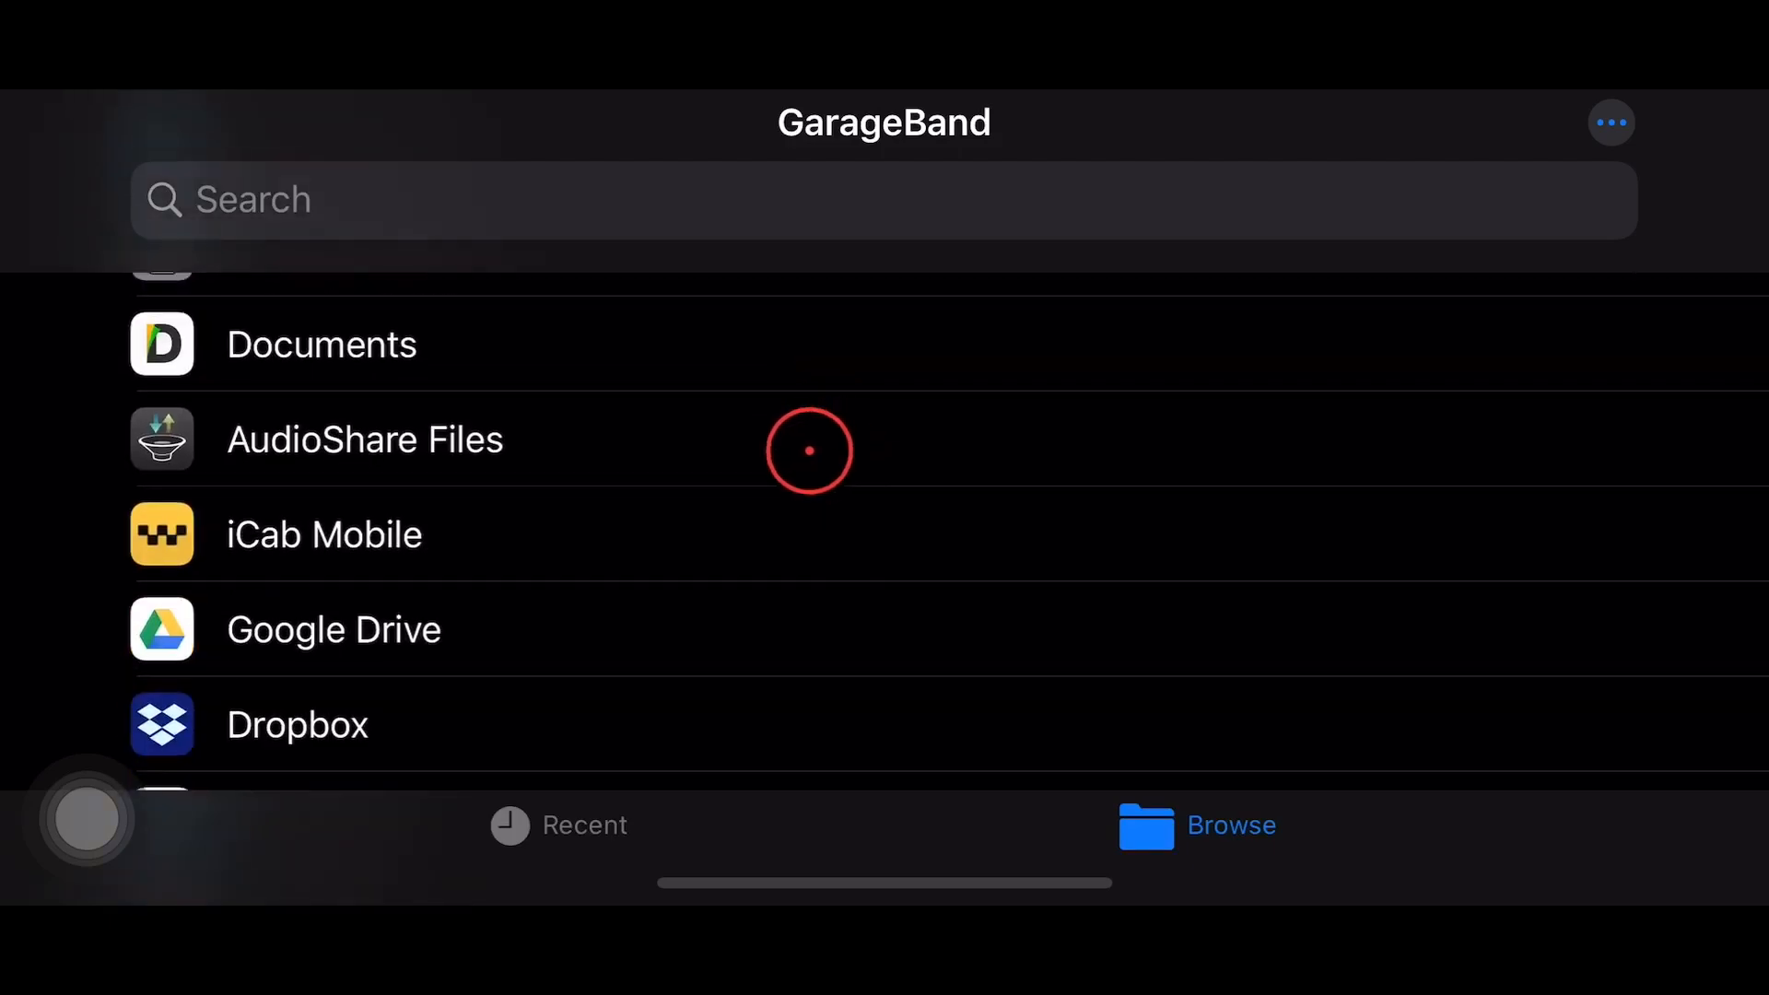
{"action": "scroll", "scroll_direction": "down", "scroll_amount": 3}
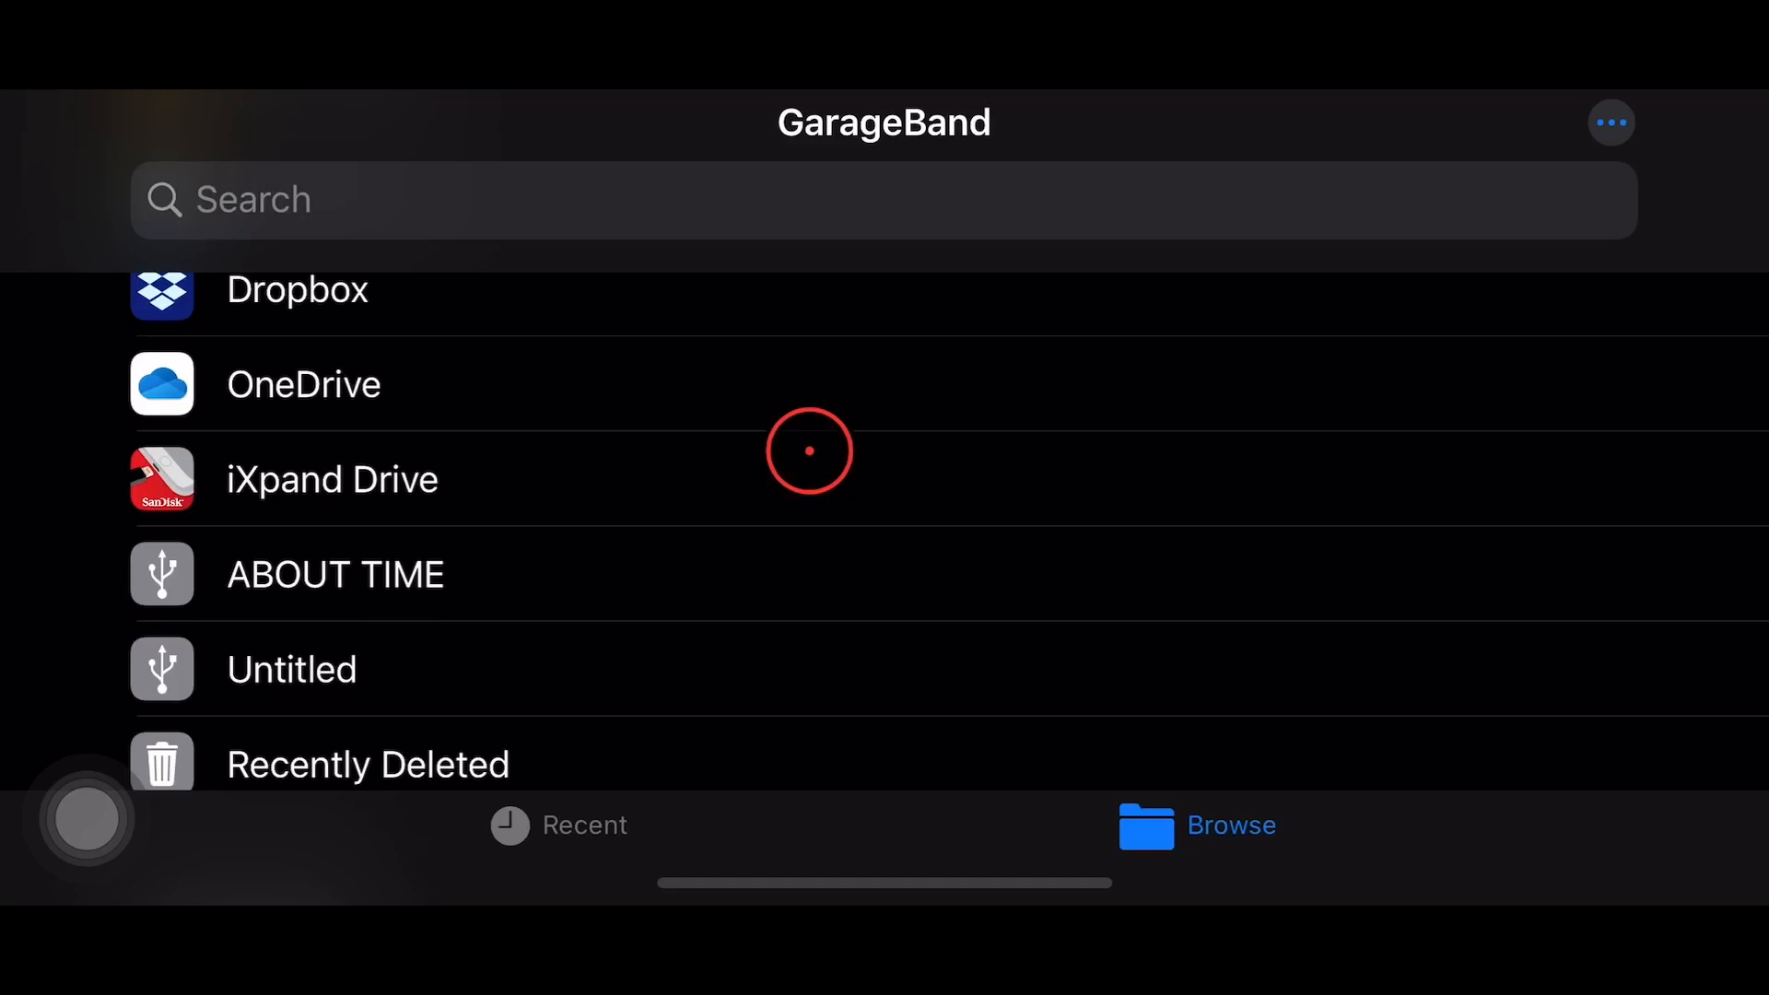
{"action": "mouse_move", "coordinate": [807, 444]}
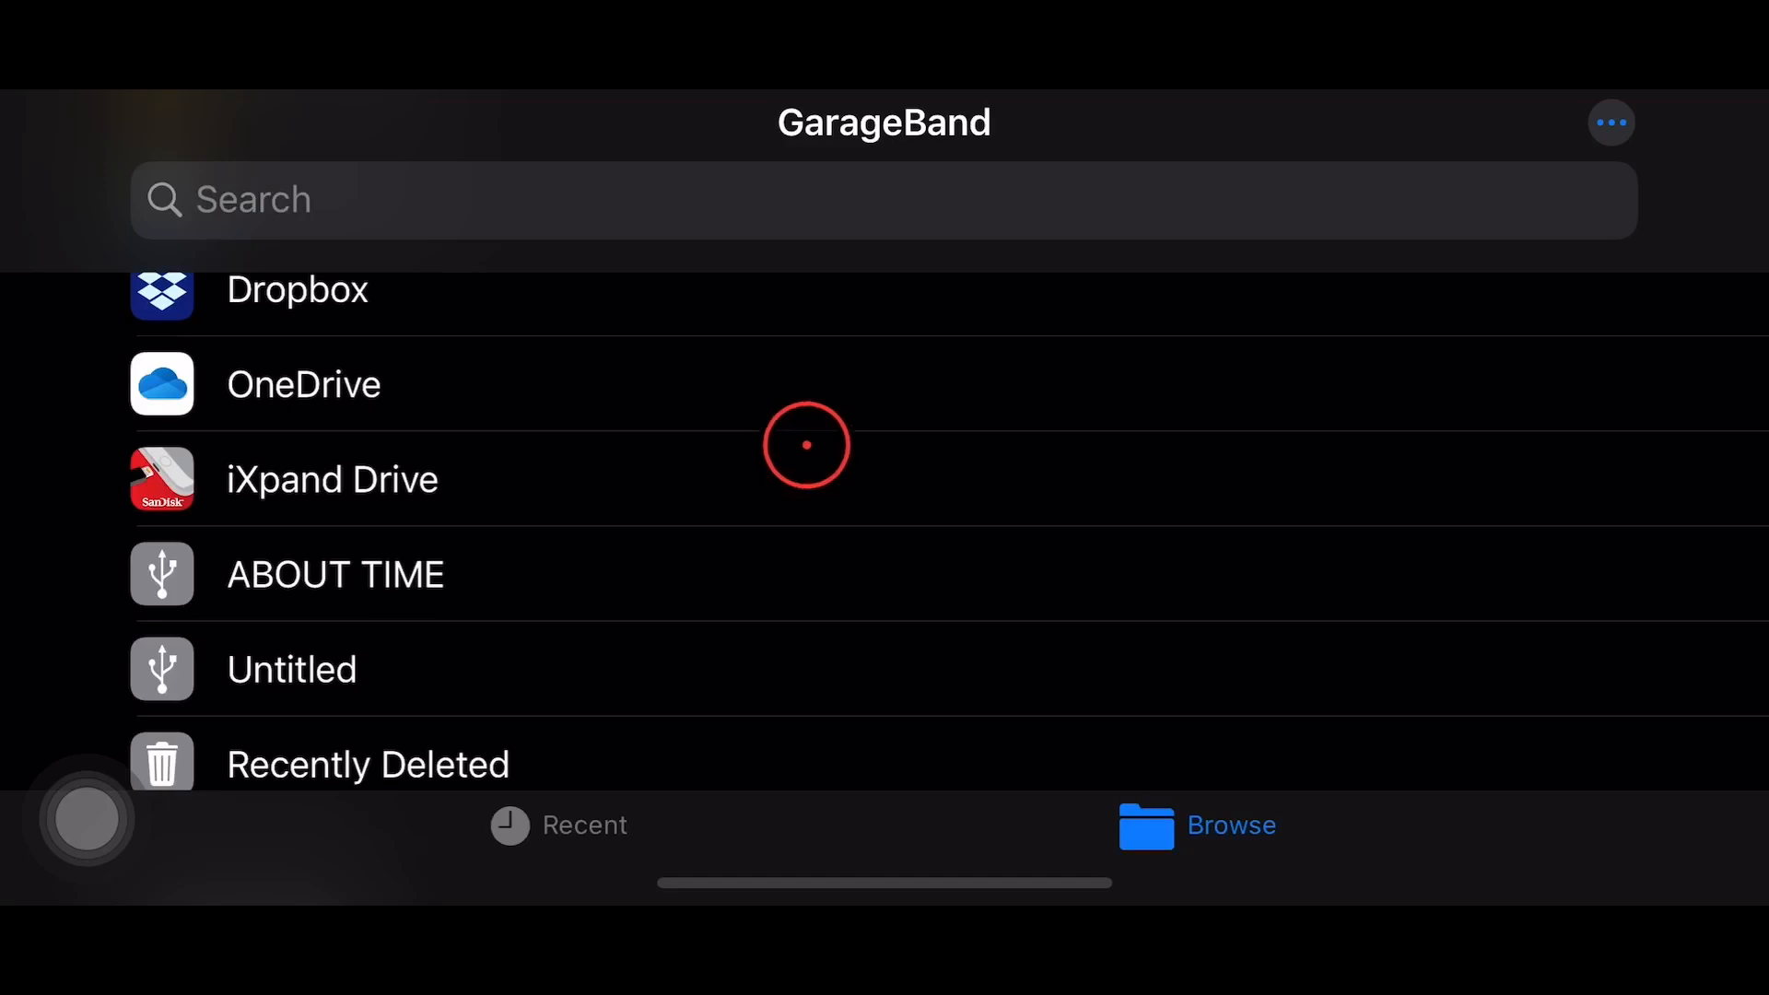
{"action": "mouse_move", "coordinate": [737, 433]}
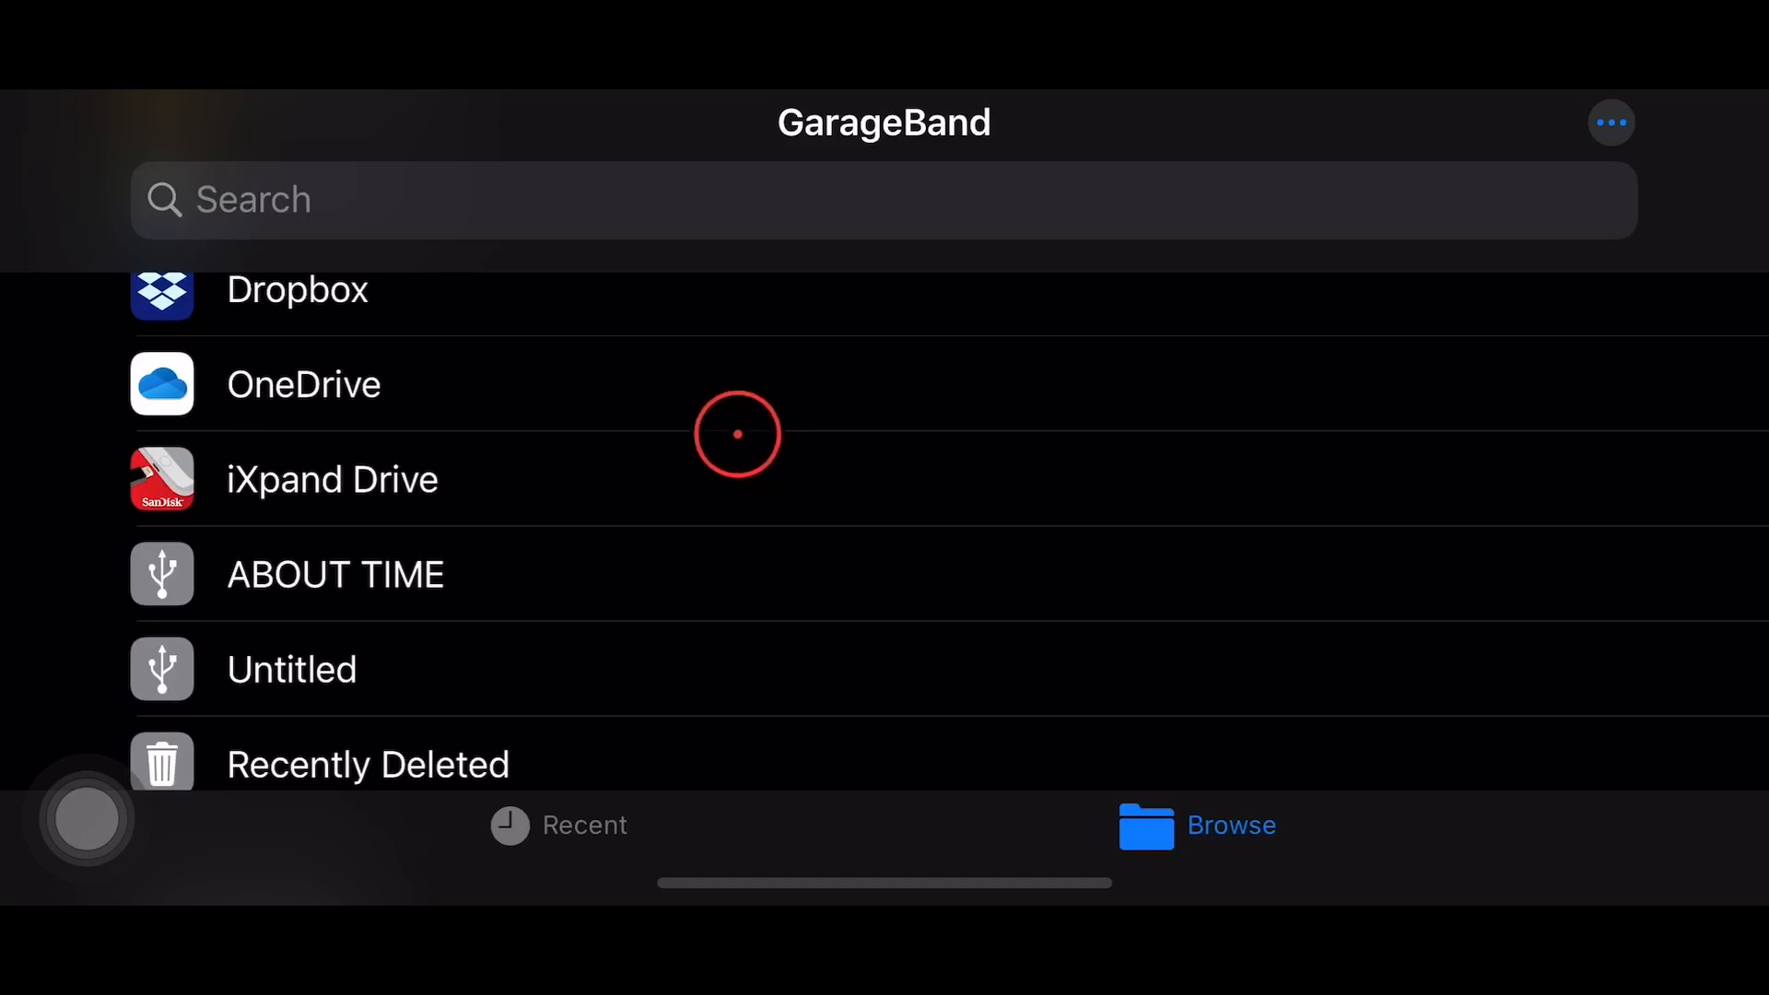
{"action": "mouse_move", "coordinate": [508, 531]}
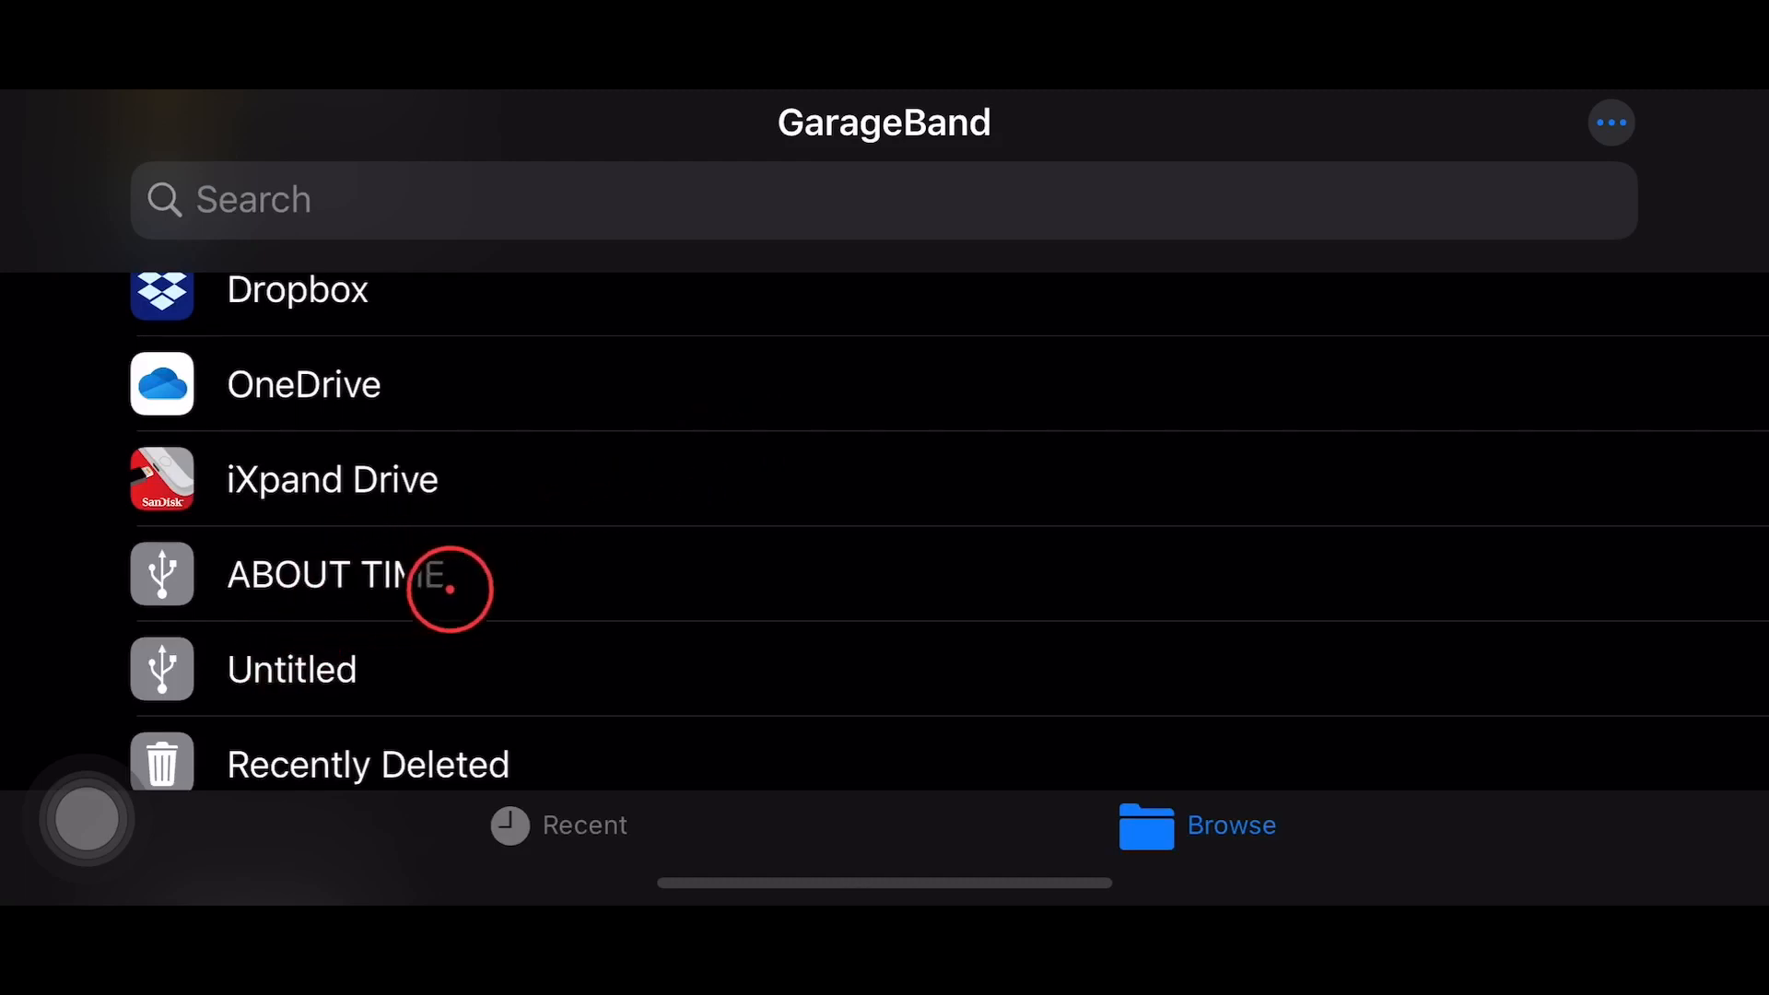
{"action": "left_click", "coordinate": [451, 590]}
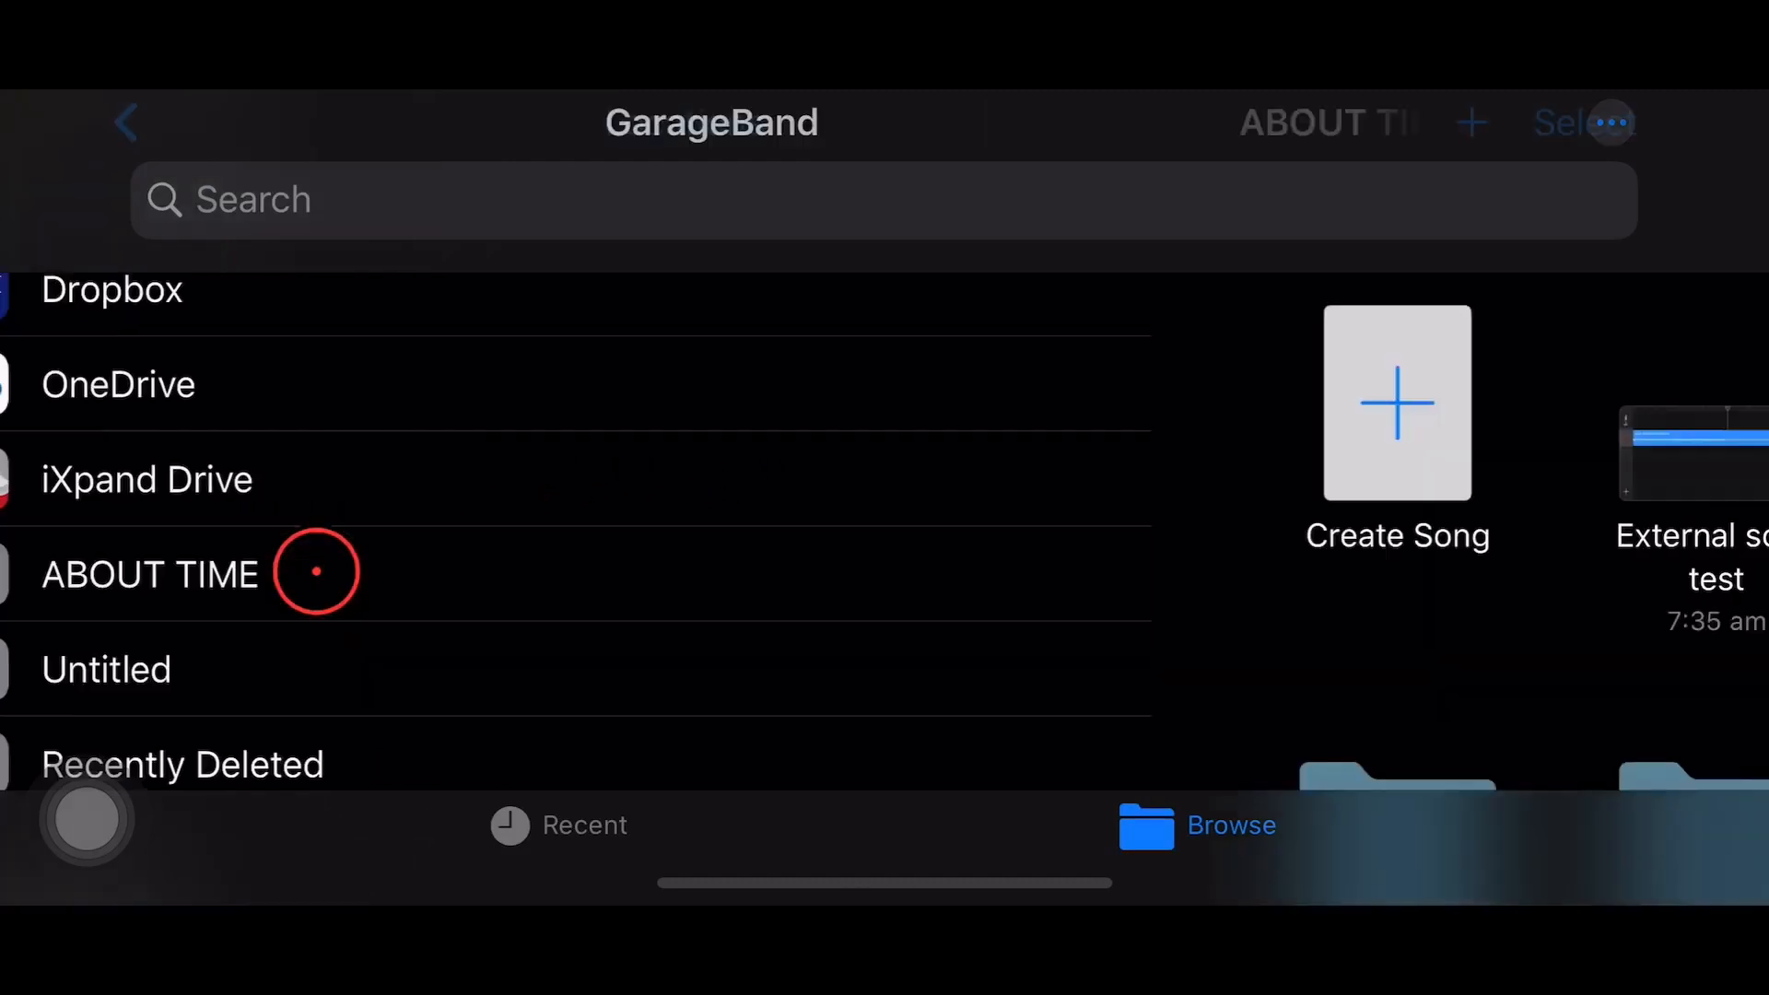
{"action": "left_click", "coordinate": [148, 575]}
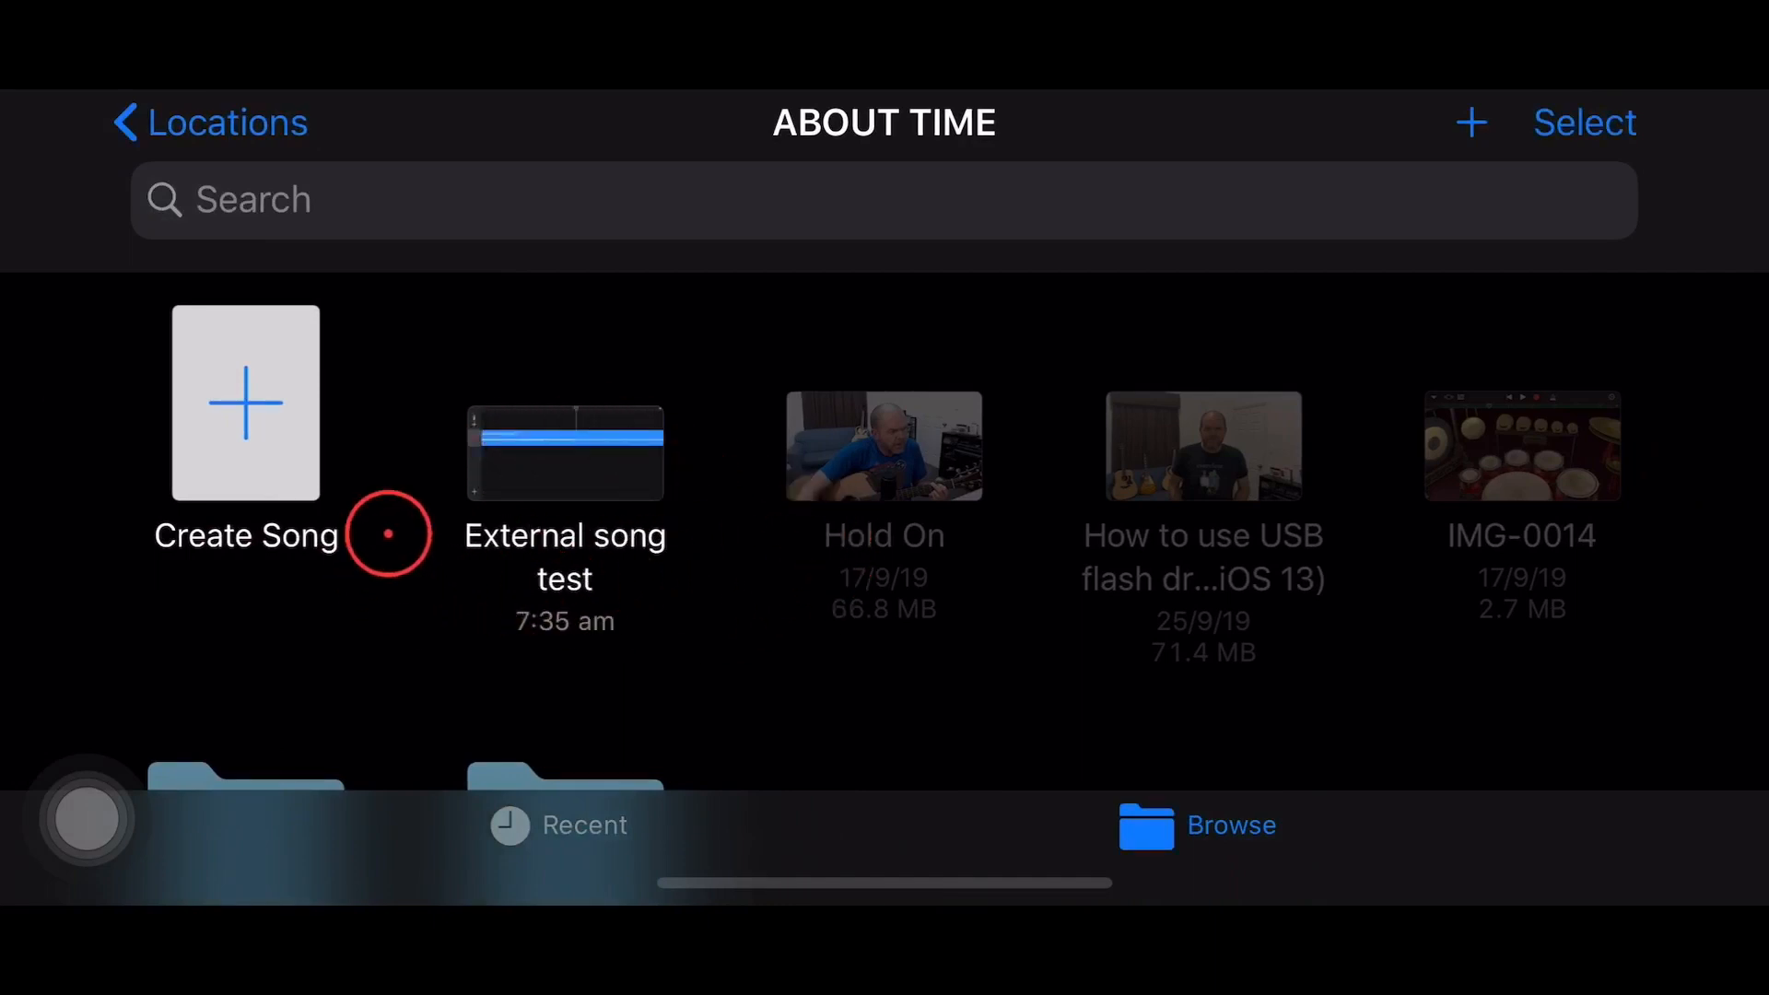
{"action": "mouse_move", "coordinate": [724, 597]}
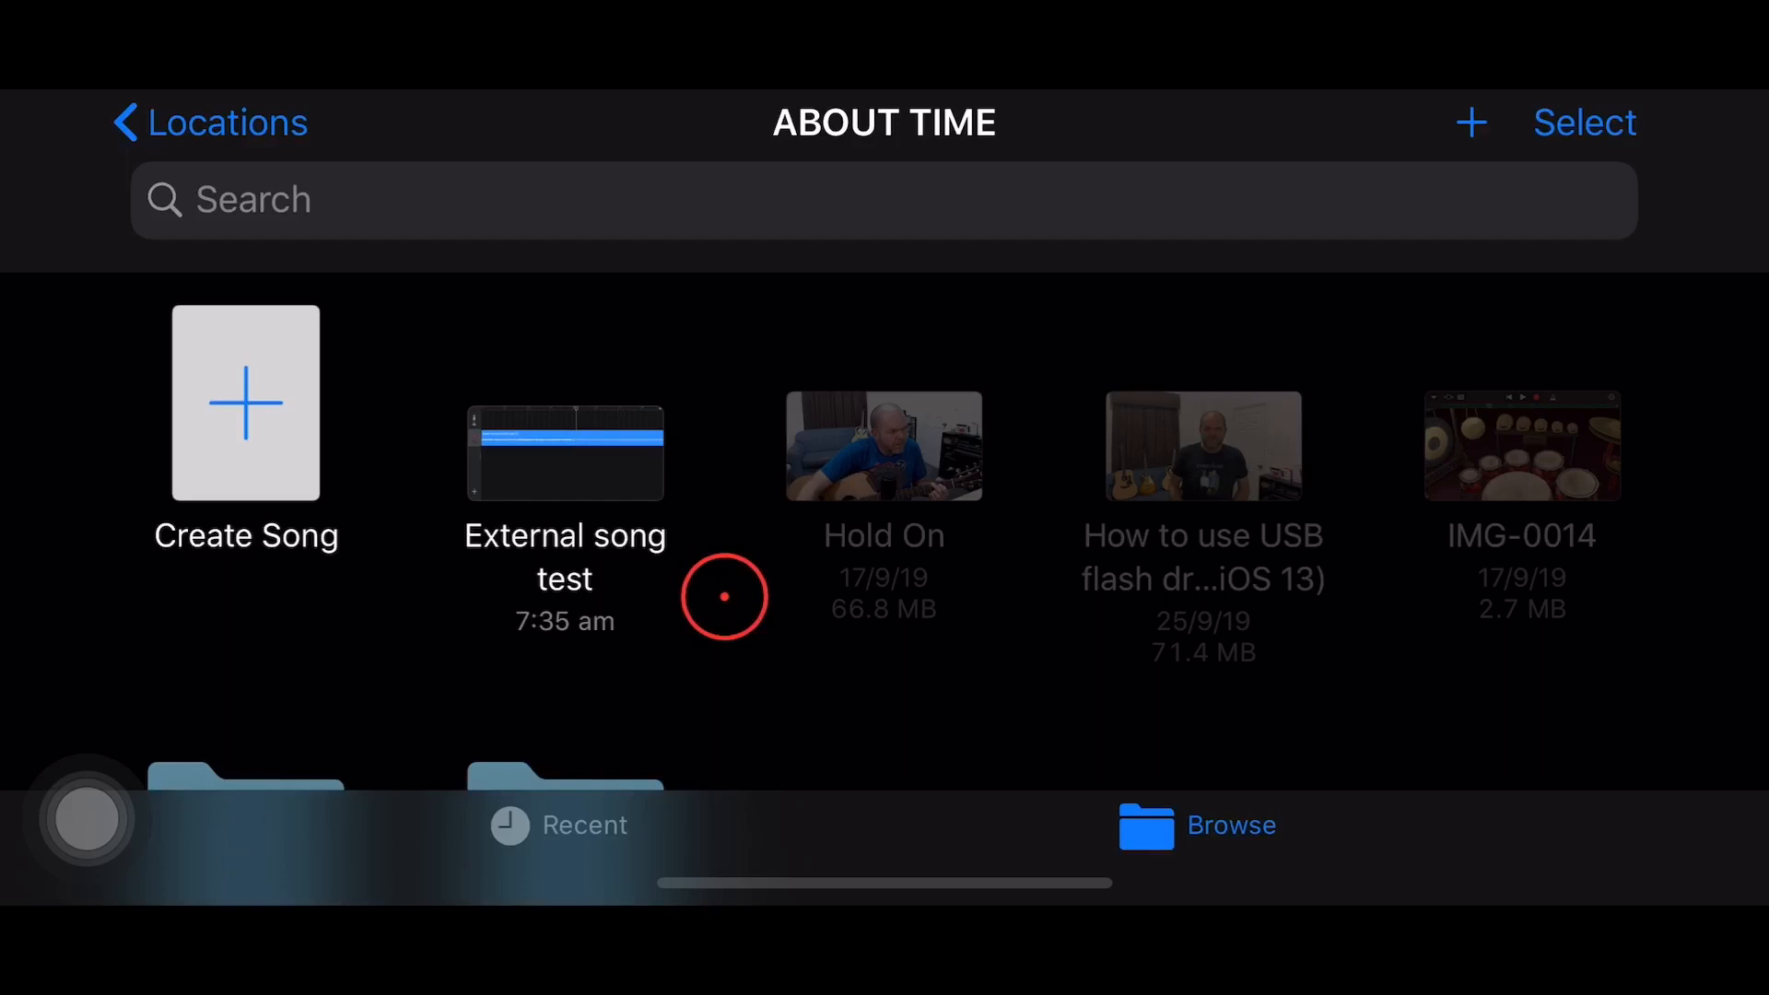
{"action": "mouse_move", "coordinate": [720, 361]}
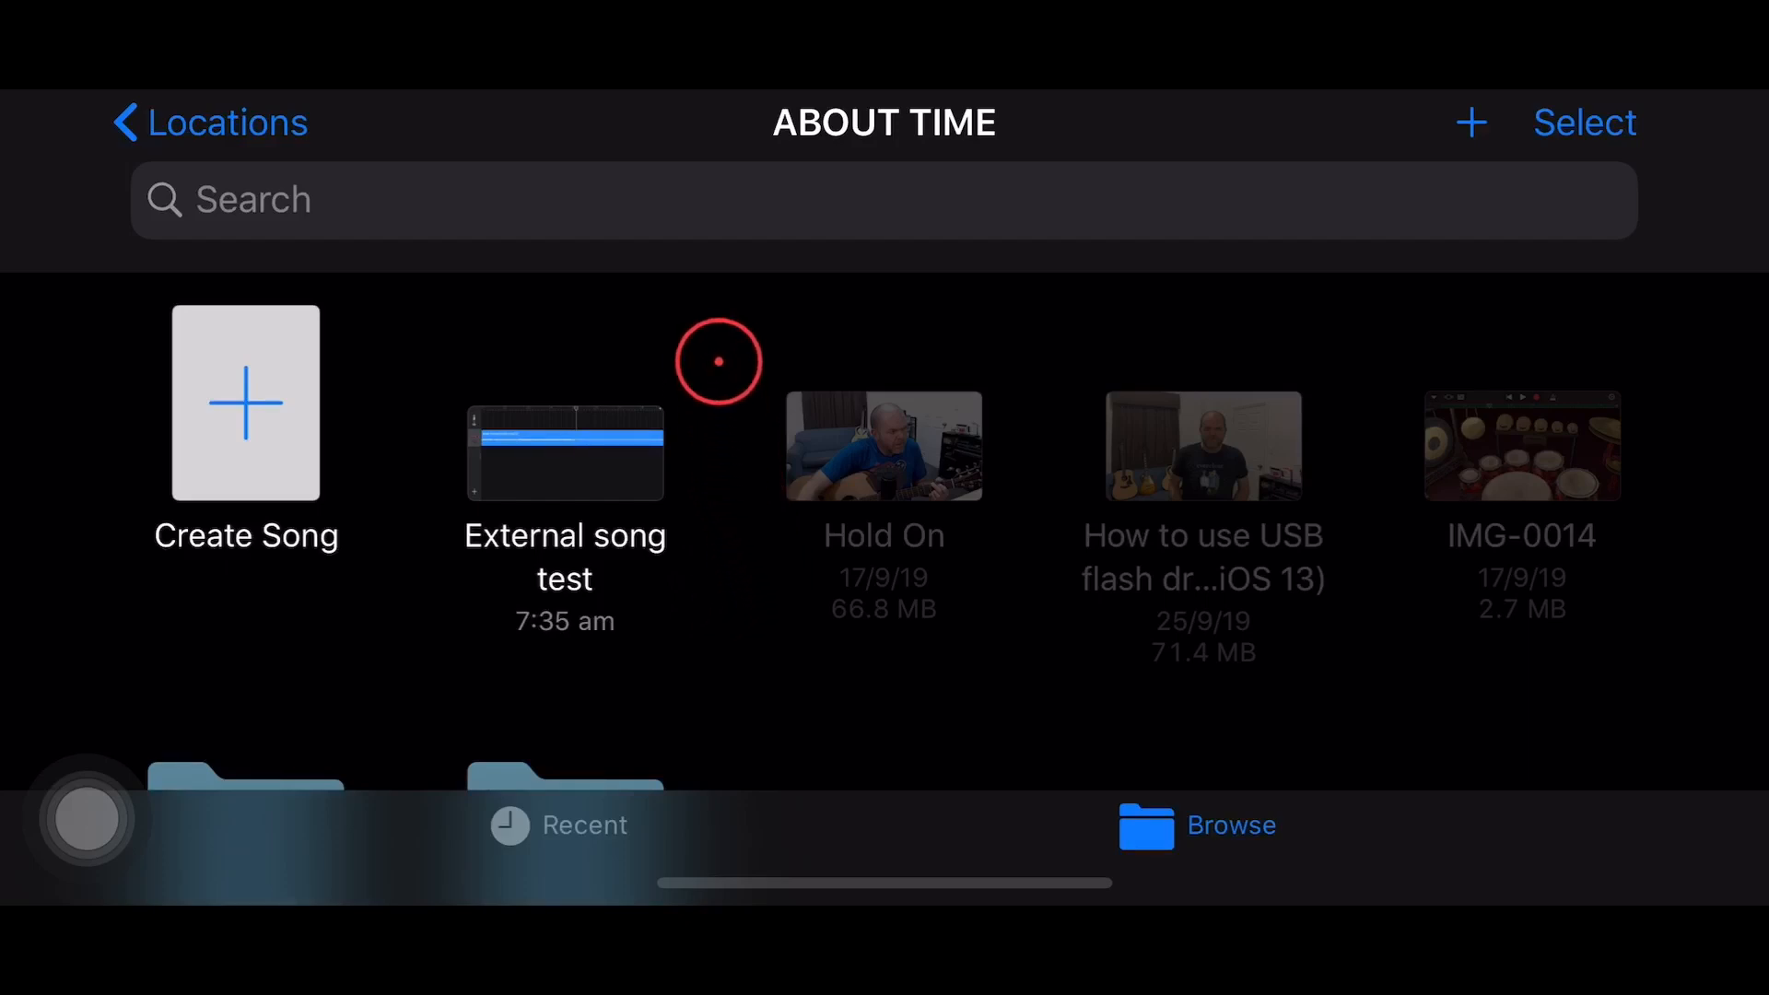
{"action": "mouse_move", "coordinate": [693, 355]}
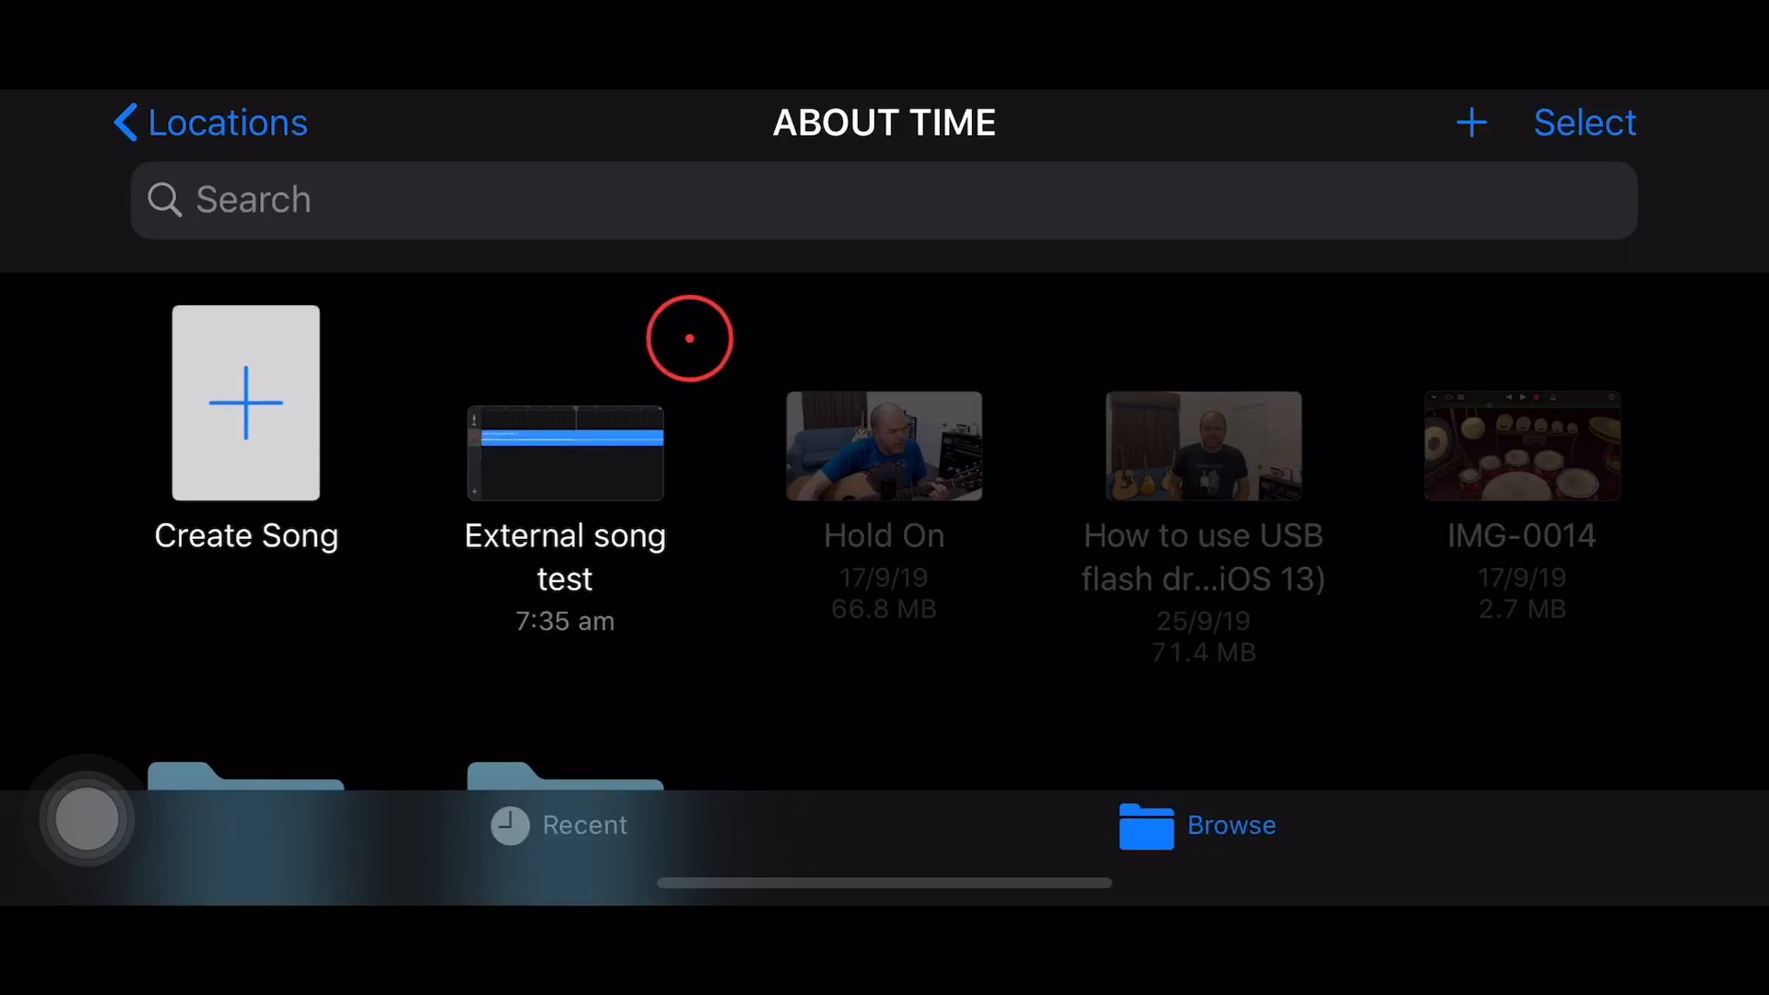
{"action": "mouse_move", "coordinate": [723, 350]}
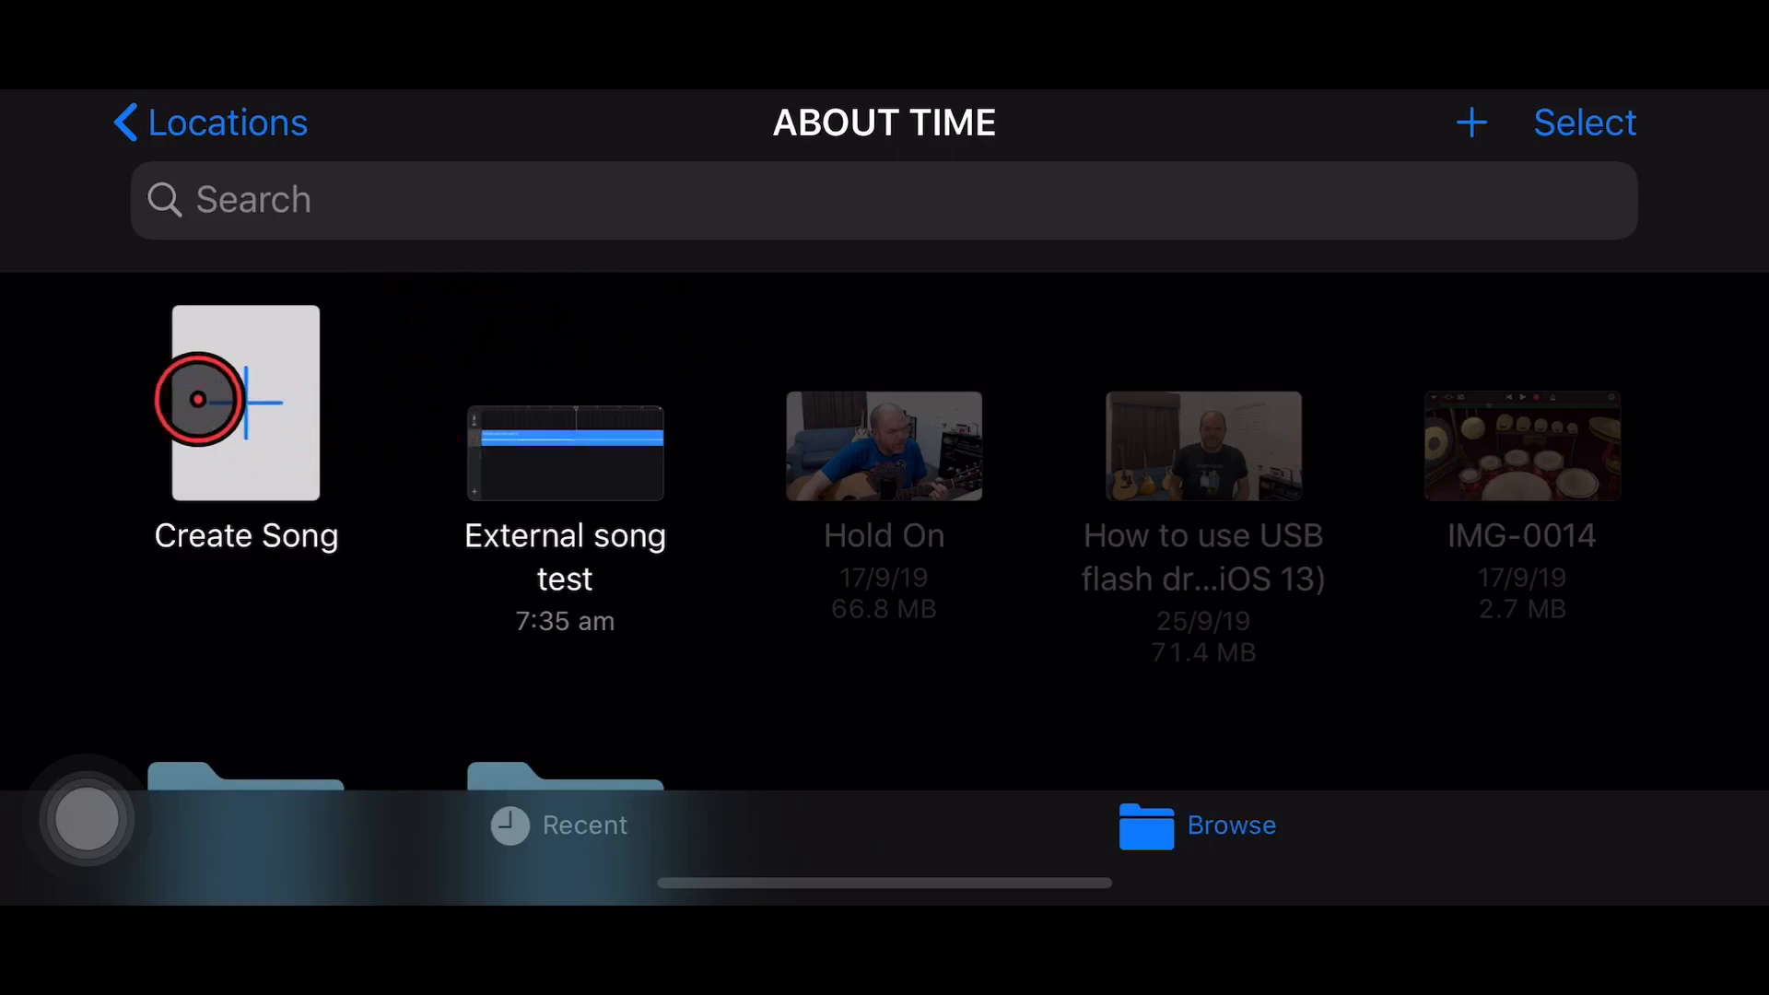
{"action": "left_click", "coordinate": [199, 401]}
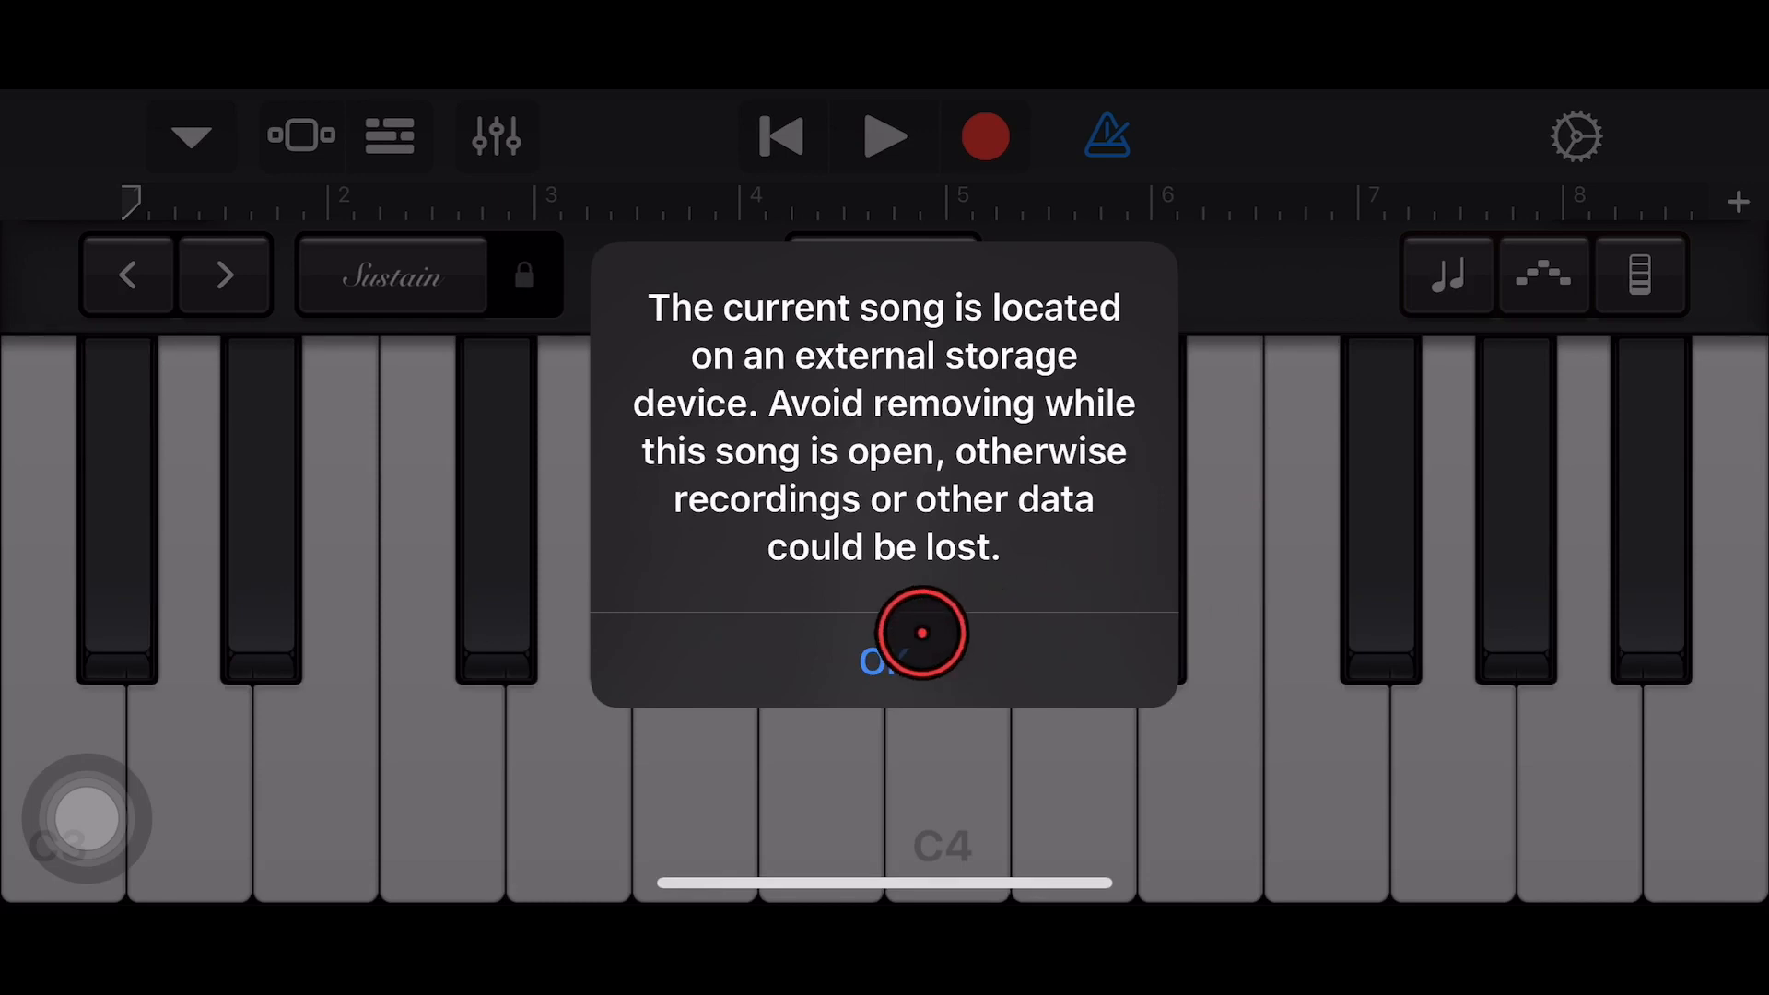
{"action": "mouse_move", "coordinate": [918, 660]}
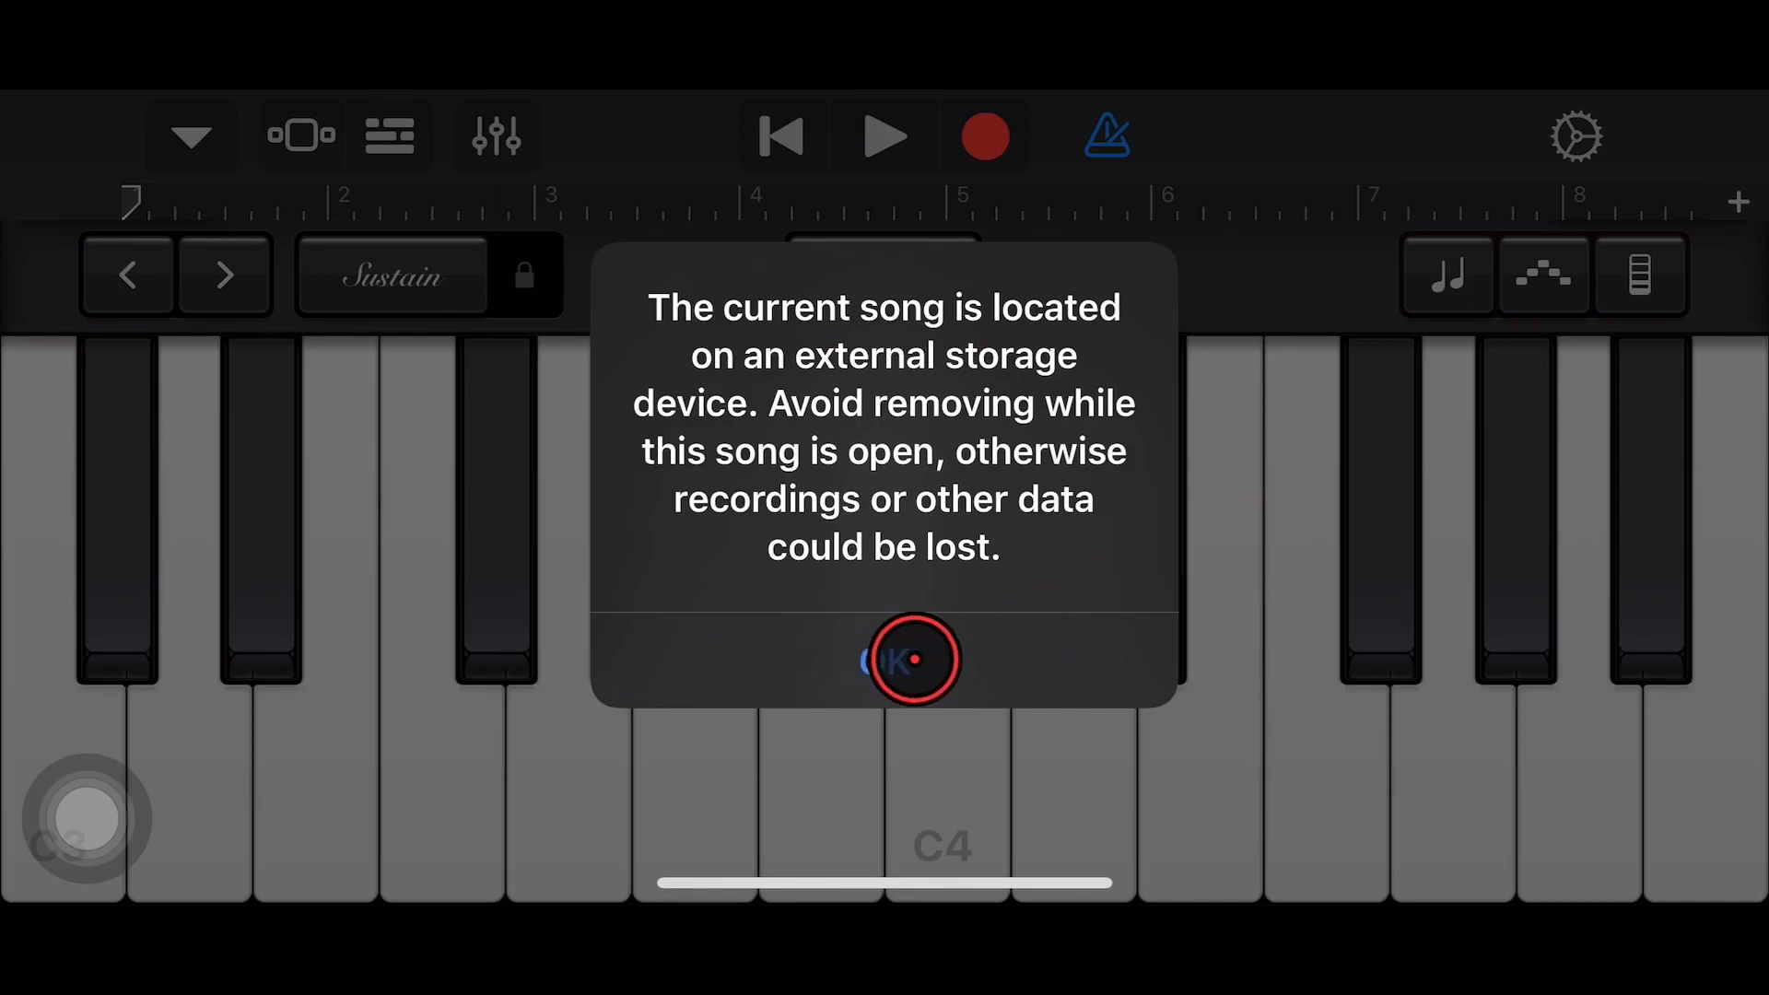
Accept the external-storage alert and record a few piano notes into bar one.
{"action": "left_click", "coordinate": [908, 660]}
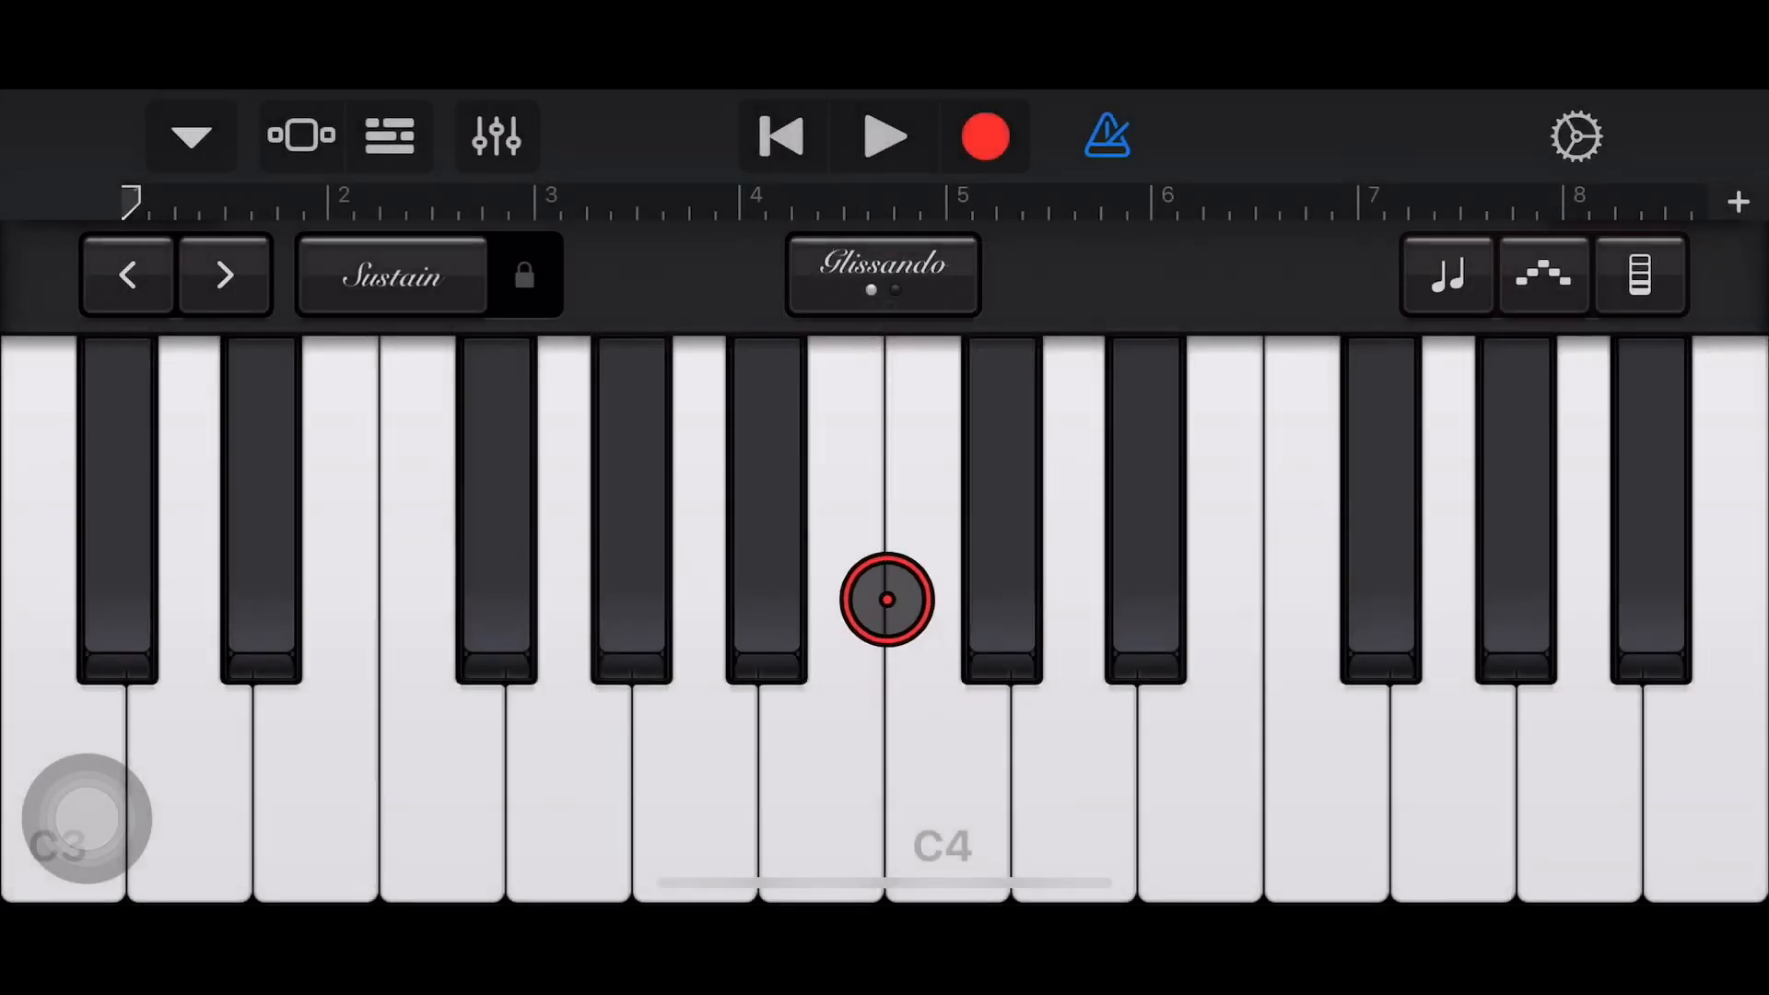
{"action": "left_click", "coordinate": [386, 277]}
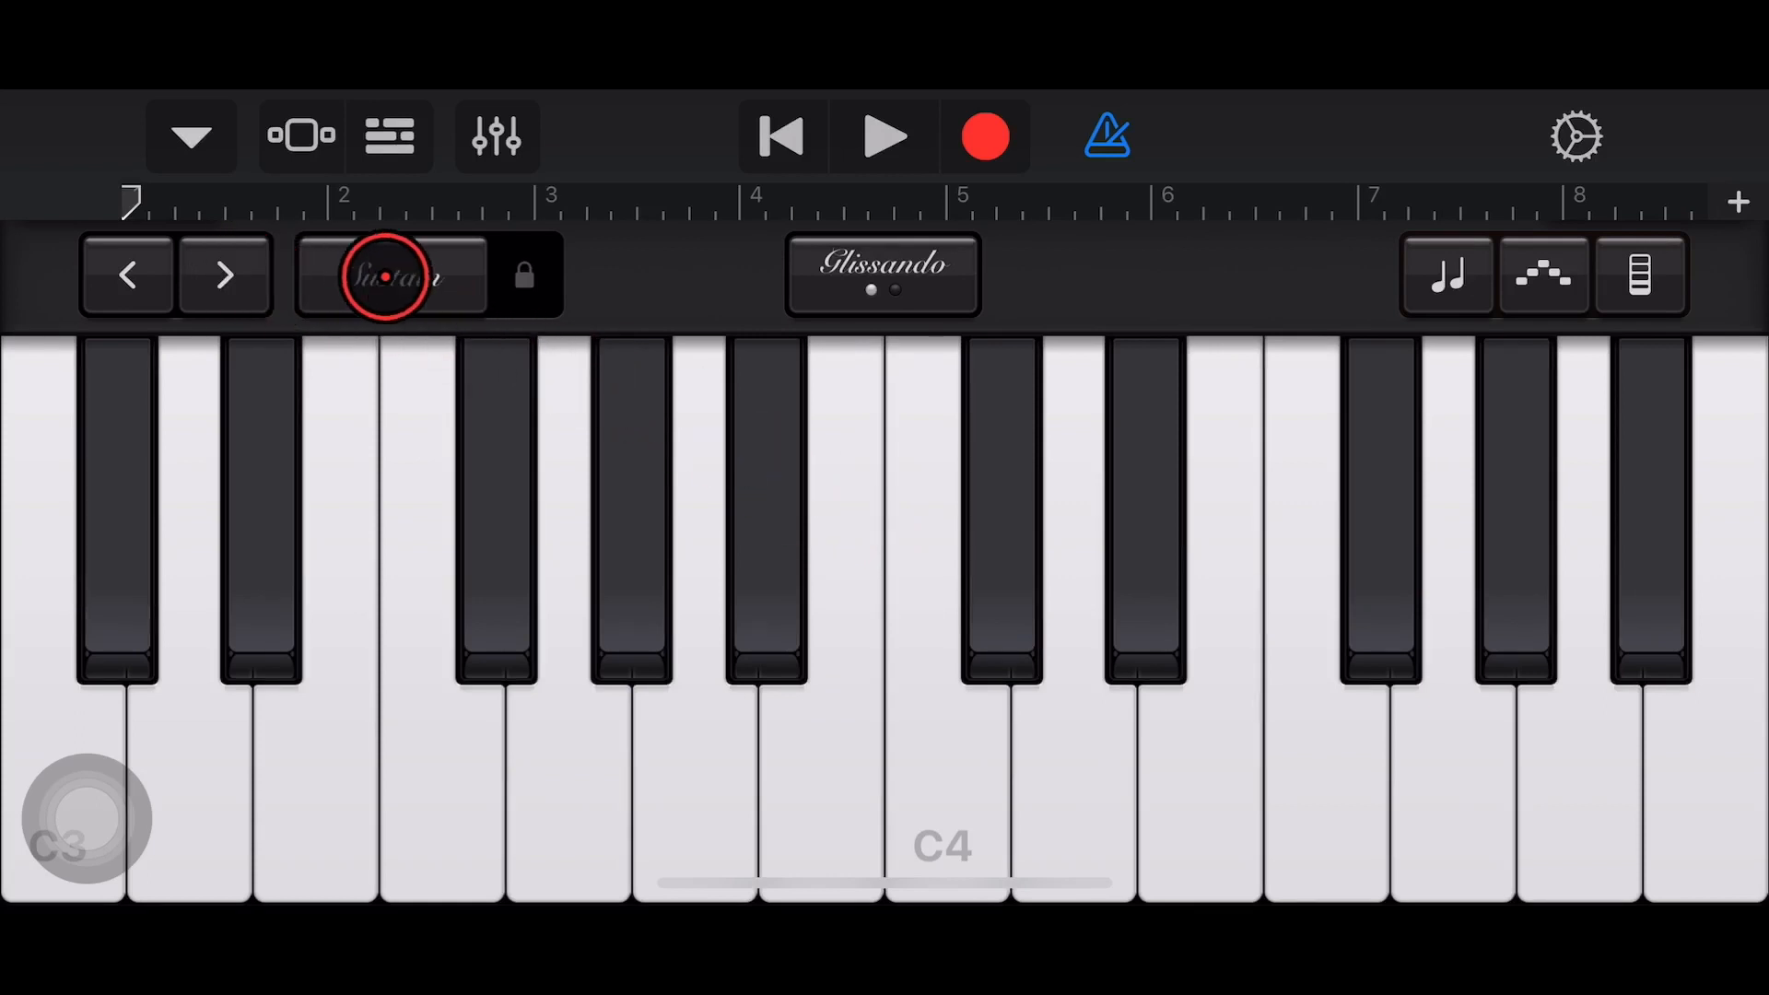
{"action": "left_click", "coordinate": [986, 136]}
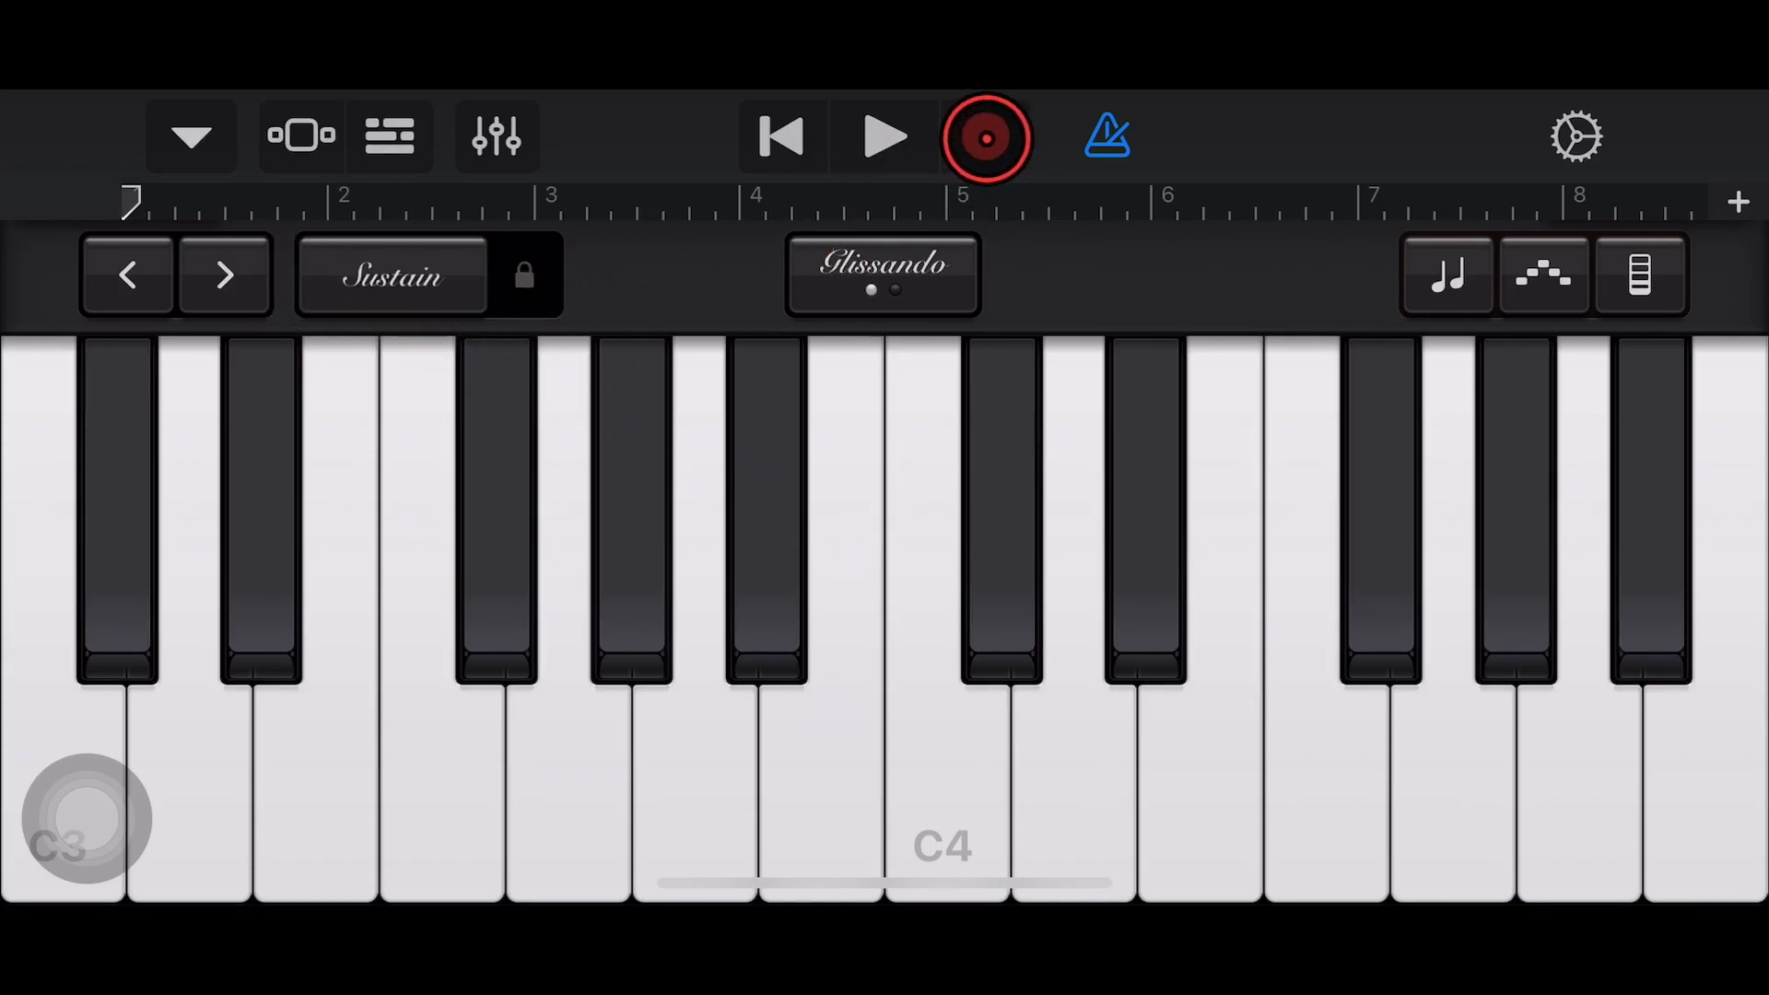
{"action": "left_click", "coordinate": [986, 136]}
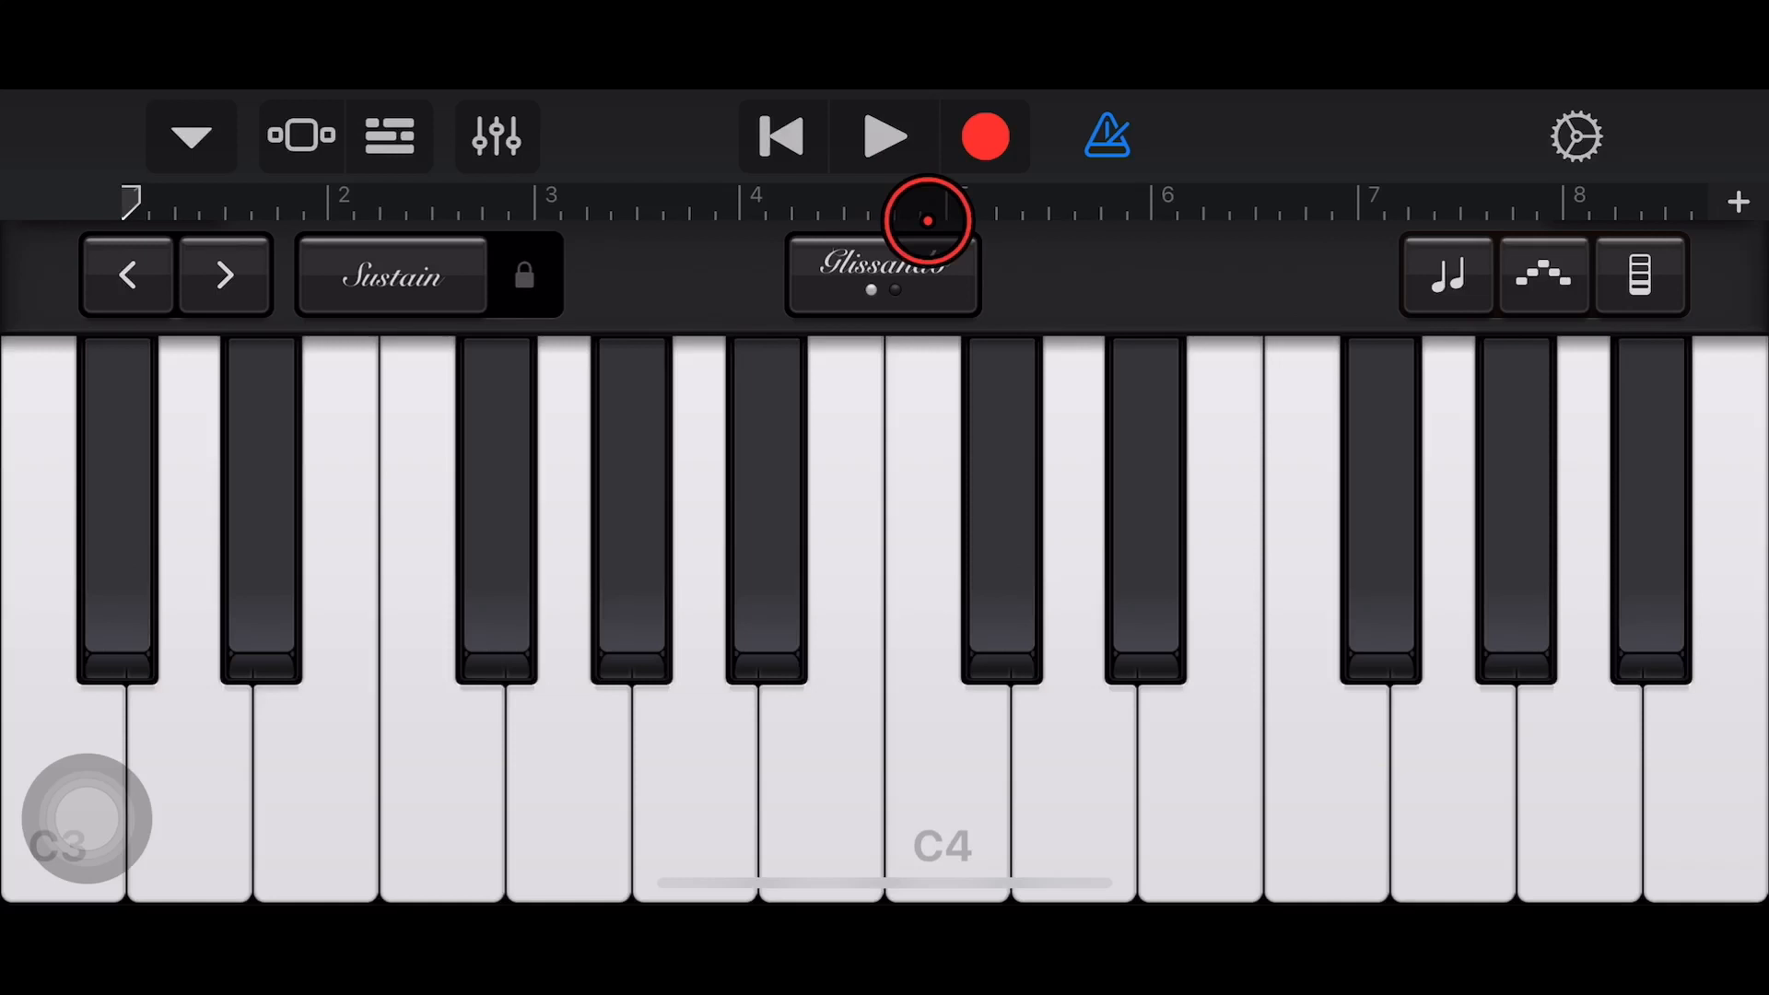
{"action": "left_click", "coordinate": [985, 138]}
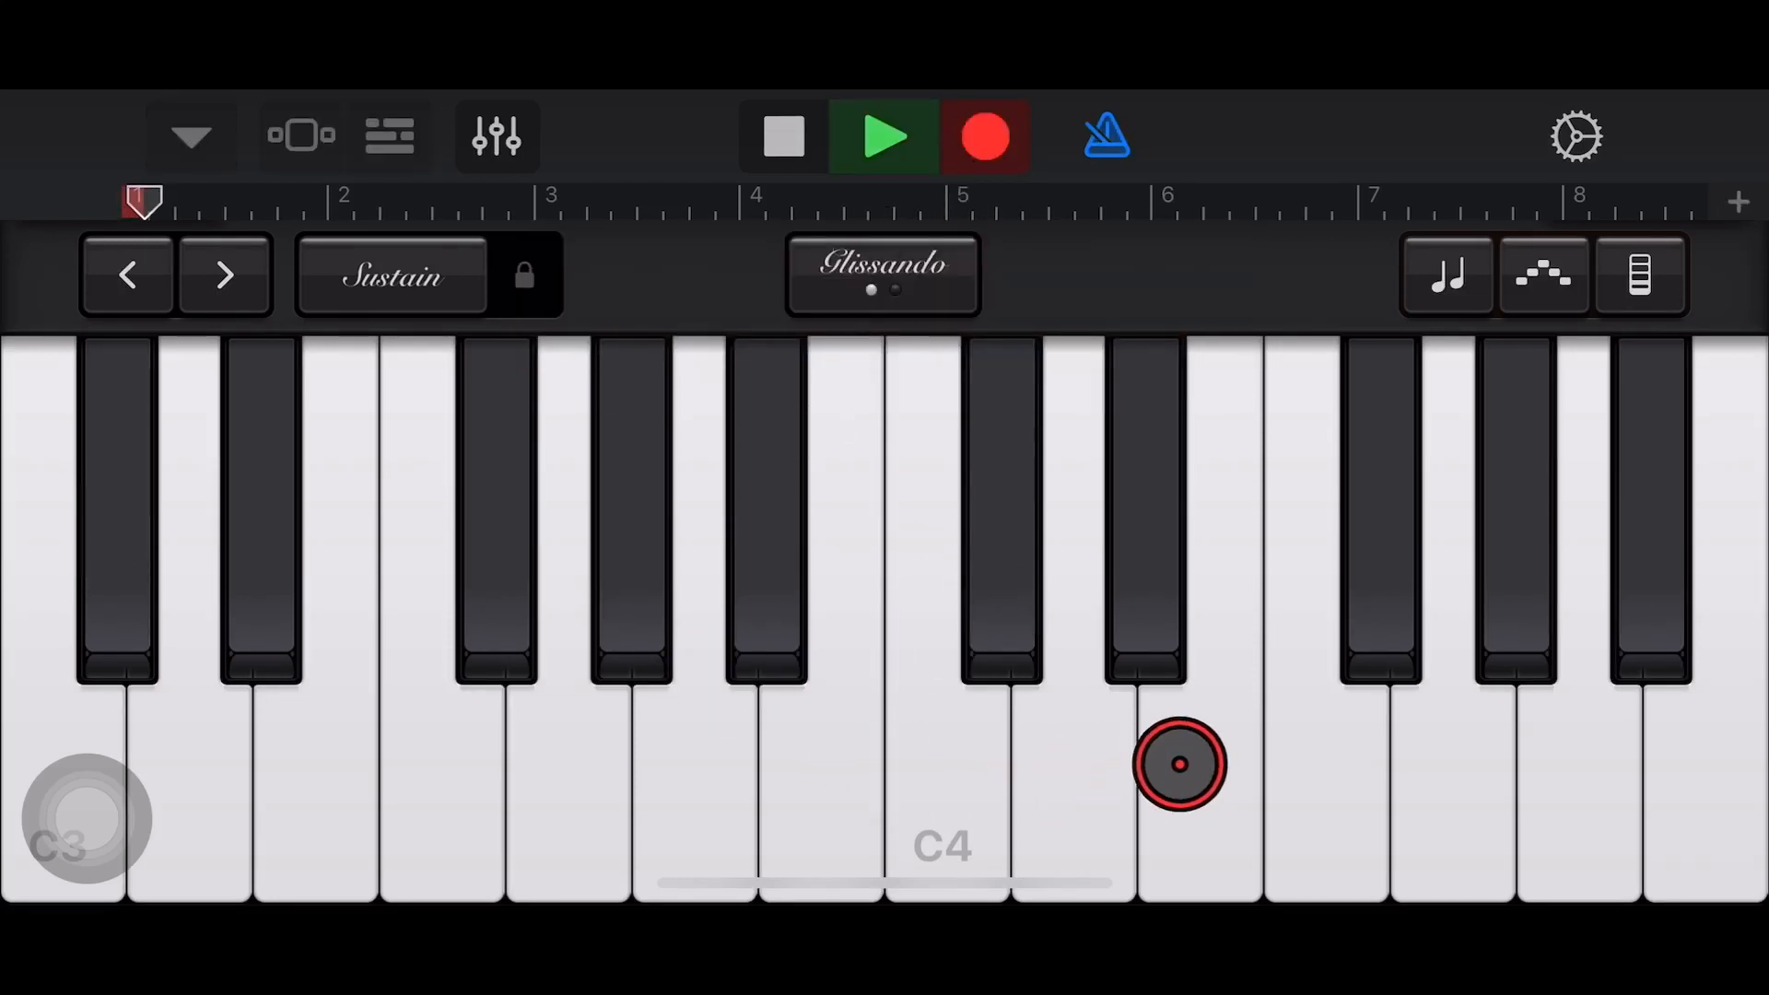
{"action": "left_click", "coordinate": [781, 137]}
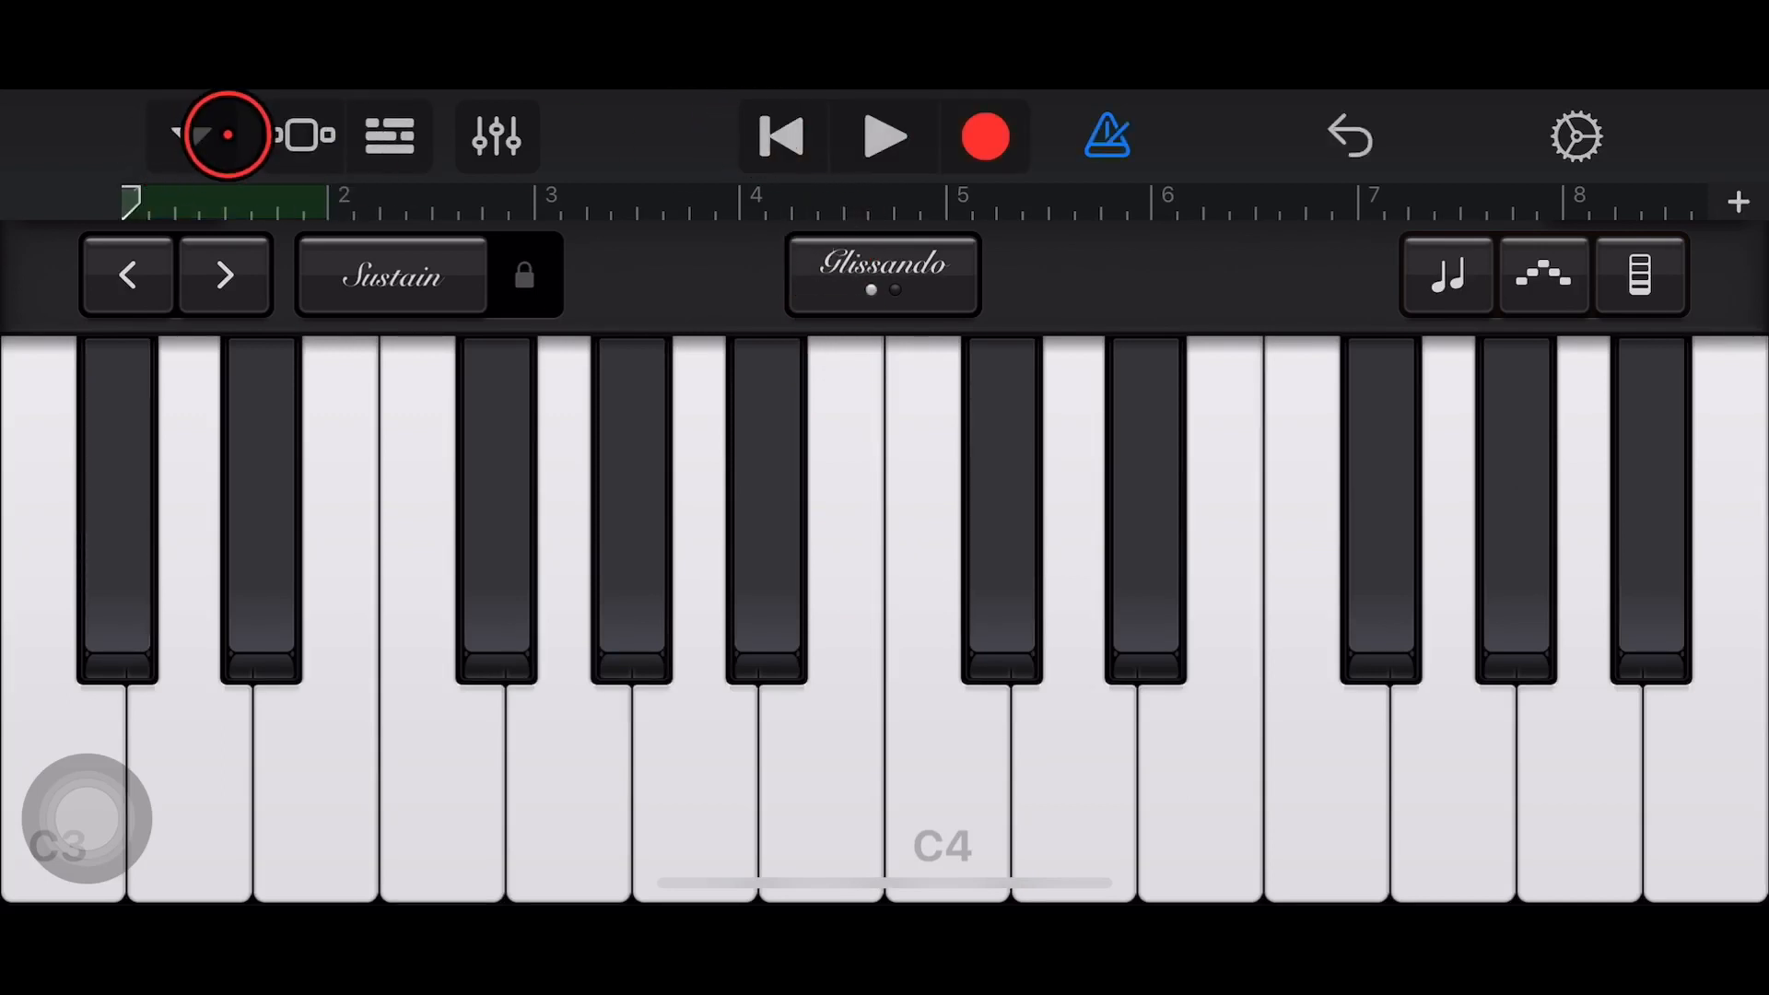
Leave the new song via My Songs so it saves to the ABOUT TIME drive.
{"action": "left_click", "coordinate": [193, 132]}
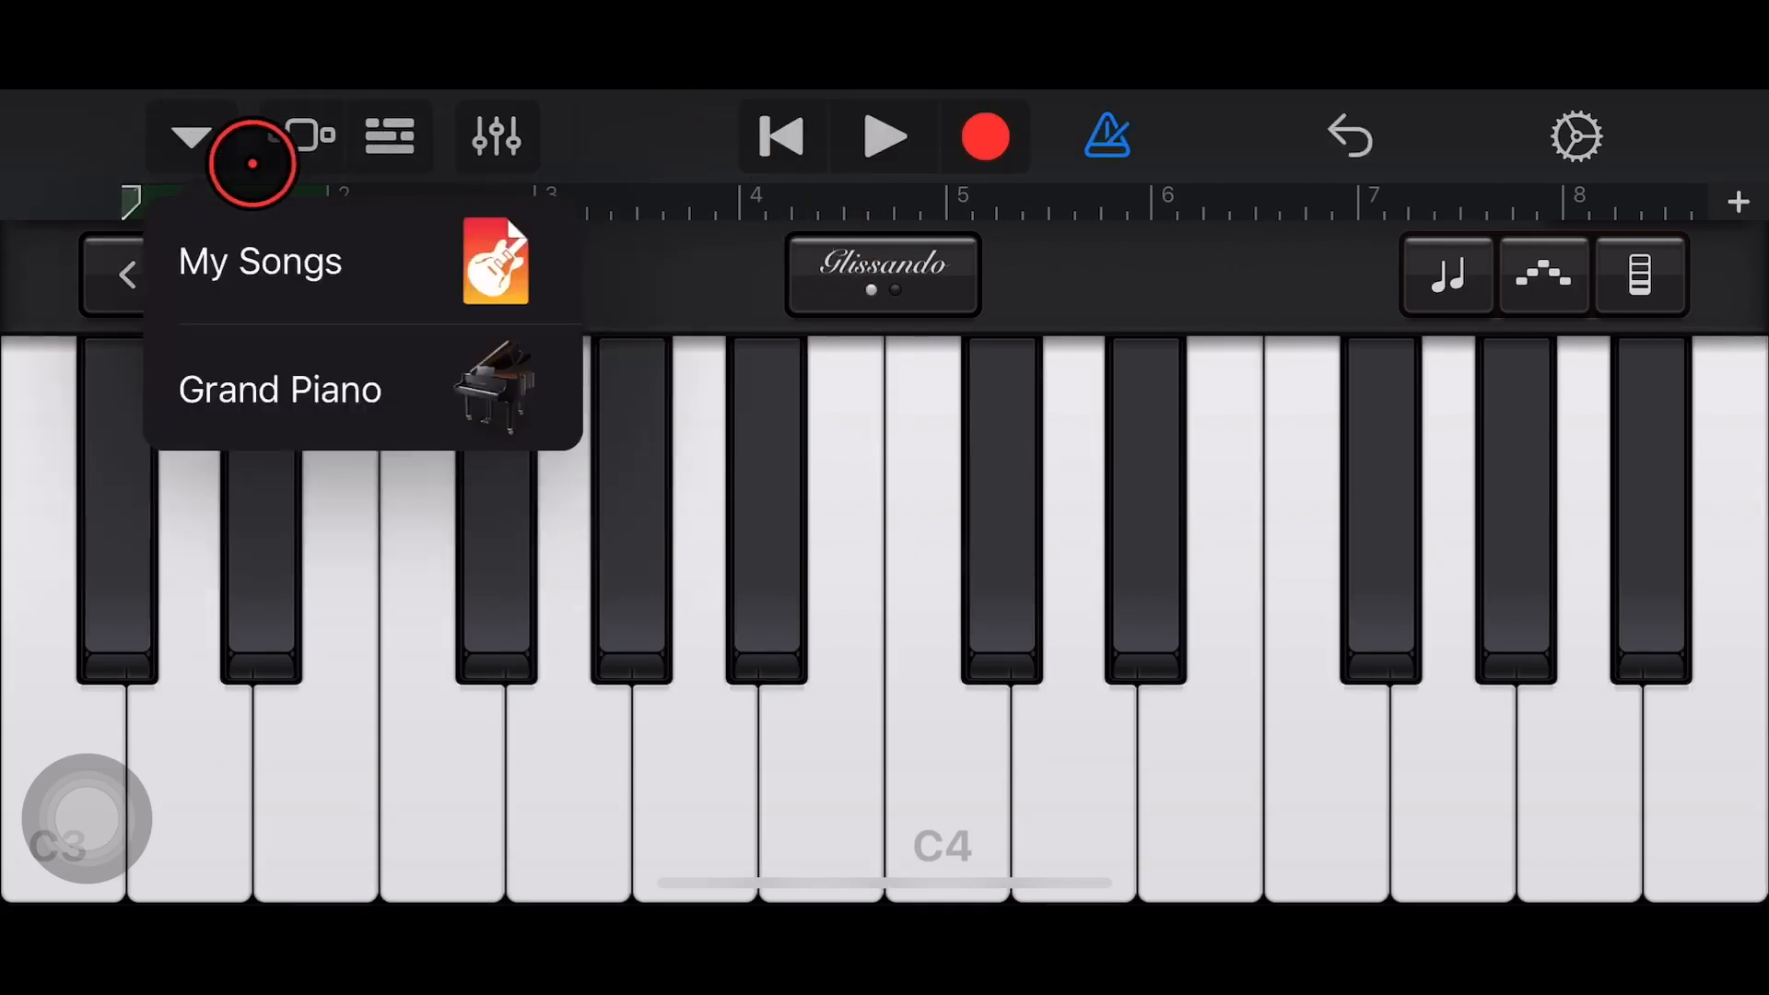
{"action": "left_click", "coordinate": [276, 261]}
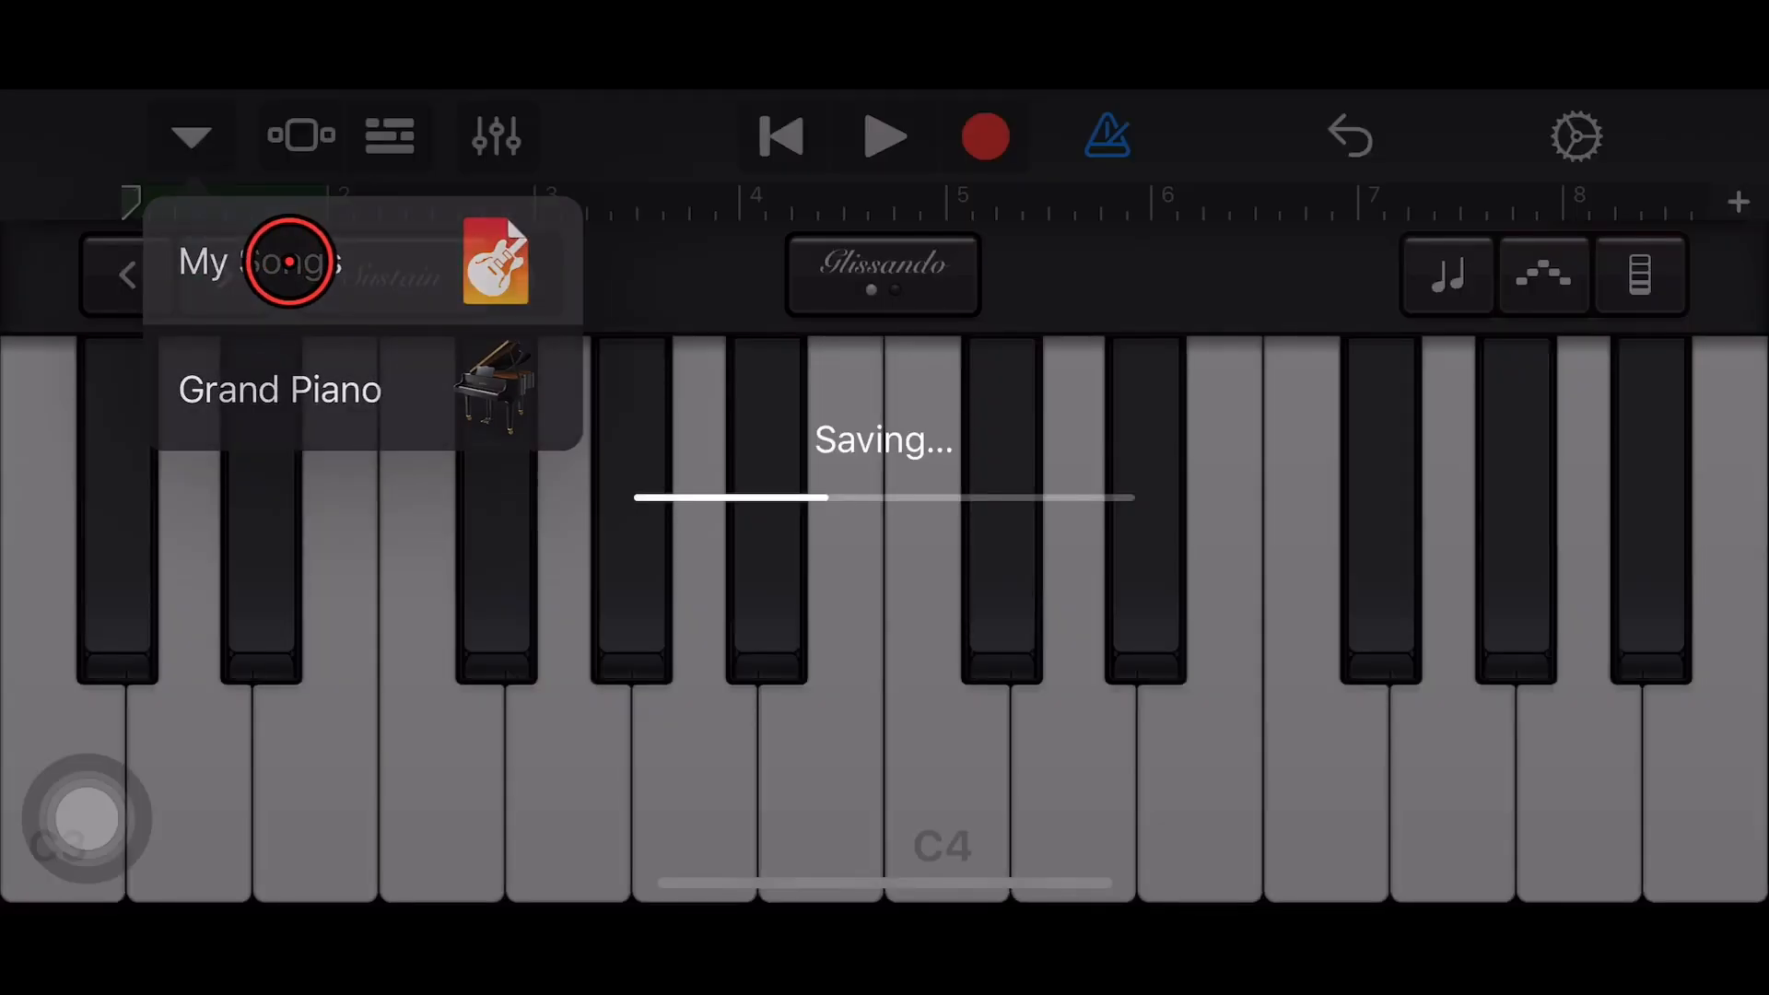
{"action": "left_click", "coordinate": [282, 265]}
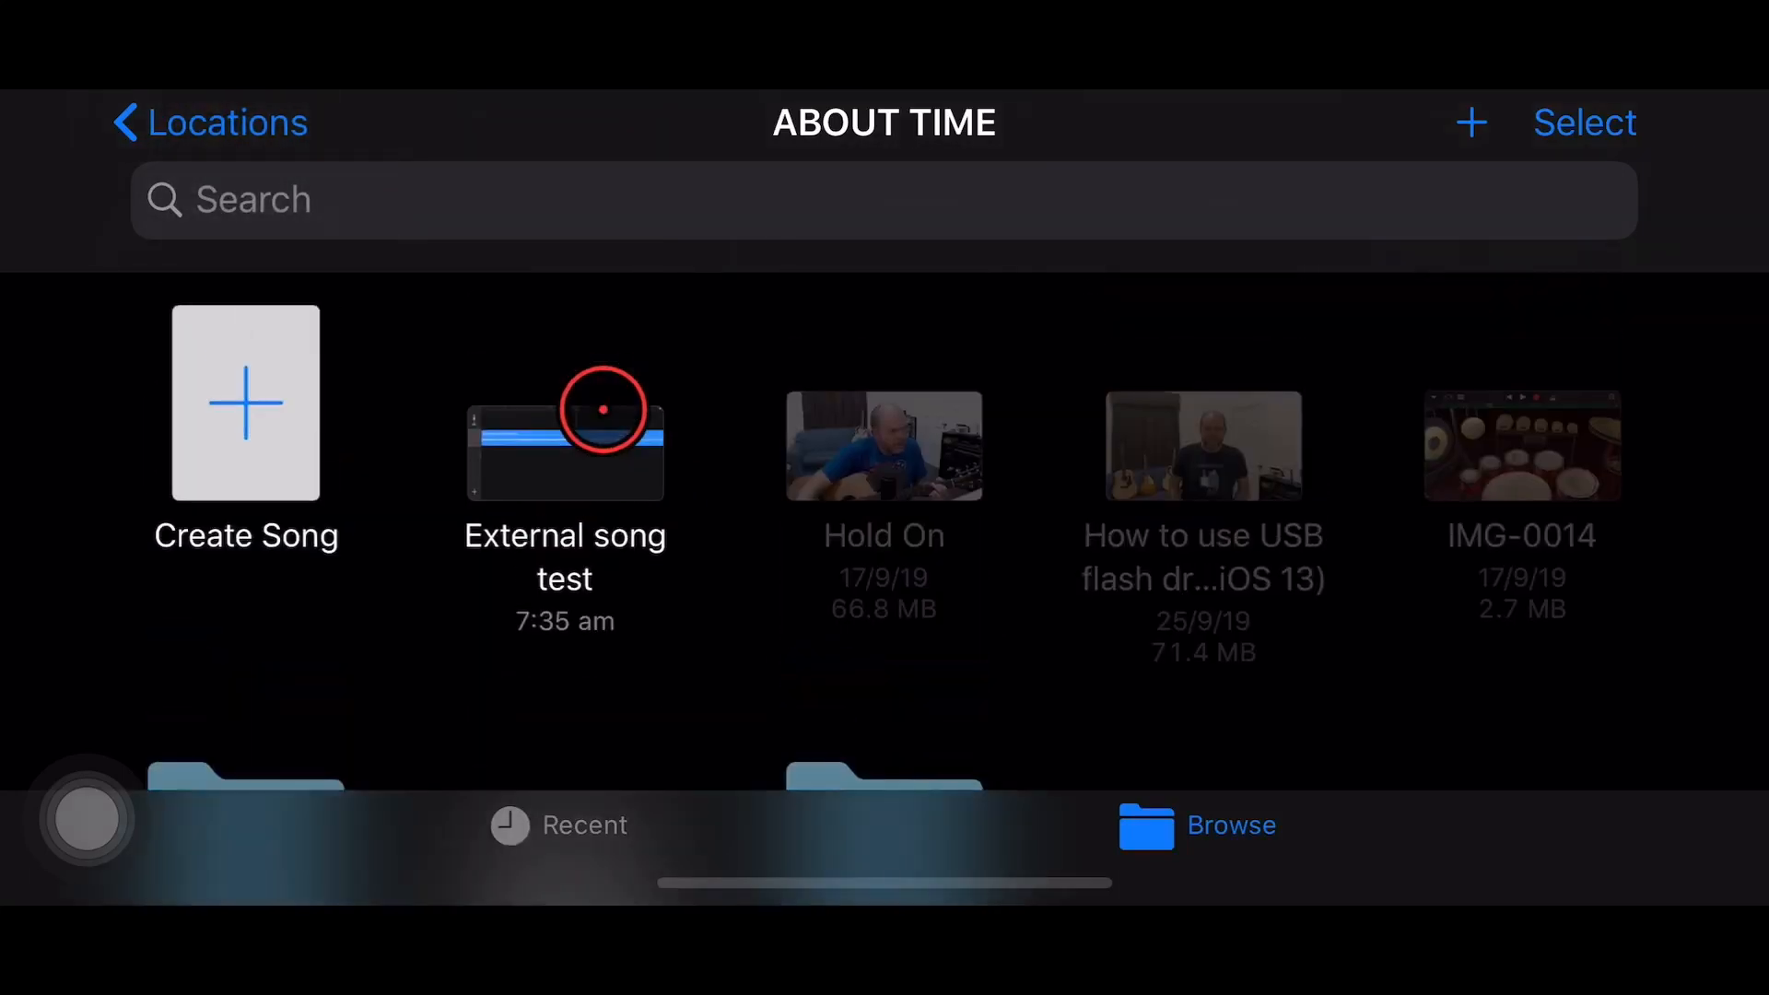
{"action": "scroll", "scroll_direction": "down", "scroll_amount": 3}
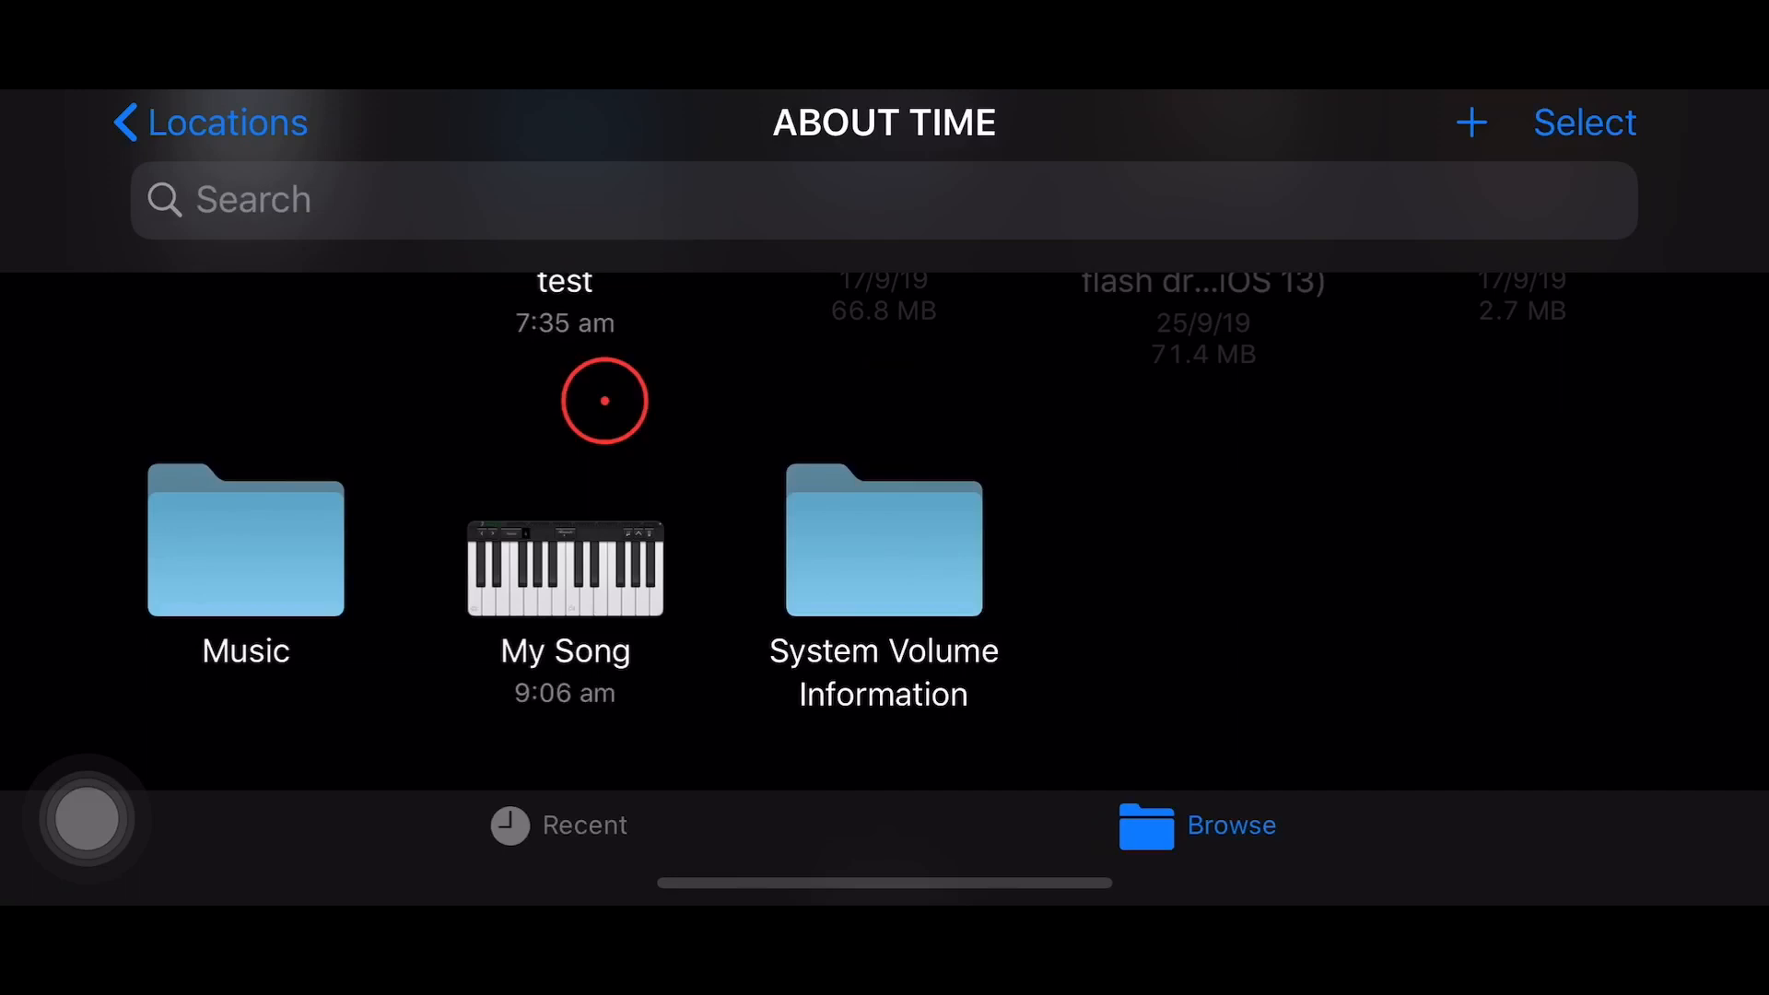
{"action": "scroll", "scroll_direction": "down", "scroll_amount": 3}
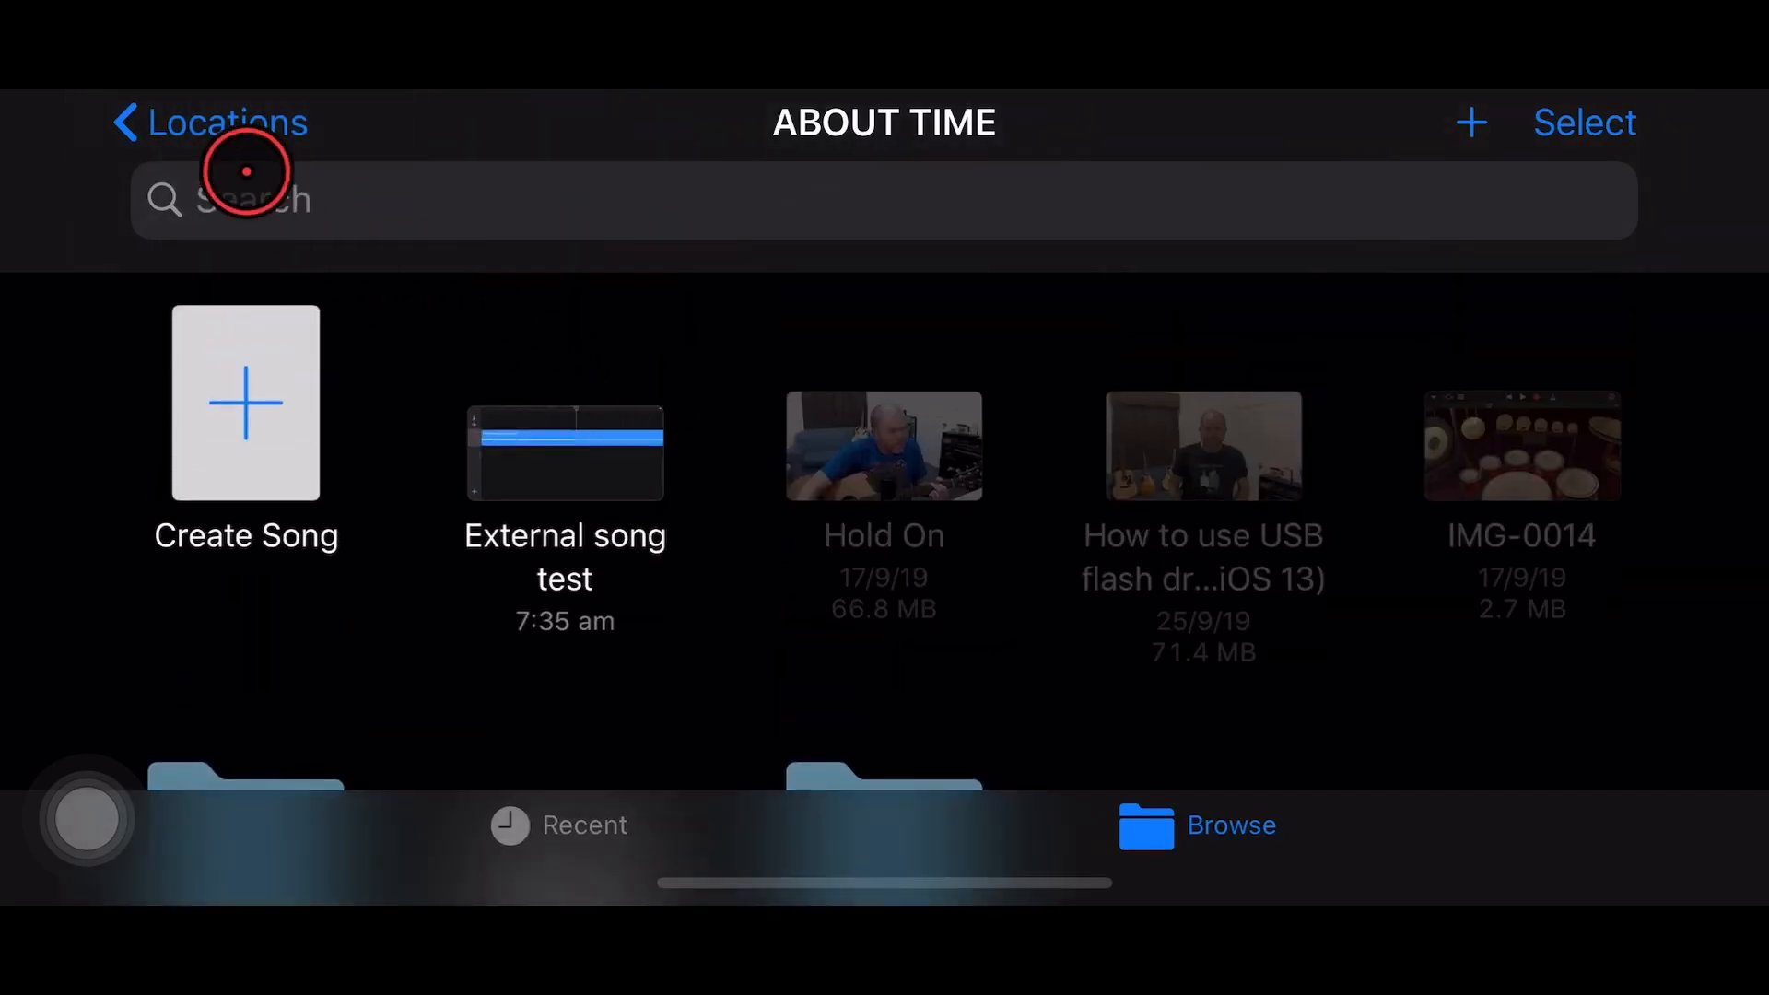
Back out of the ABOUT TIME folder to the Locations list and scroll it.
{"action": "left_click", "coordinate": [211, 122]}
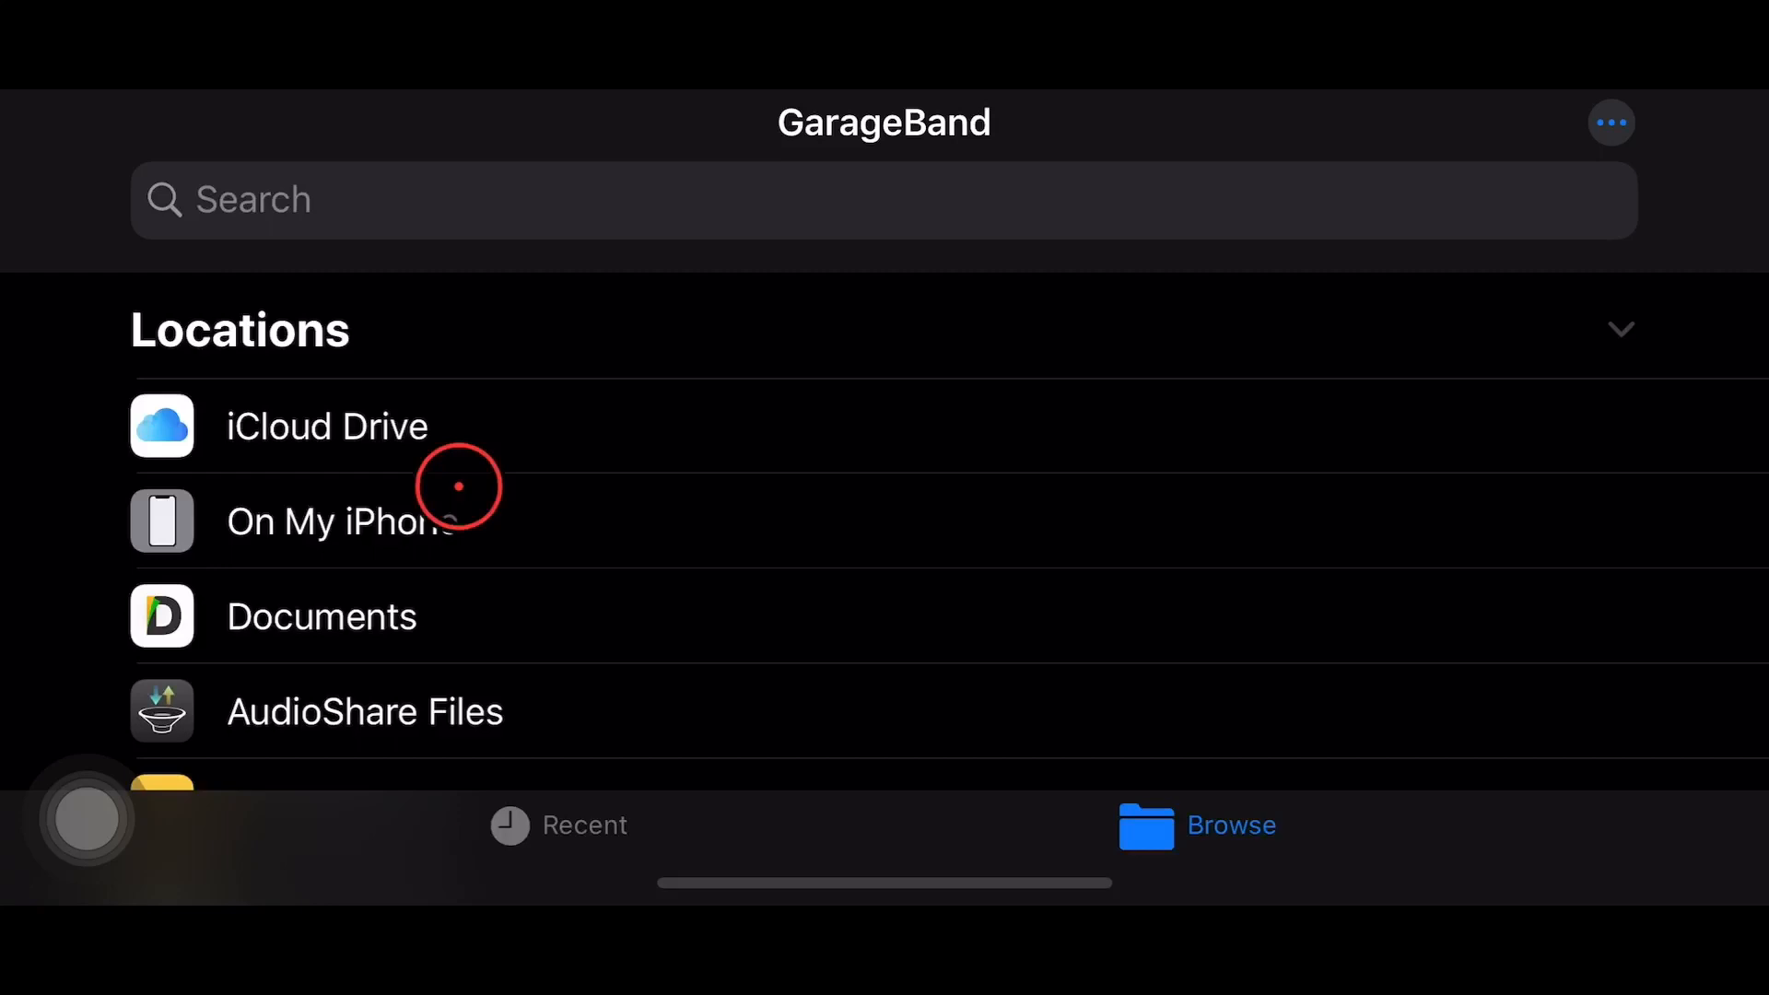
{"action": "scroll", "scroll_direction": "down", "scroll_amount": 3}
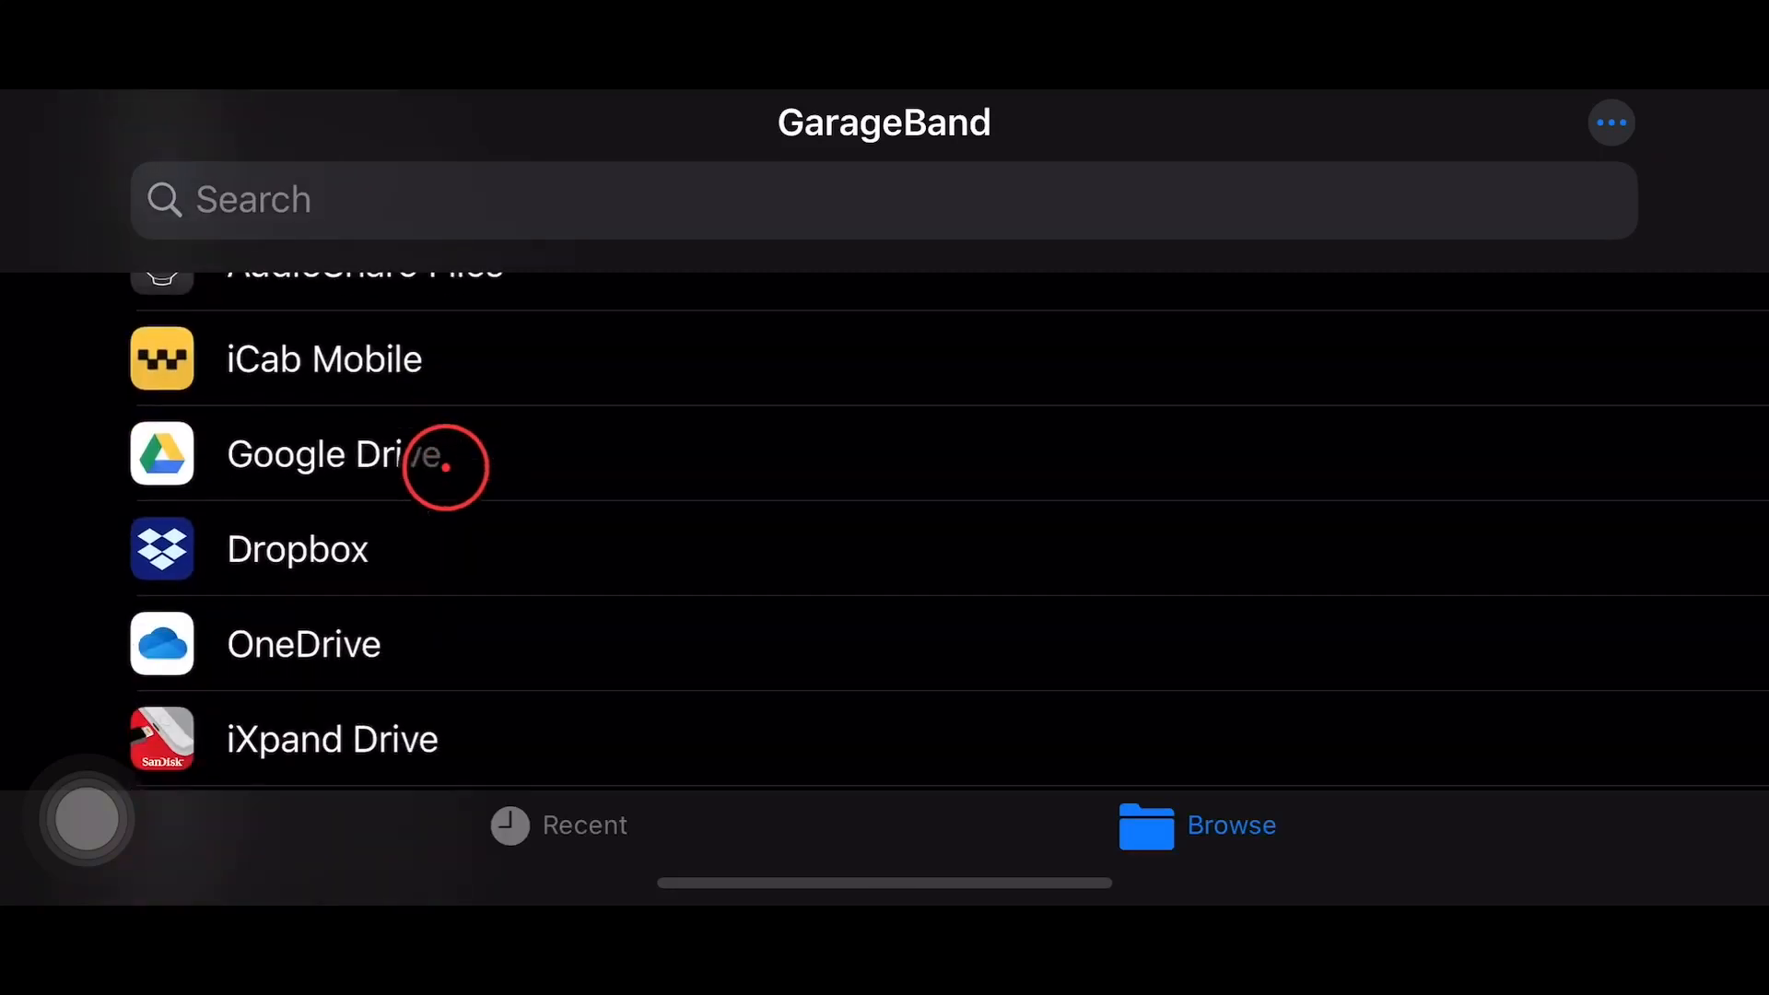
{"action": "scroll", "scroll_direction": "down", "scroll_amount": 3}
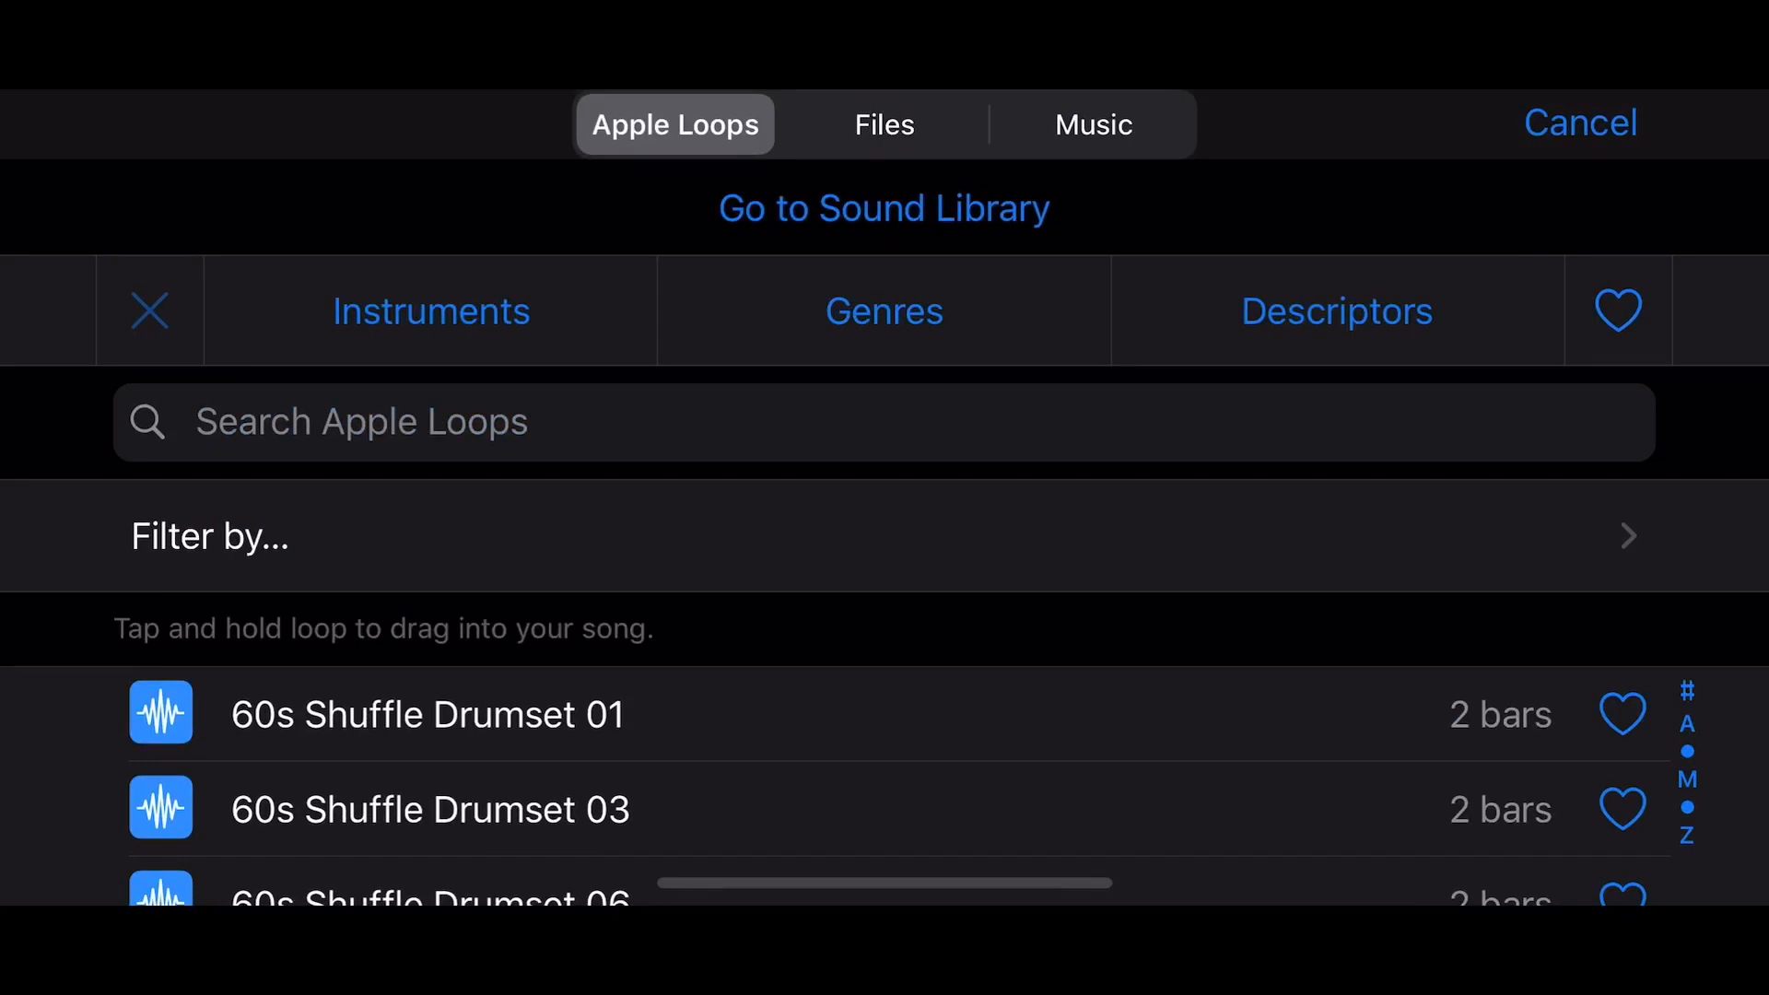
Filter the Apple Loops by Sound Packs and scroll to the Skyline Heat pack's loops.
{"action": "scroll", "scroll_direction": "down", "scroll_amount": 3}
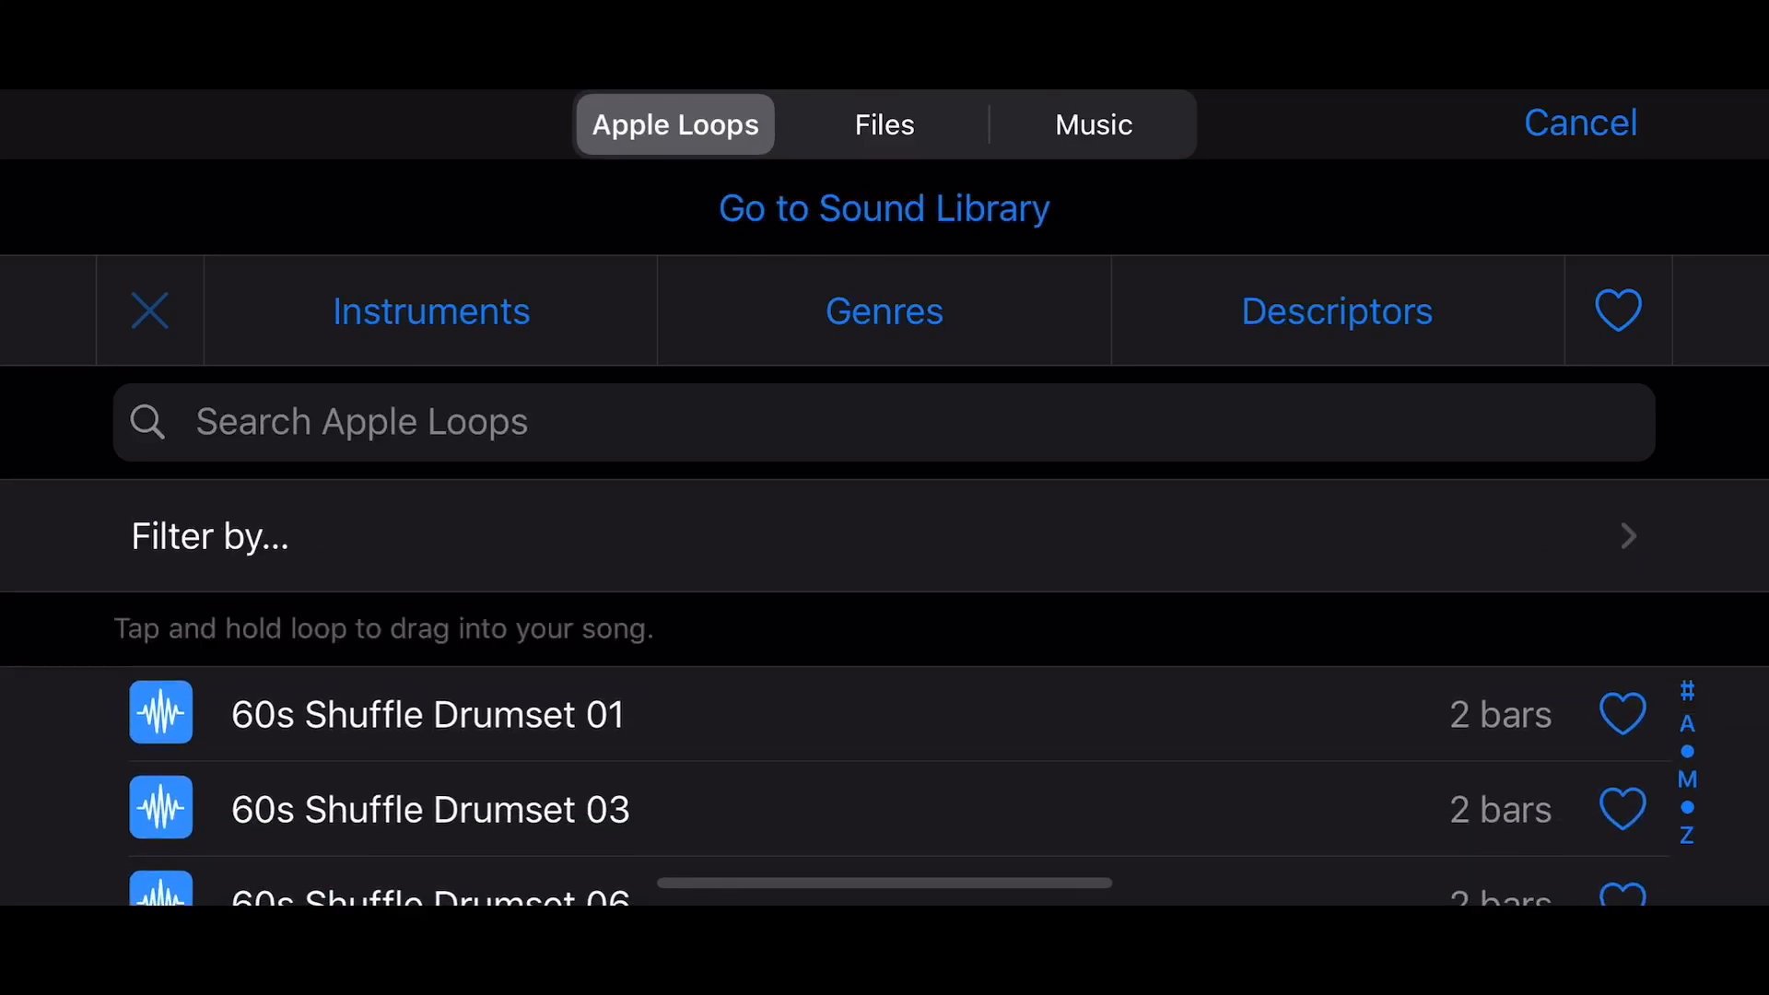
{"action": "left_click", "coordinate": [884, 534]}
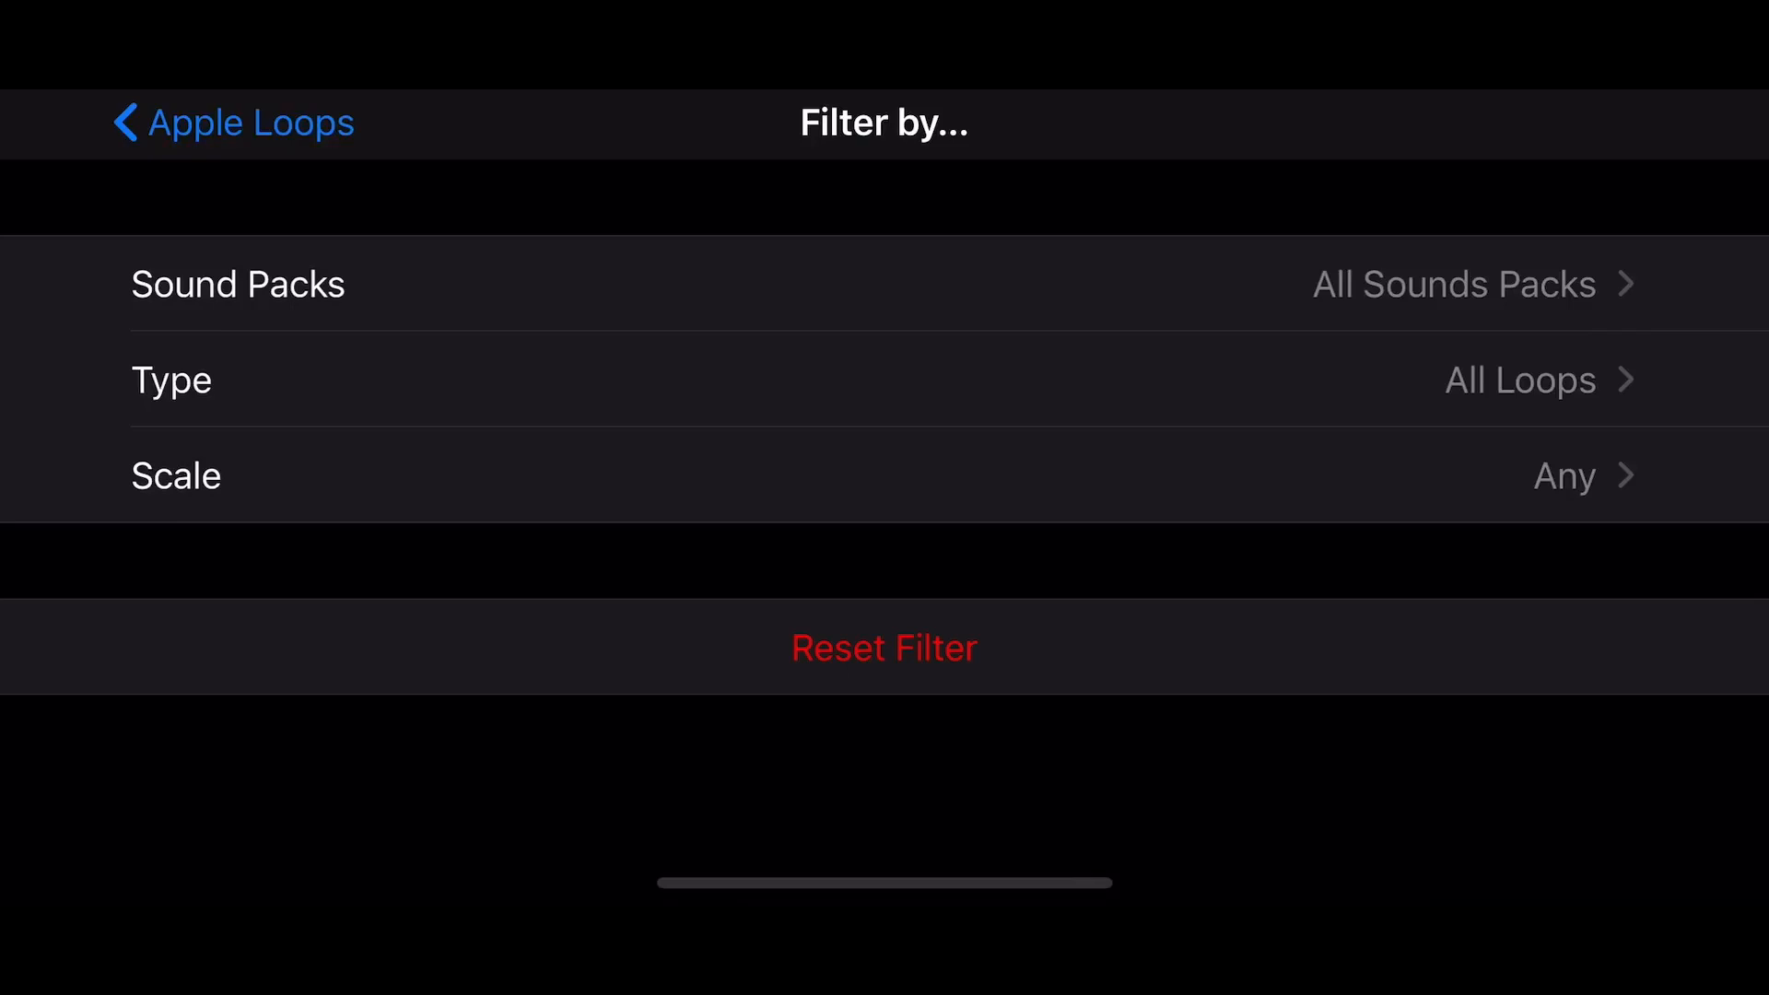
{"action": "left_click", "coordinate": [1452, 283]}
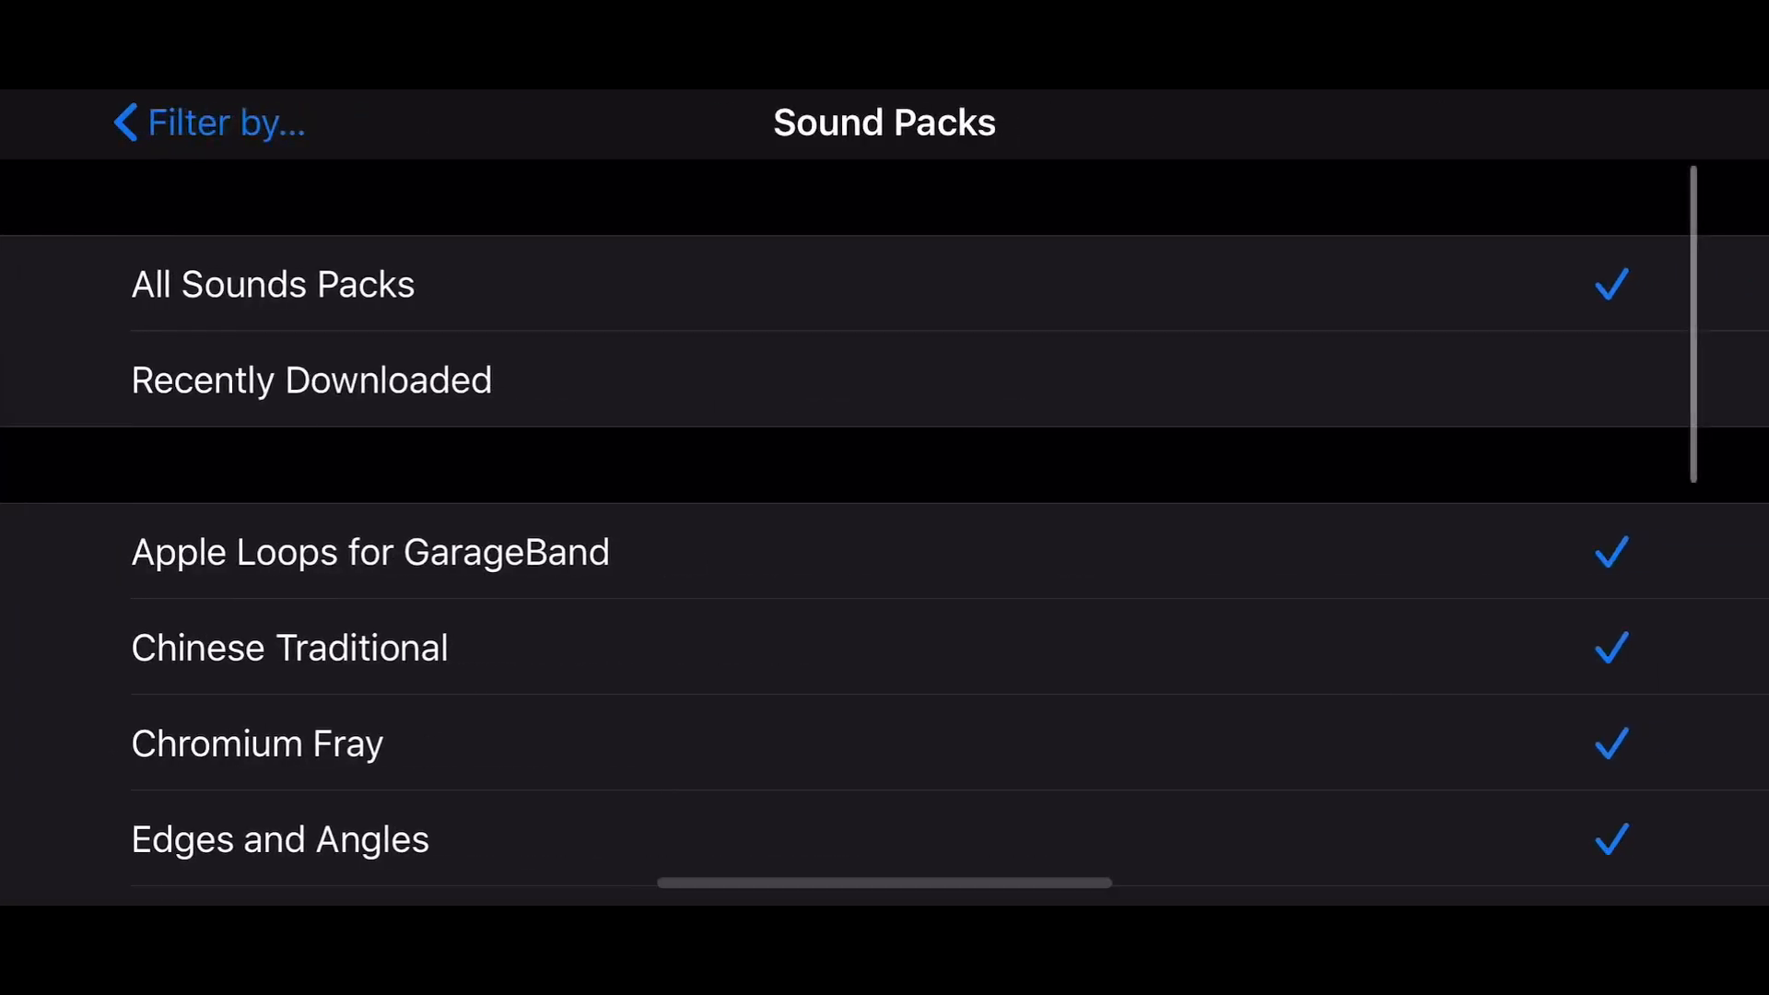
{"action": "scroll", "scroll_direction": "down", "scroll_amount": 3}
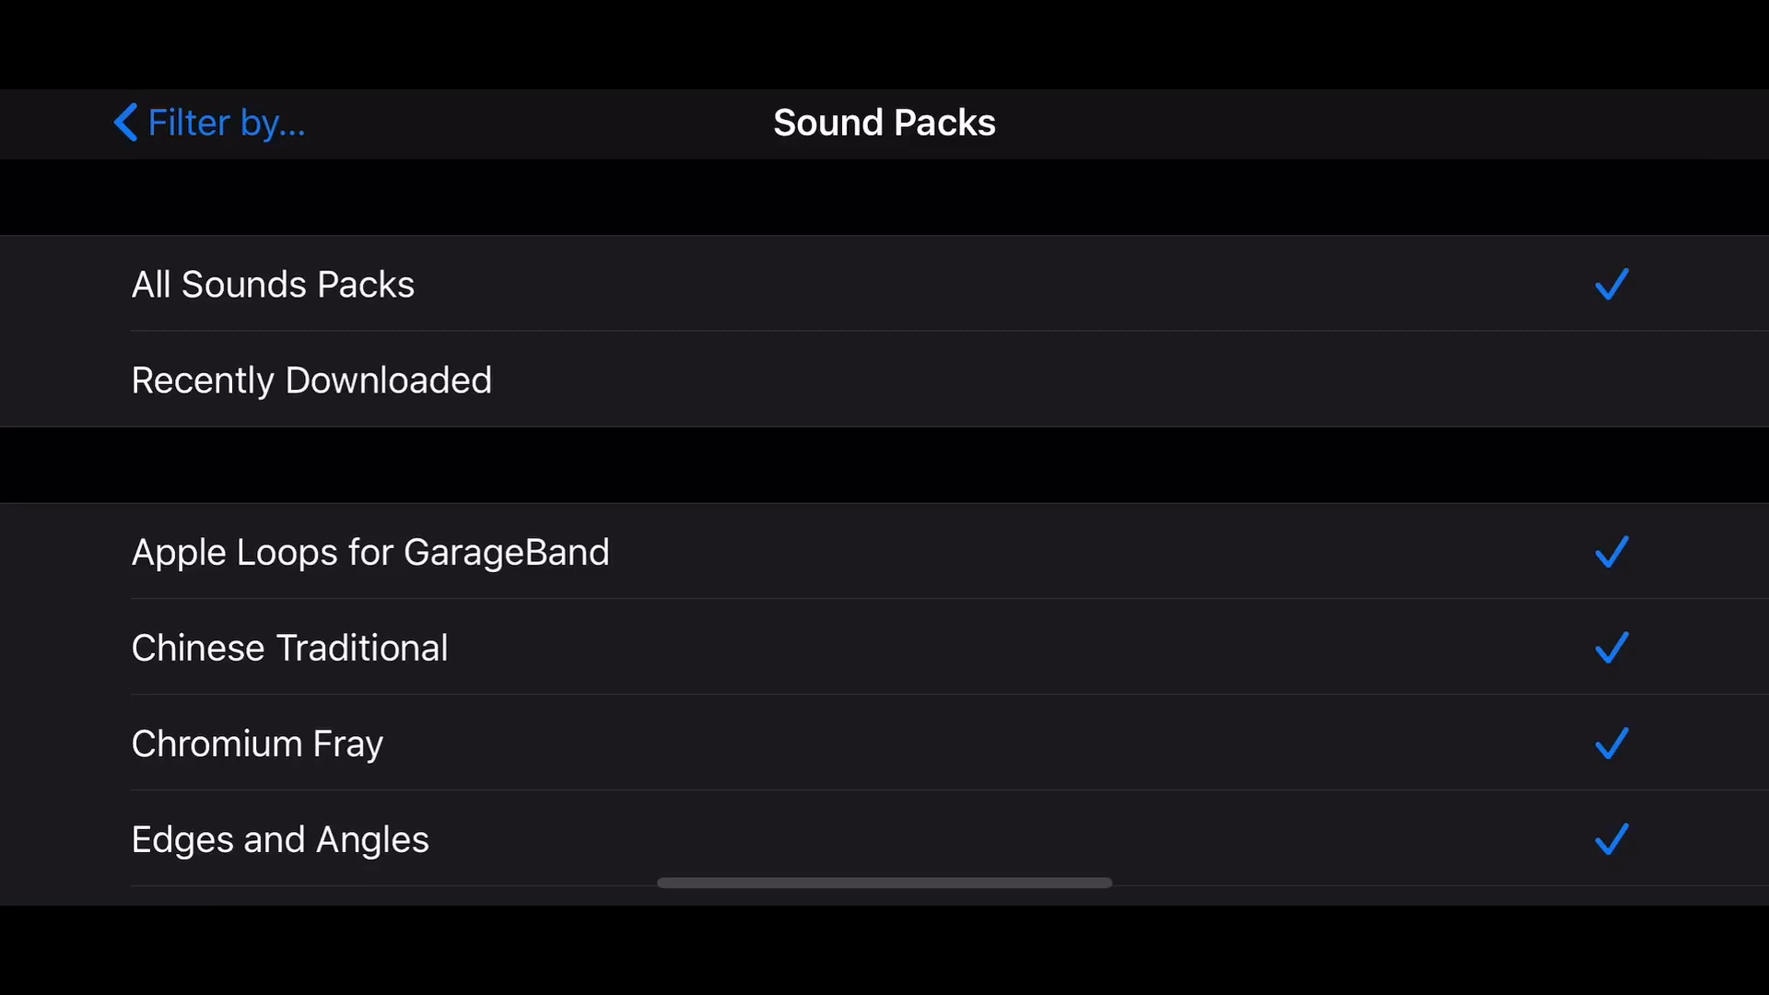
{"action": "scroll", "scroll_direction": "down", "scroll_amount": 3}
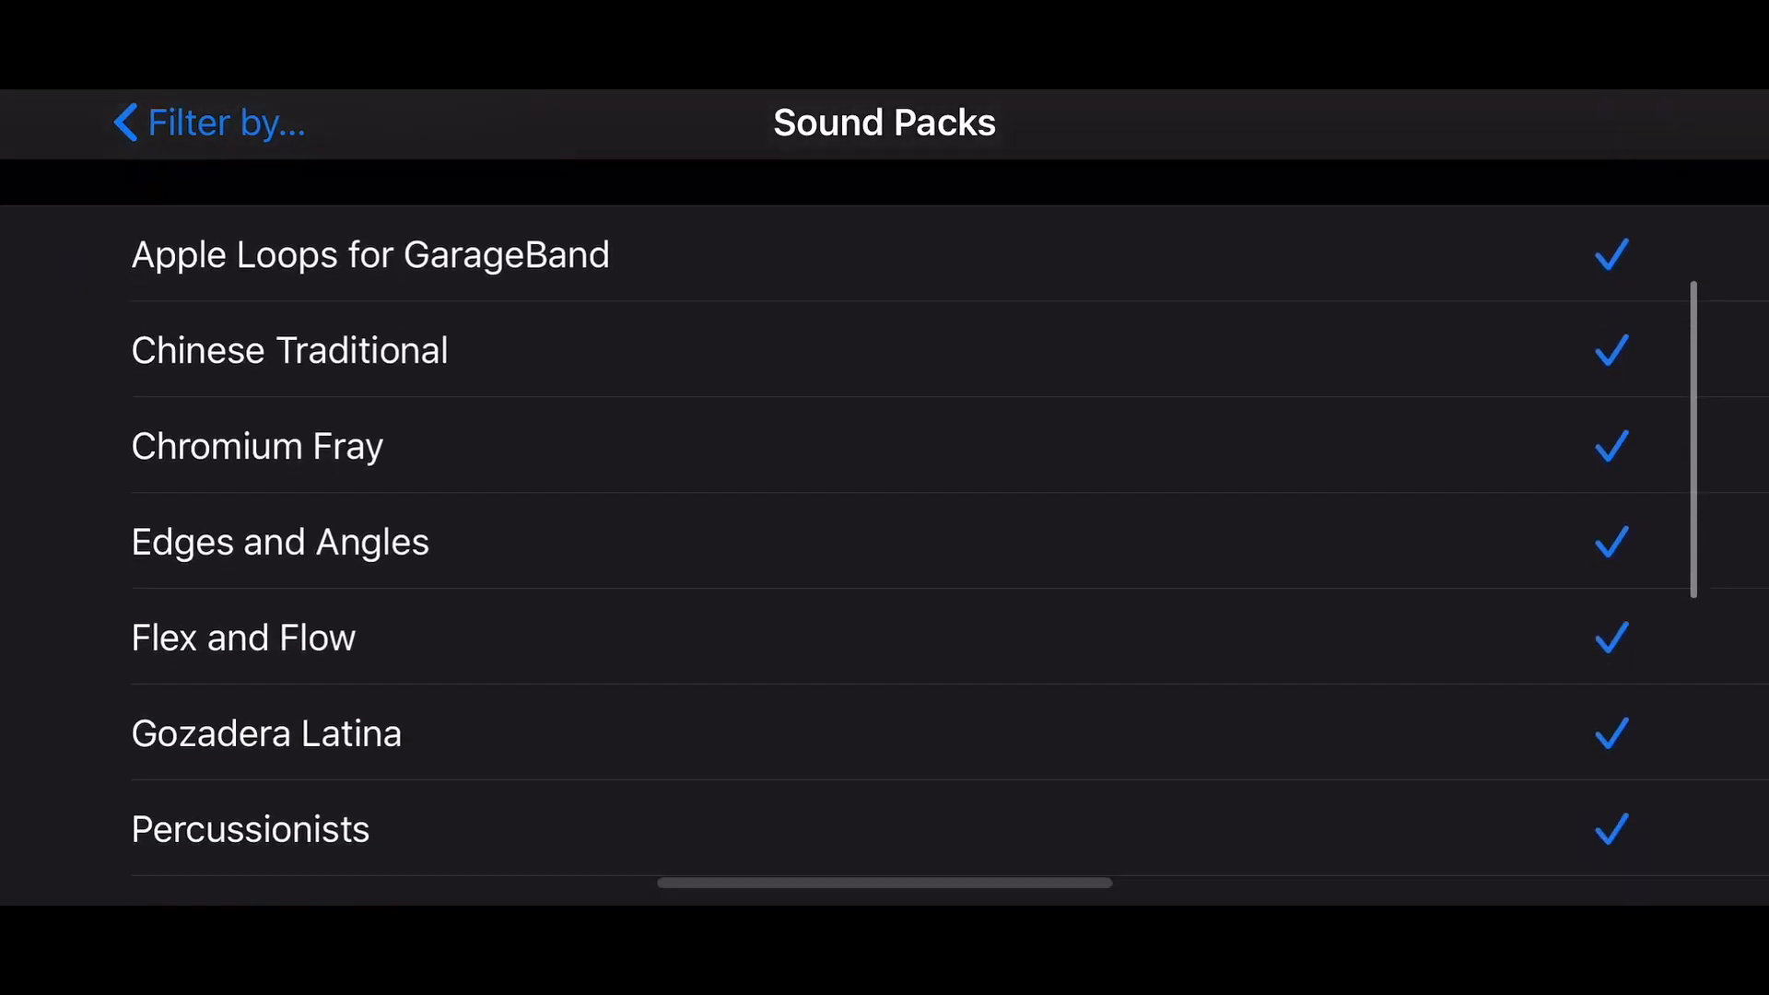
{"action": "scroll", "scroll_direction": "down", "scroll_amount": 3}
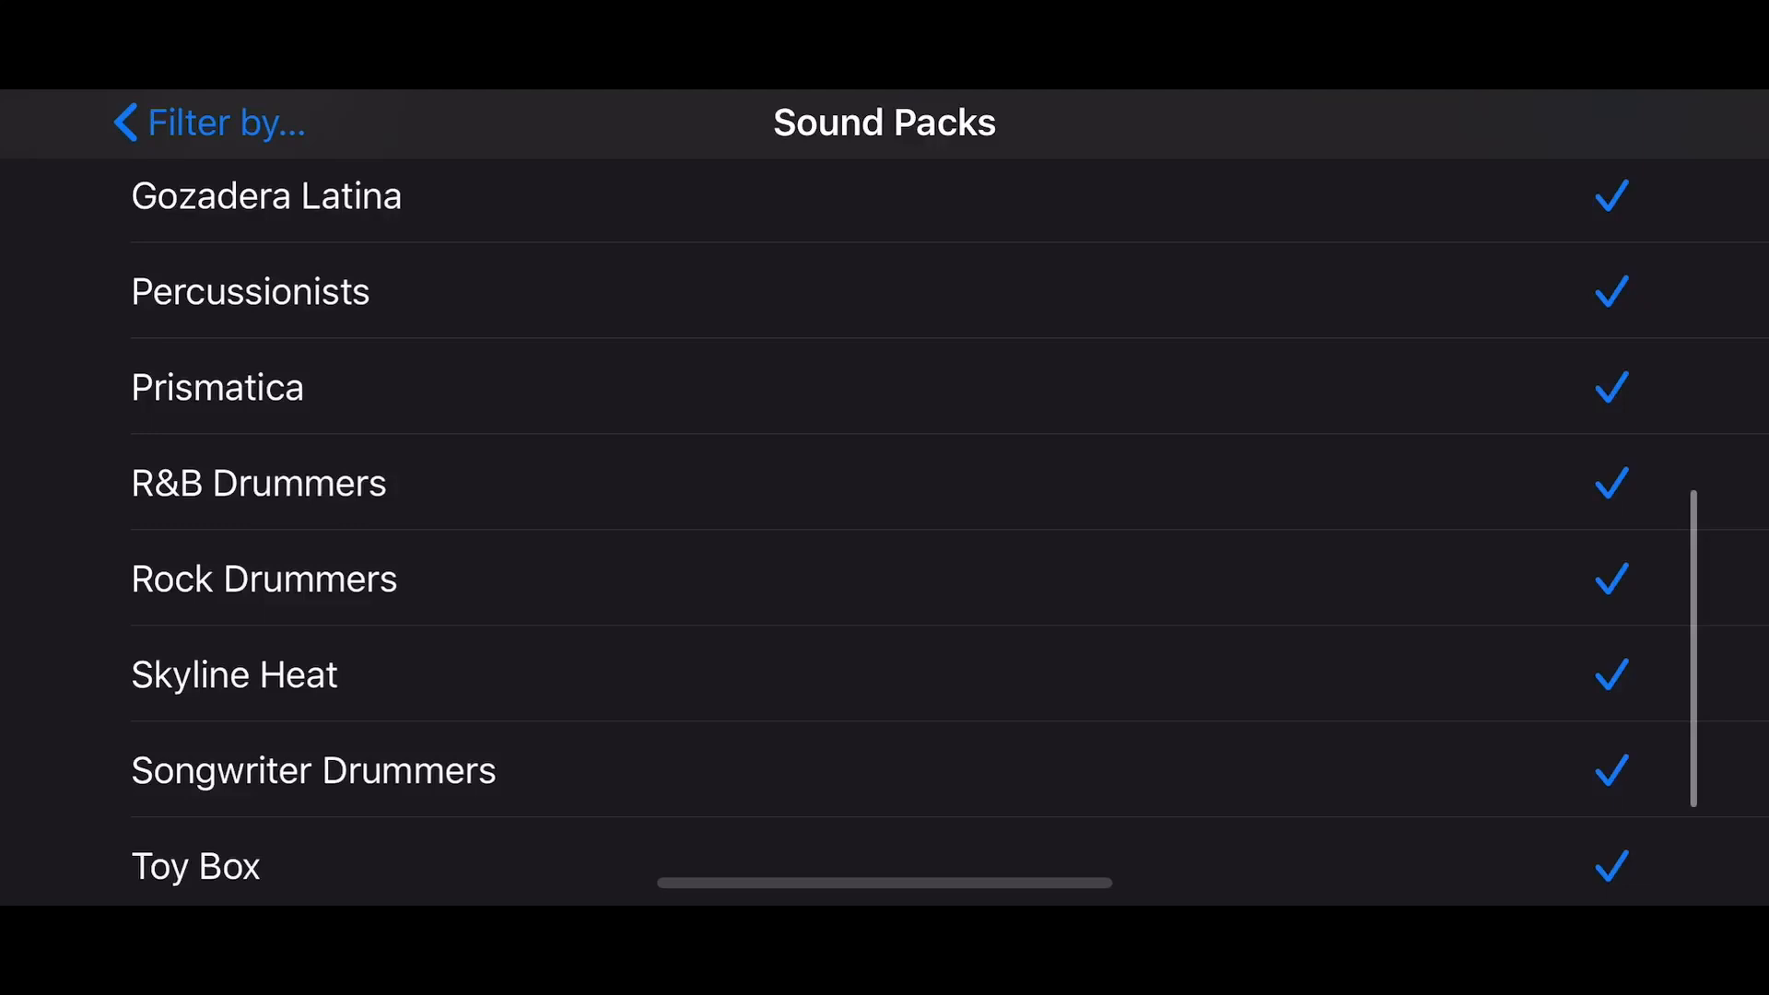
{"action": "scroll", "scroll_direction": "down", "scroll_amount": 3}
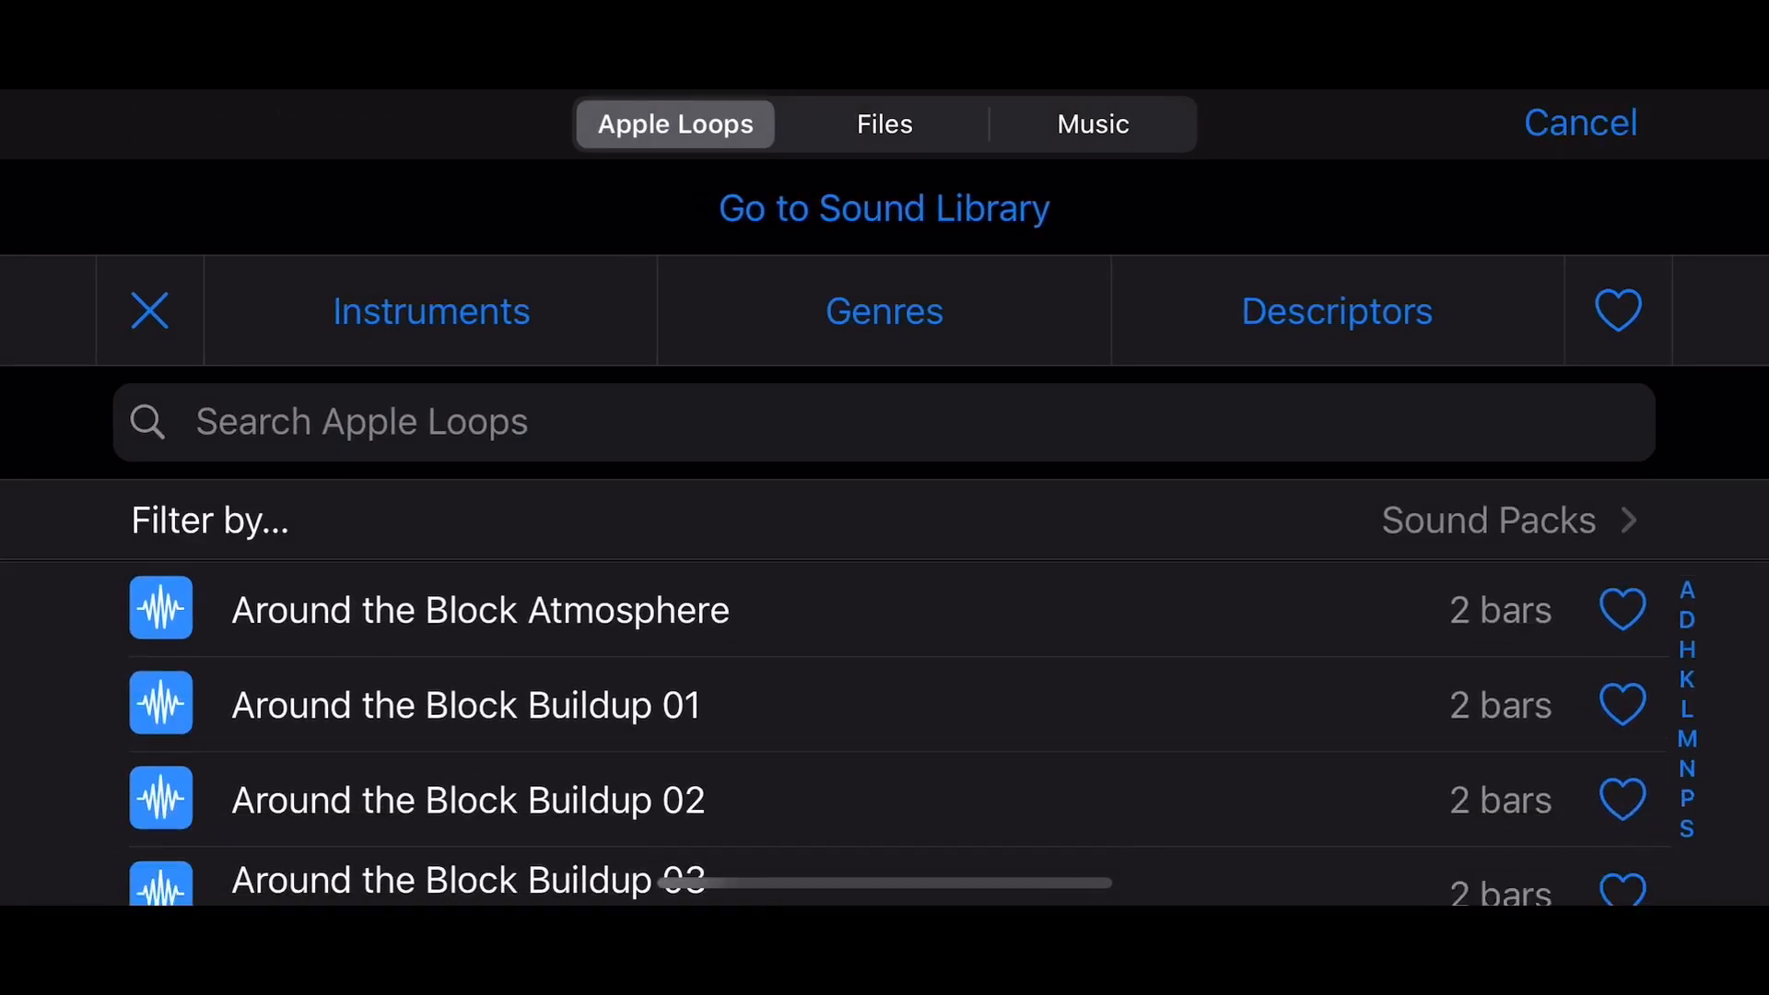
{"action": "scroll", "scroll_direction": "down", "scroll_amount": 3}
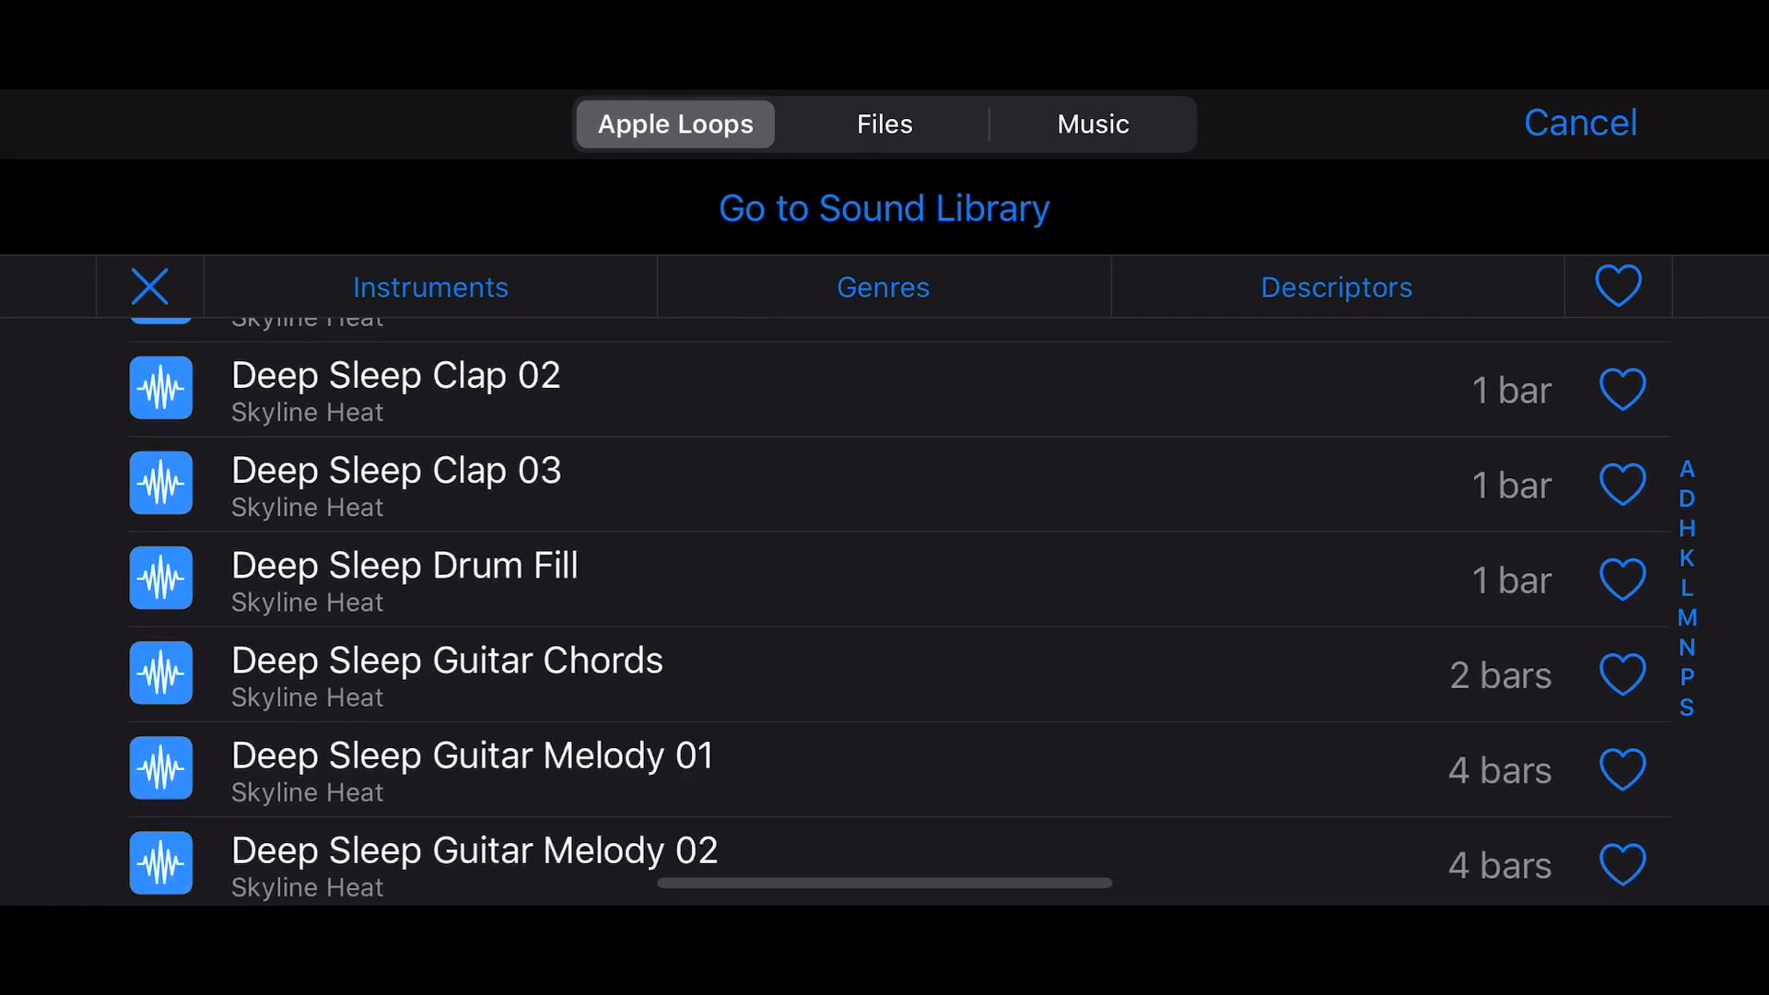
{"action": "scroll", "scroll_direction": "down", "scroll_amount": 3}
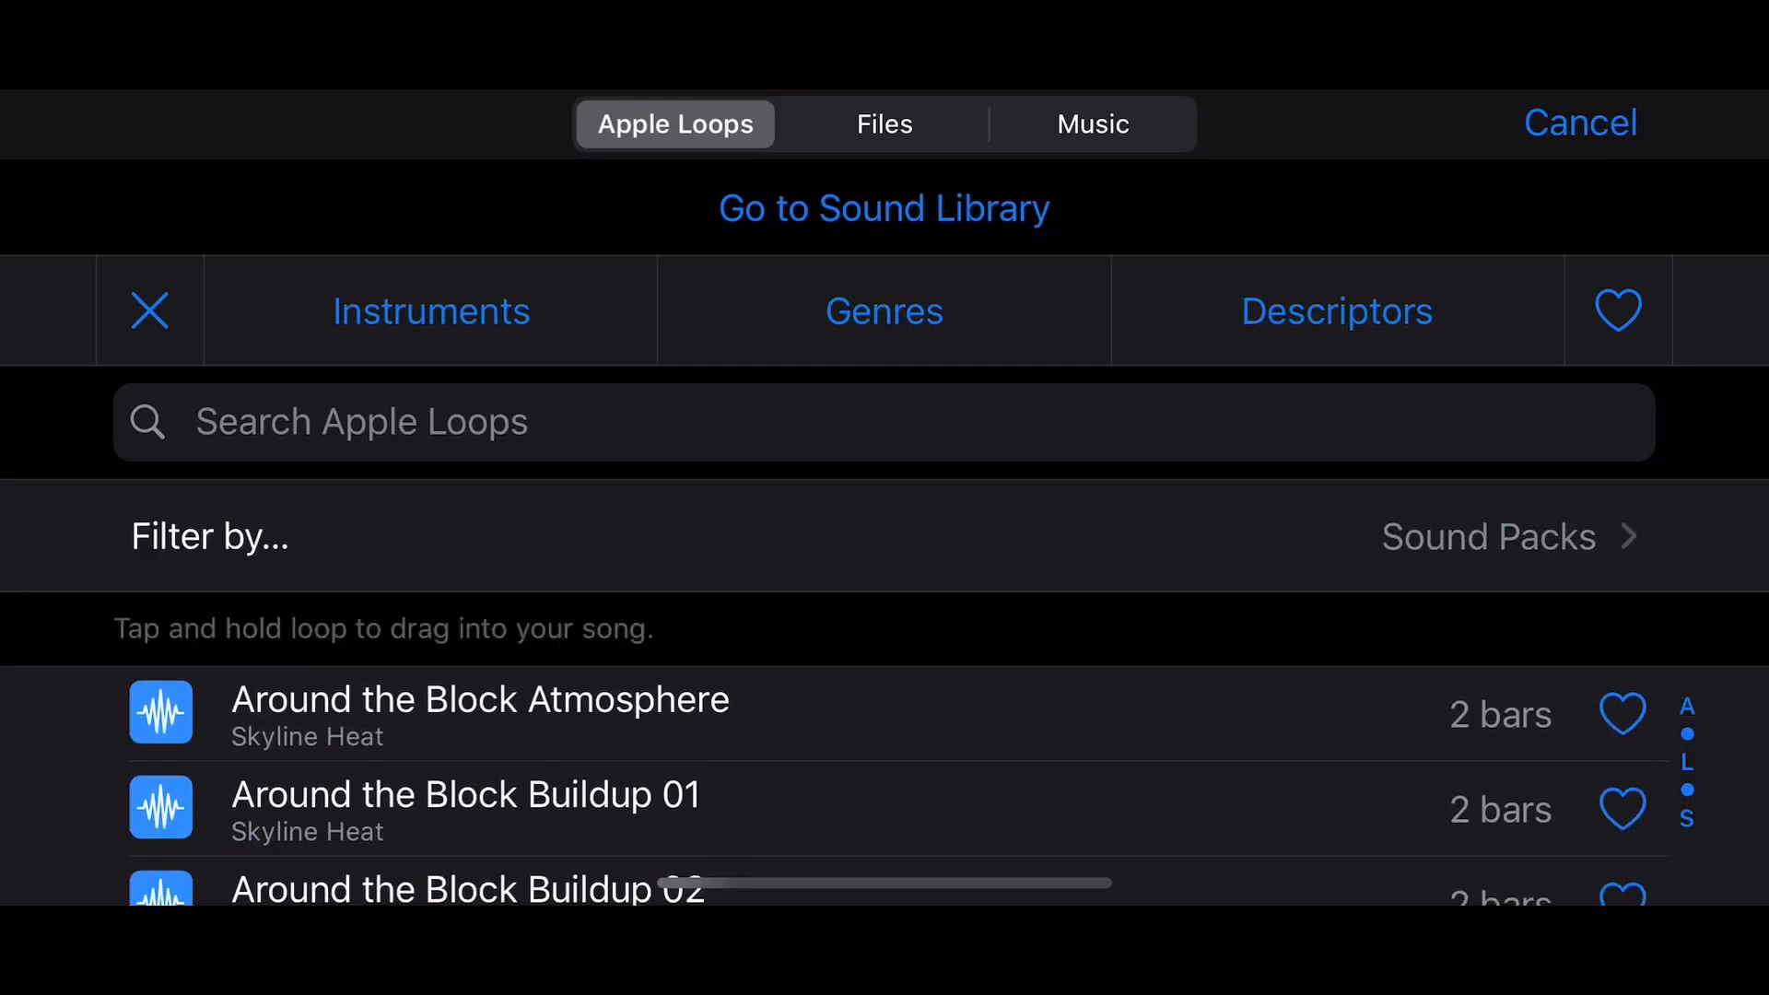
Restrict the Skyline Heat loops to Audio Loops in a chosen scale, then exit the loop browser.
{"action": "left_click", "coordinate": [884, 535]}
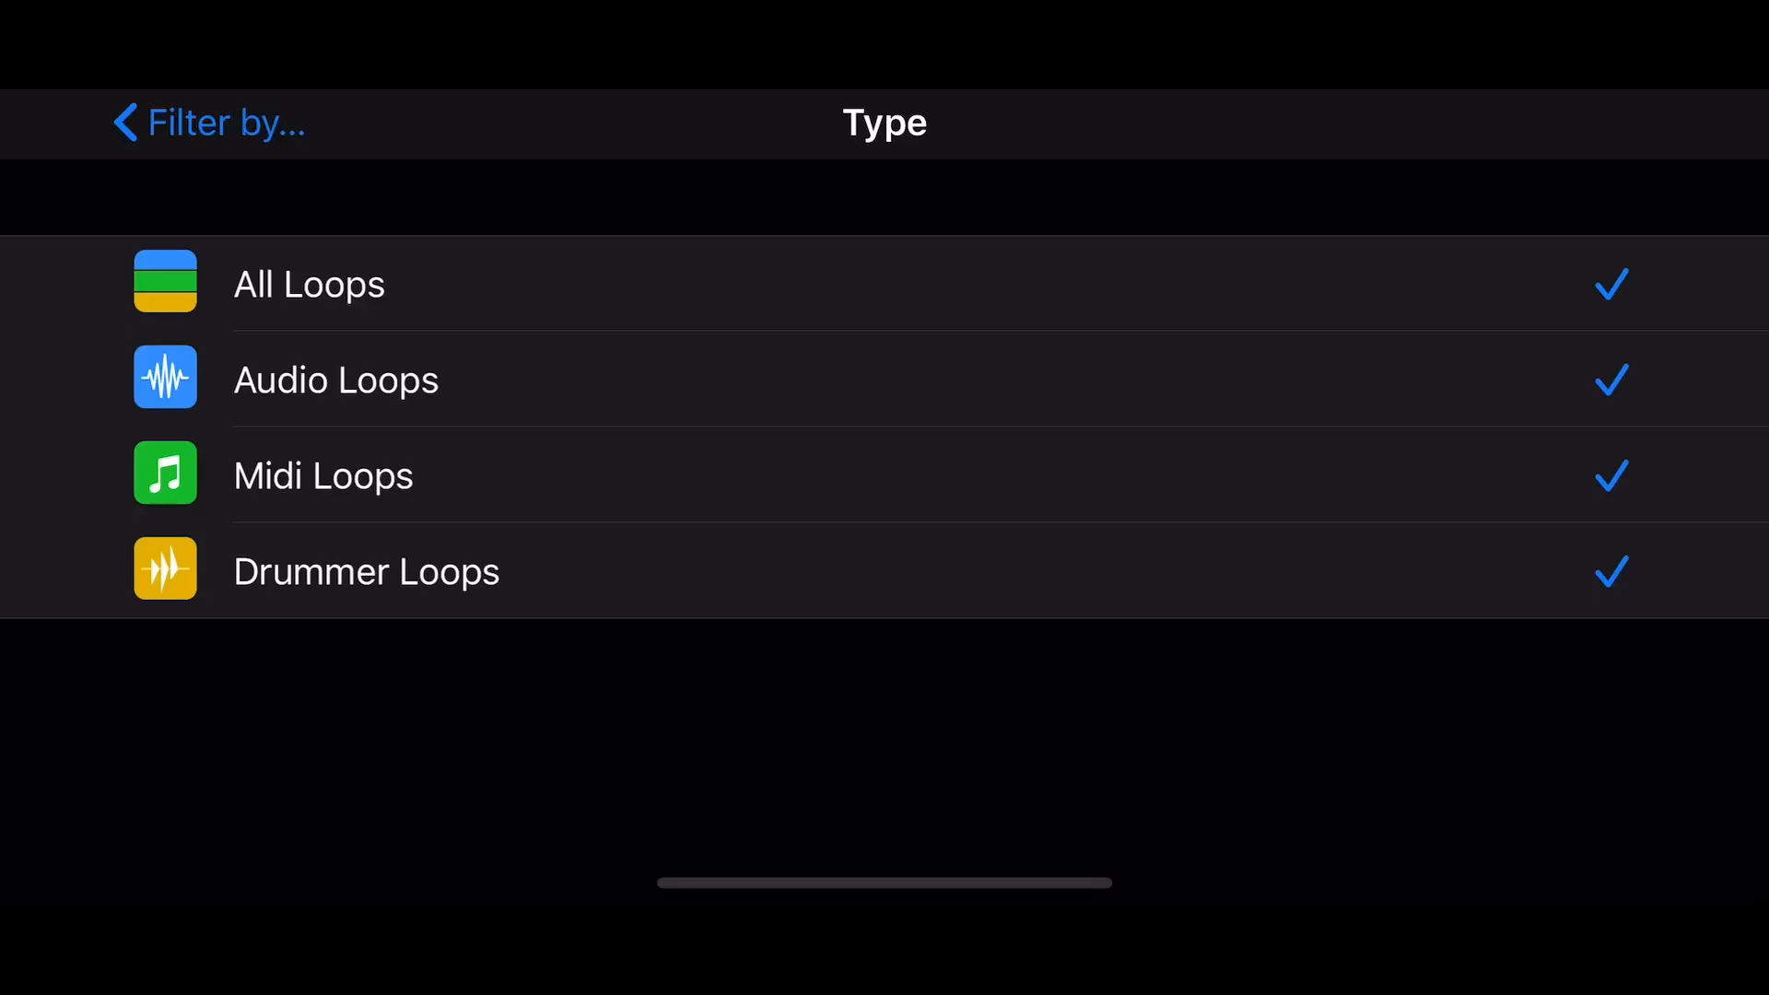
{"action": "left_click", "coordinate": [310, 284]}
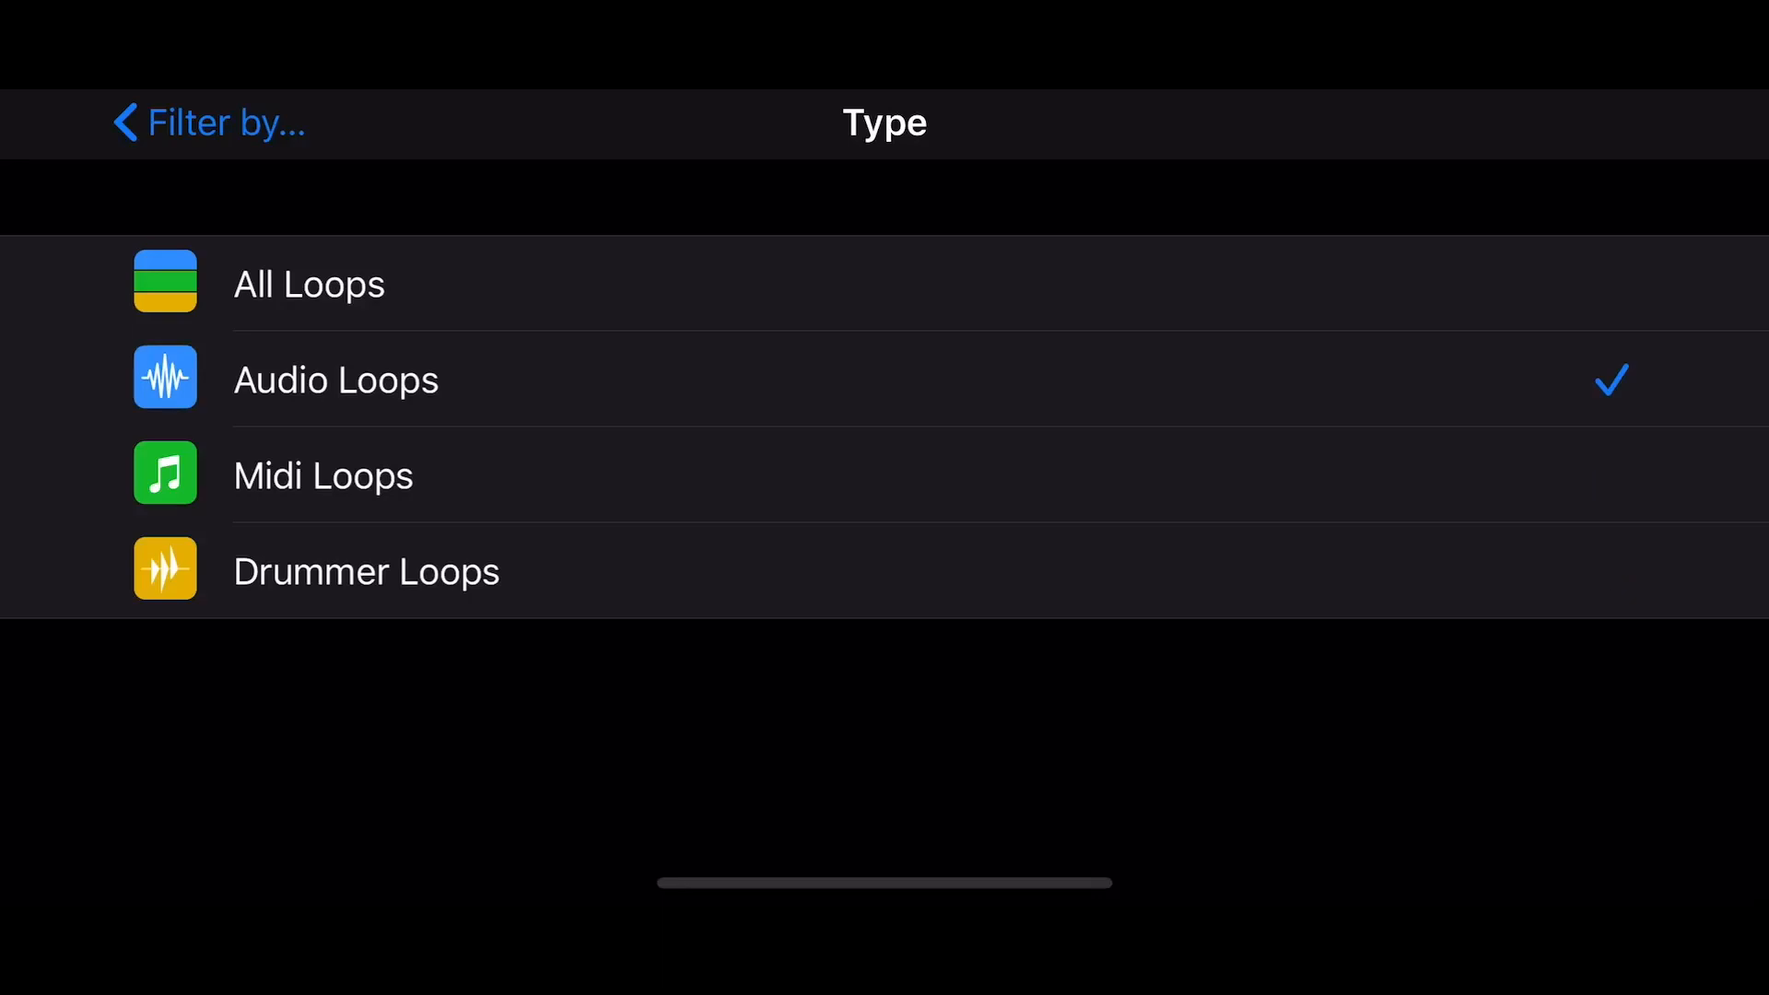
{"action": "left_click", "coordinate": [188, 121]}
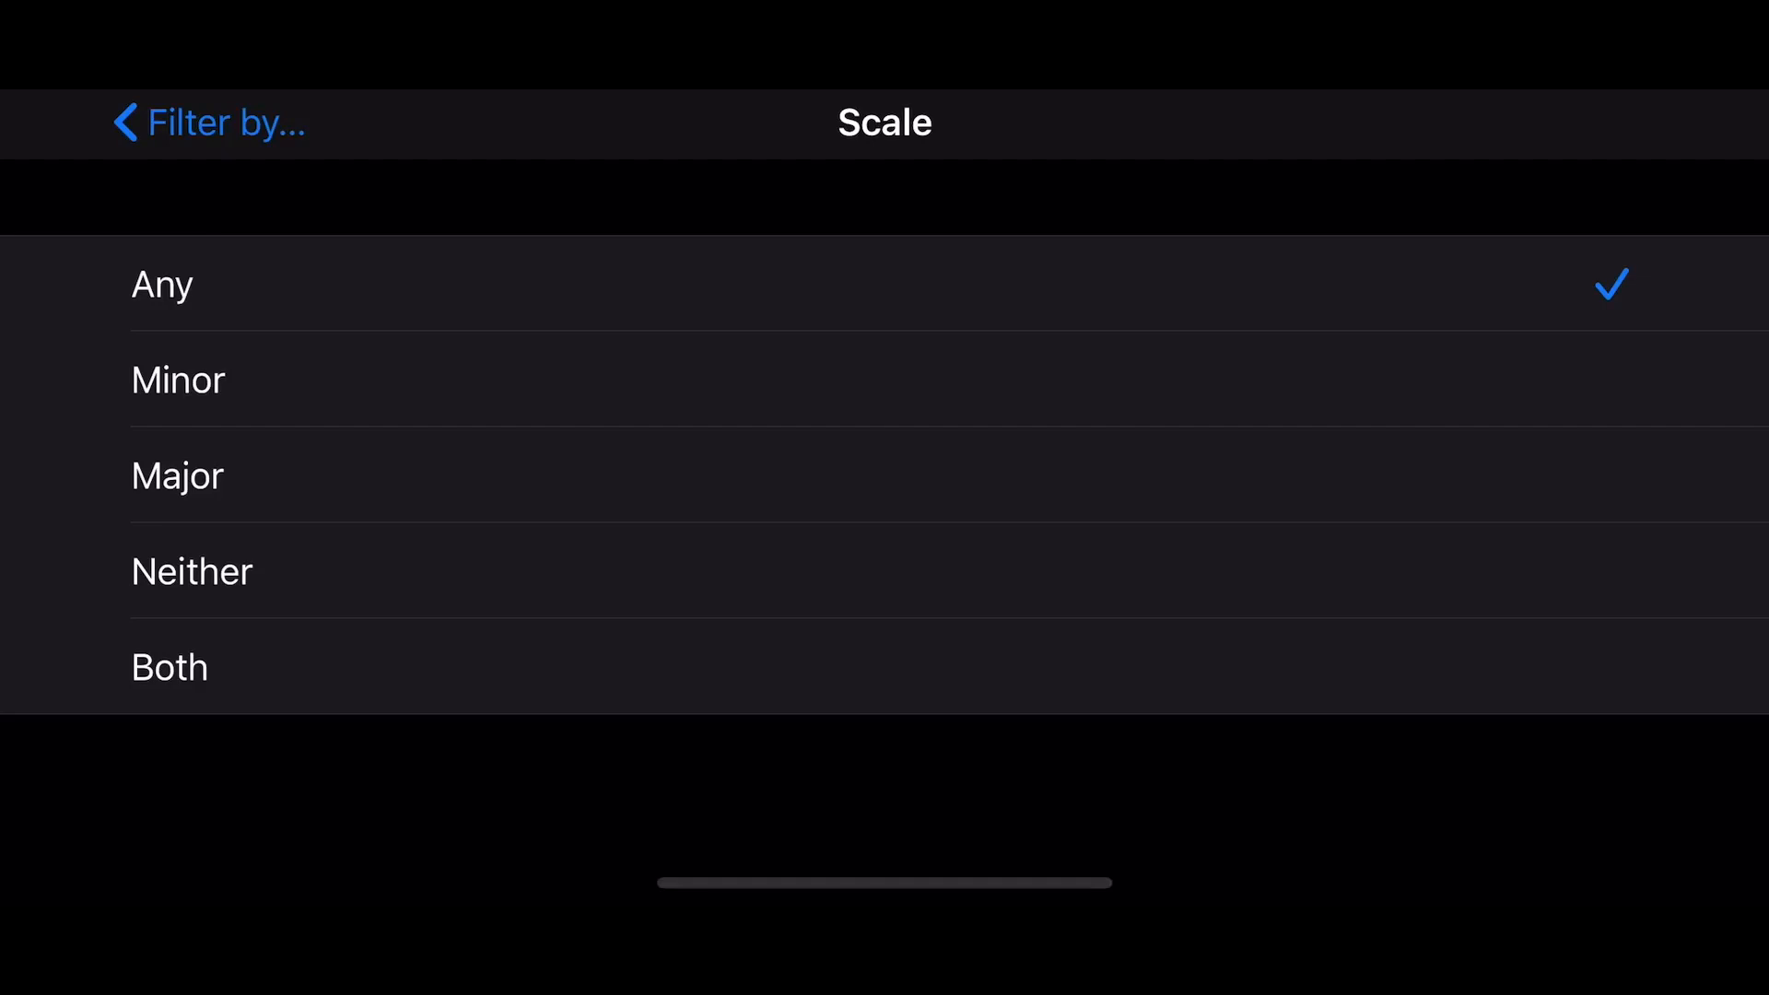
{"action": "left_click", "coordinate": [177, 476]}
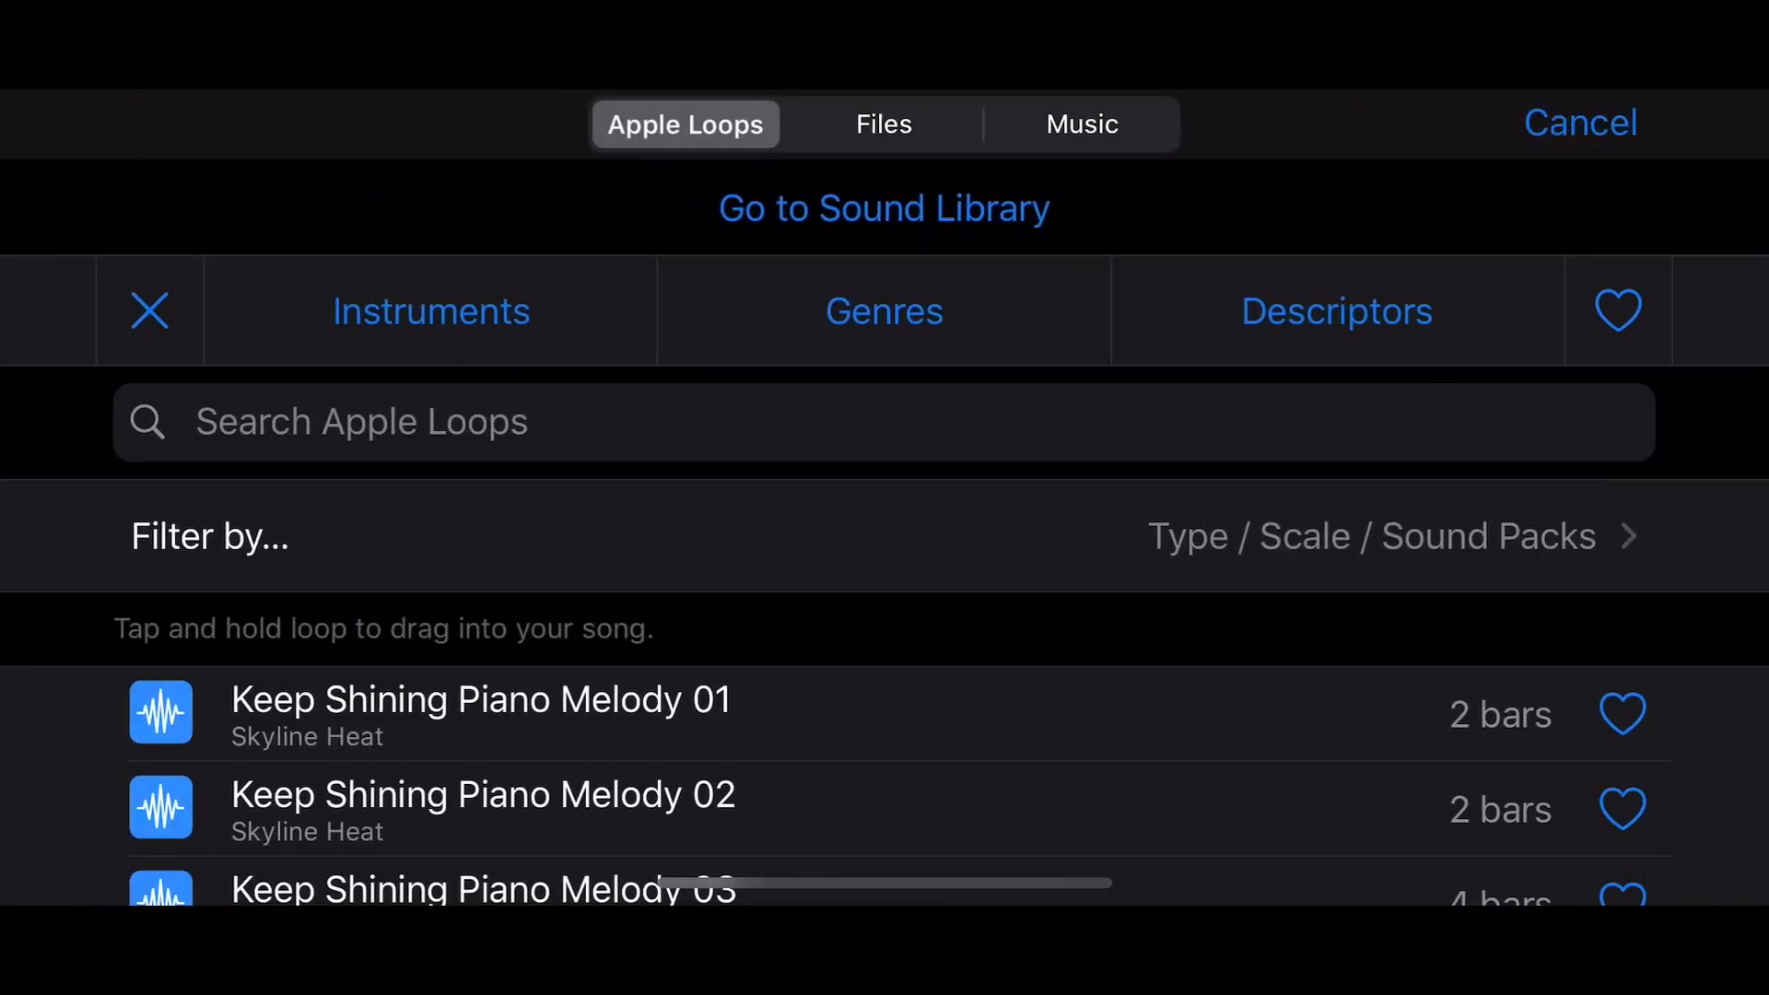
{"action": "scroll", "scroll_direction": "down", "scroll_amount": 3}
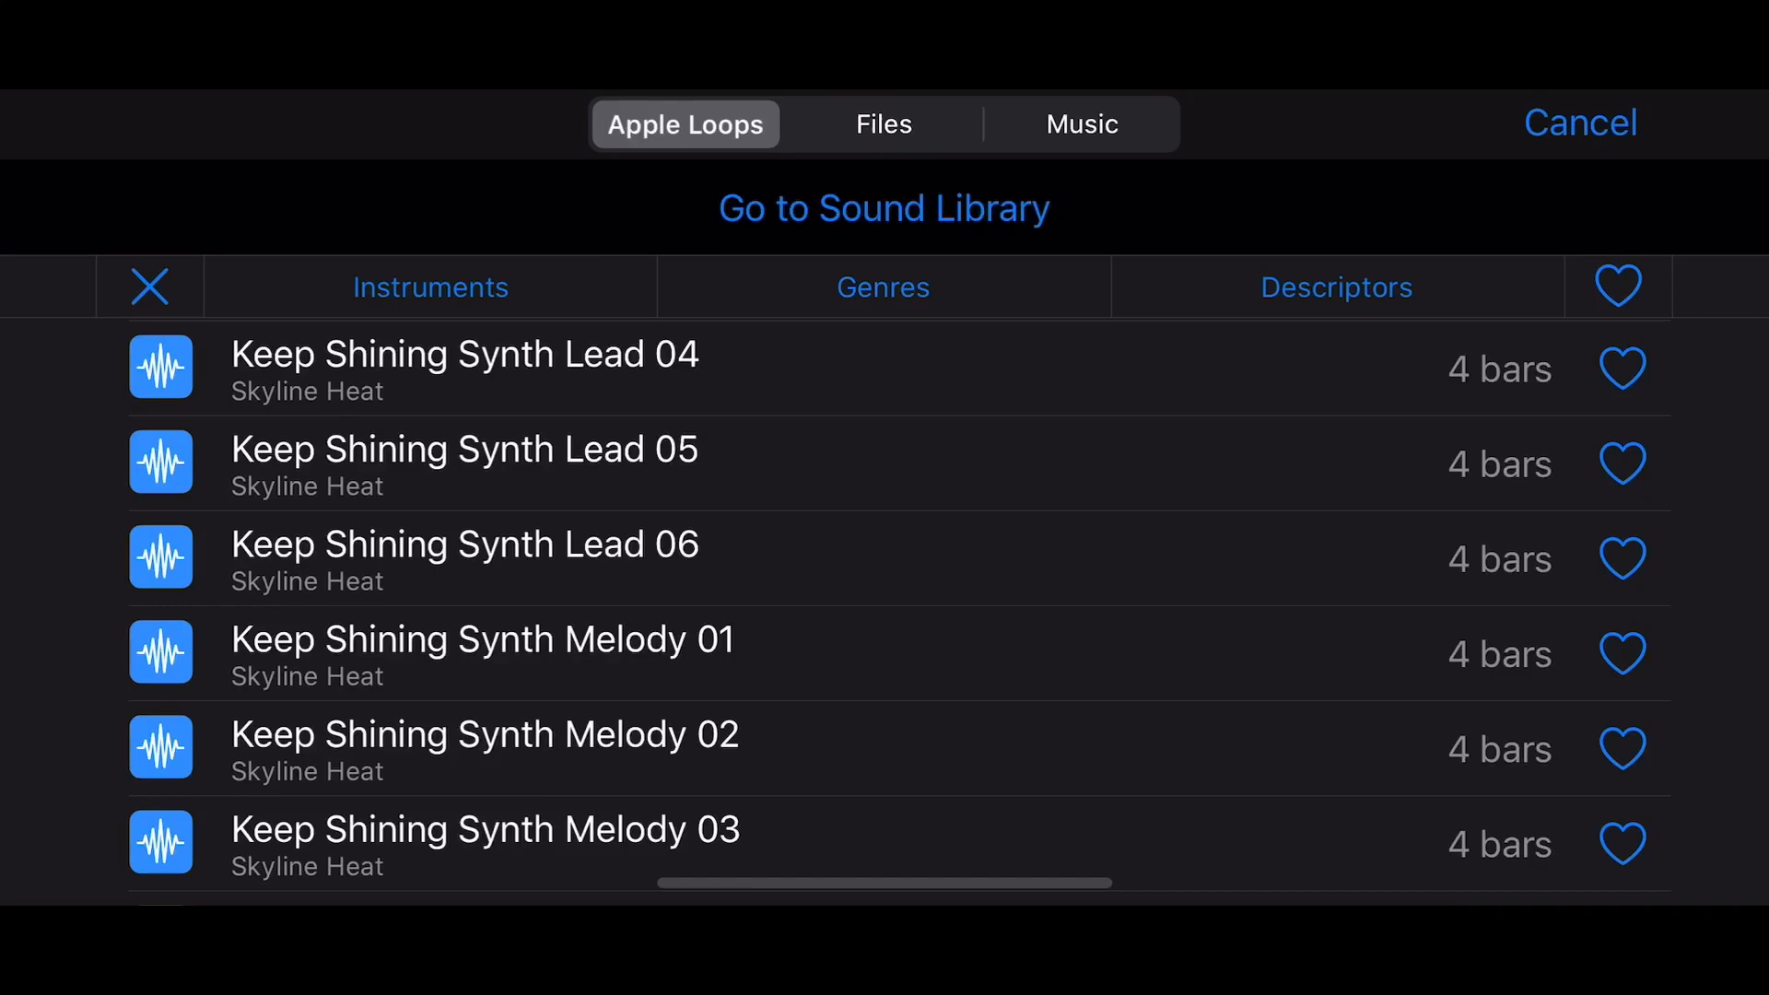
{"action": "scroll", "scroll_direction": "down", "scroll_amount": 3}
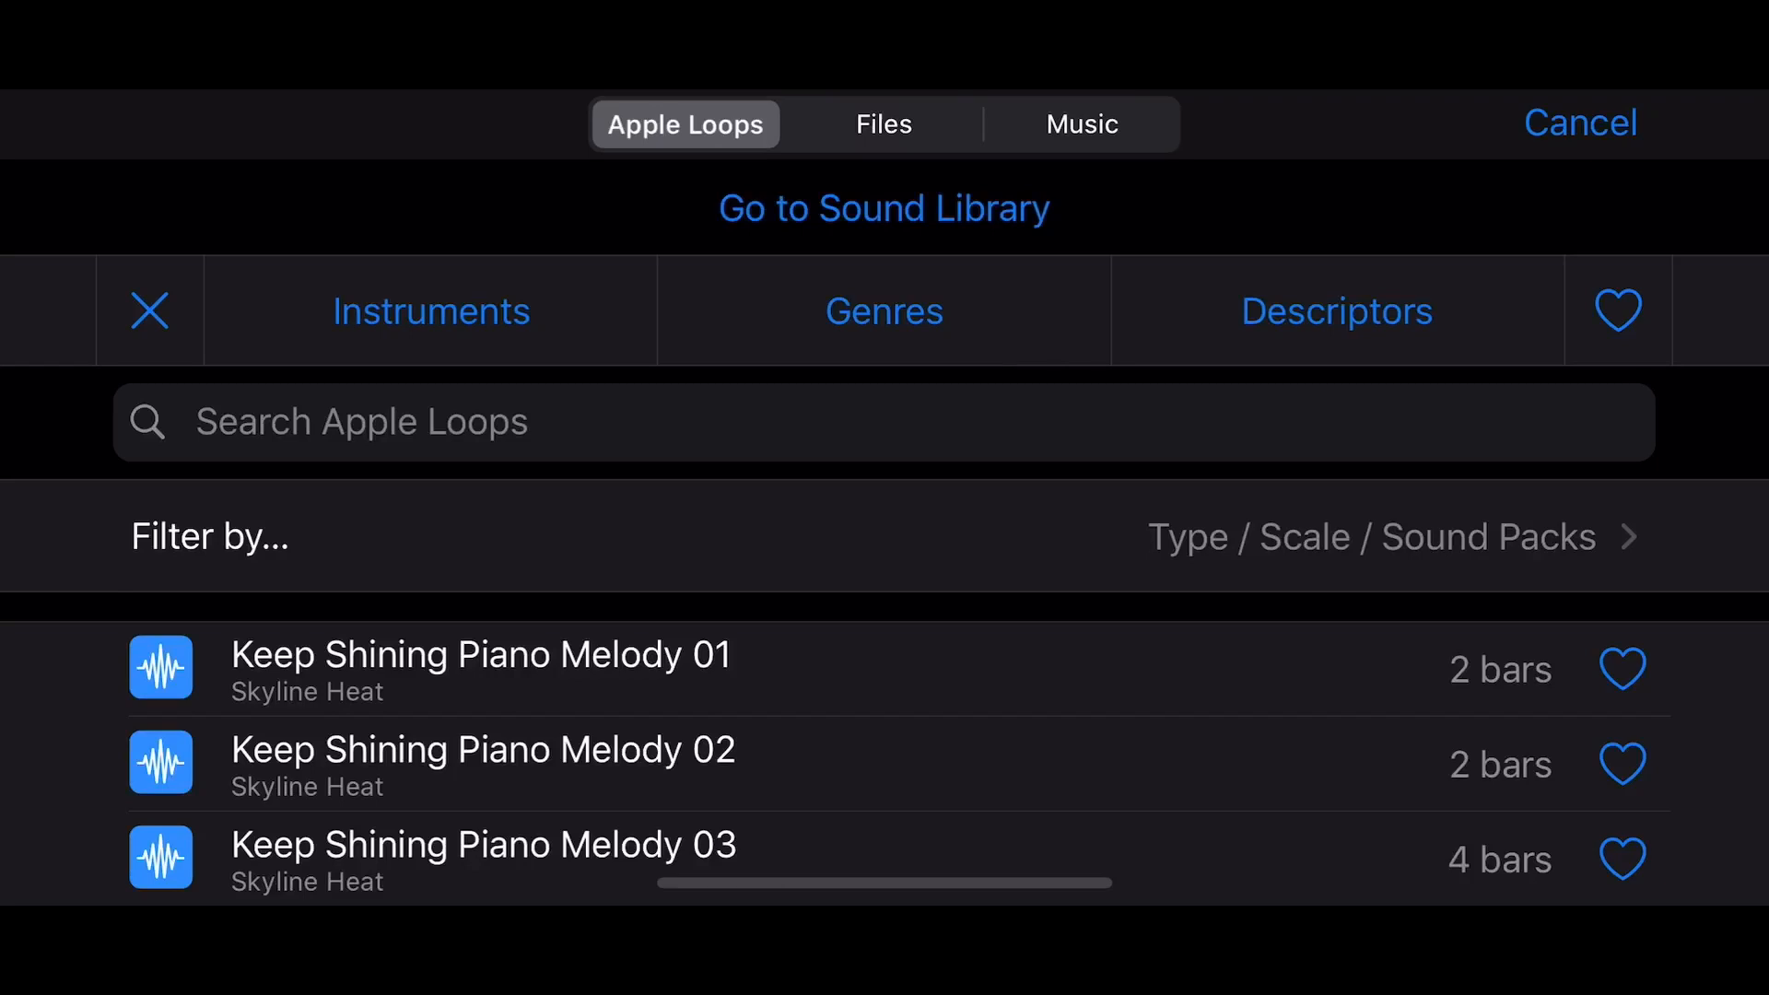
{"action": "left_click", "coordinate": [1399, 538]}
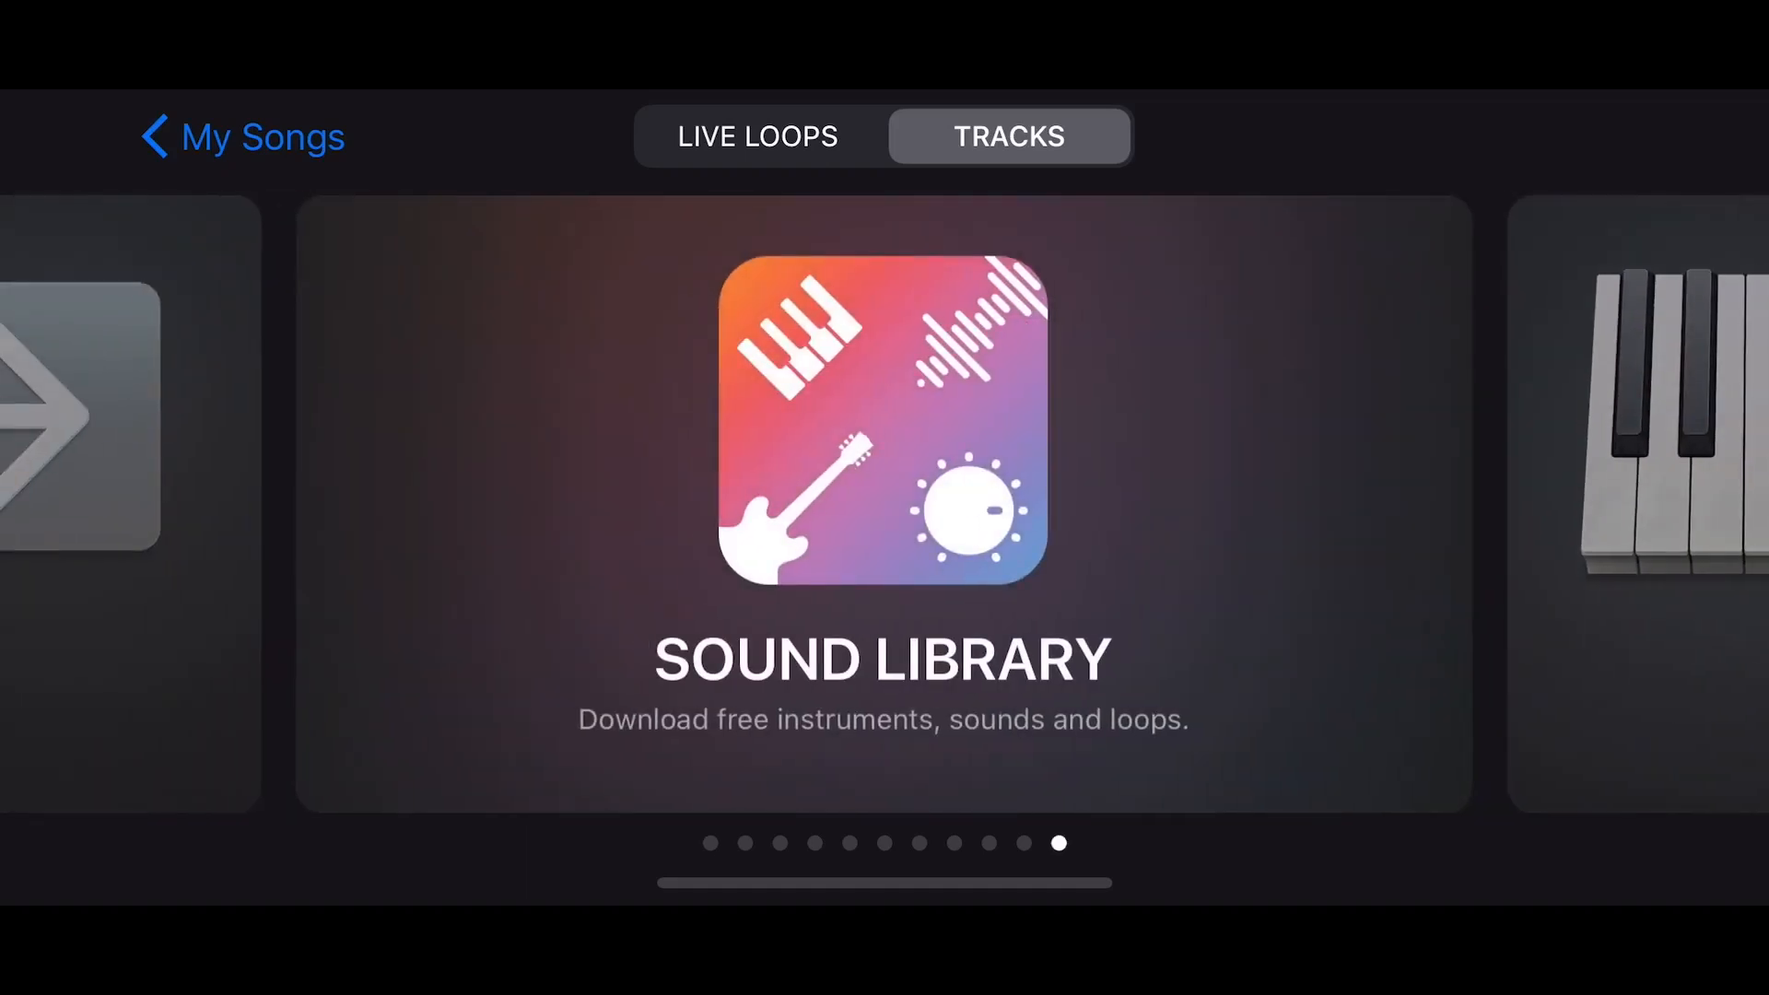
View the Skyline Heat pack's Sound Library page down to its contents and description.
{"action": "left_click", "coordinate": [885, 437]}
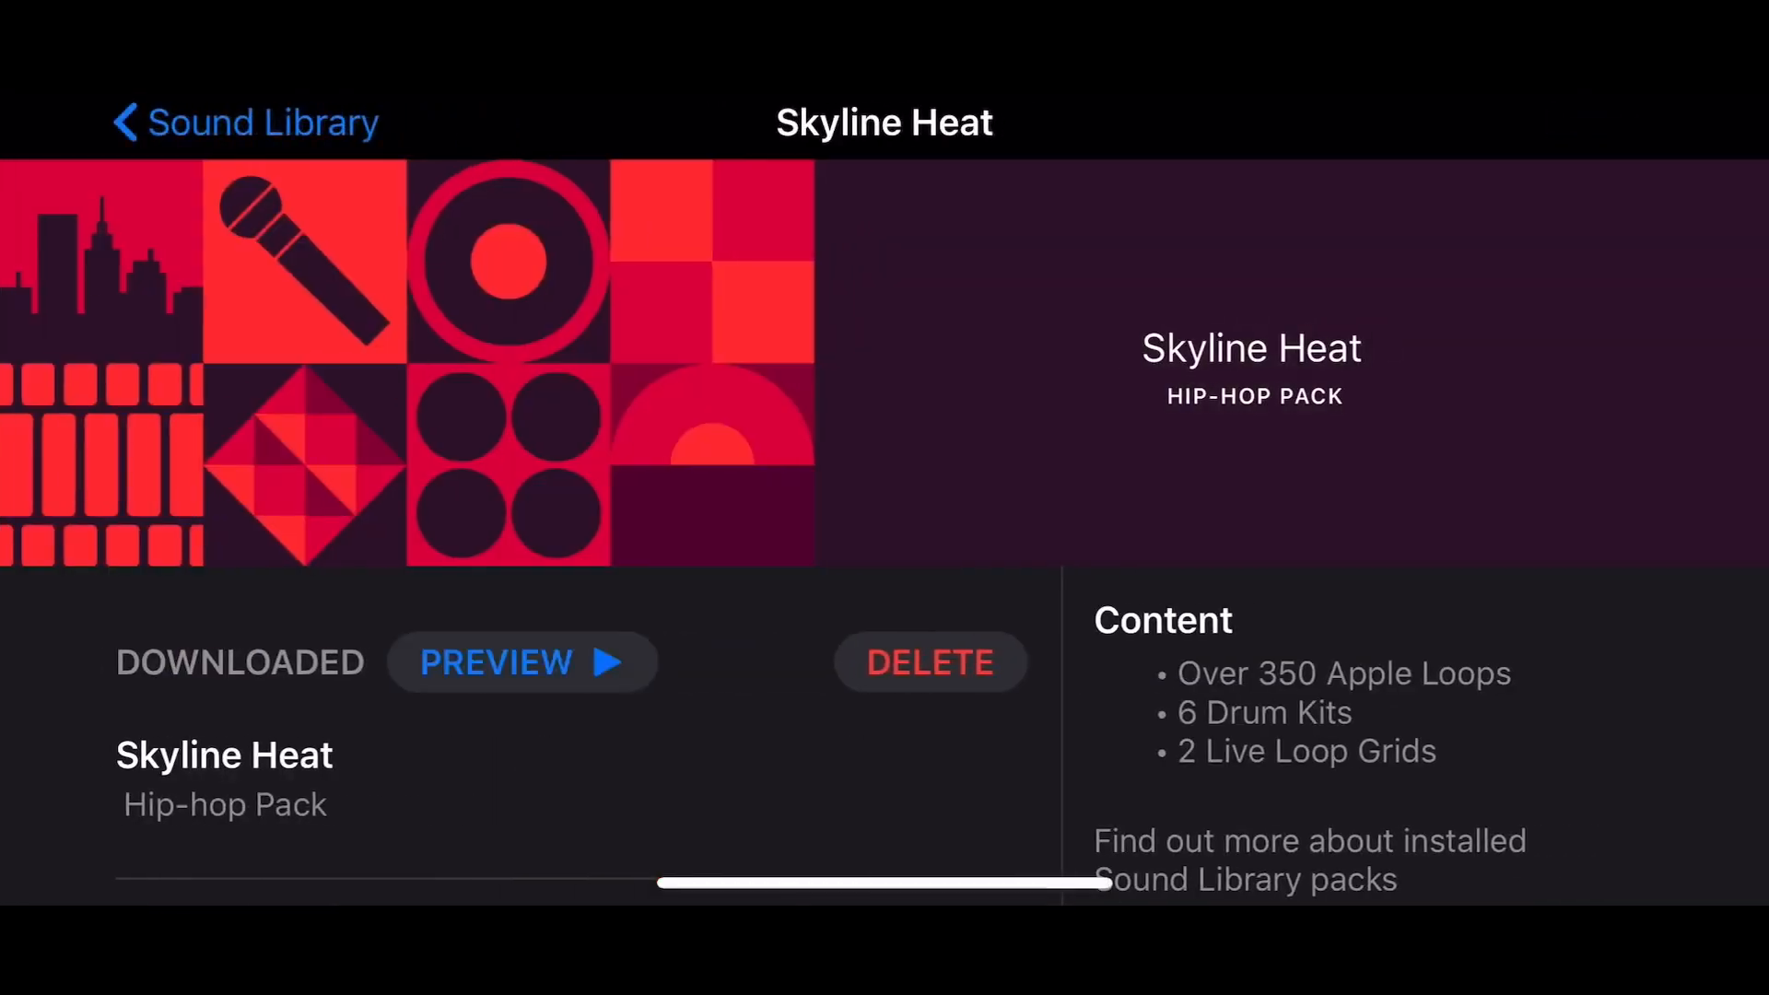
{"action": "scroll", "scroll_direction": "down", "scroll_amount": 3}
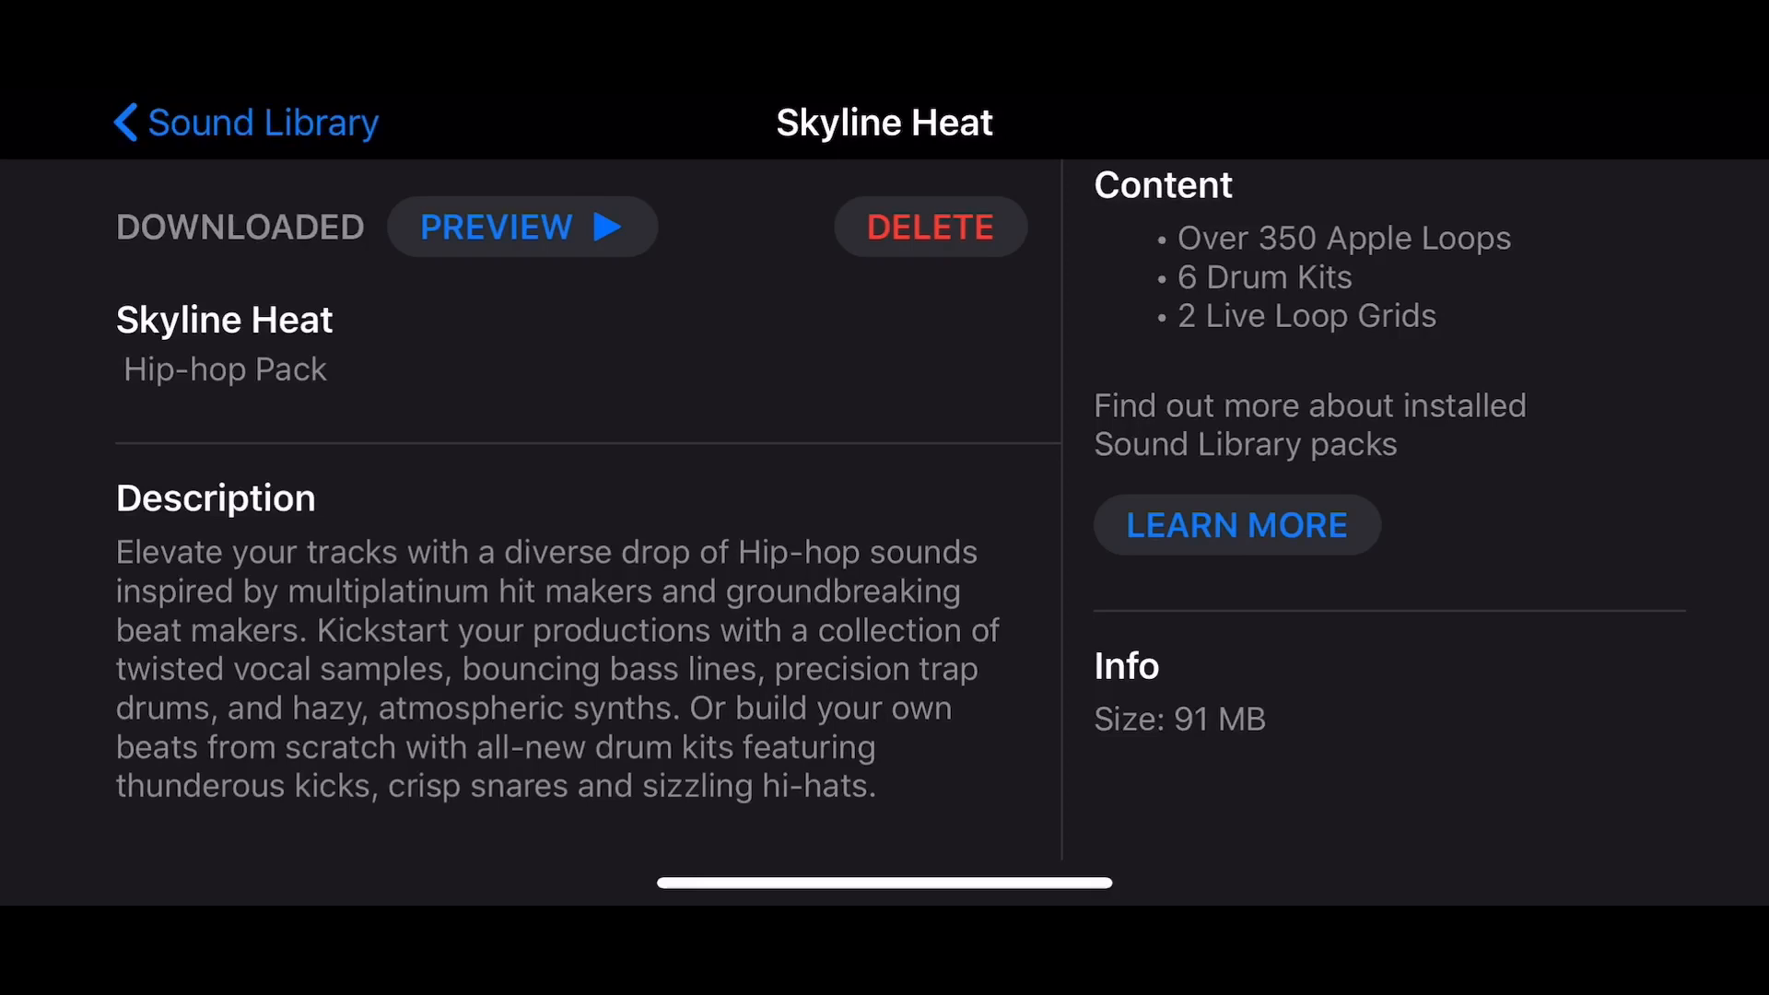
{"action": "scroll", "scroll_direction": "down", "scroll_amount": 3}
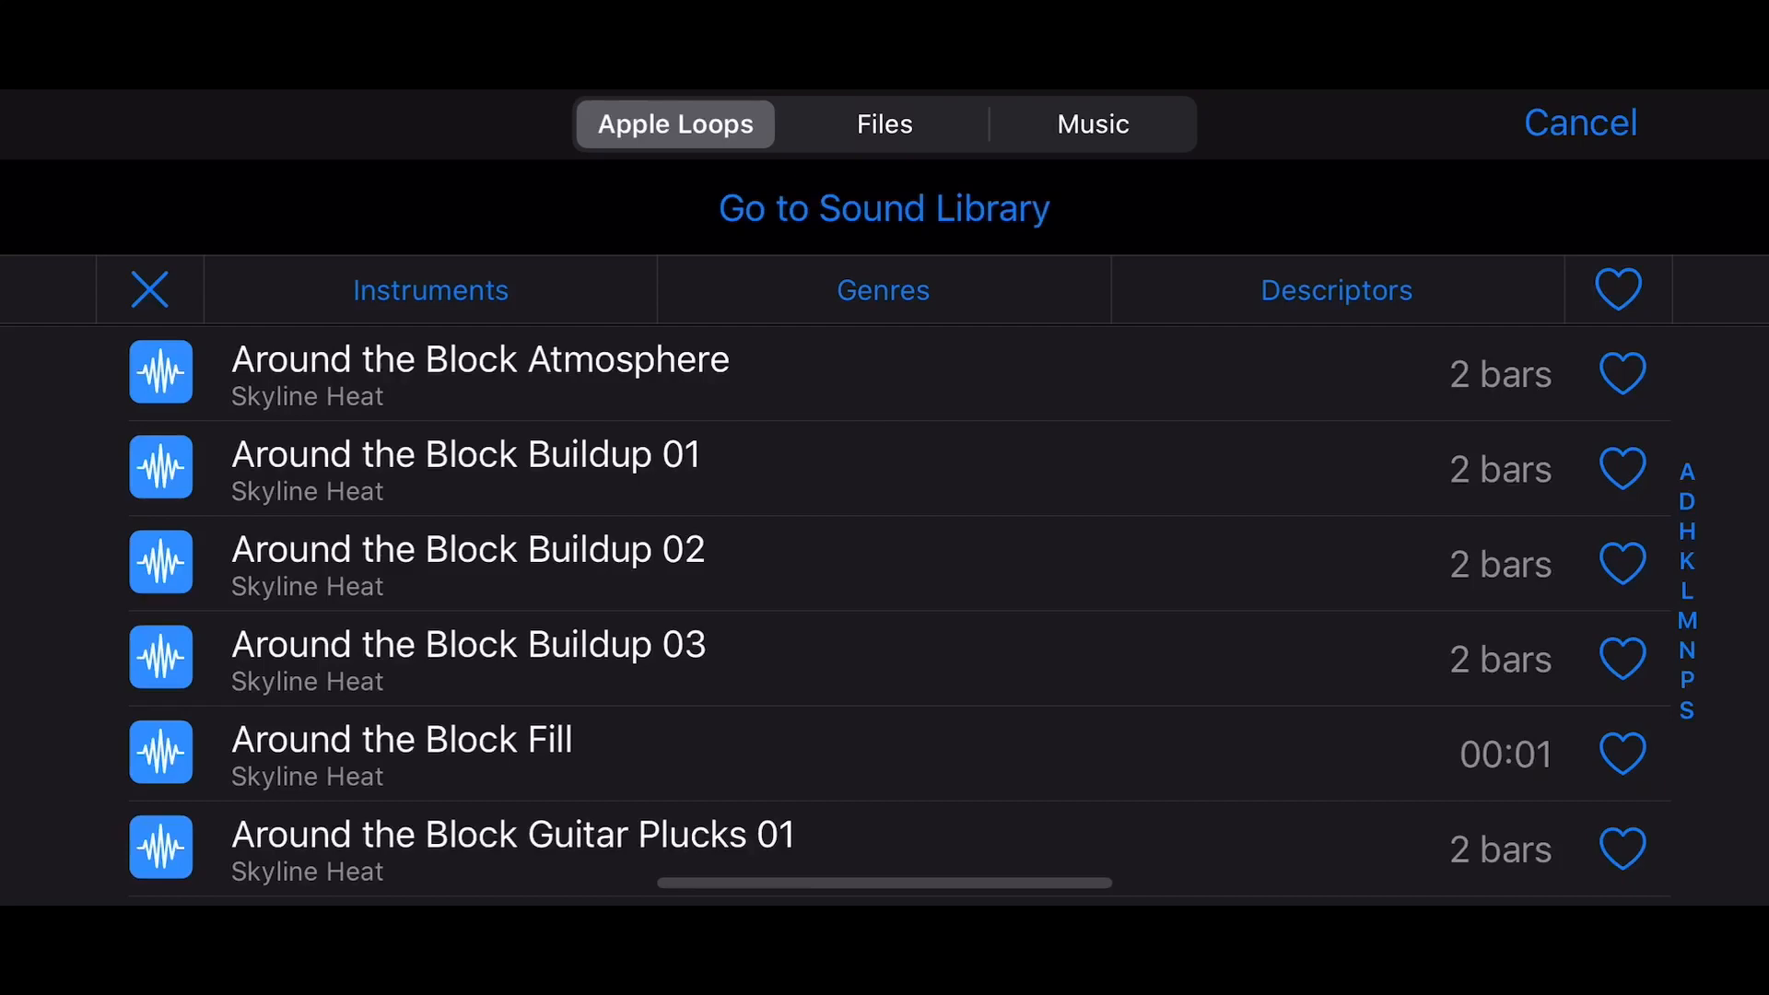
Scroll the Skyline Heat loops to Keep Shining Piano Melody 05 and add it below the Synth Chords track.
{"action": "scroll", "scroll_direction": "down", "scroll_amount": 3}
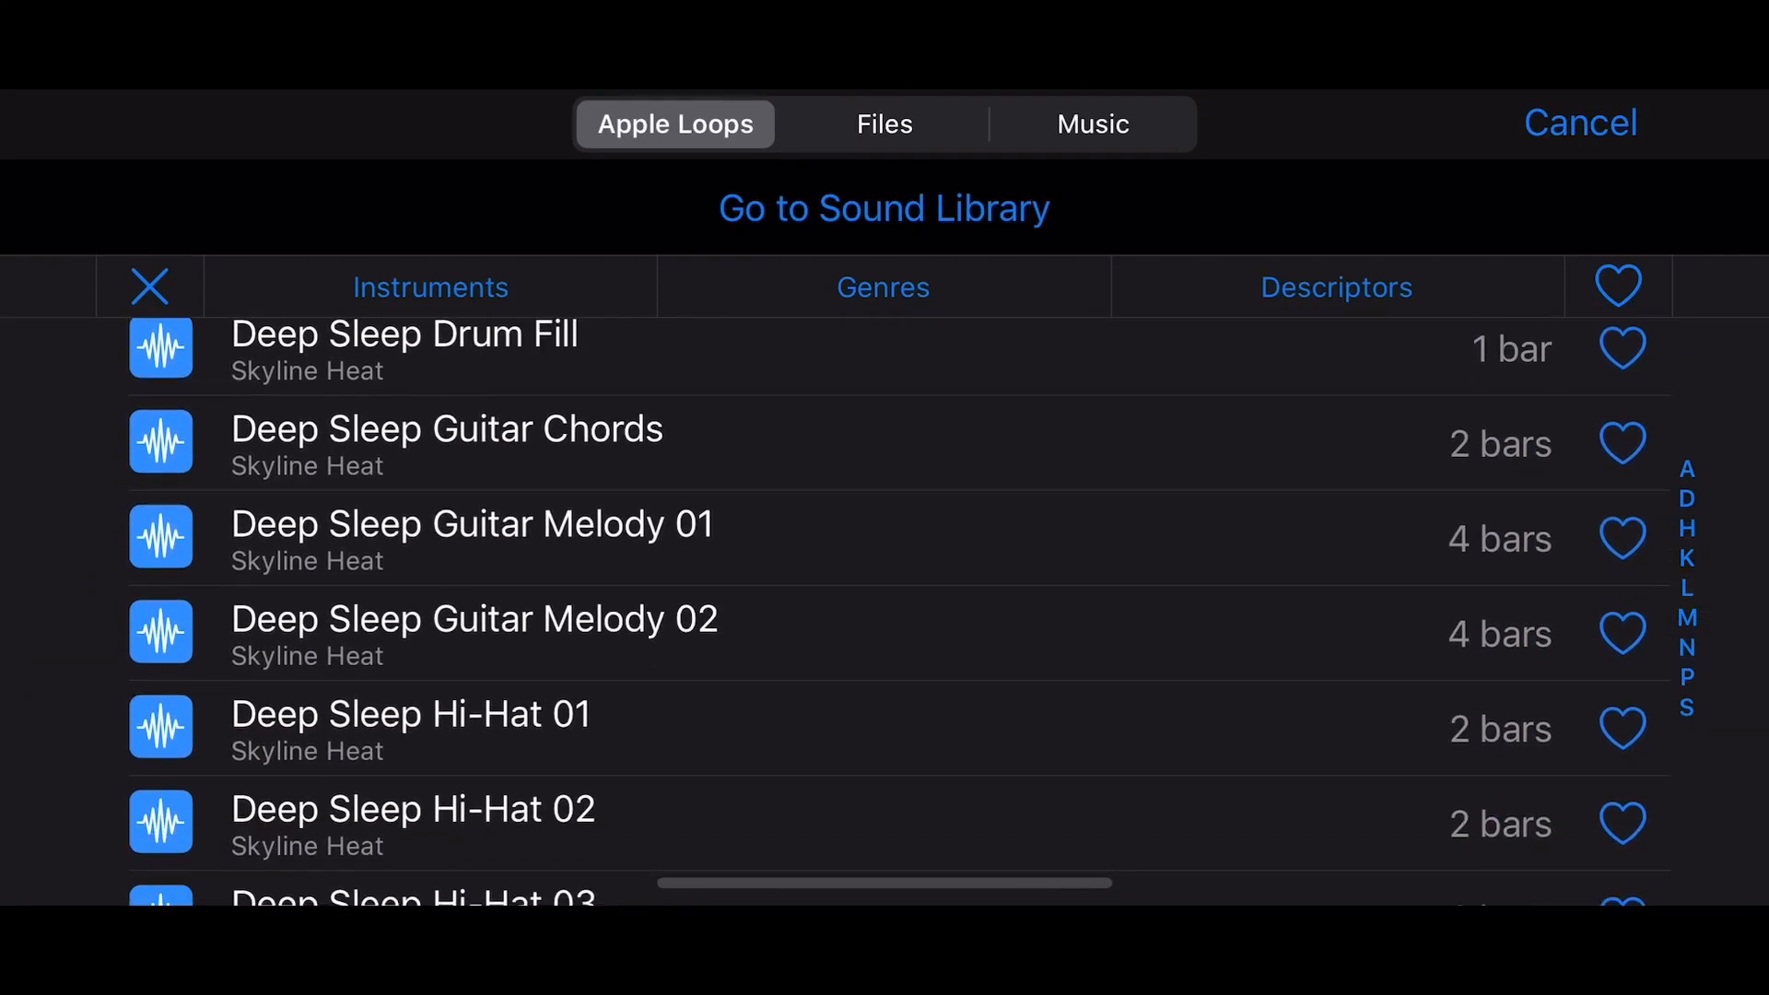
{"action": "scroll", "scroll_direction": "down", "scroll_amount": 3}
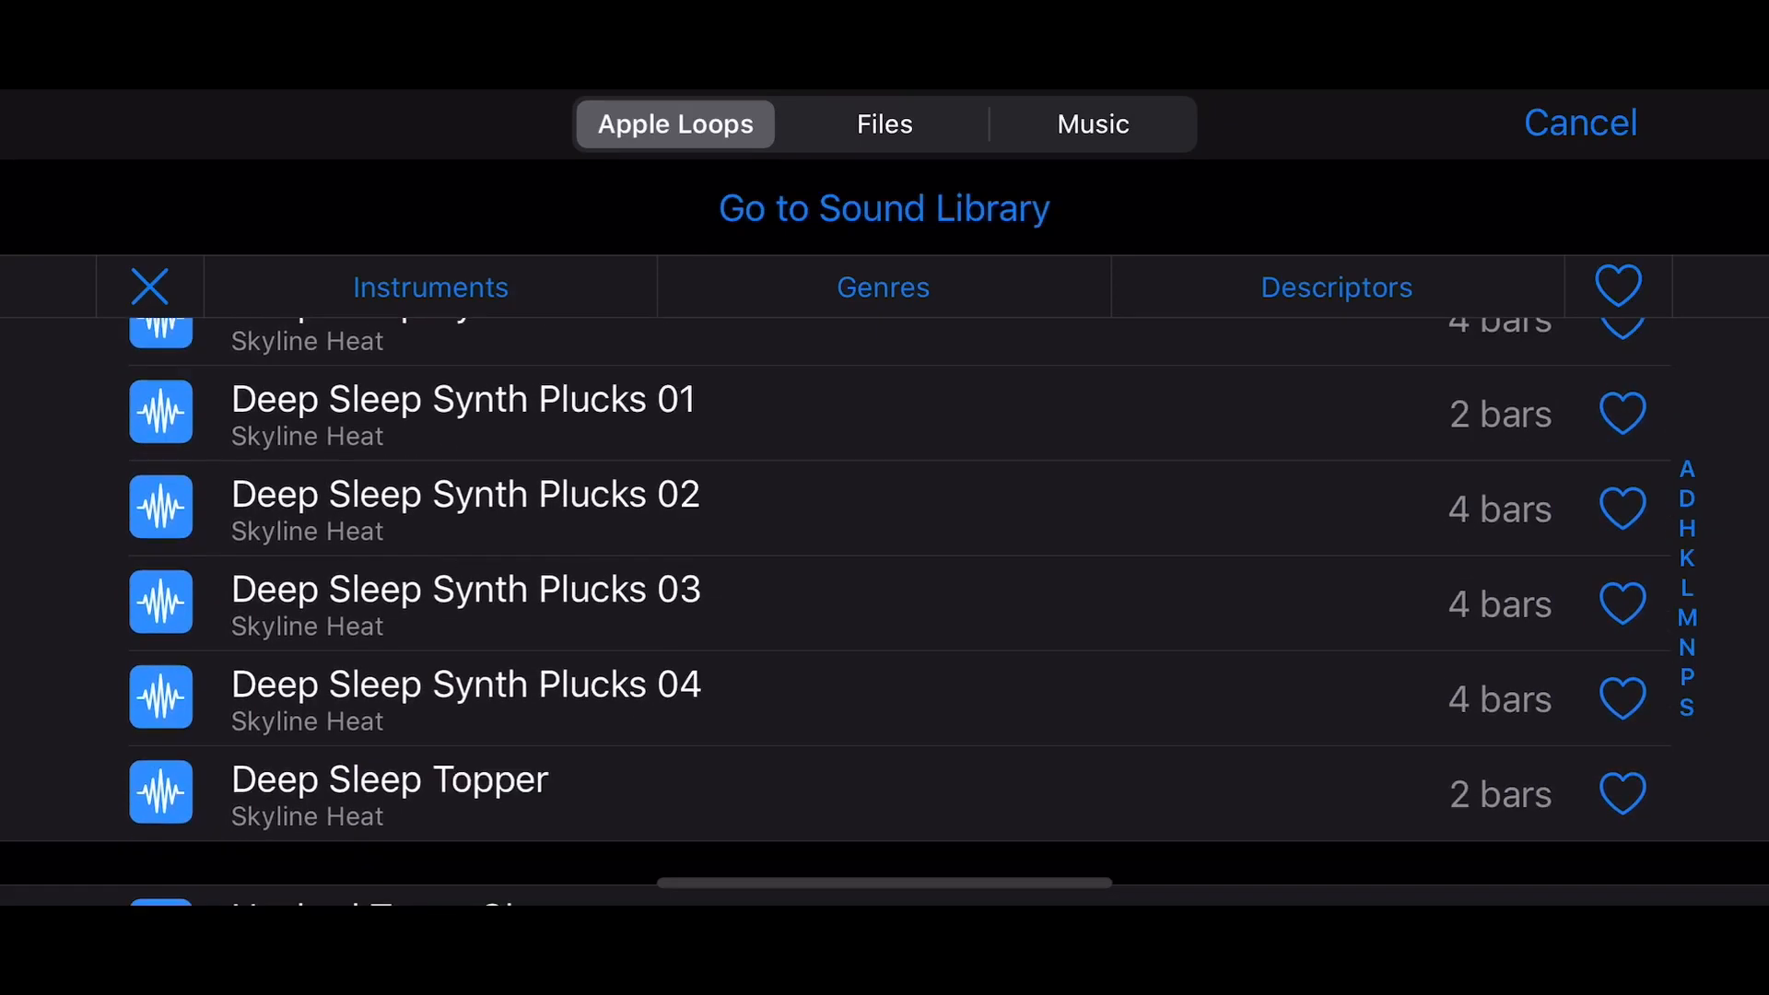
{"action": "scroll", "scroll_direction": "down", "scroll_amount": 3}
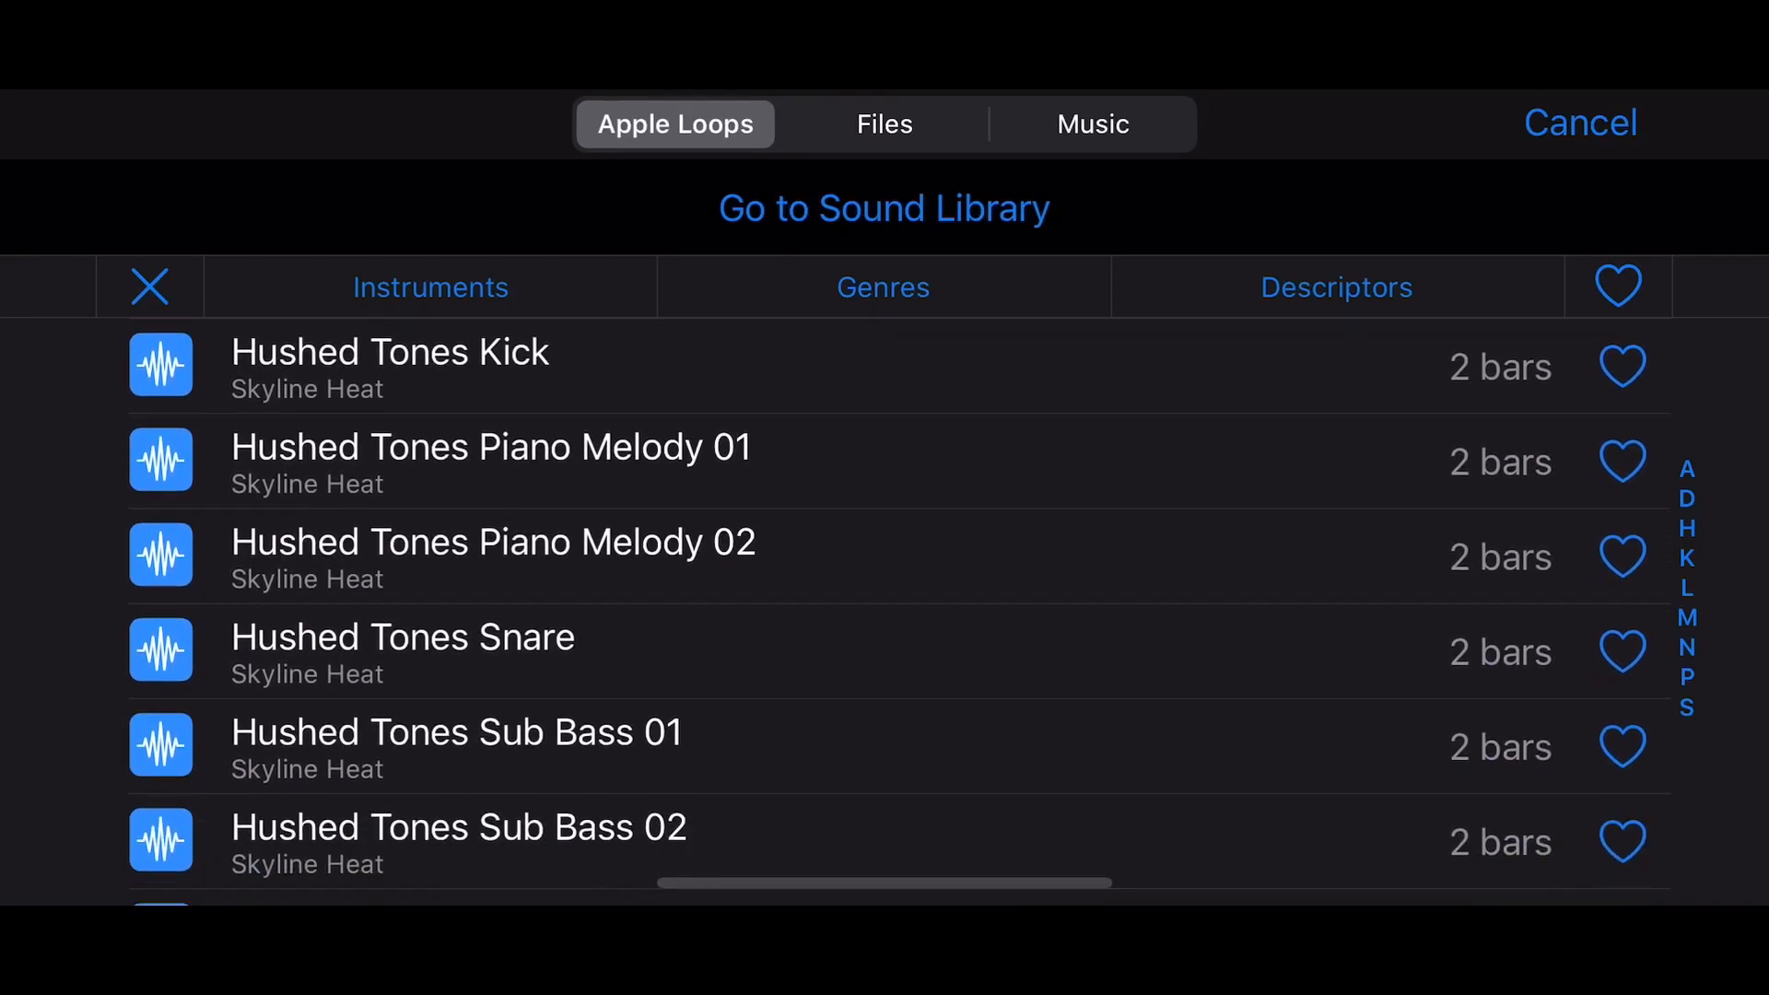
{"action": "scroll", "scroll_direction": "down", "scroll_amount": 3}
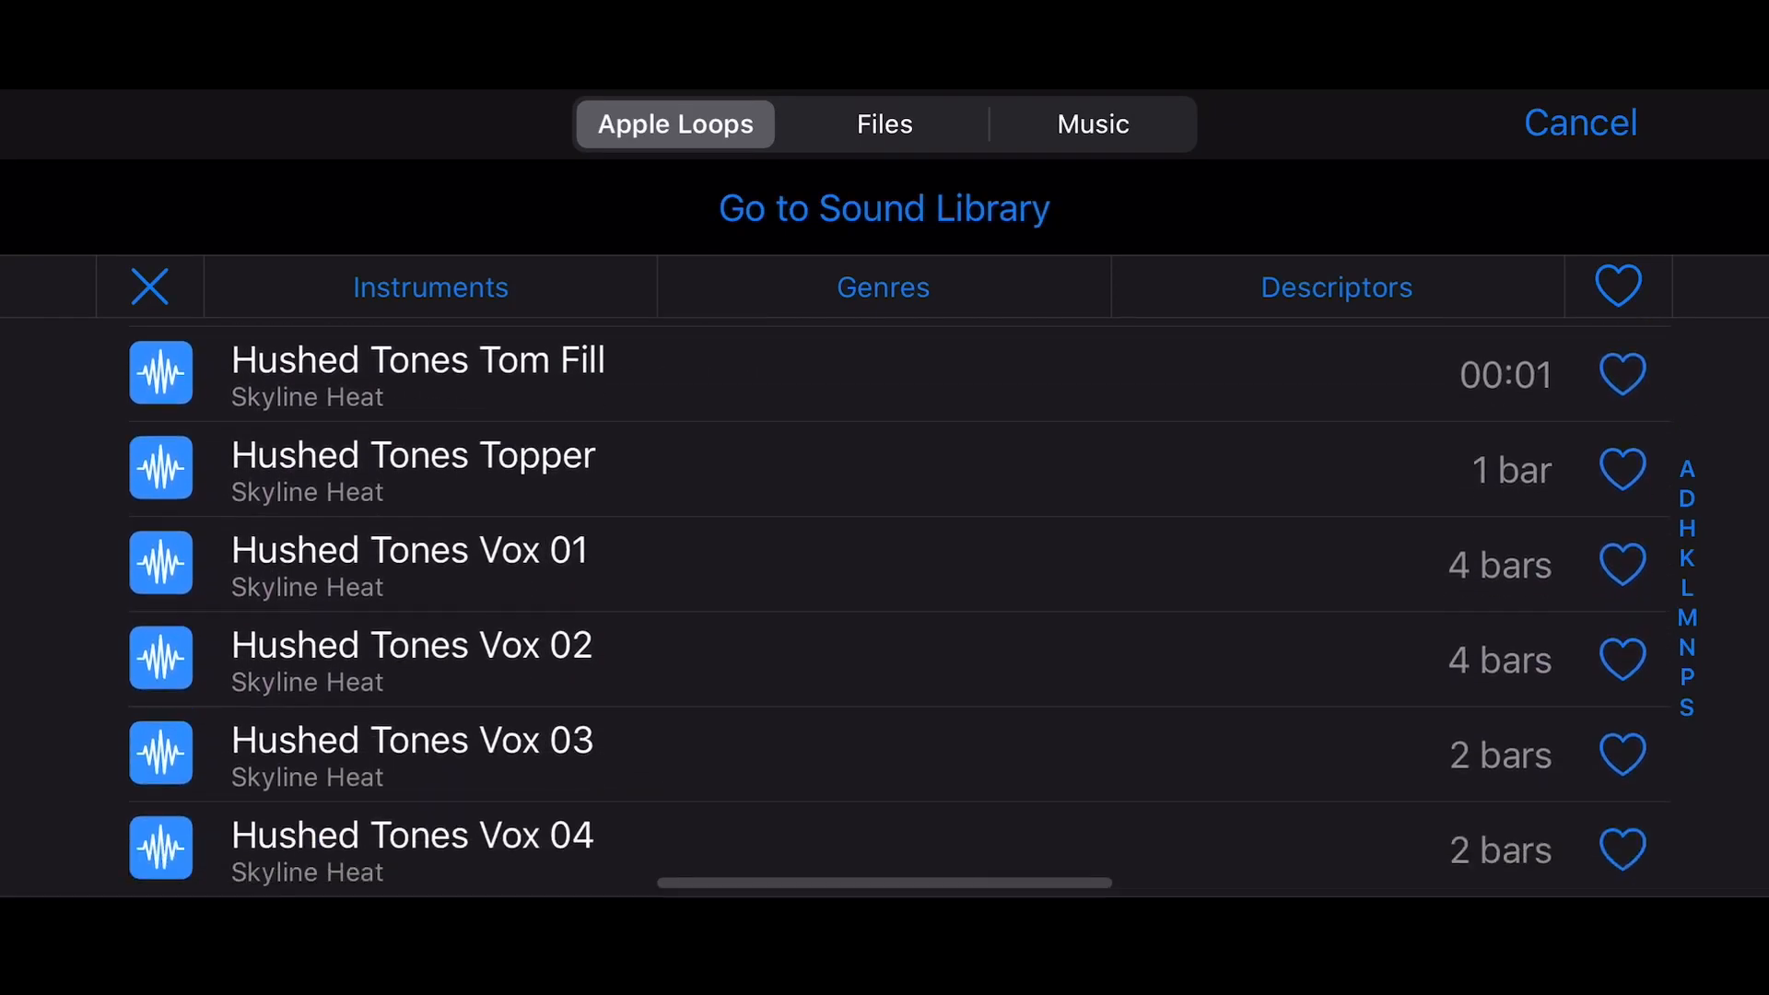
{"action": "scroll", "scroll_direction": "down", "scroll_amount": 3}
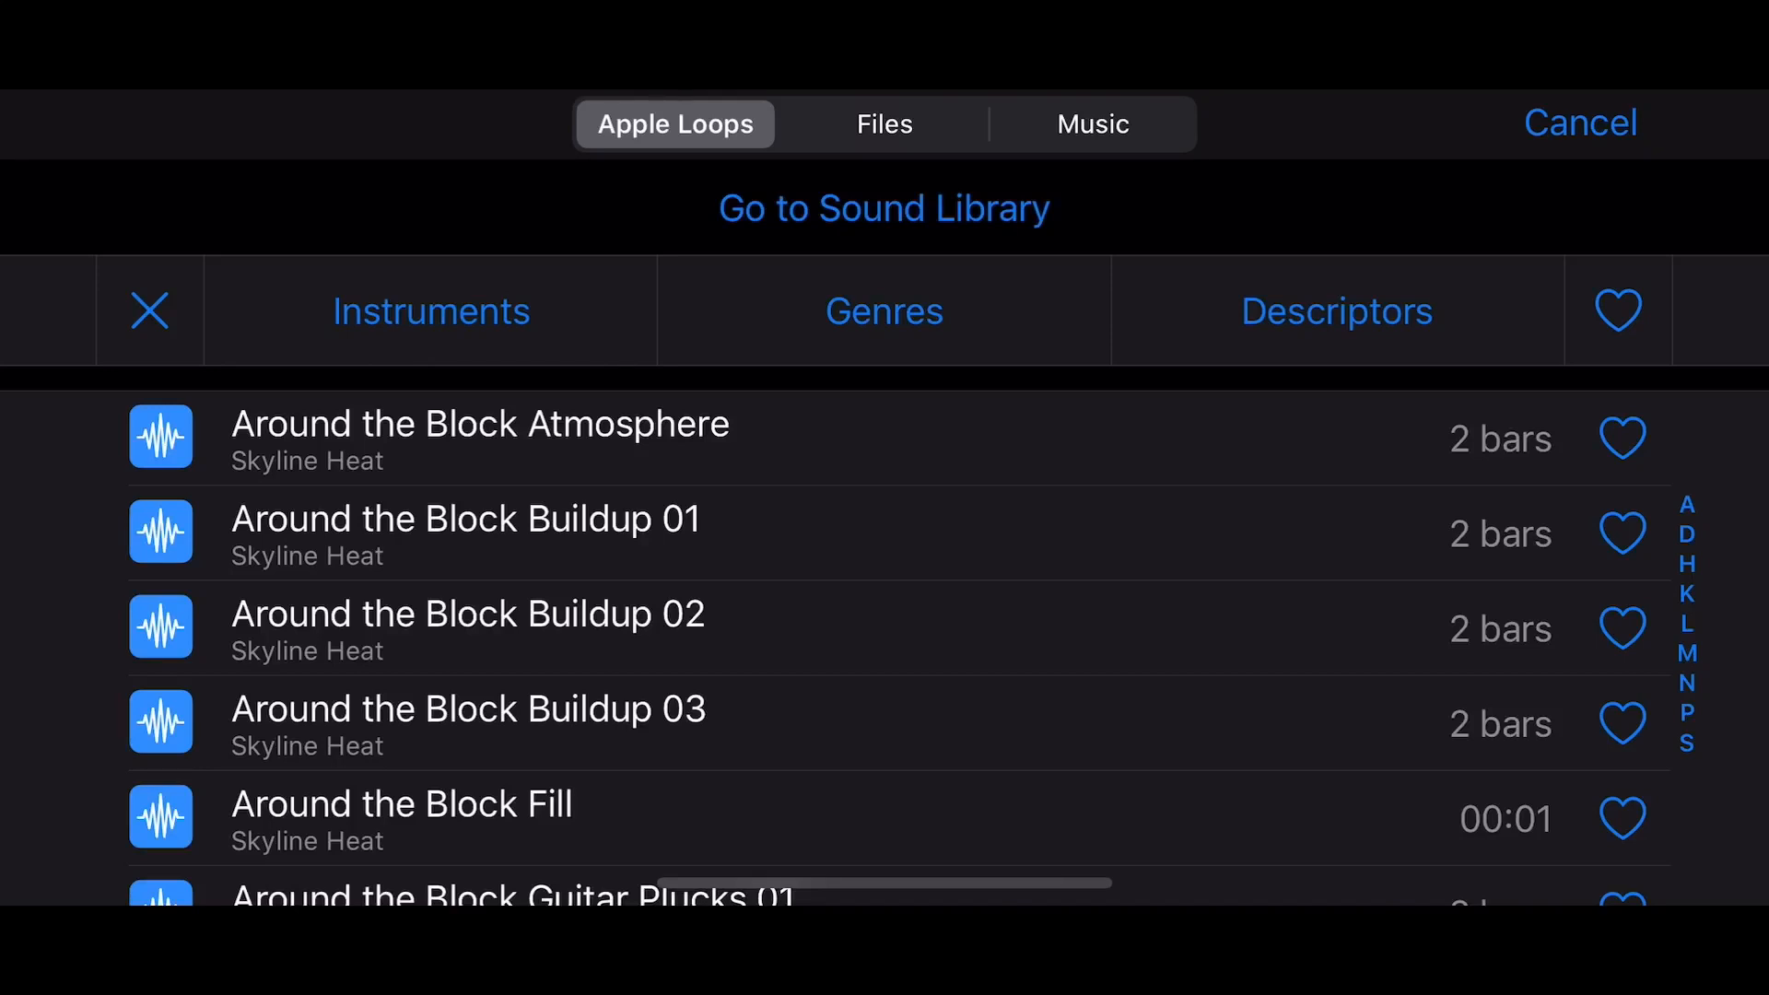
{"action": "scroll", "scroll_direction": "down", "scroll_amount": 3}
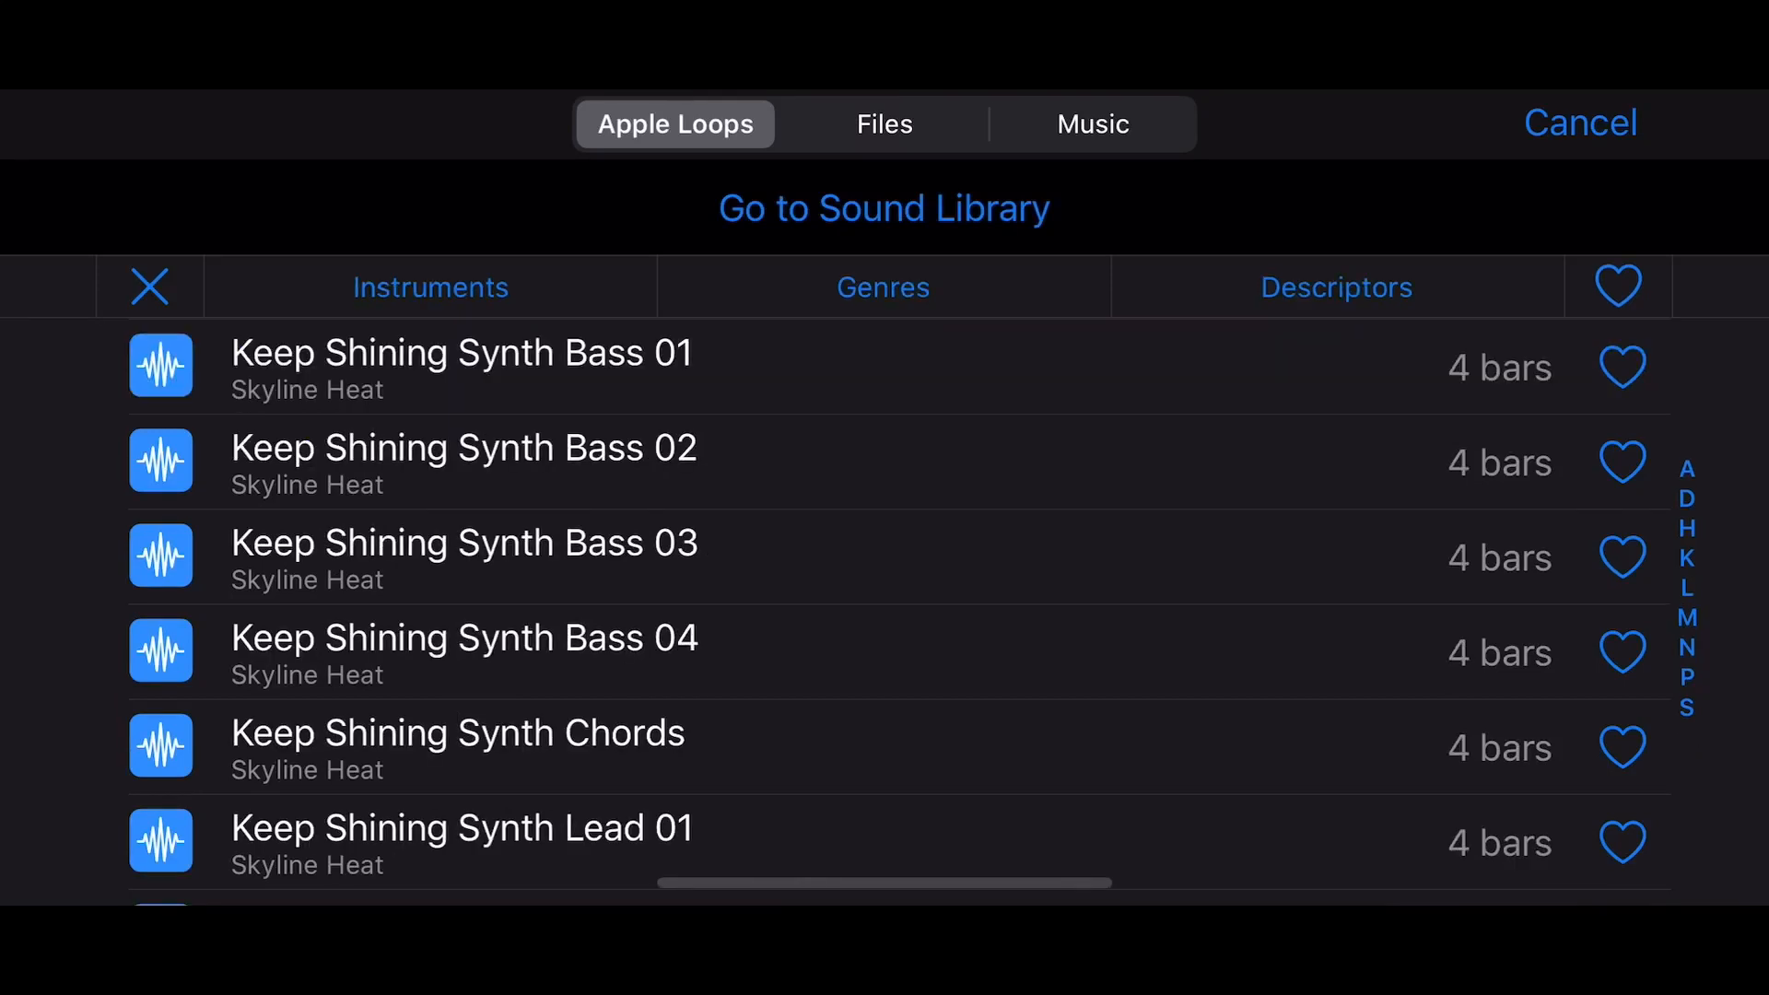
{"action": "scroll", "scroll_direction": "down", "scroll_amount": 3}
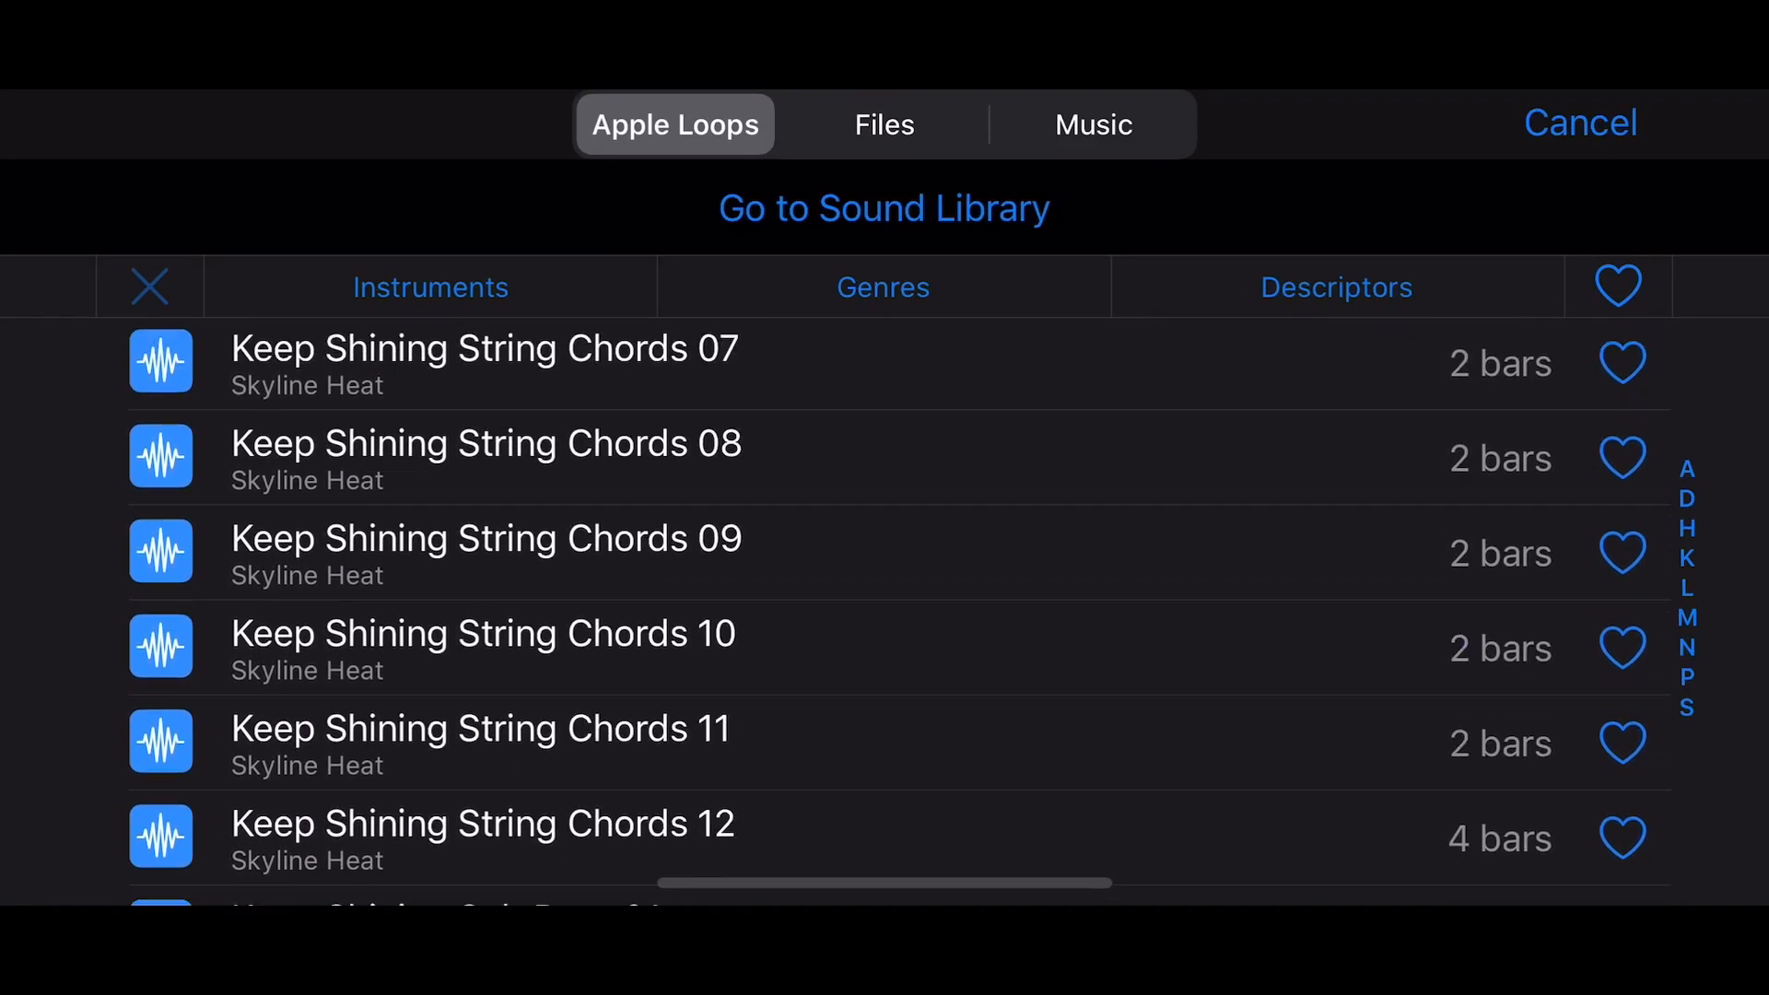
{"action": "scroll", "scroll_direction": "down", "scroll_amount": 3}
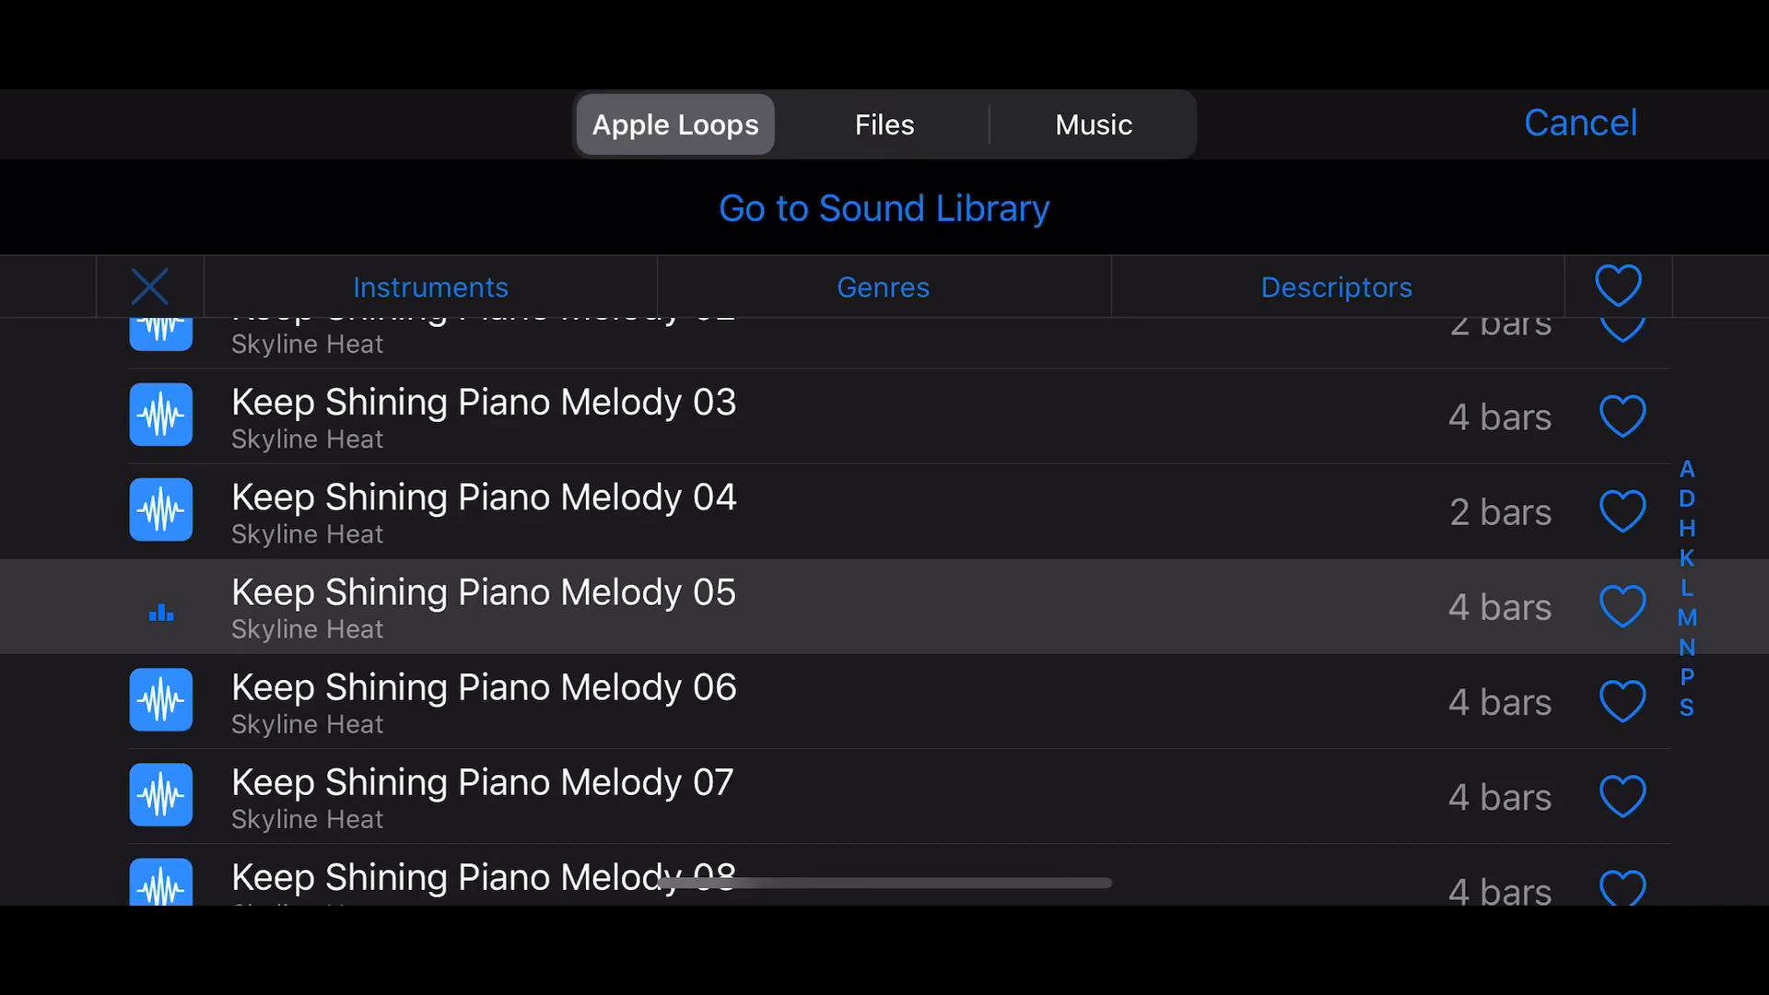
{"action": "left_click", "coordinate": [482, 604]}
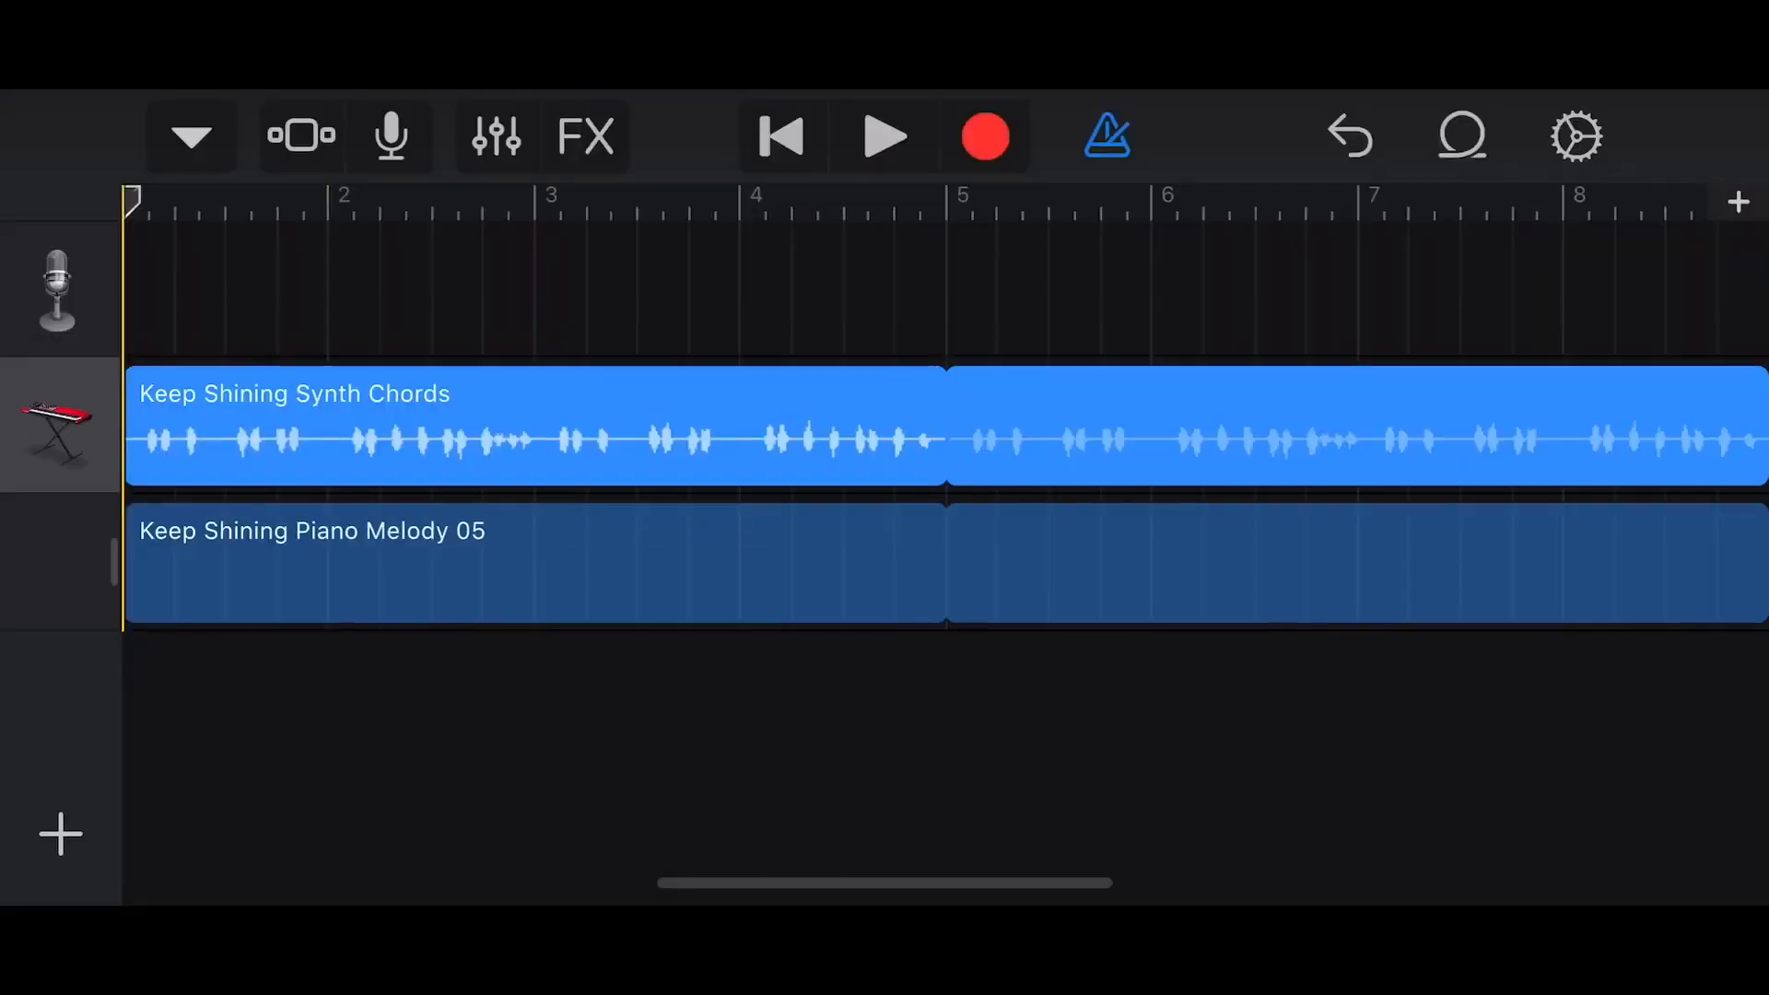
Find Keep Shining Kick 01 in the loop browser and try playback from the start.
{"action": "left_click", "coordinate": [884, 136]}
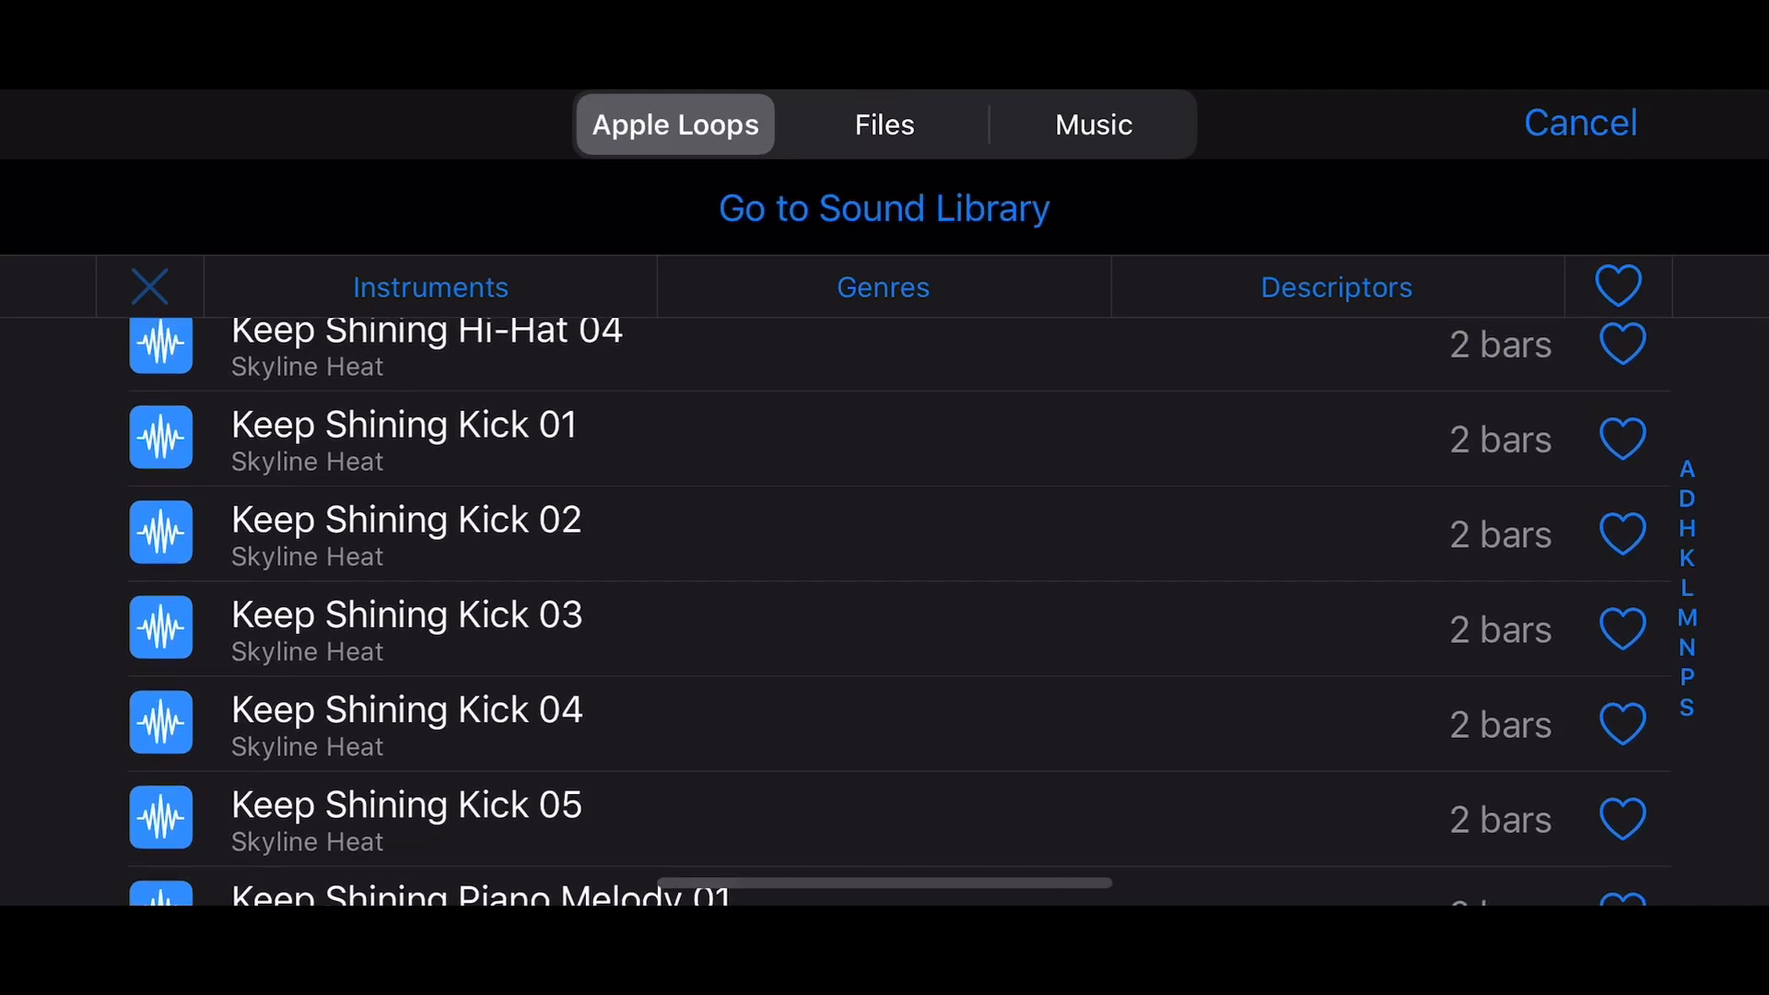
{"action": "scroll", "scroll_direction": "down", "scroll_amount": 3}
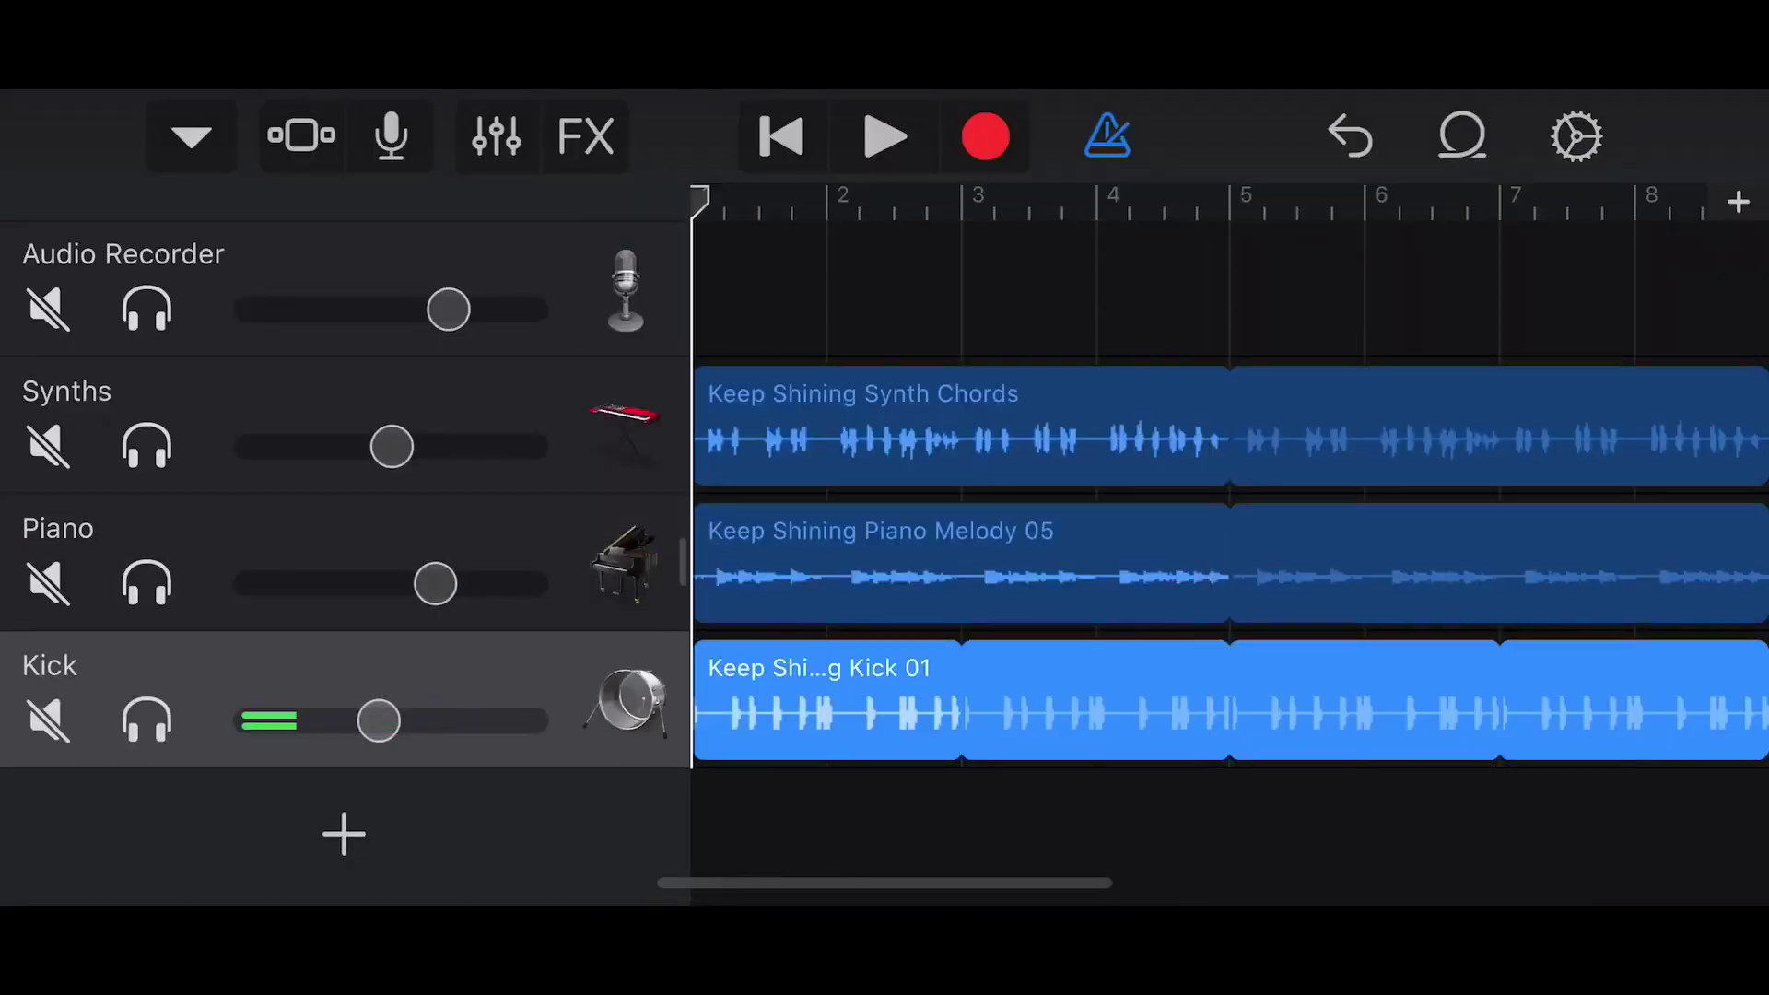
{"action": "left_click", "coordinate": [885, 136]}
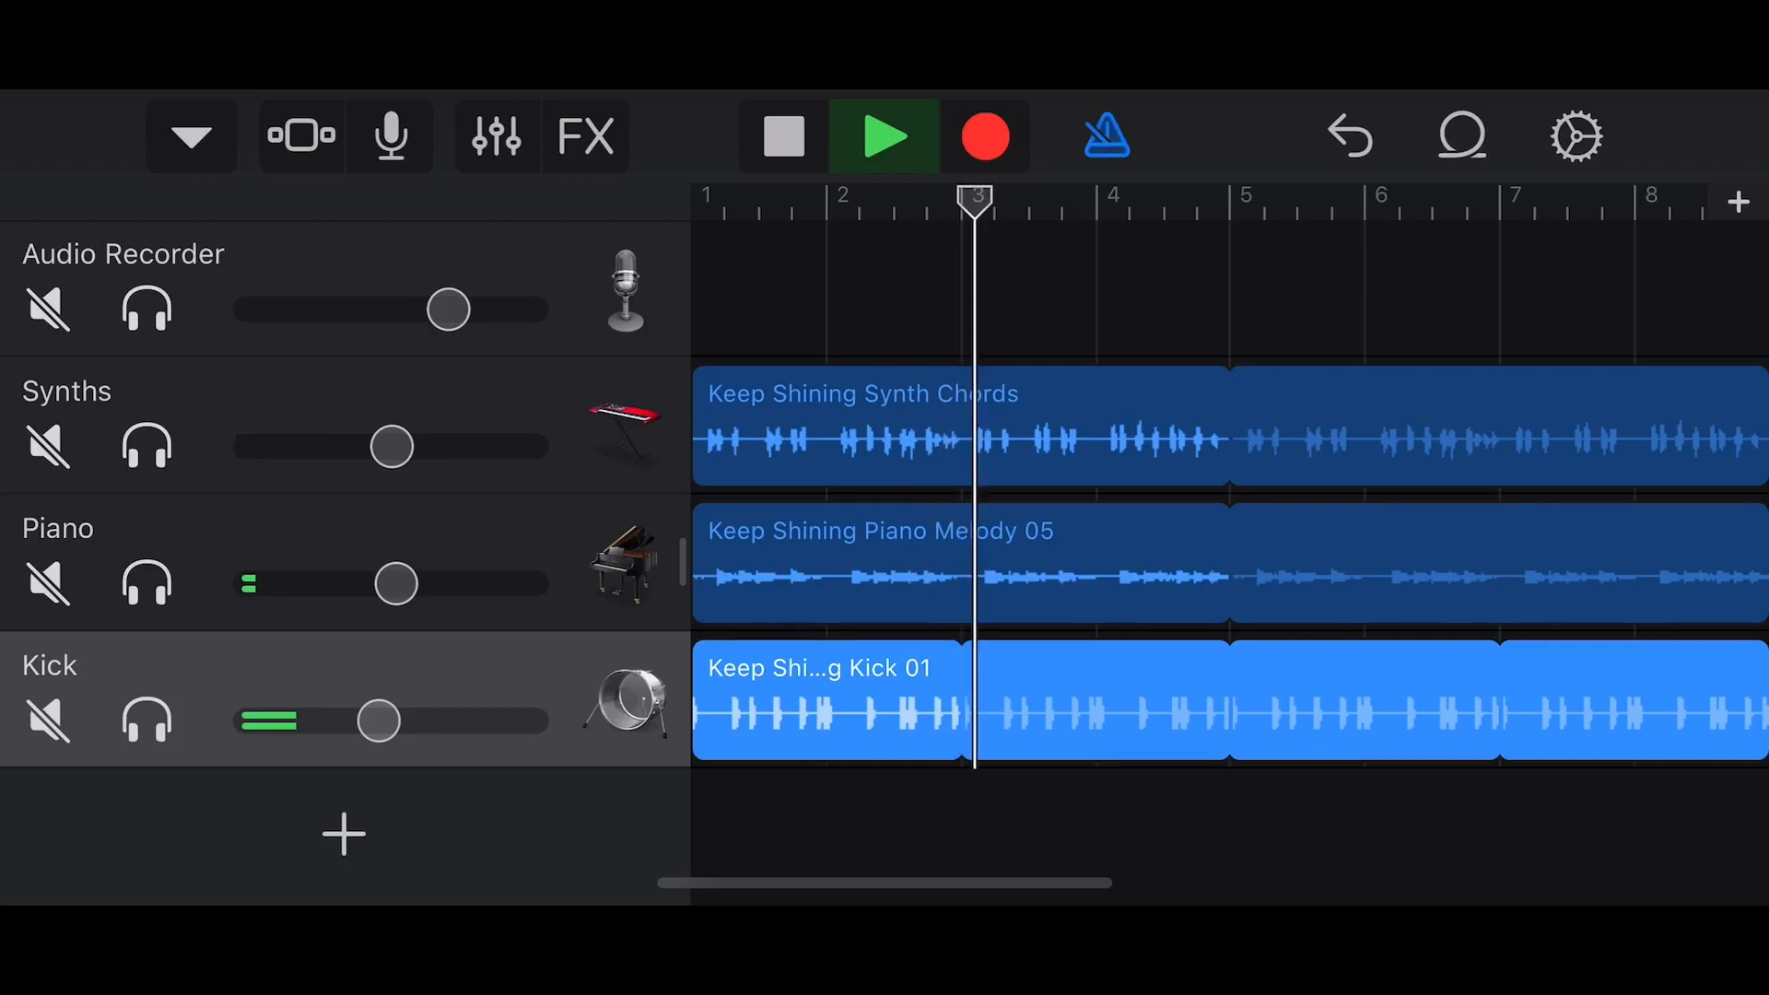
{"action": "left_click", "coordinate": [882, 136]}
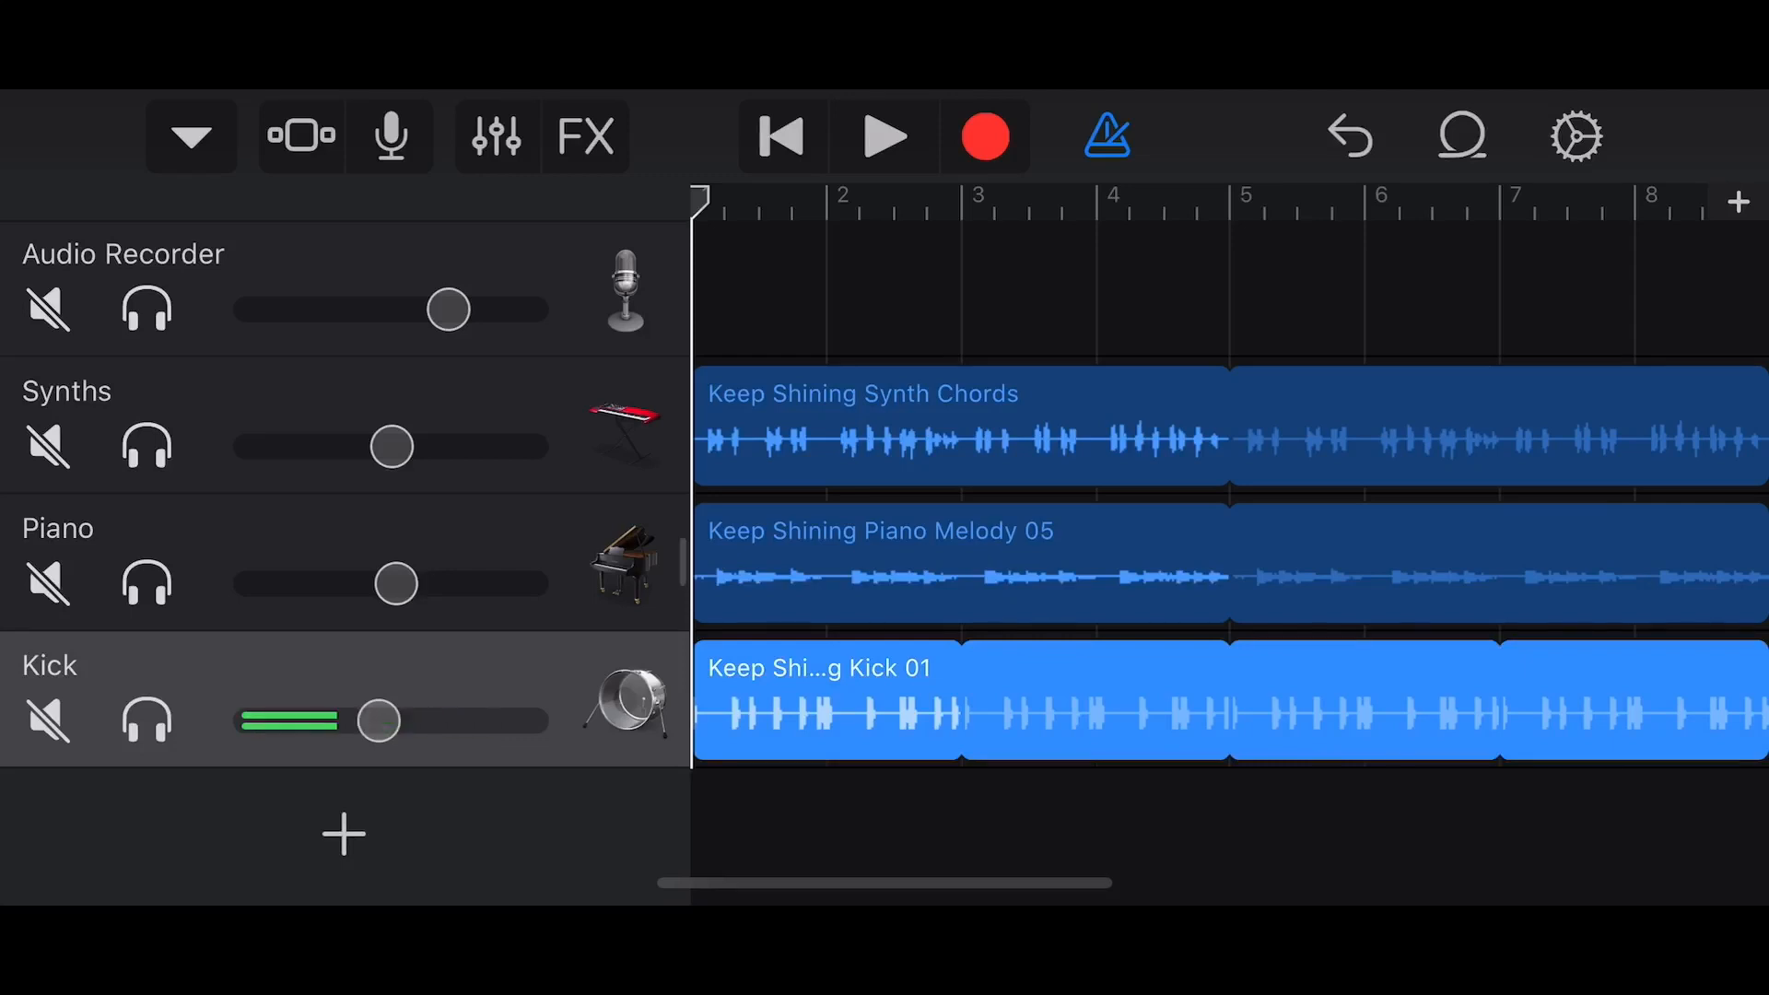
Drag the Keep Shining Kick 01 loop into the song as a new Kick track.
{"action": "left_click_drag", "start_coordinate": [378, 721], "coordinate": [457, 721]}
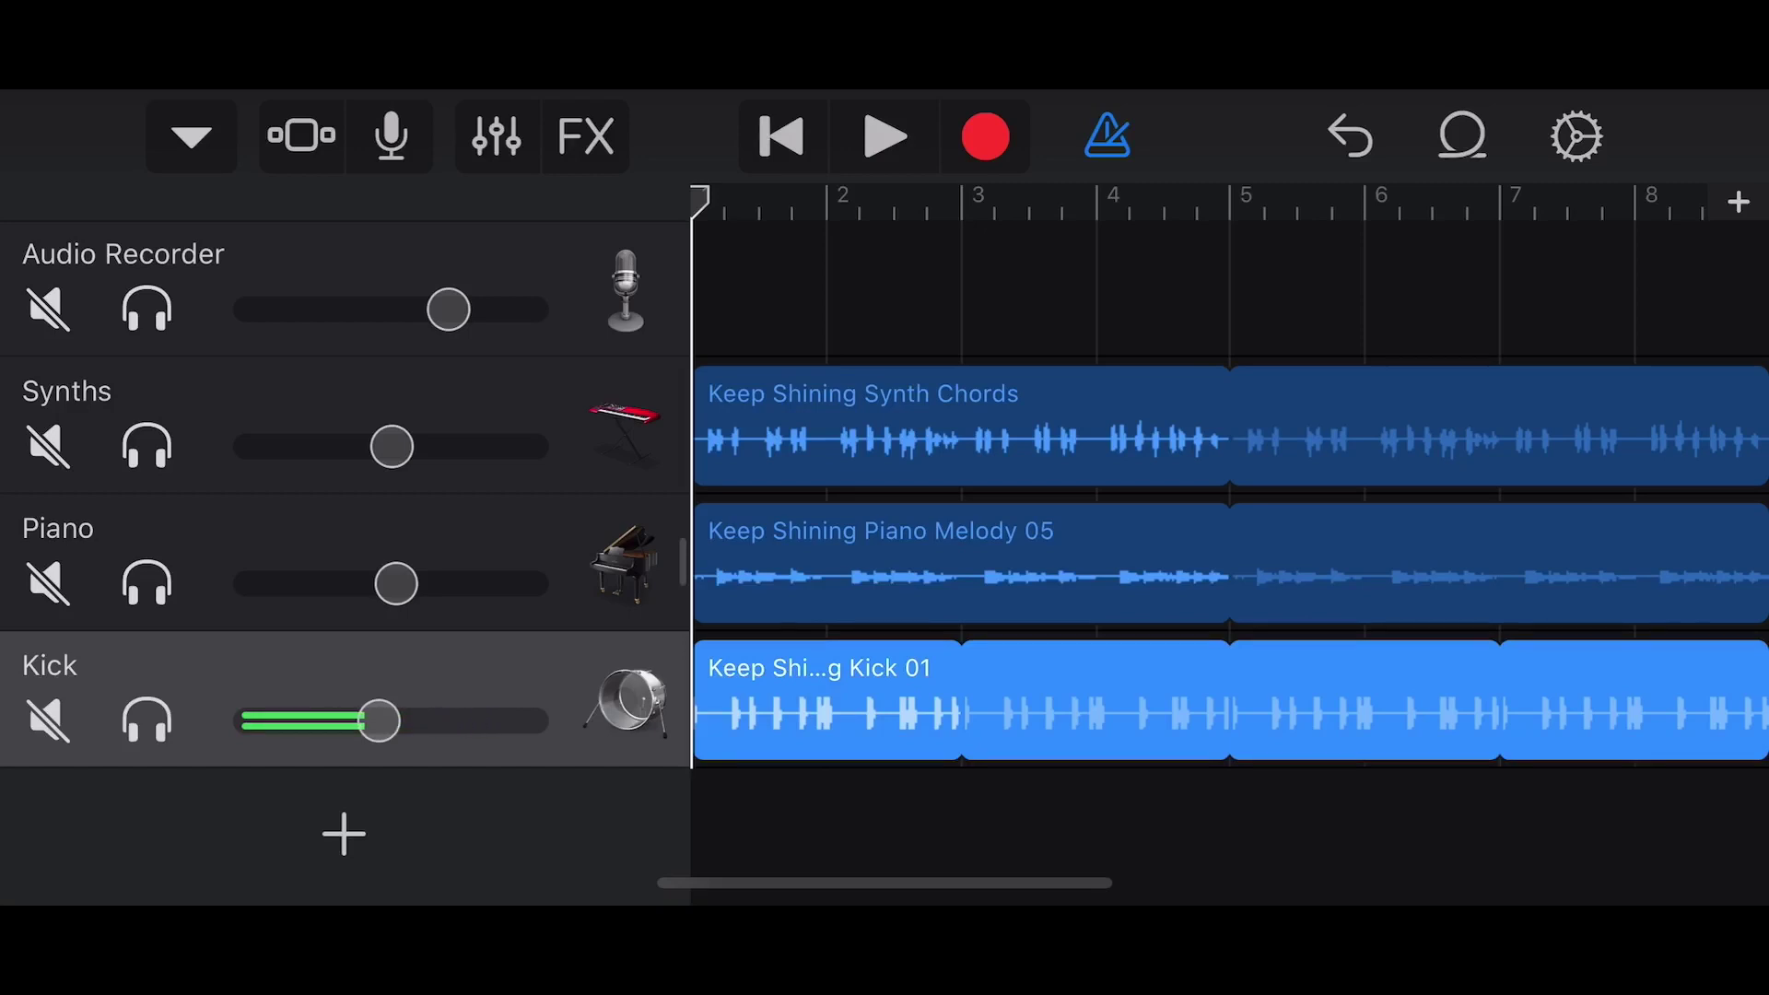
{"action": "left_click_drag", "start_coordinate": [374, 722], "coordinate": [383, 723]}
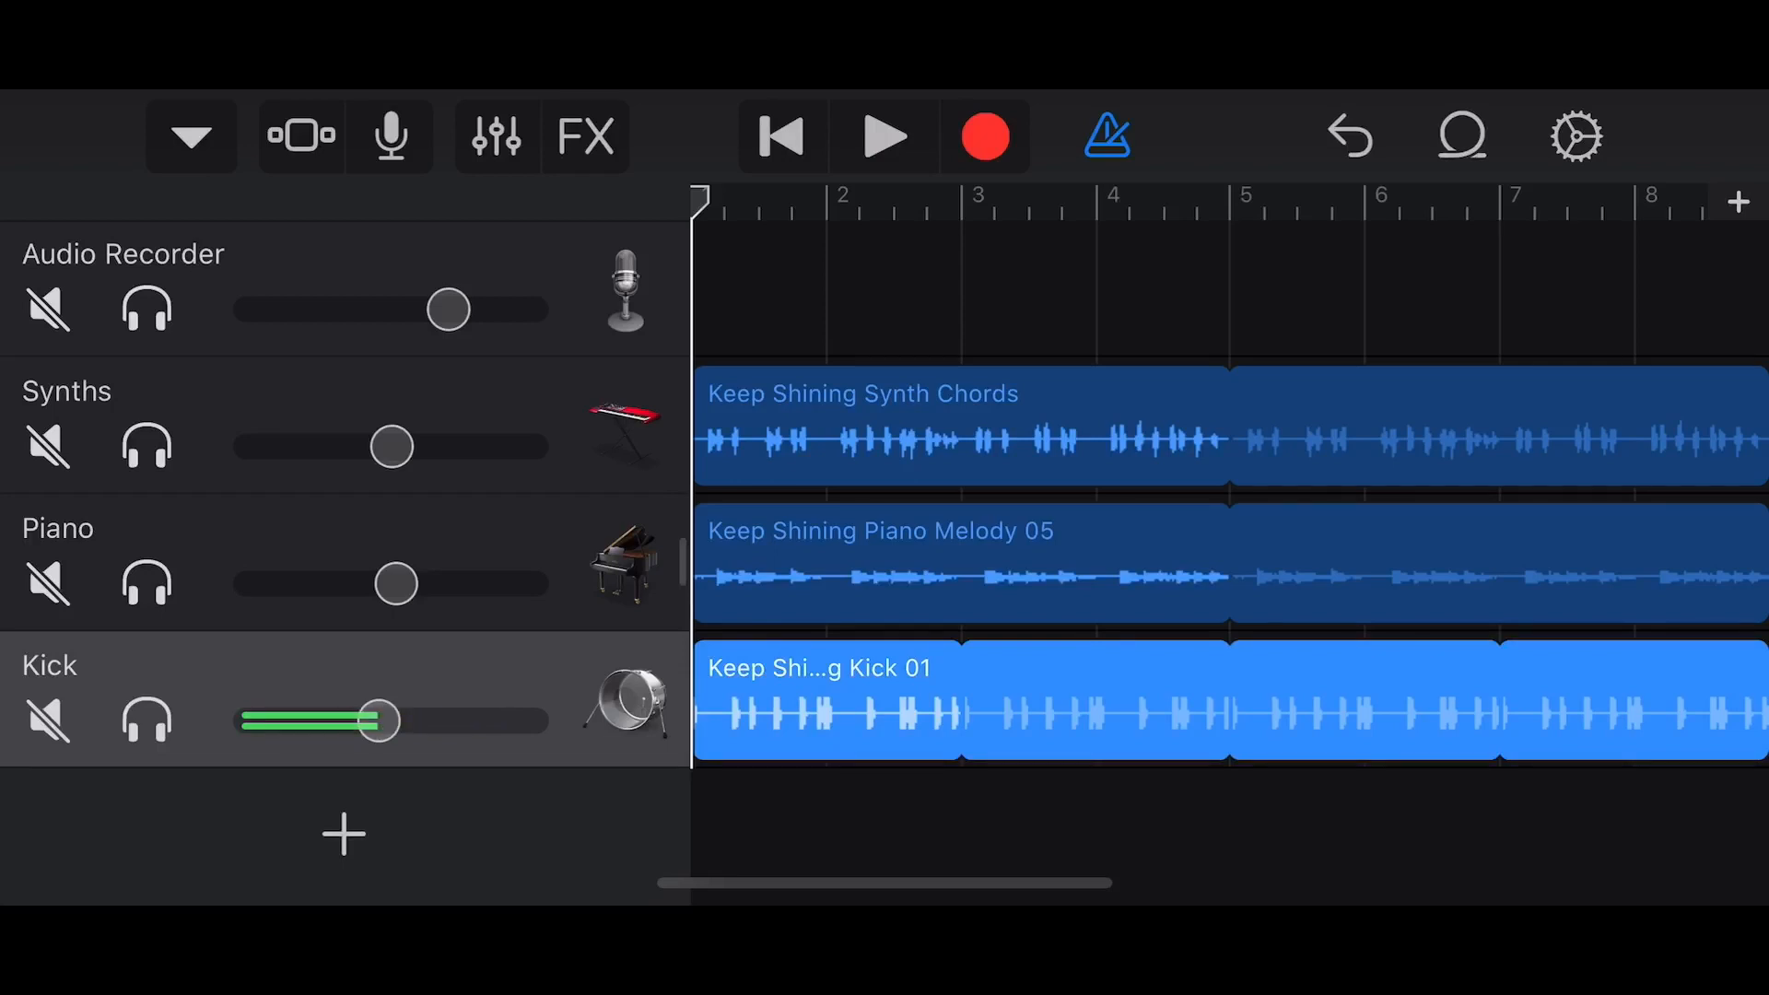
{"action": "left_click_drag", "start_coordinate": [376, 722], "coordinate": [405, 722]}
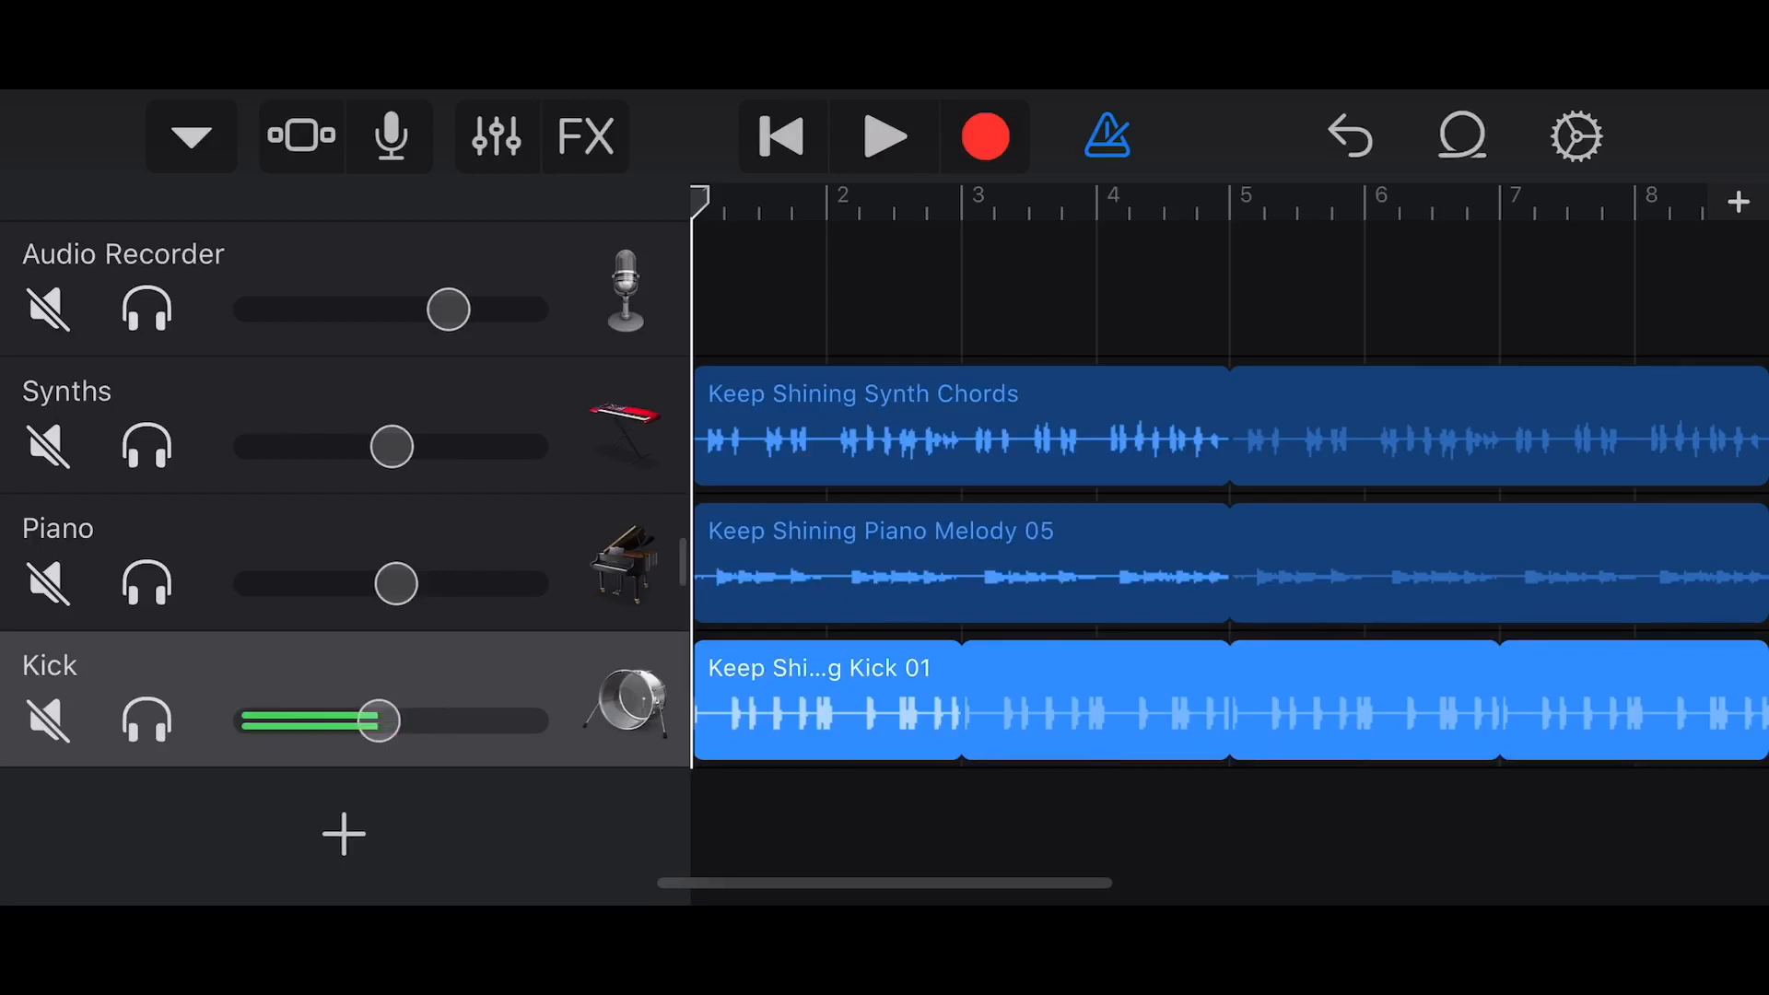
Set the song key to A major in Song Settings and turn the Kick track's volume down.
{"action": "left_click", "coordinate": [1574, 136]}
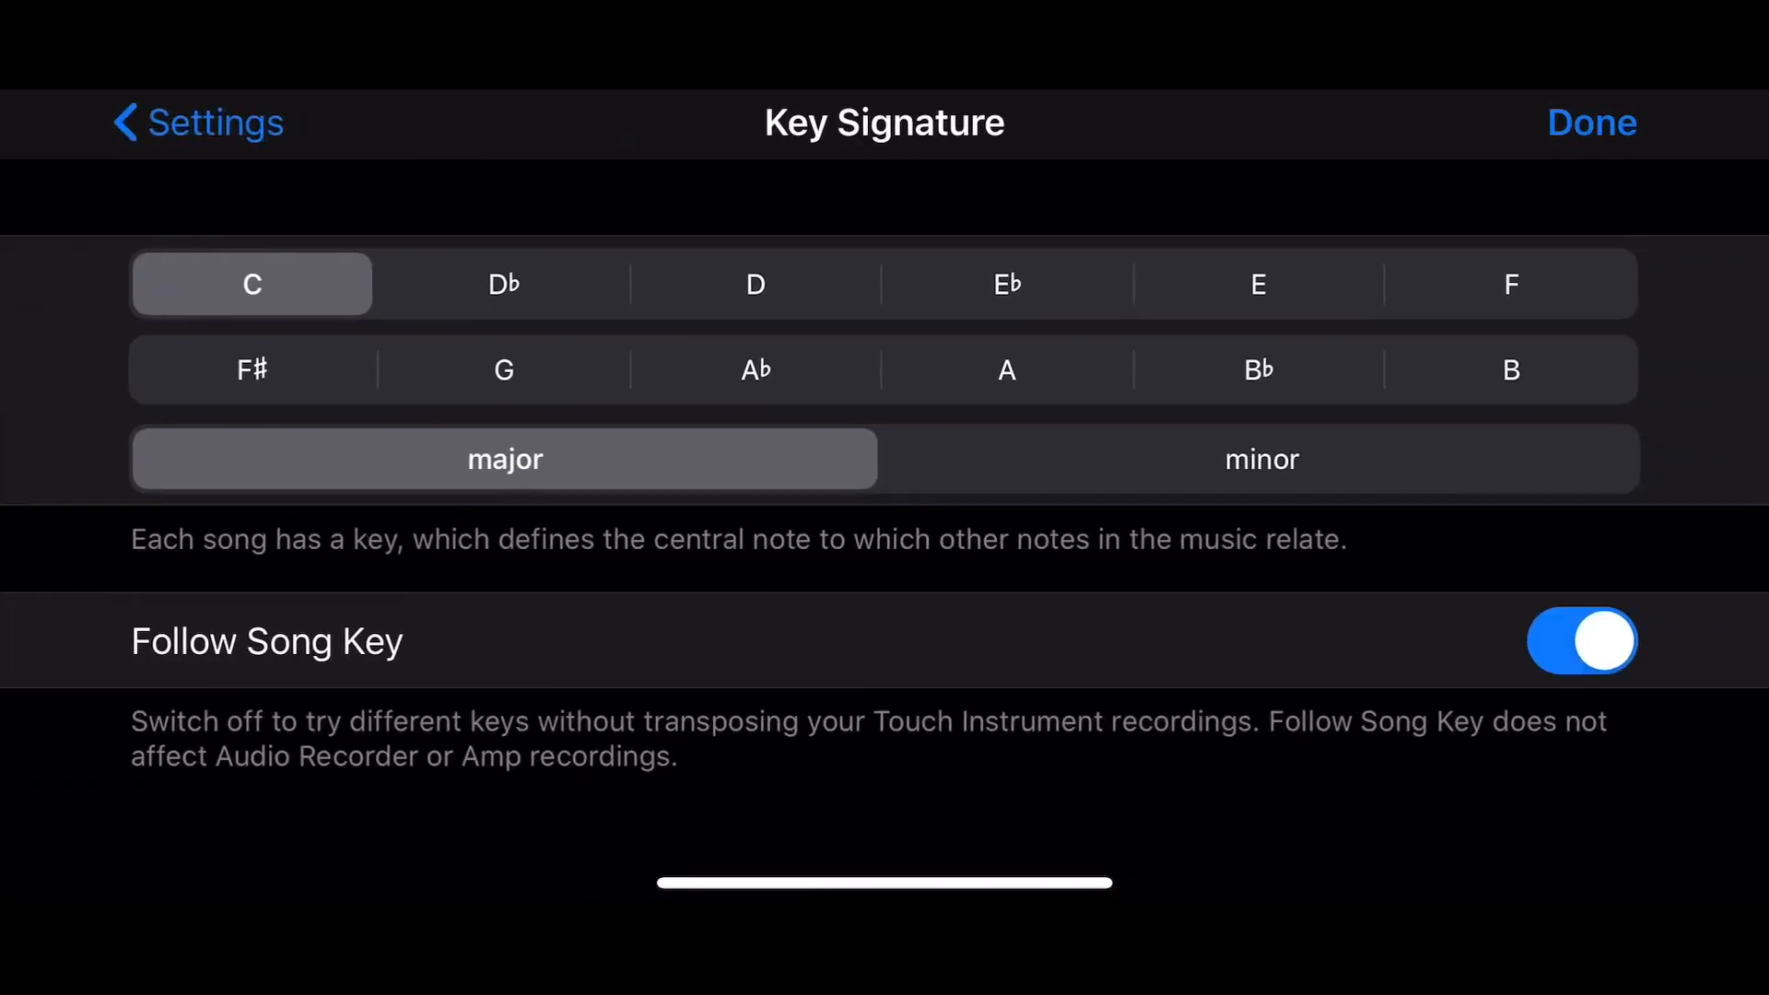
{"action": "left_click", "coordinate": [1006, 369]}
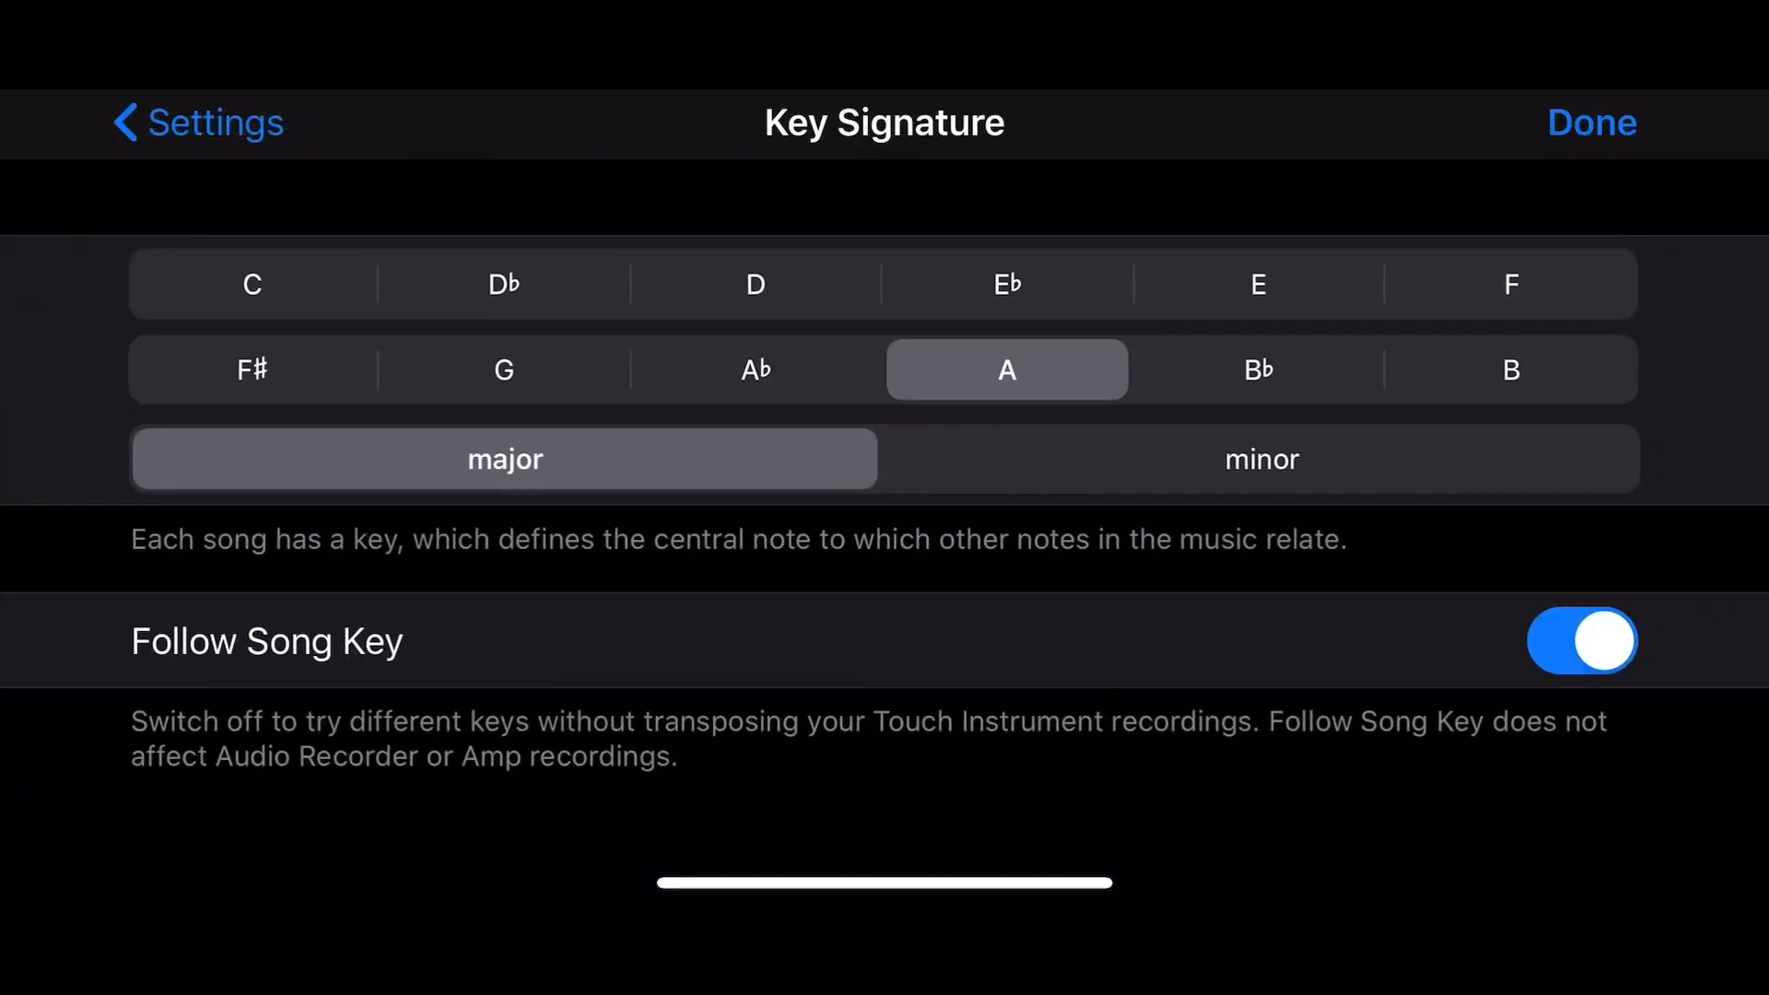
{"action": "left_click", "coordinate": [1590, 121]}
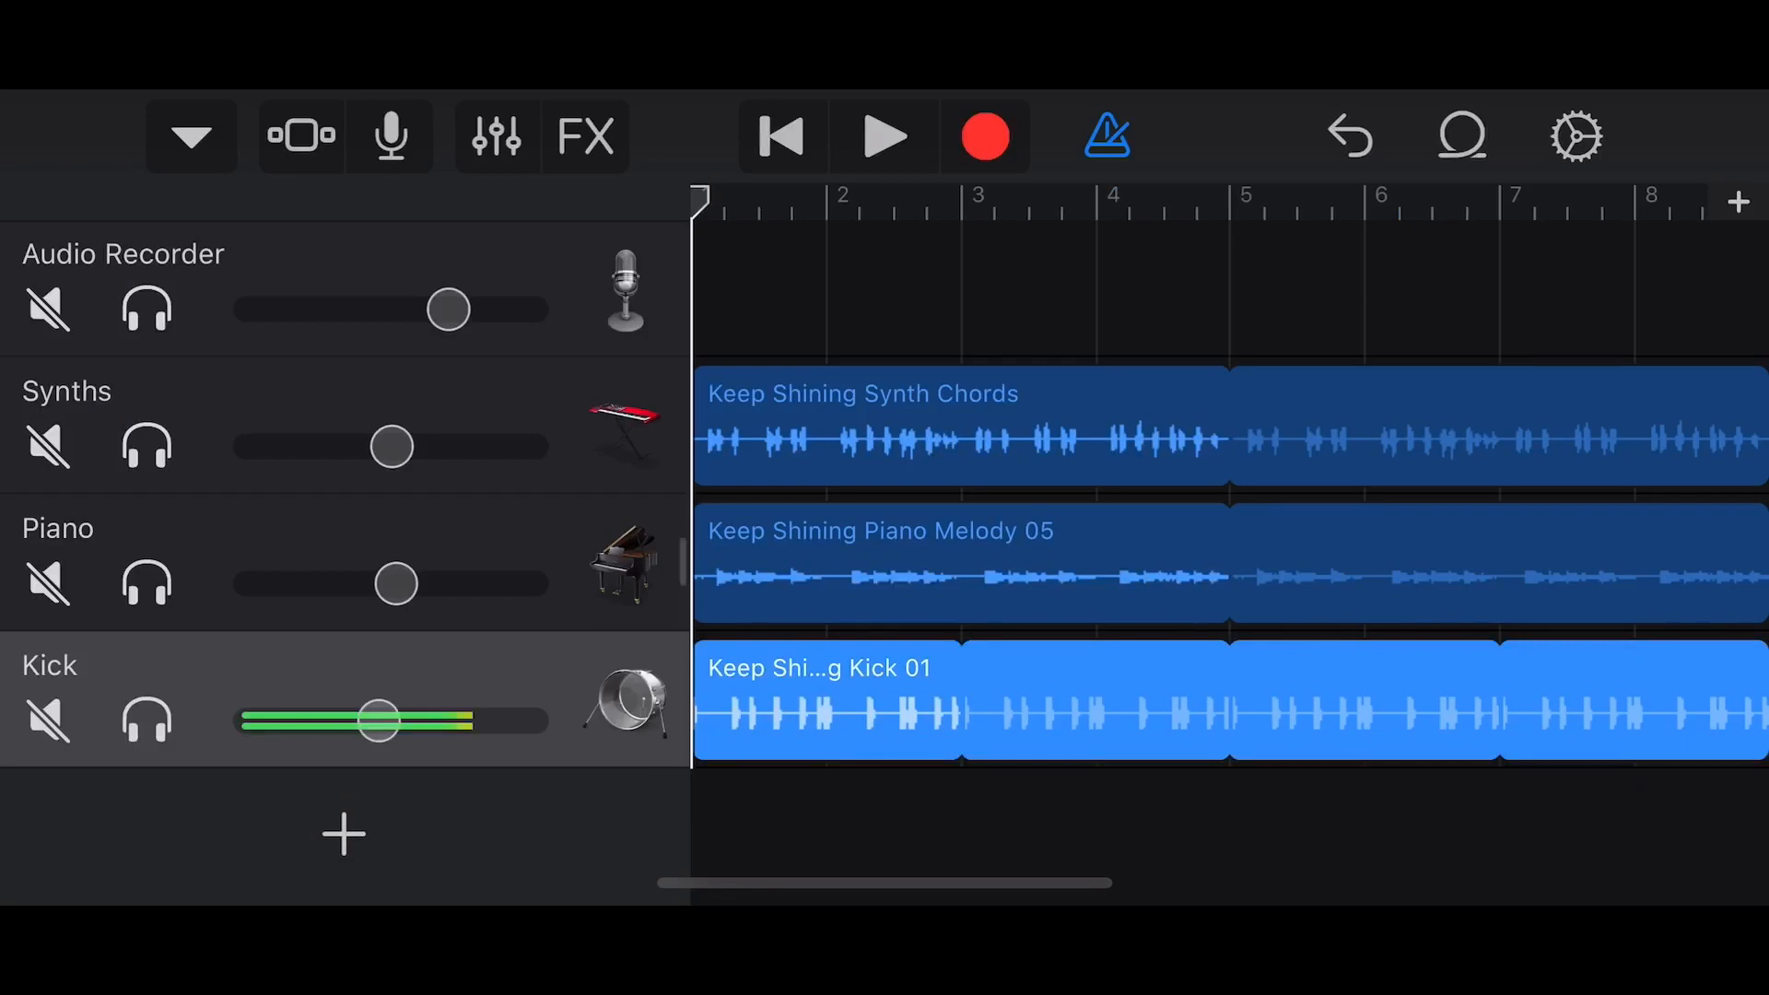
{"action": "left_click", "coordinate": [884, 136]}
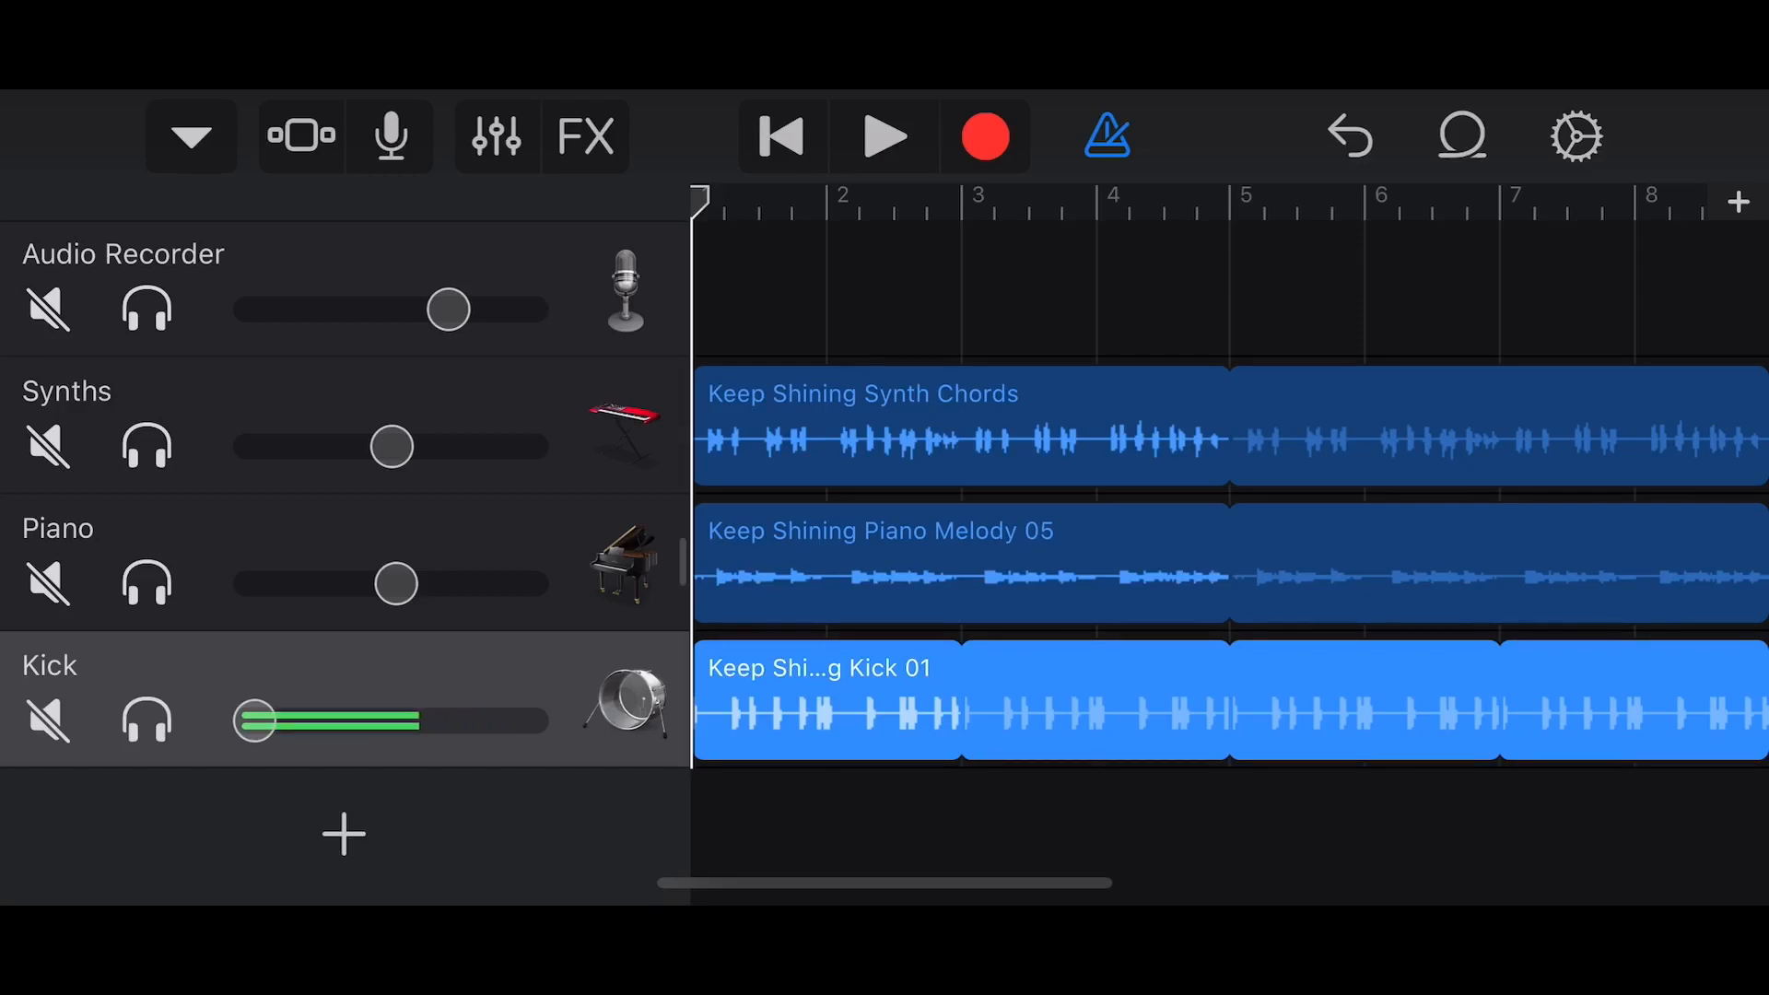
Set the song tempo to 77 BPM in Song Settings and switch the metronome off.
{"action": "left_click", "coordinate": [1574, 136]}
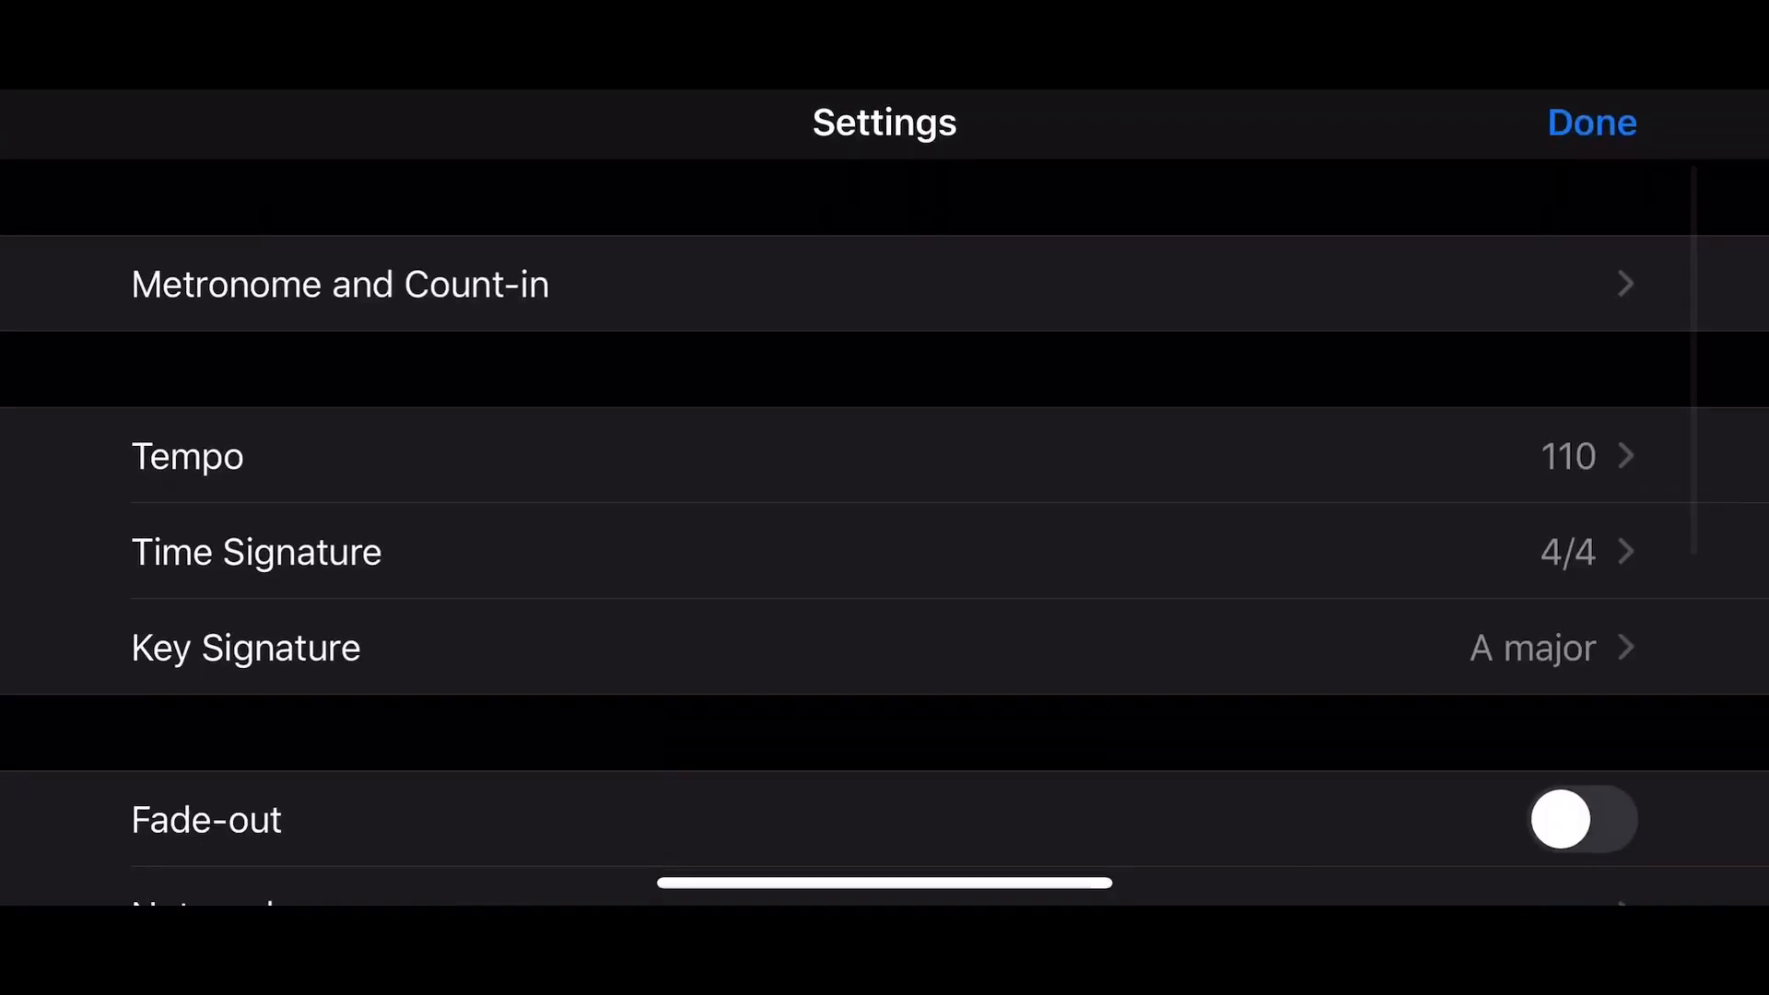
{"action": "left_click", "coordinate": [188, 457]}
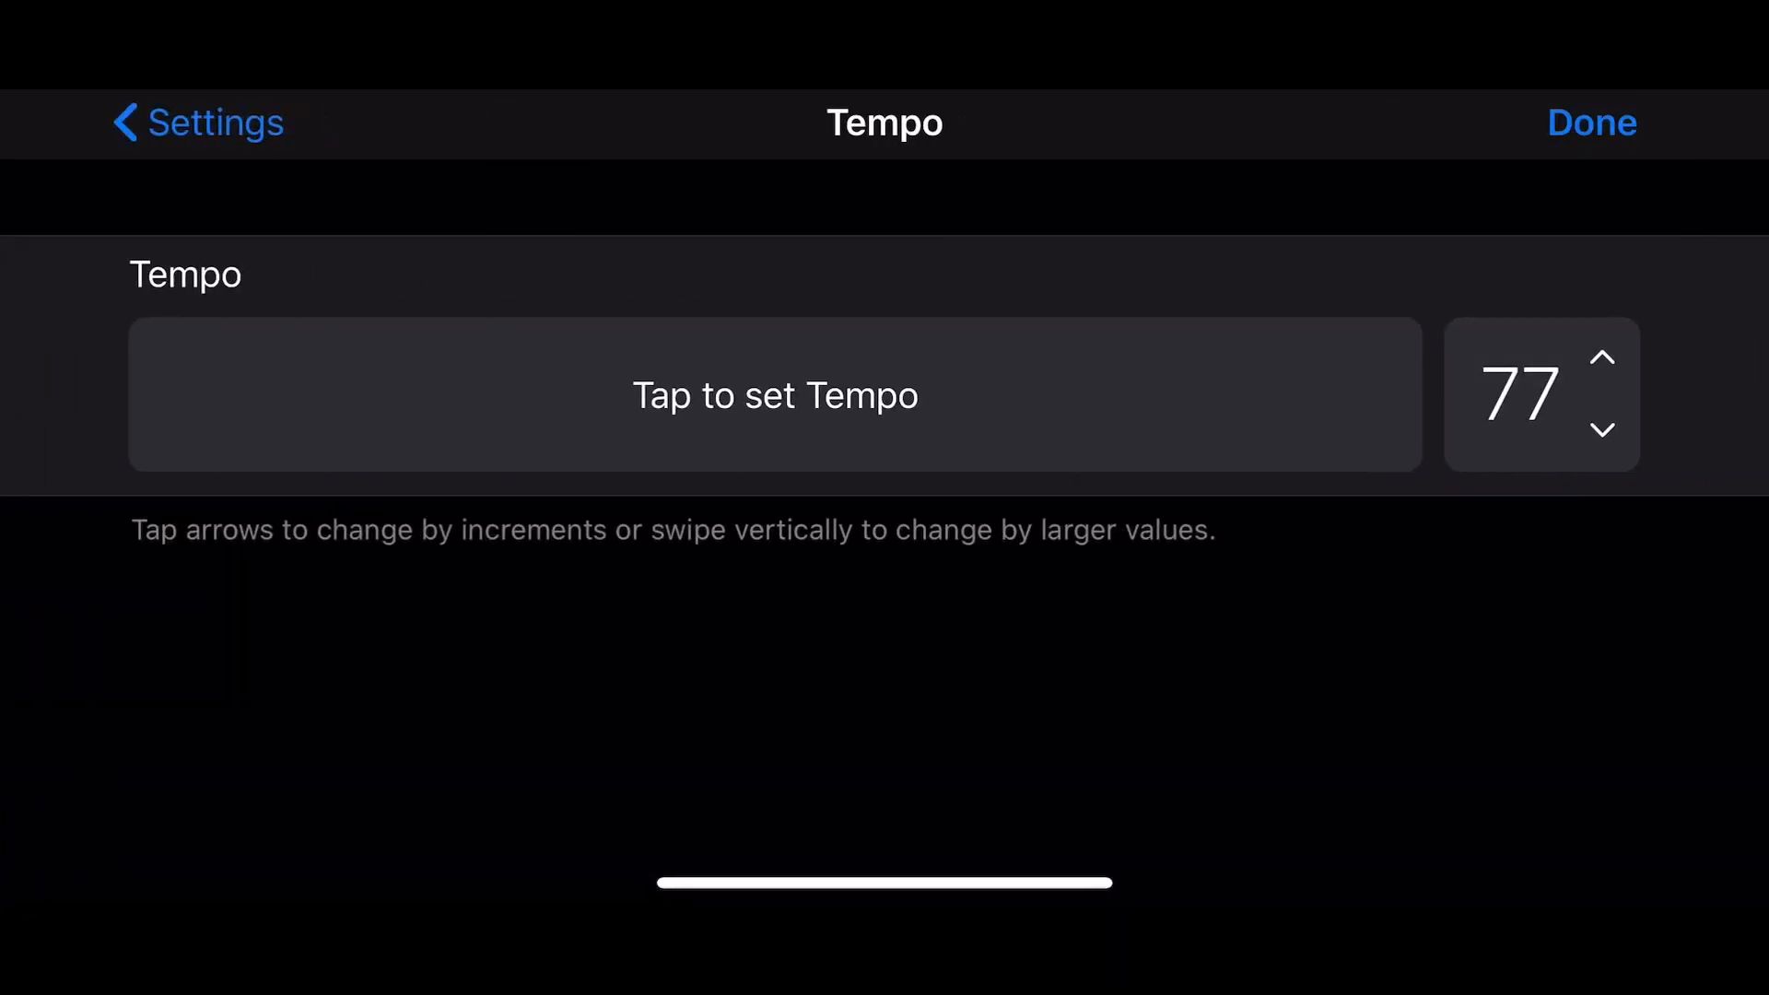
{"action": "left_click", "coordinate": [1592, 122]}
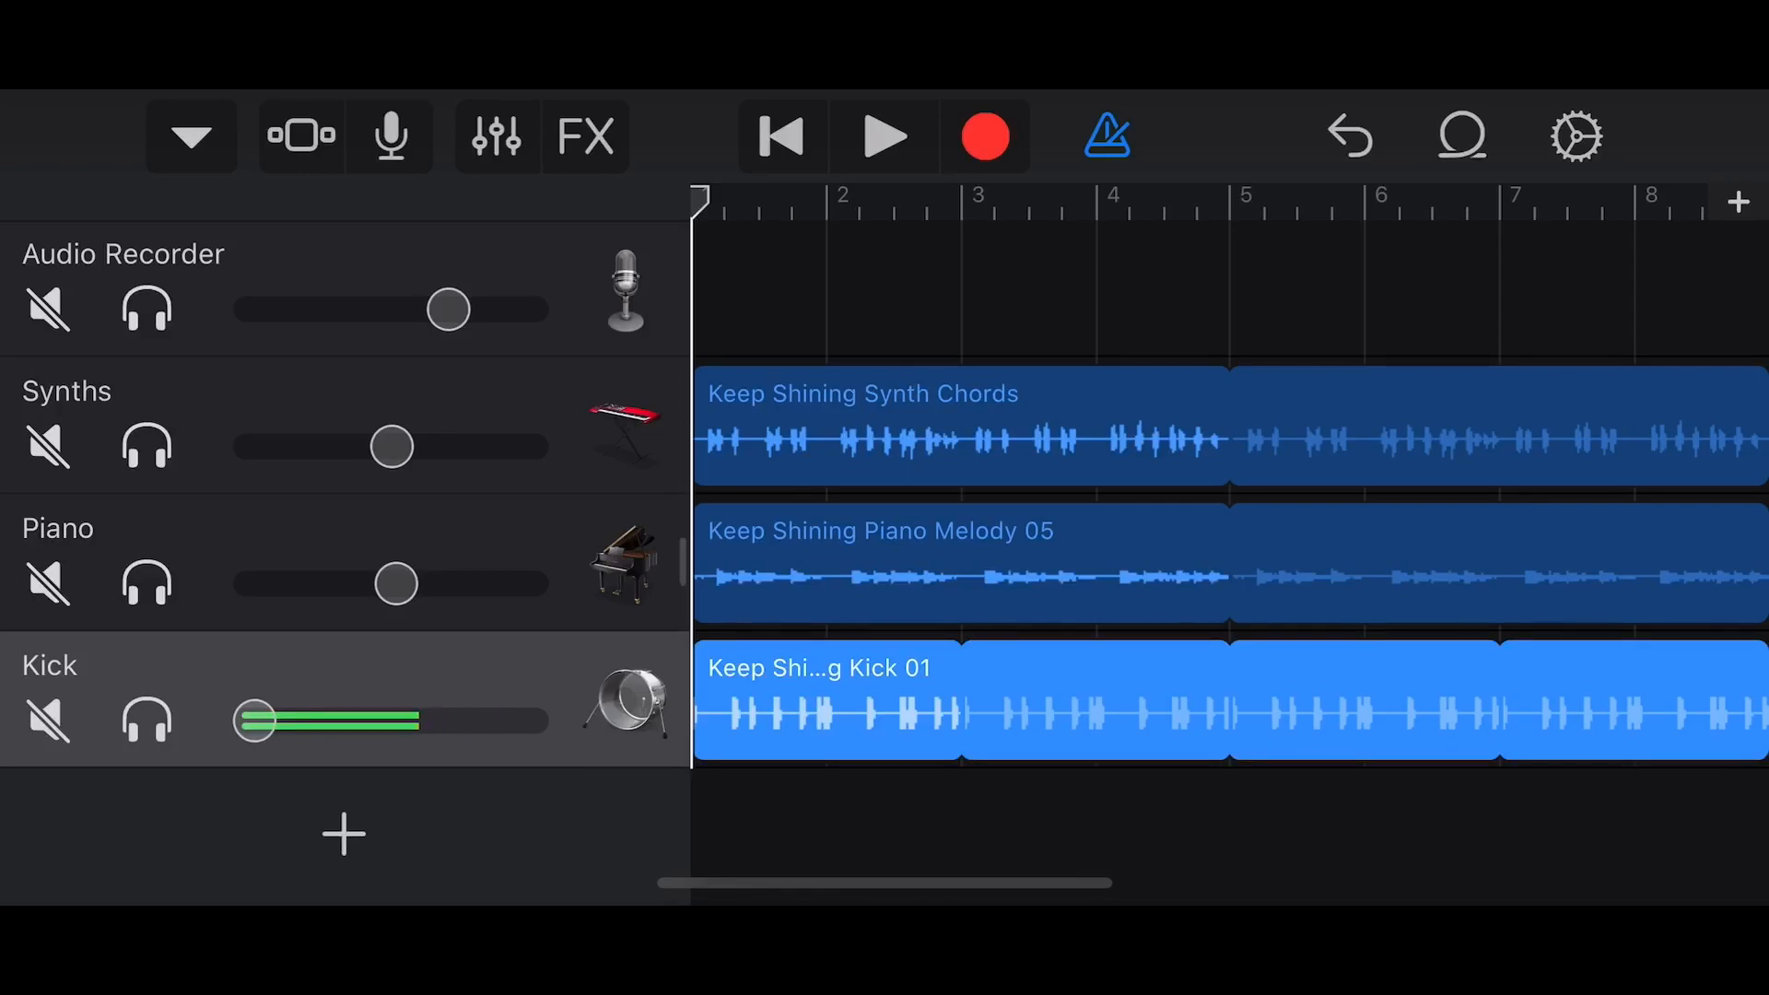
{"action": "left_click", "coordinate": [885, 136]}
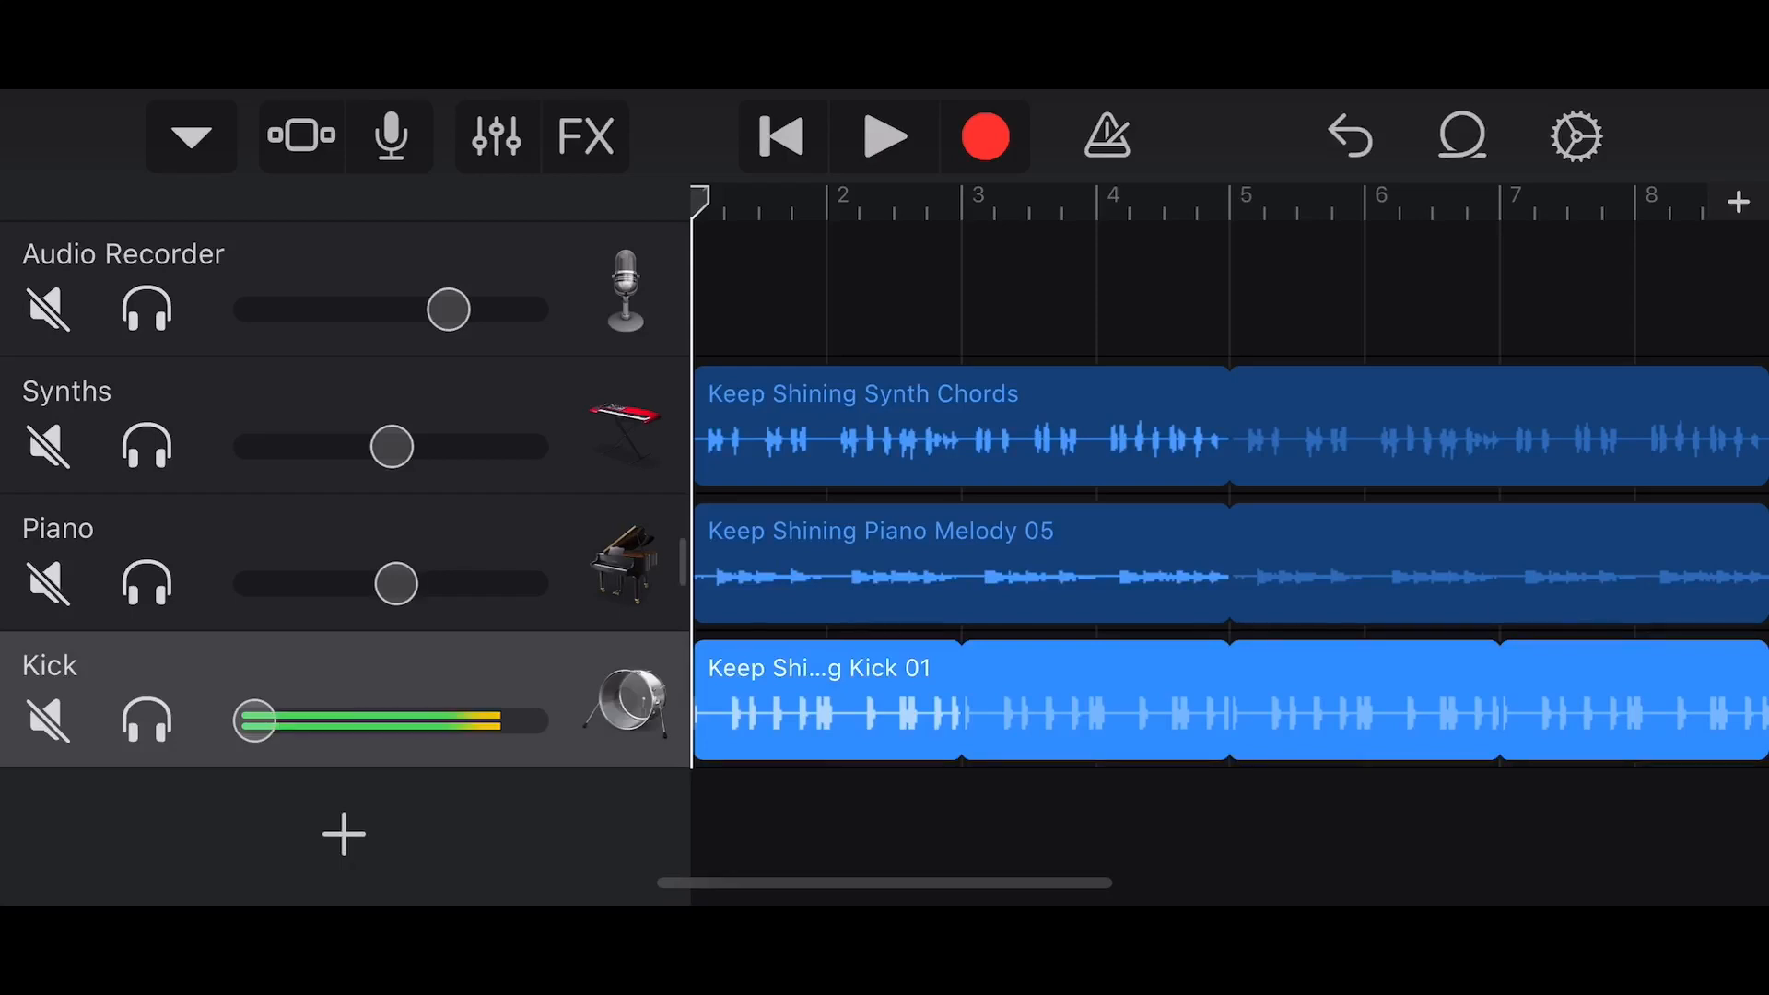
Select the Synths track and open the Instruments browser showing World instruments.
{"action": "left_click", "coordinate": [918, 564]}
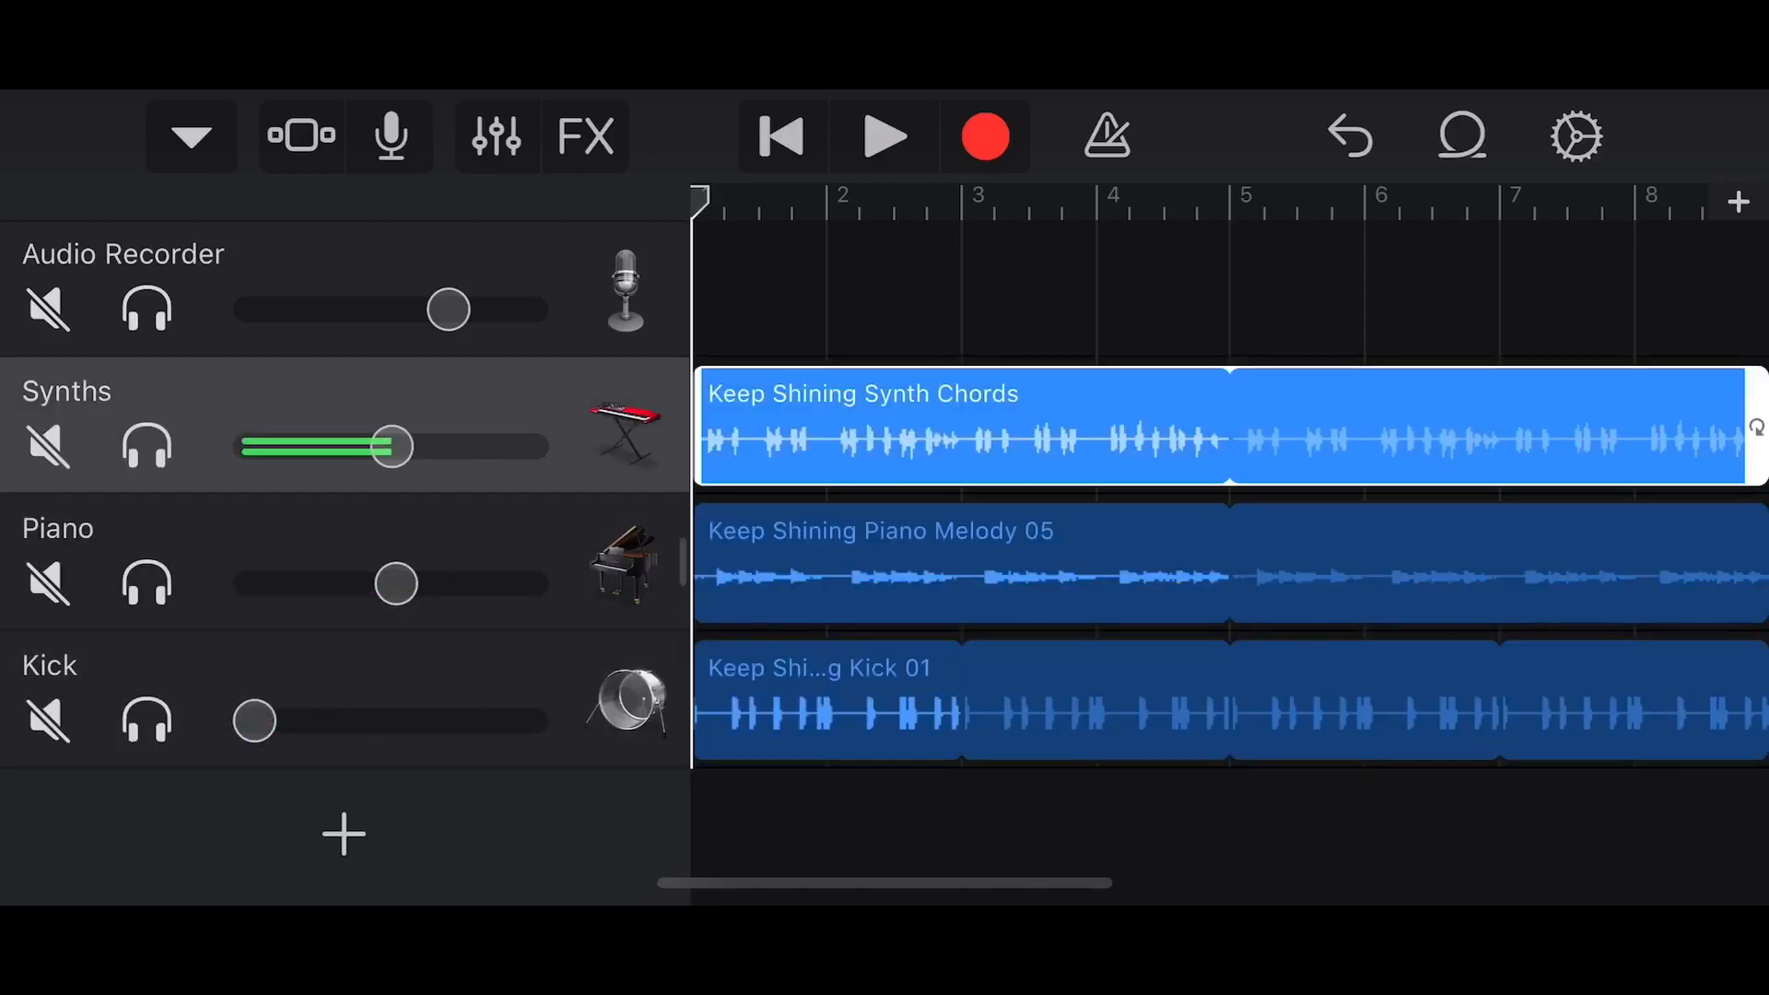
{"action": "left_click_drag", "start_coordinate": [393, 446], "coordinate": [392, 446]}
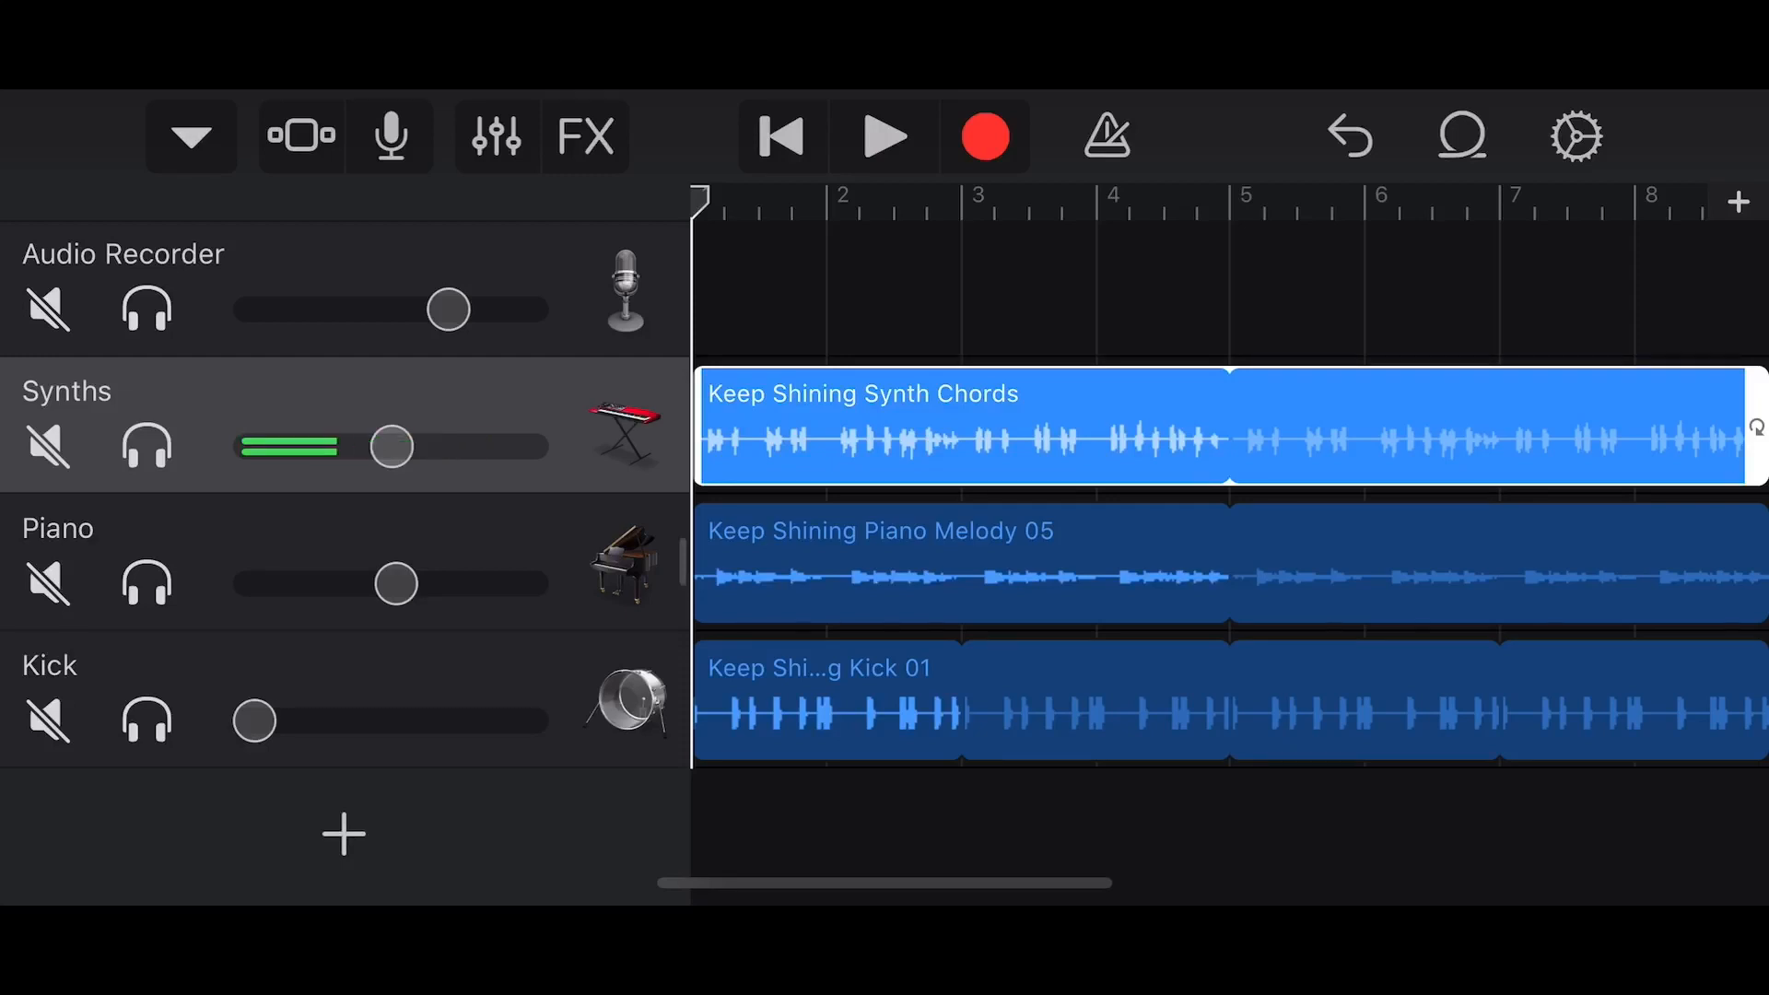
{"action": "left_click_drag", "start_coordinate": [394, 446], "coordinate": [394, 446]}
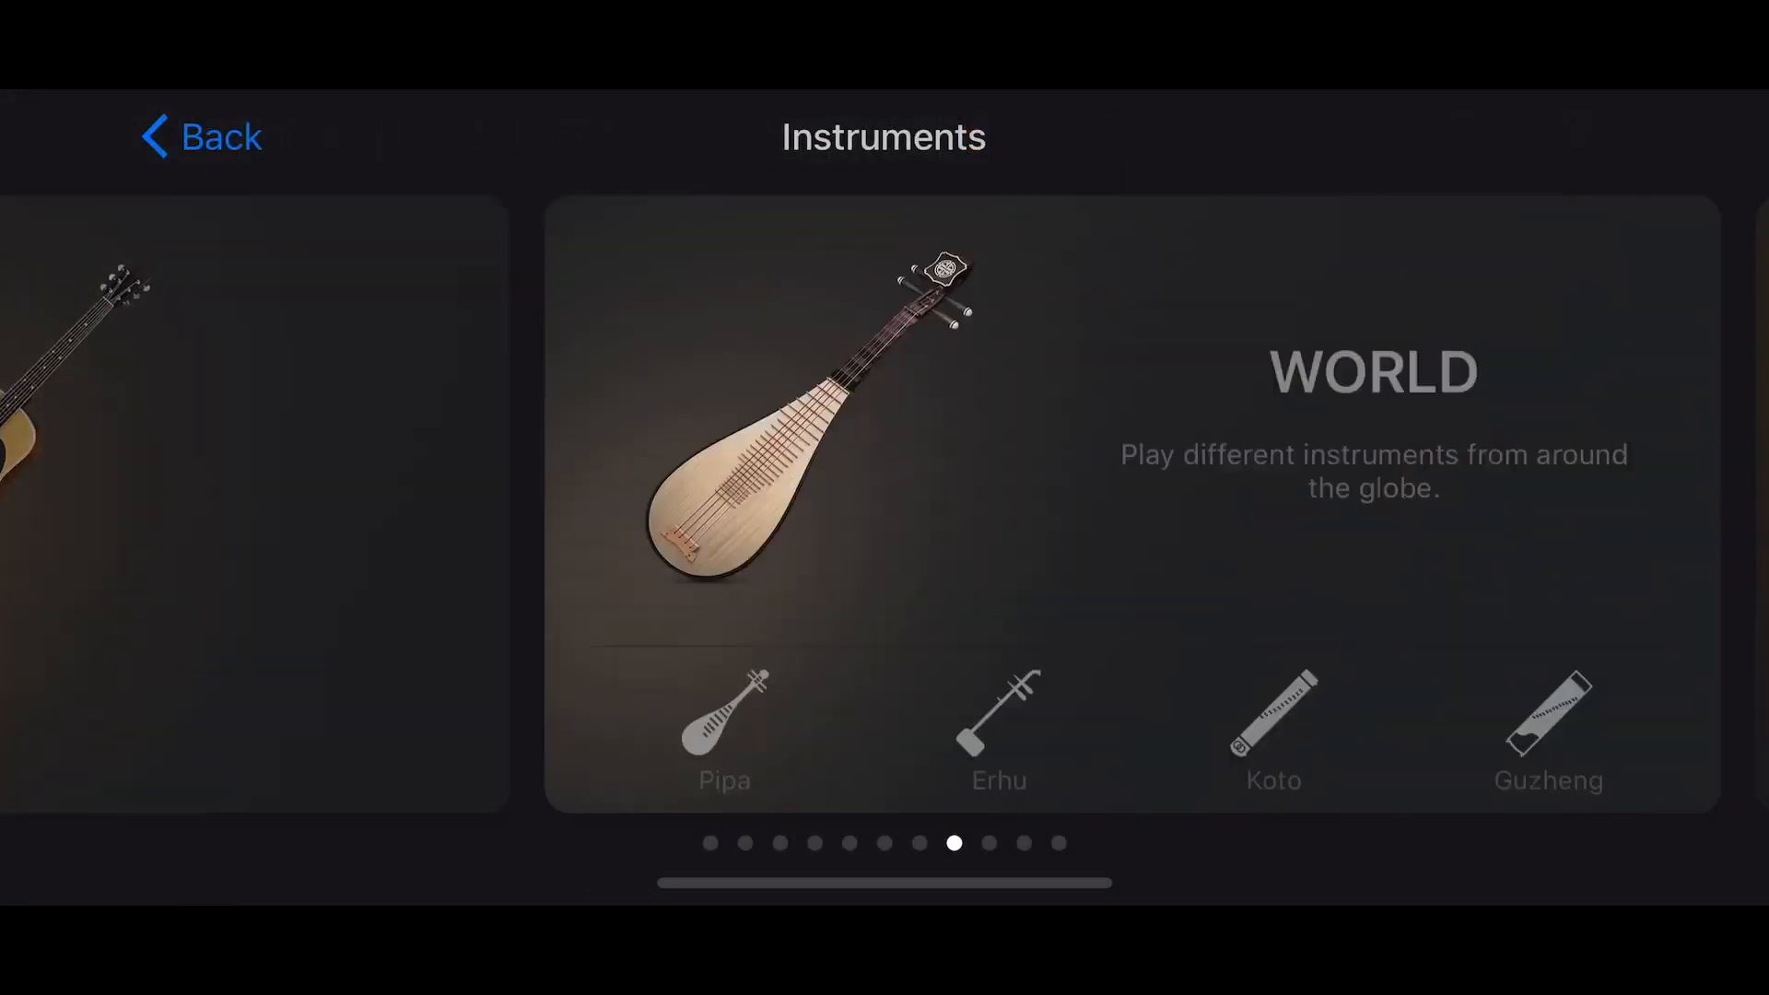
Create a Beat Sequencer drum track and open its drum kit list with Modern 808 chosen.
{"action": "scroll", "scroll_direction": "right", "scroll_amount": 3}
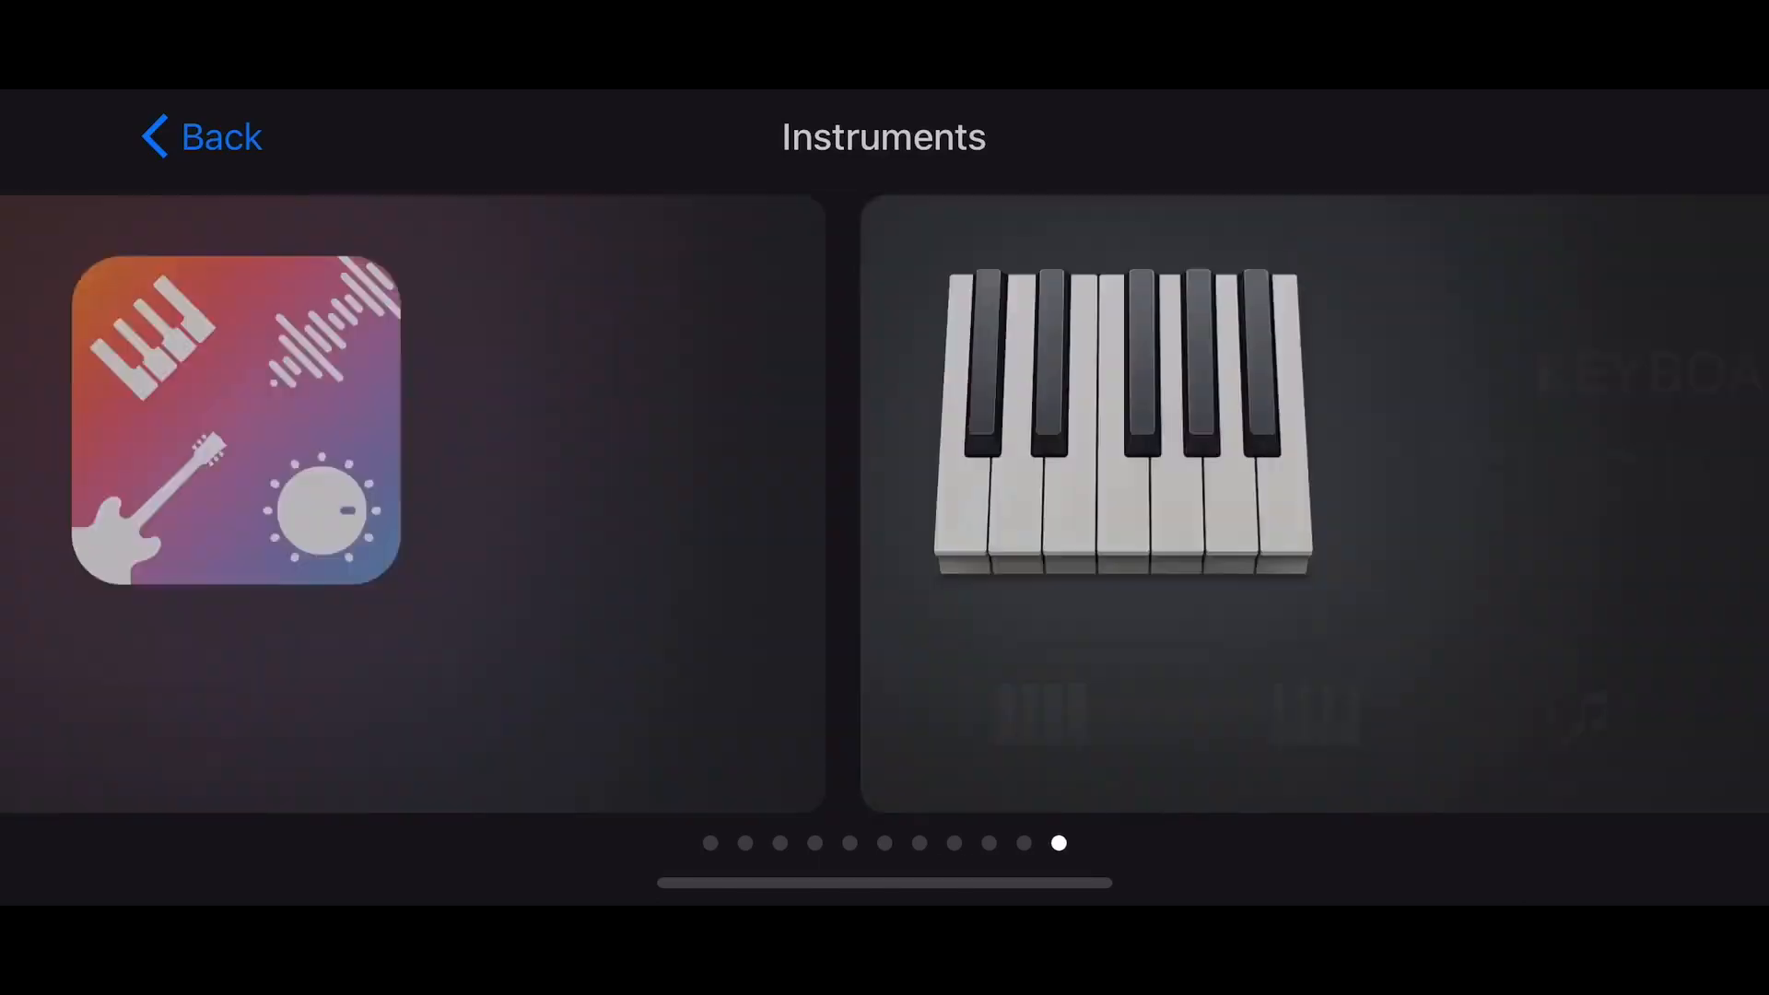
{"action": "scroll", "scroll_direction": "left", "scroll_amount": 3}
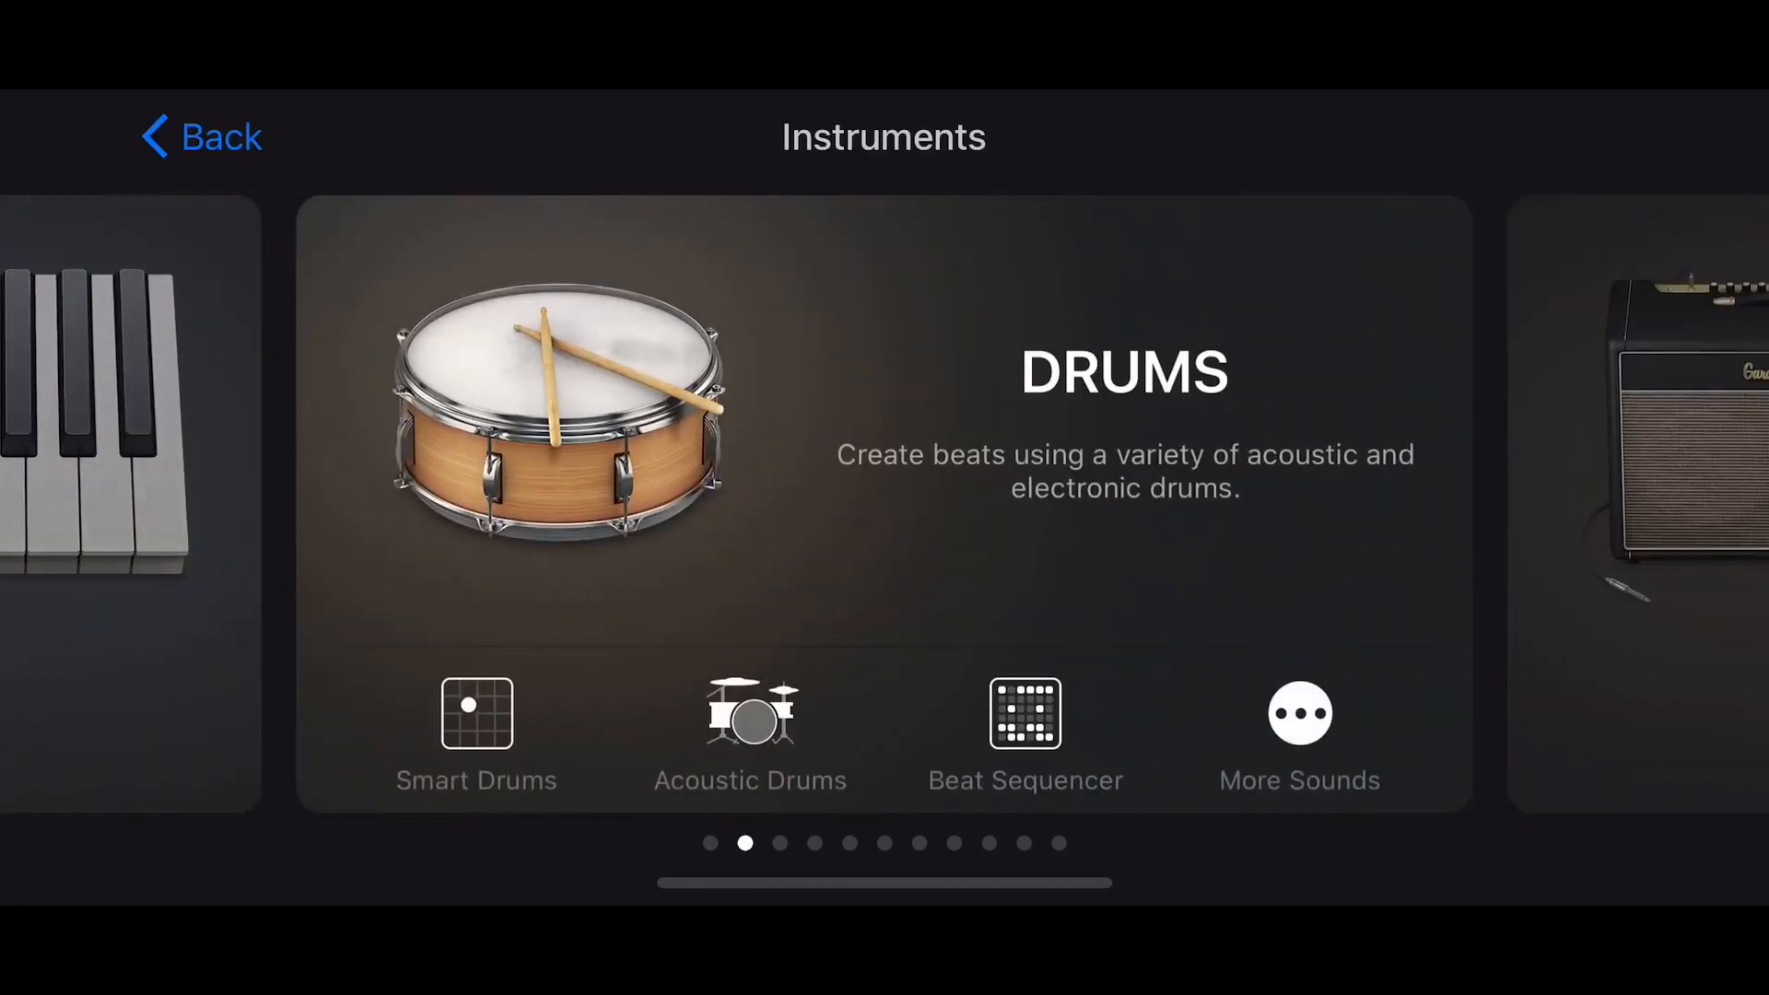
{"action": "left_click", "coordinate": [1025, 715]}
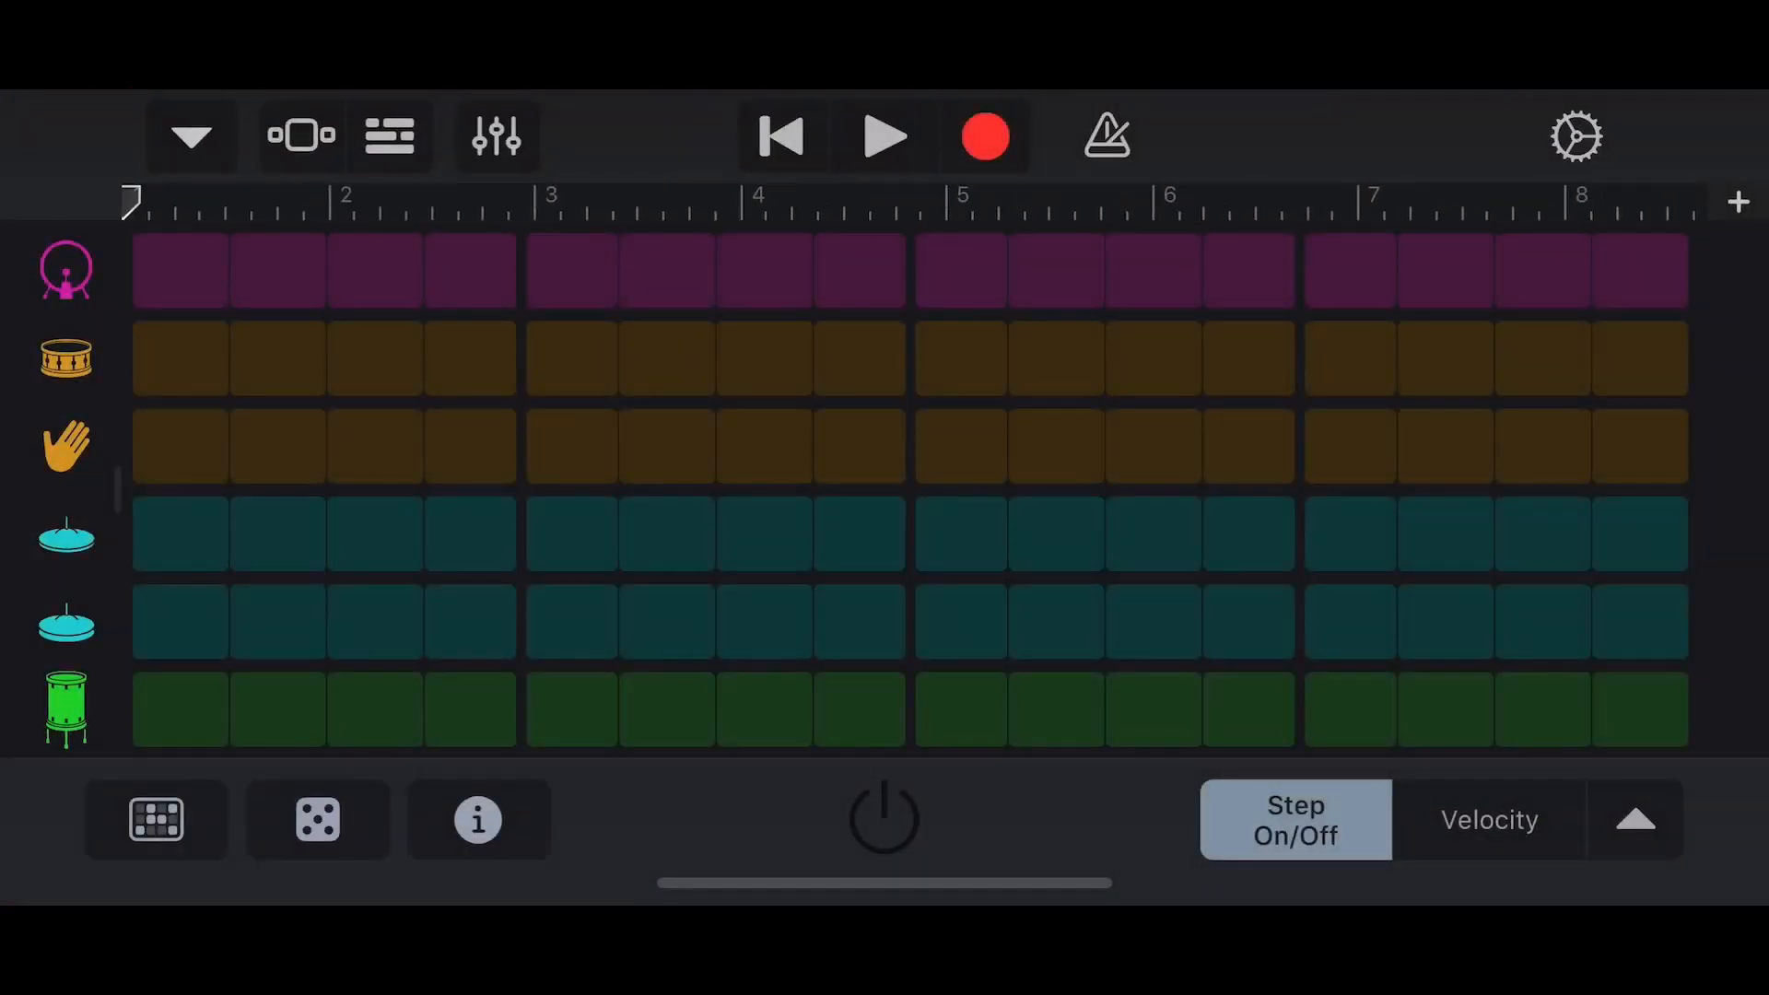
{"action": "left_click", "coordinate": [192, 136]}
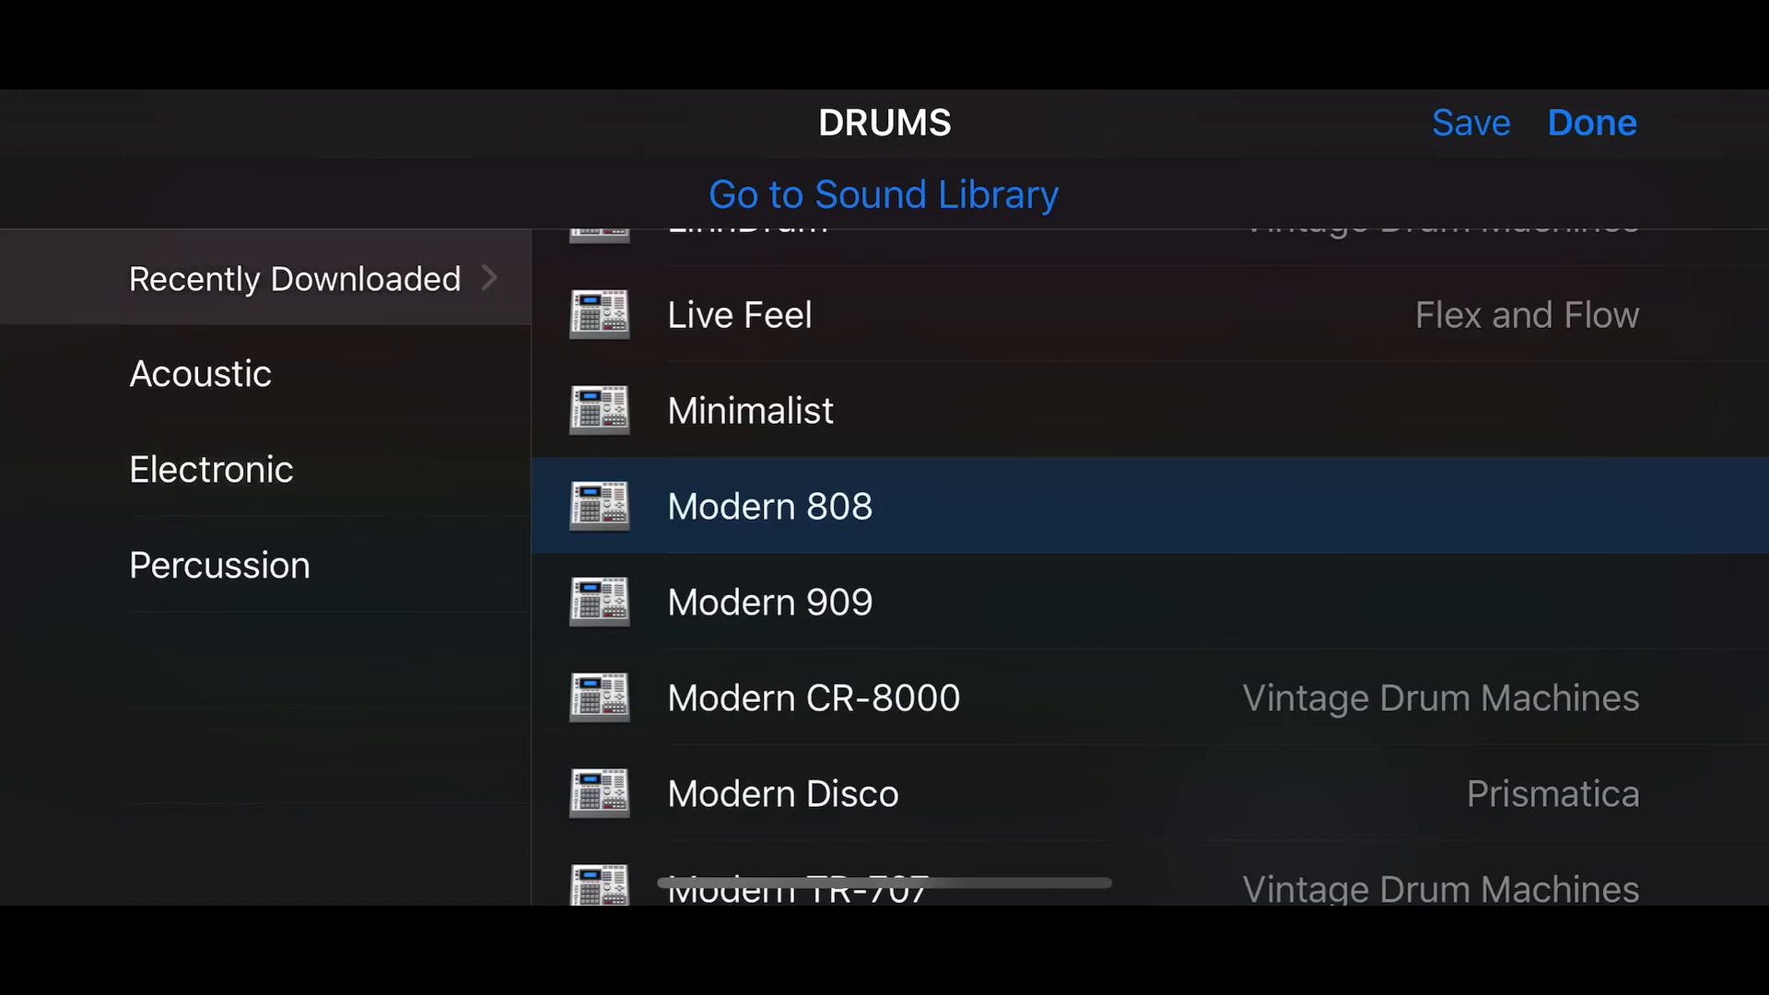
Load the Hard Bounce kit from the Skyline Heat drum pack into the Beat Sequencer.
{"action": "left_click", "coordinate": [294, 278]}
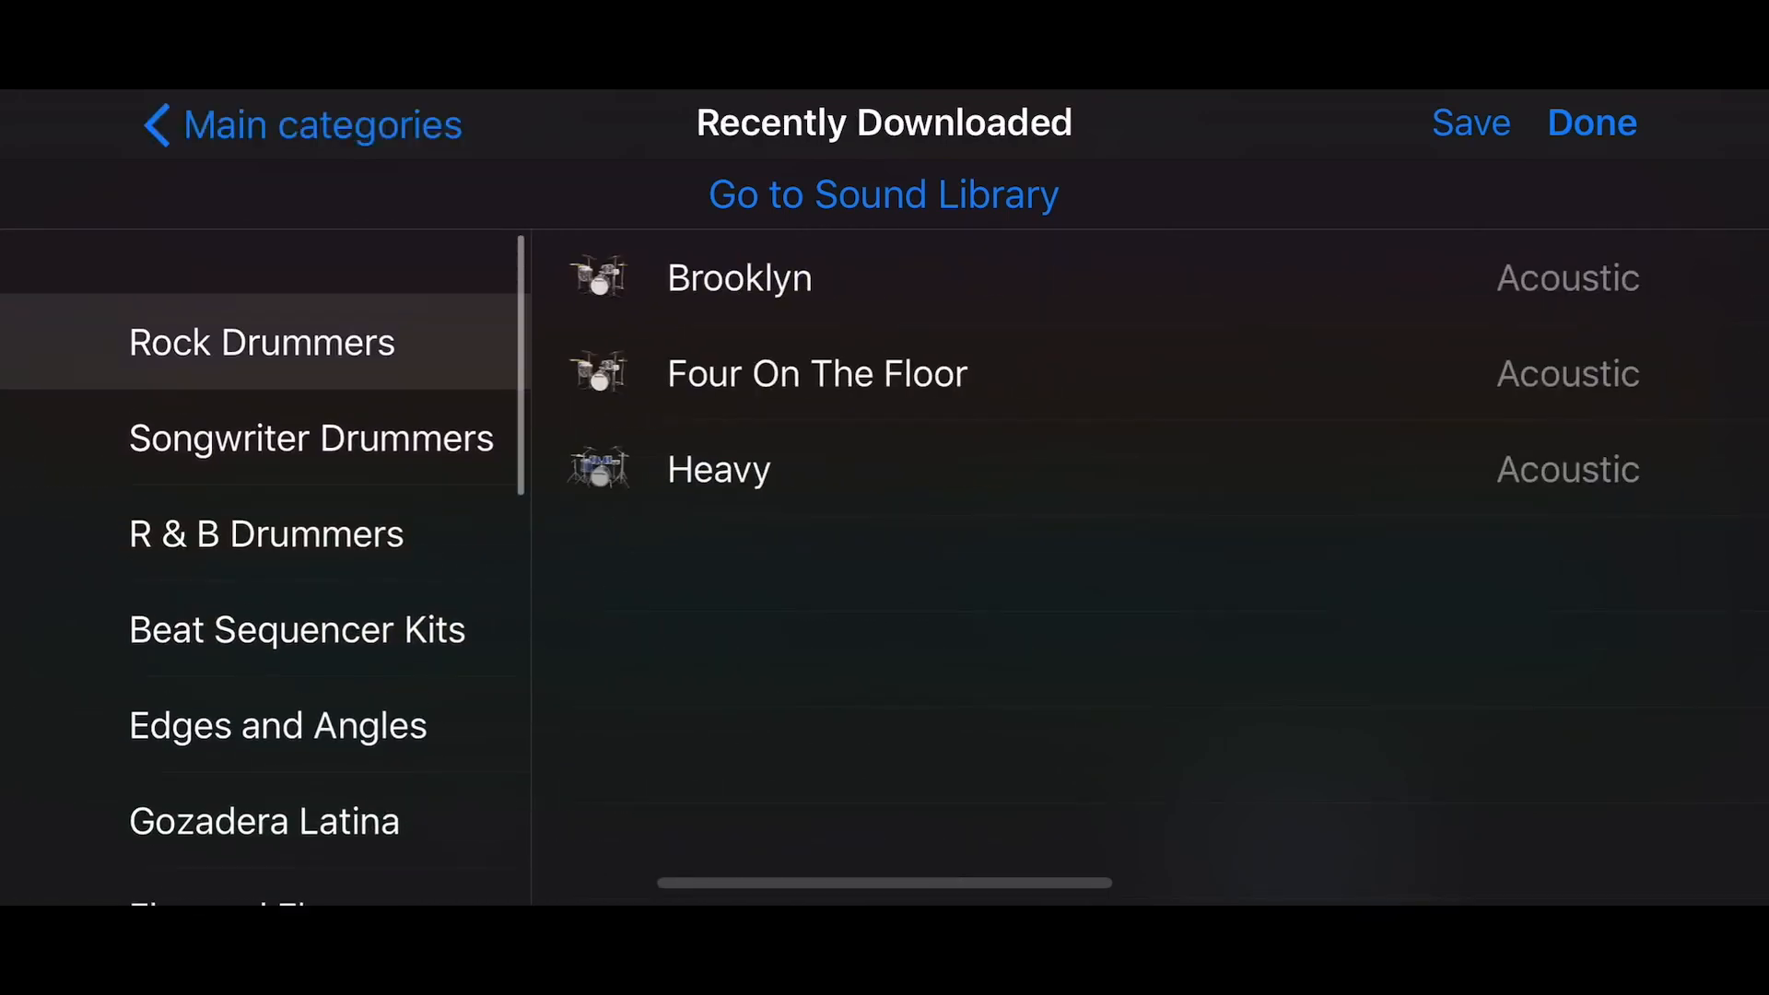
{"action": "scroll", "scroll_direction": "down", "scroll_amount": 3}
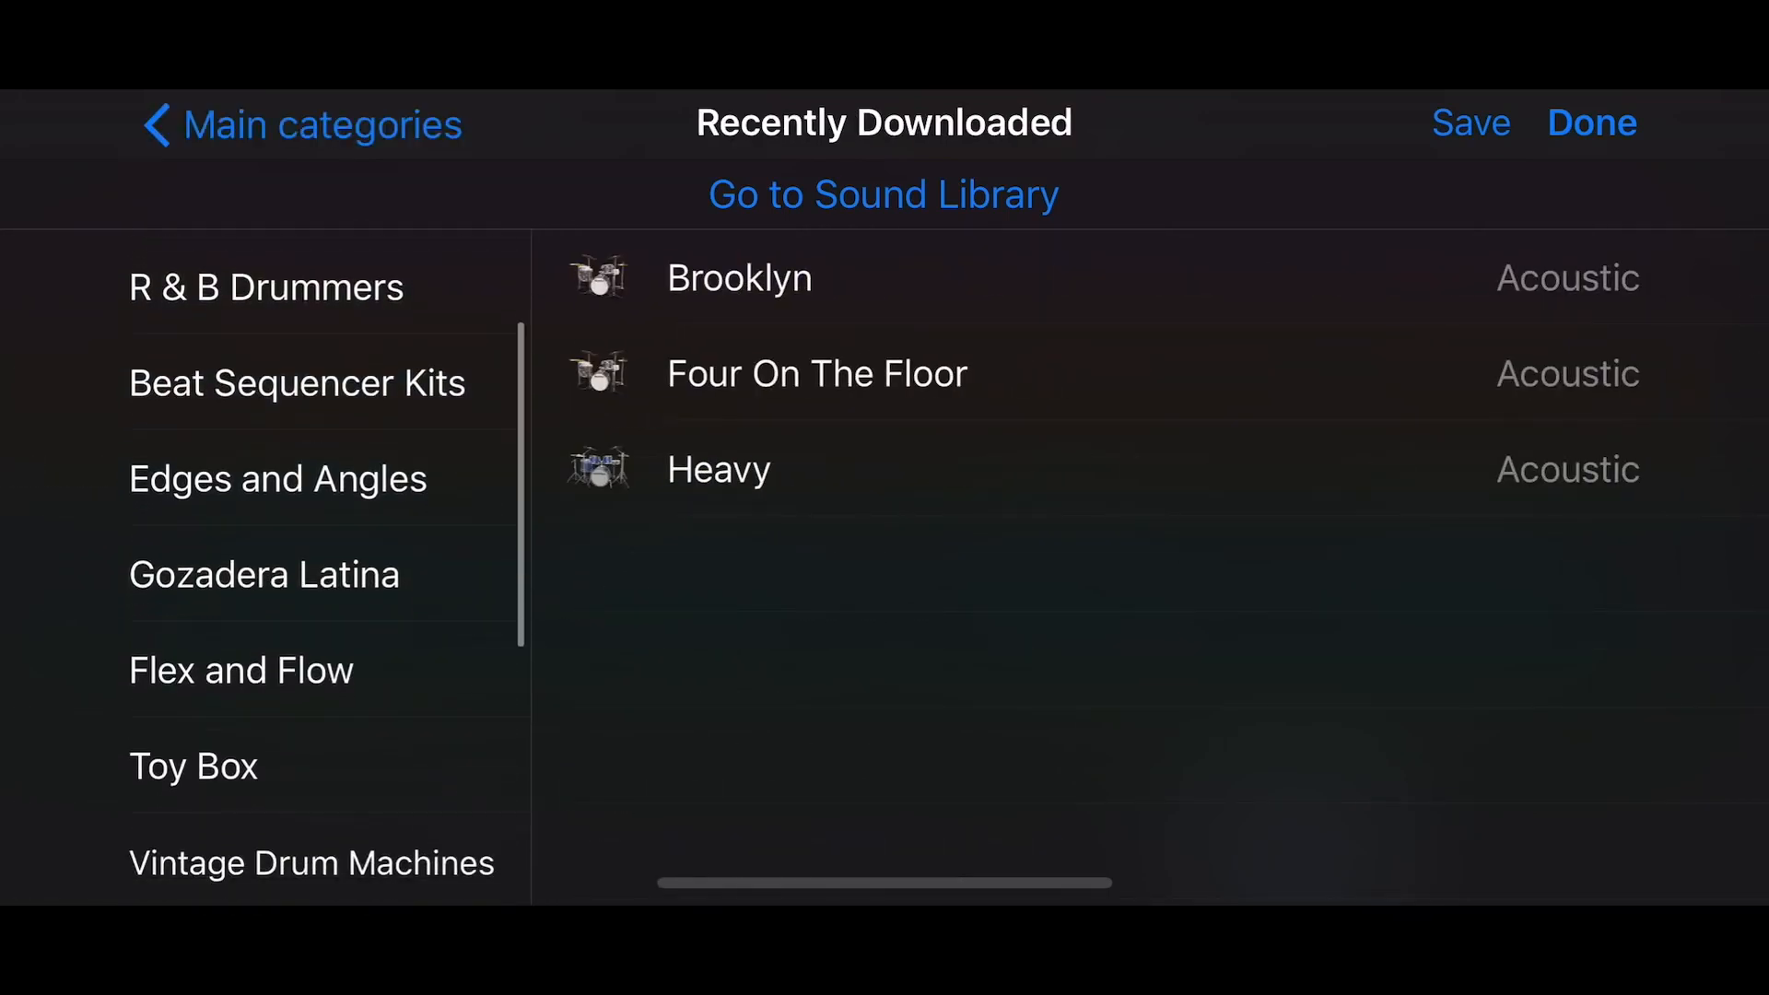
{"action": "scroll", "scroll_direction": "down", "scroll_amount": 3}
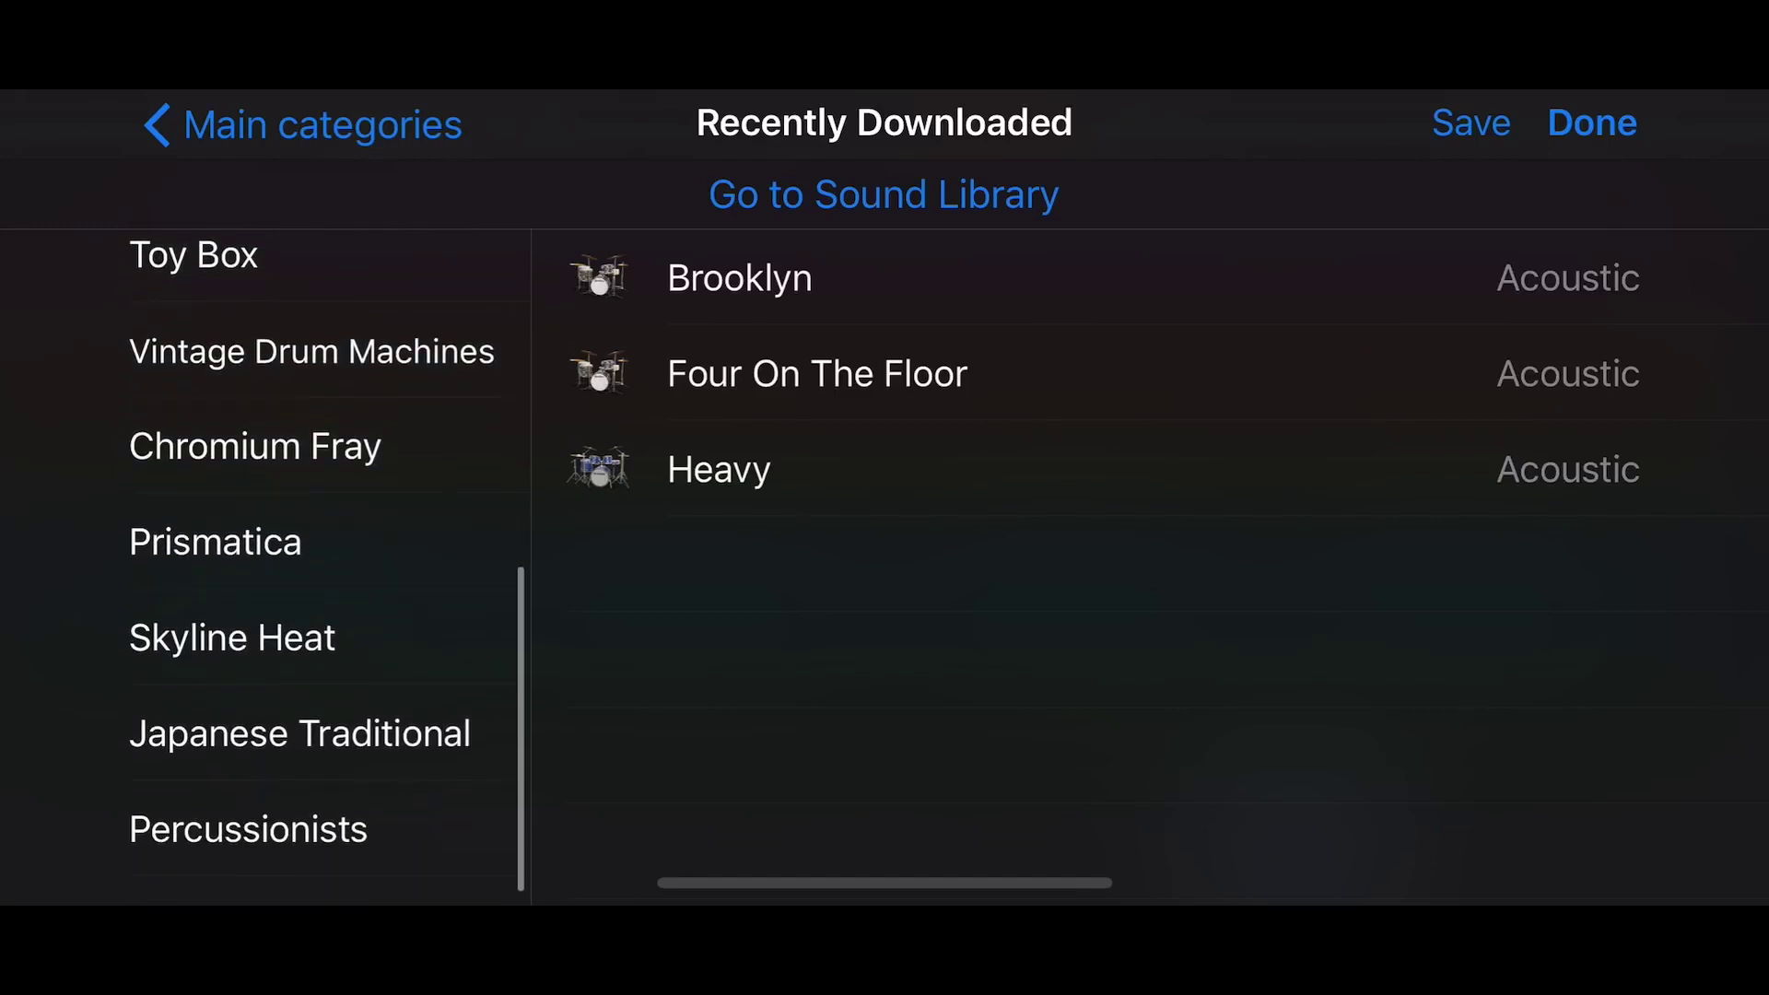
{"action": "left_click", "coordinate": [232, 638]}
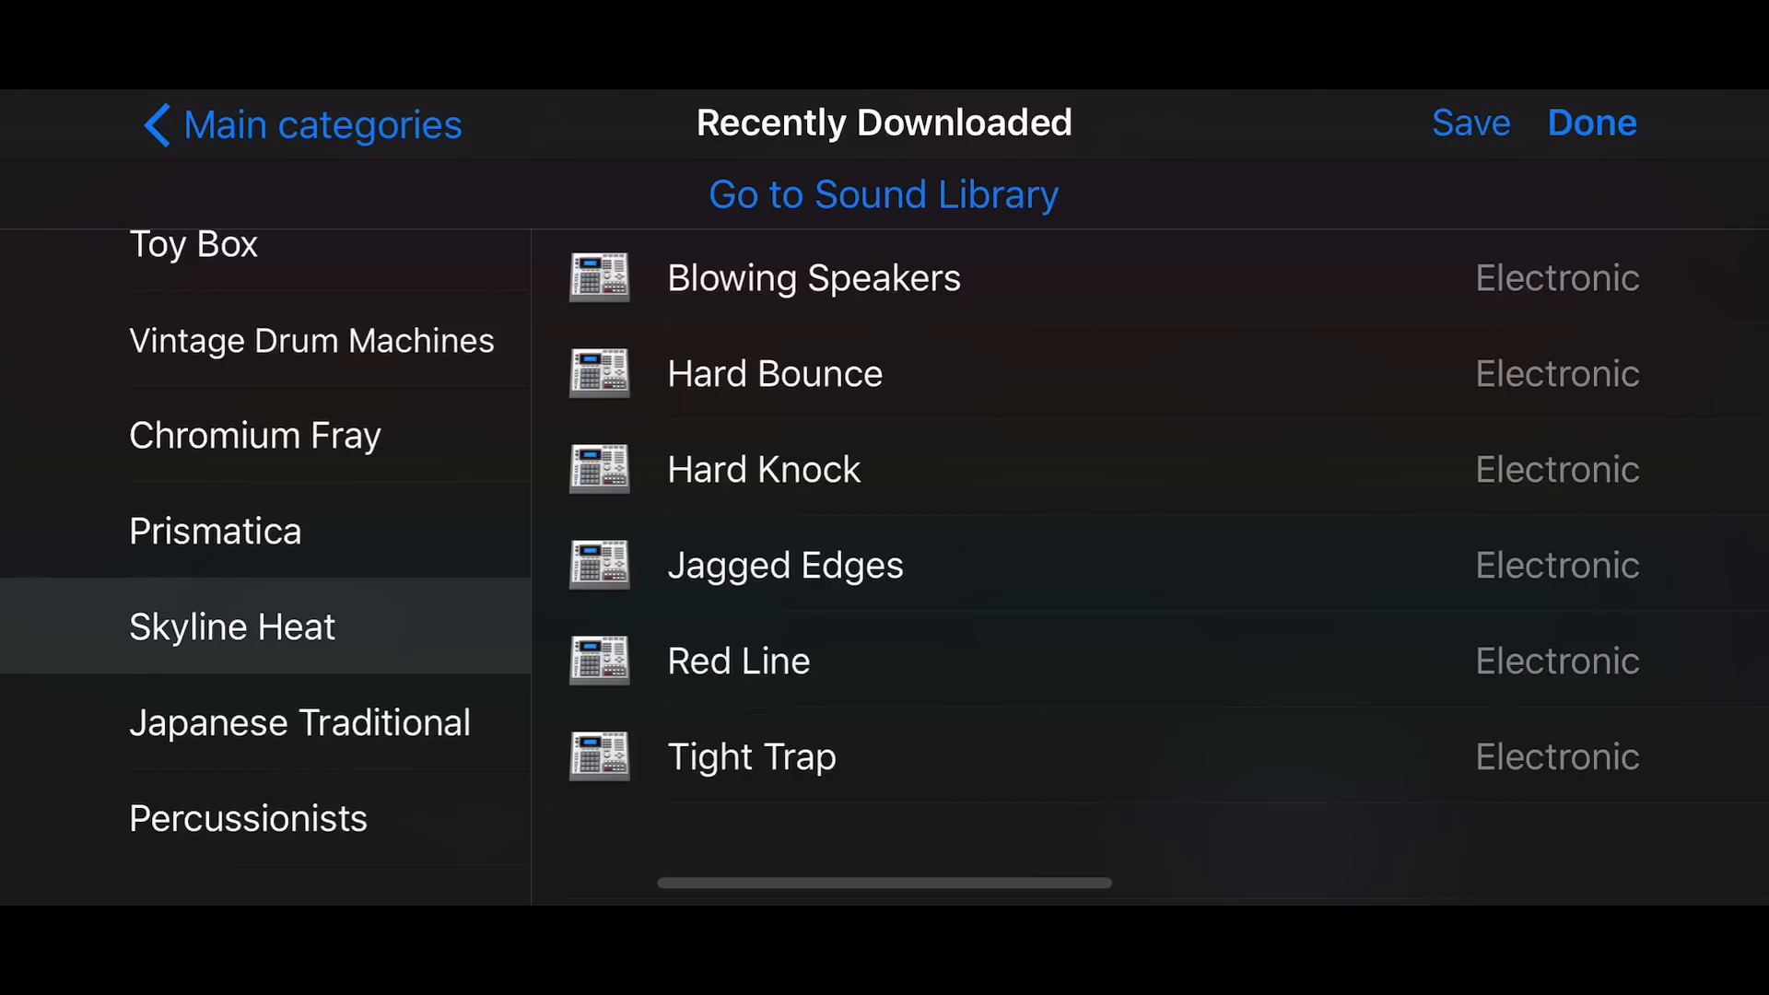
{"action": "left_click", "coordinate": [1592, 122]}
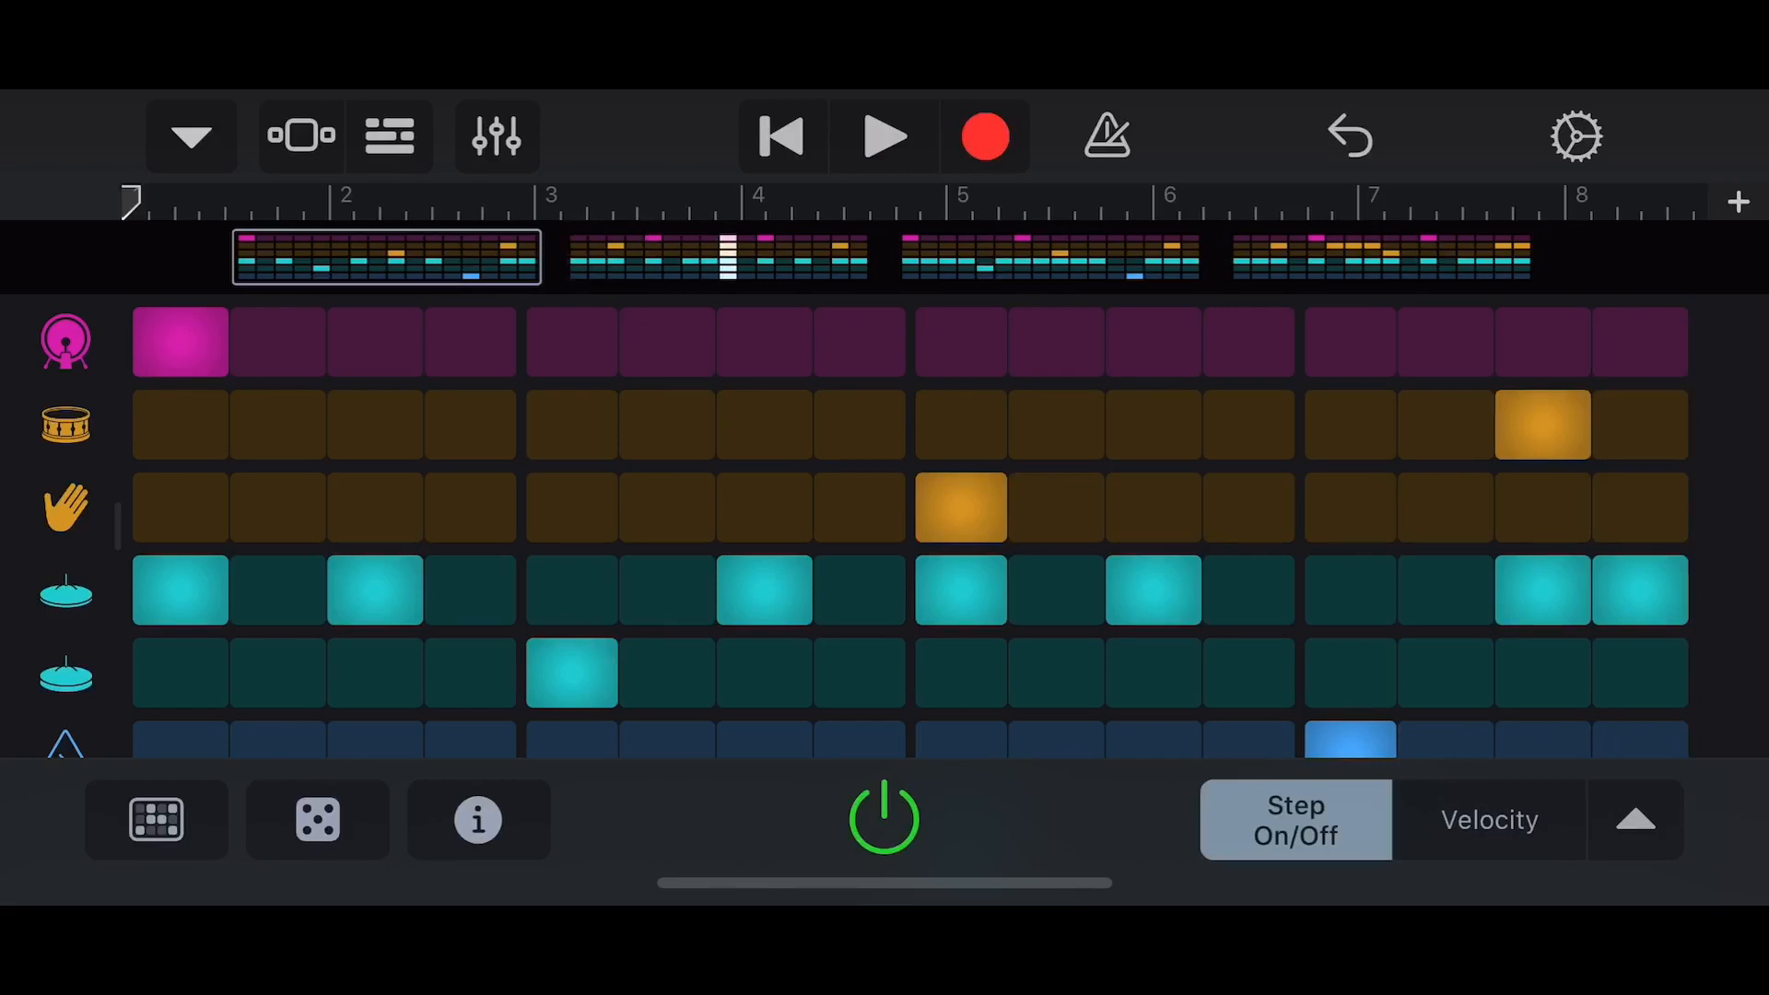
Audition the Hard Bounce pattern and play the song, then return to the Drums browser.
{"action": "left_click", "coordinate": [881, 833]}
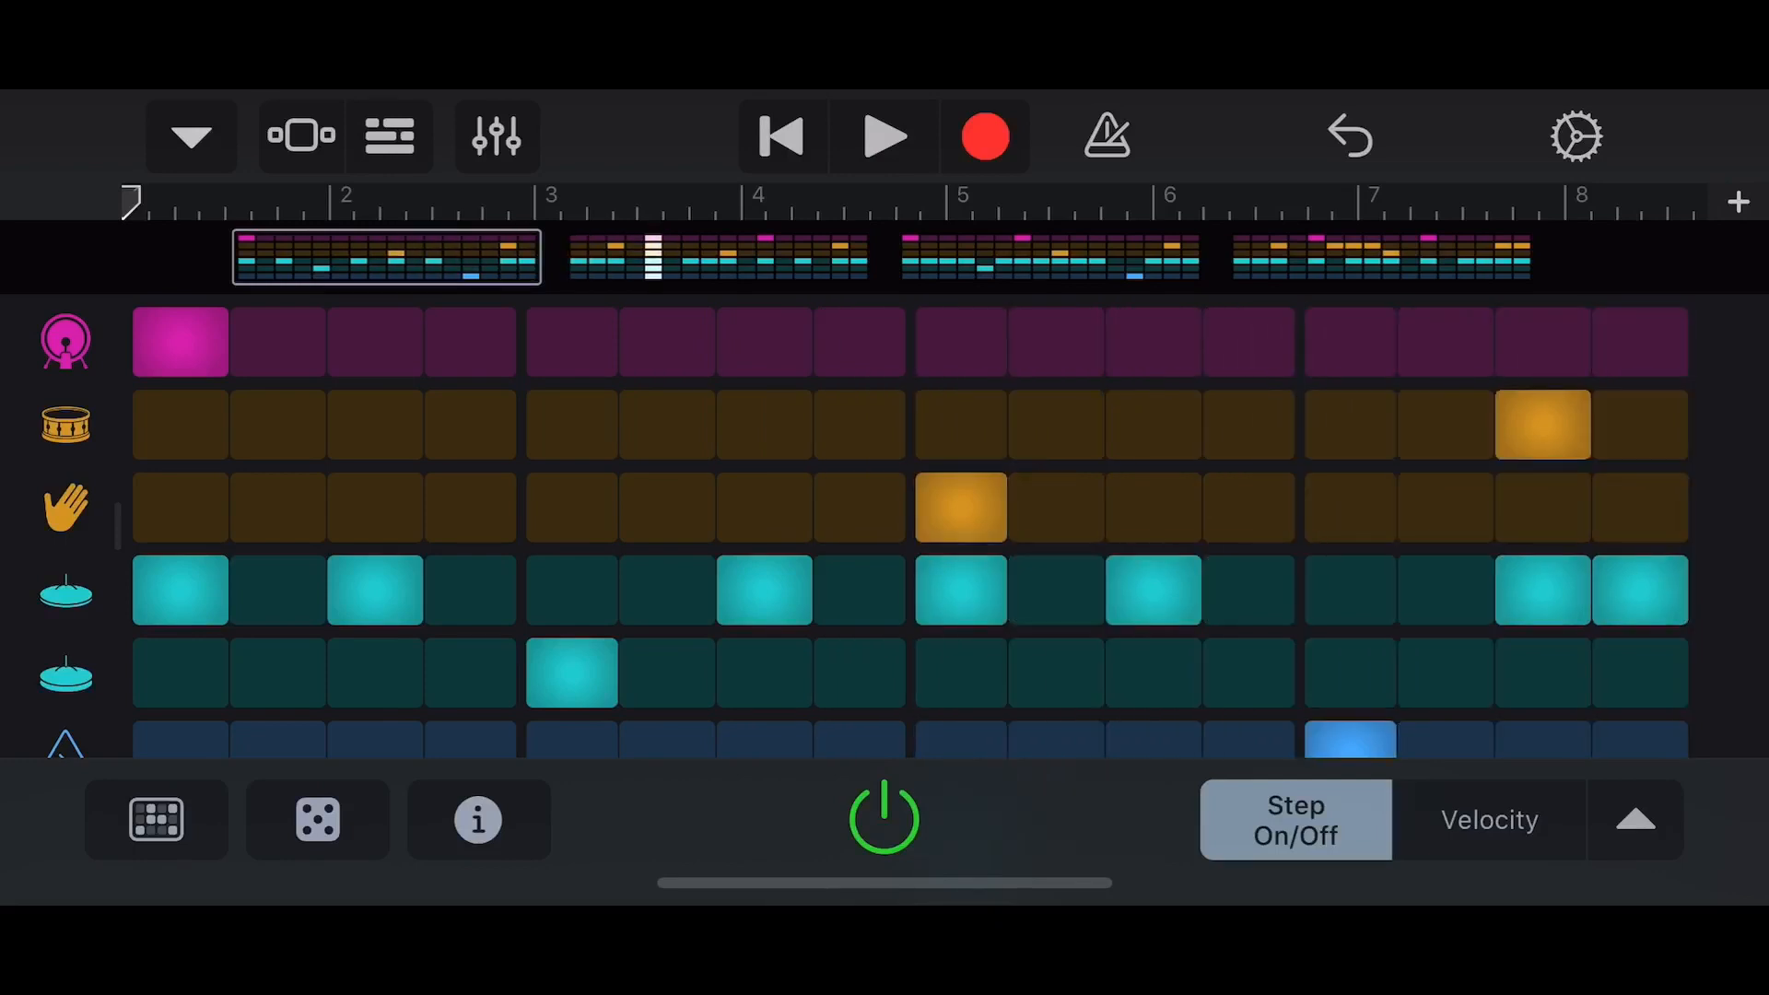
{"action": "left_click", "coordinate": [881, 826]}
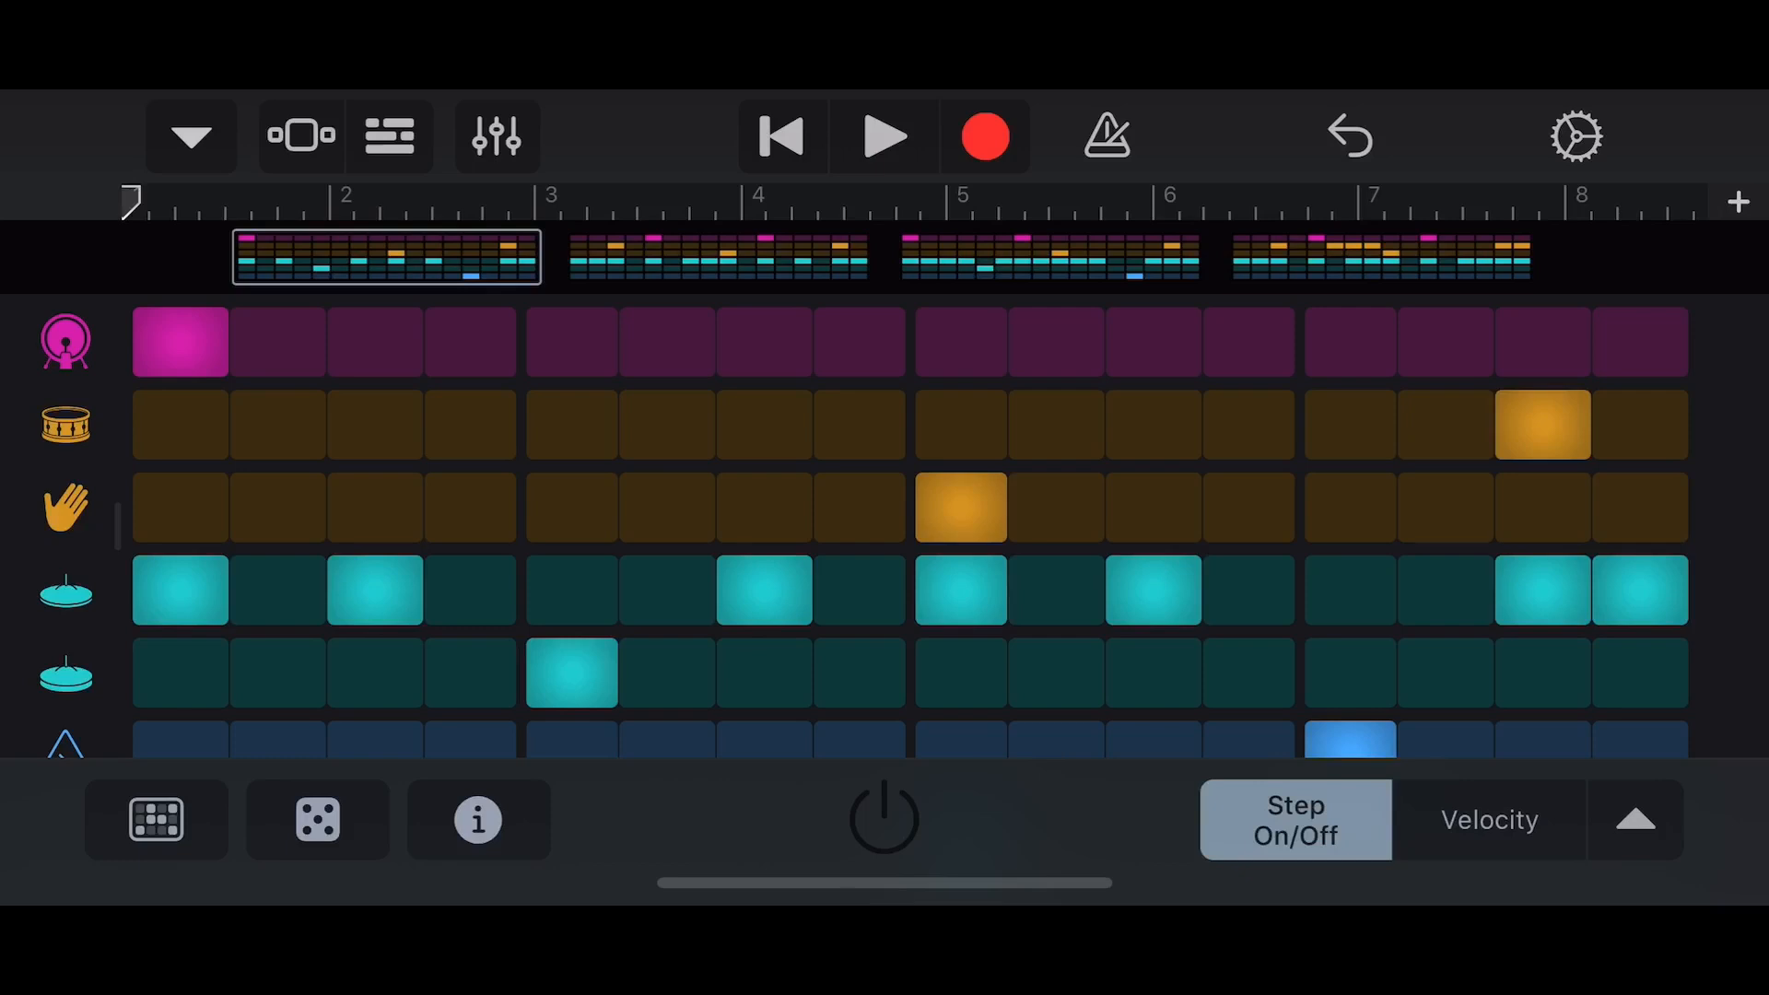
{"action": "left_click", "coordinate": [885, 136]}
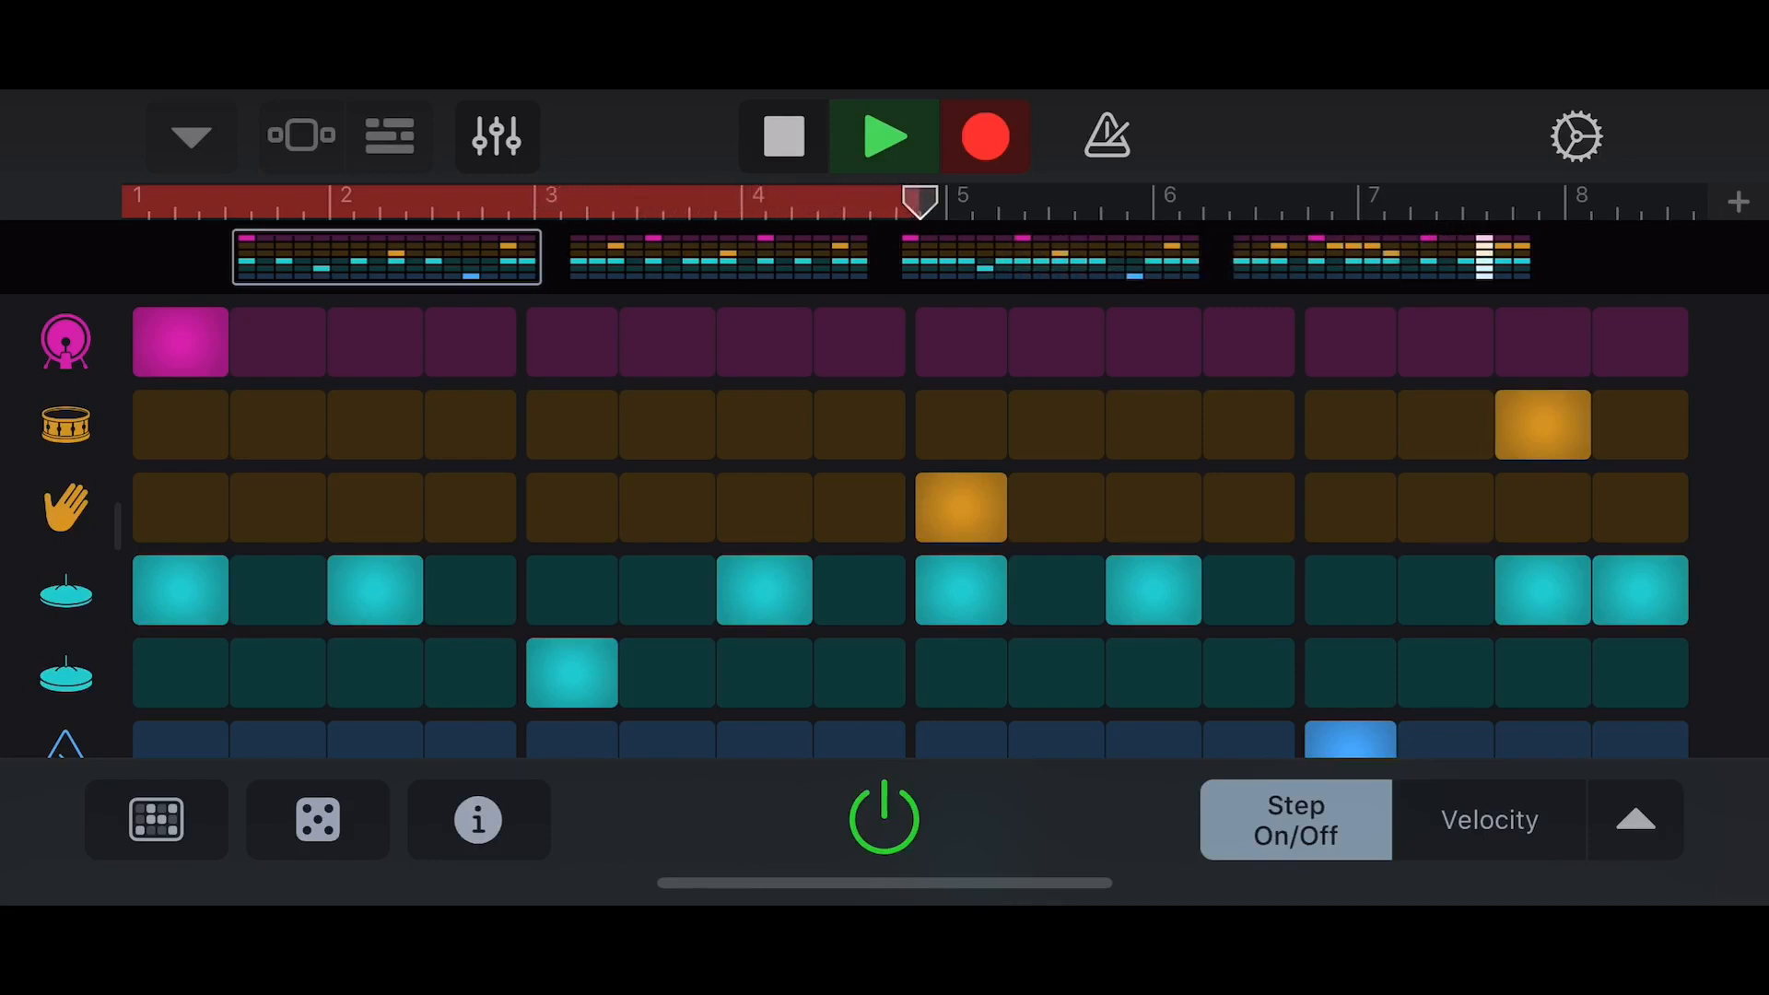
{"action": "left_click", "coordinate": [787, 136]}
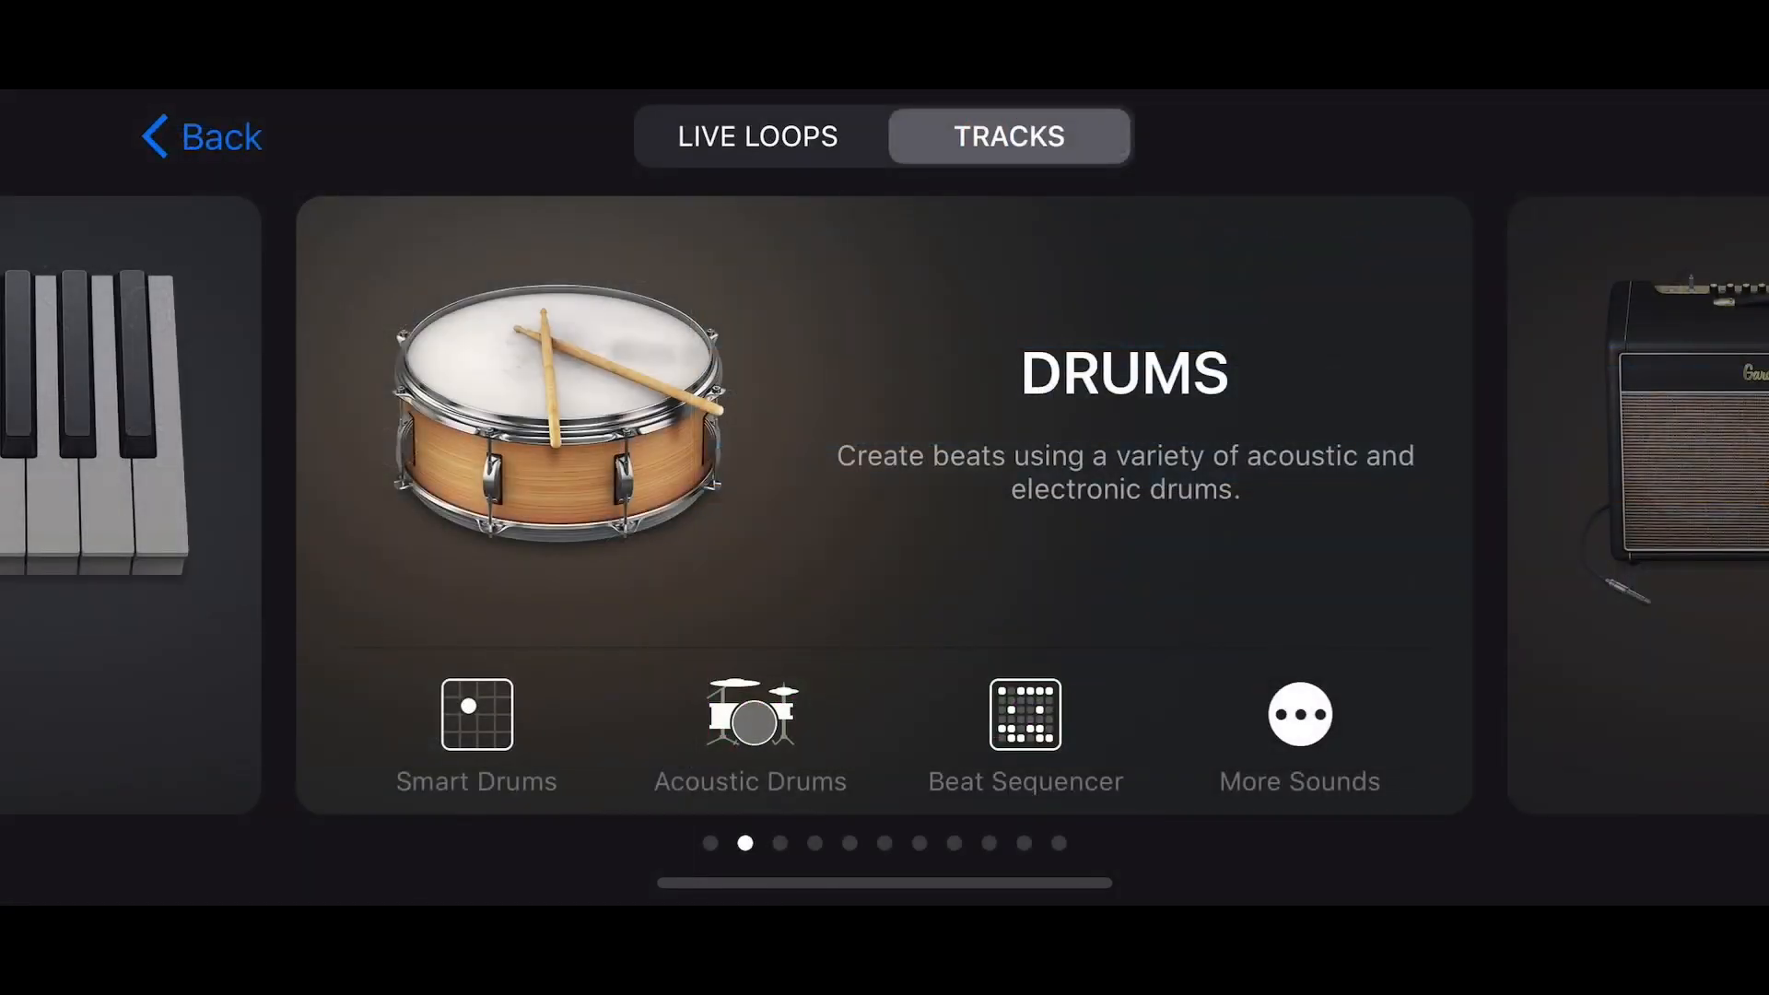
{"action": "left_click", "coordinate": [748, 722]}
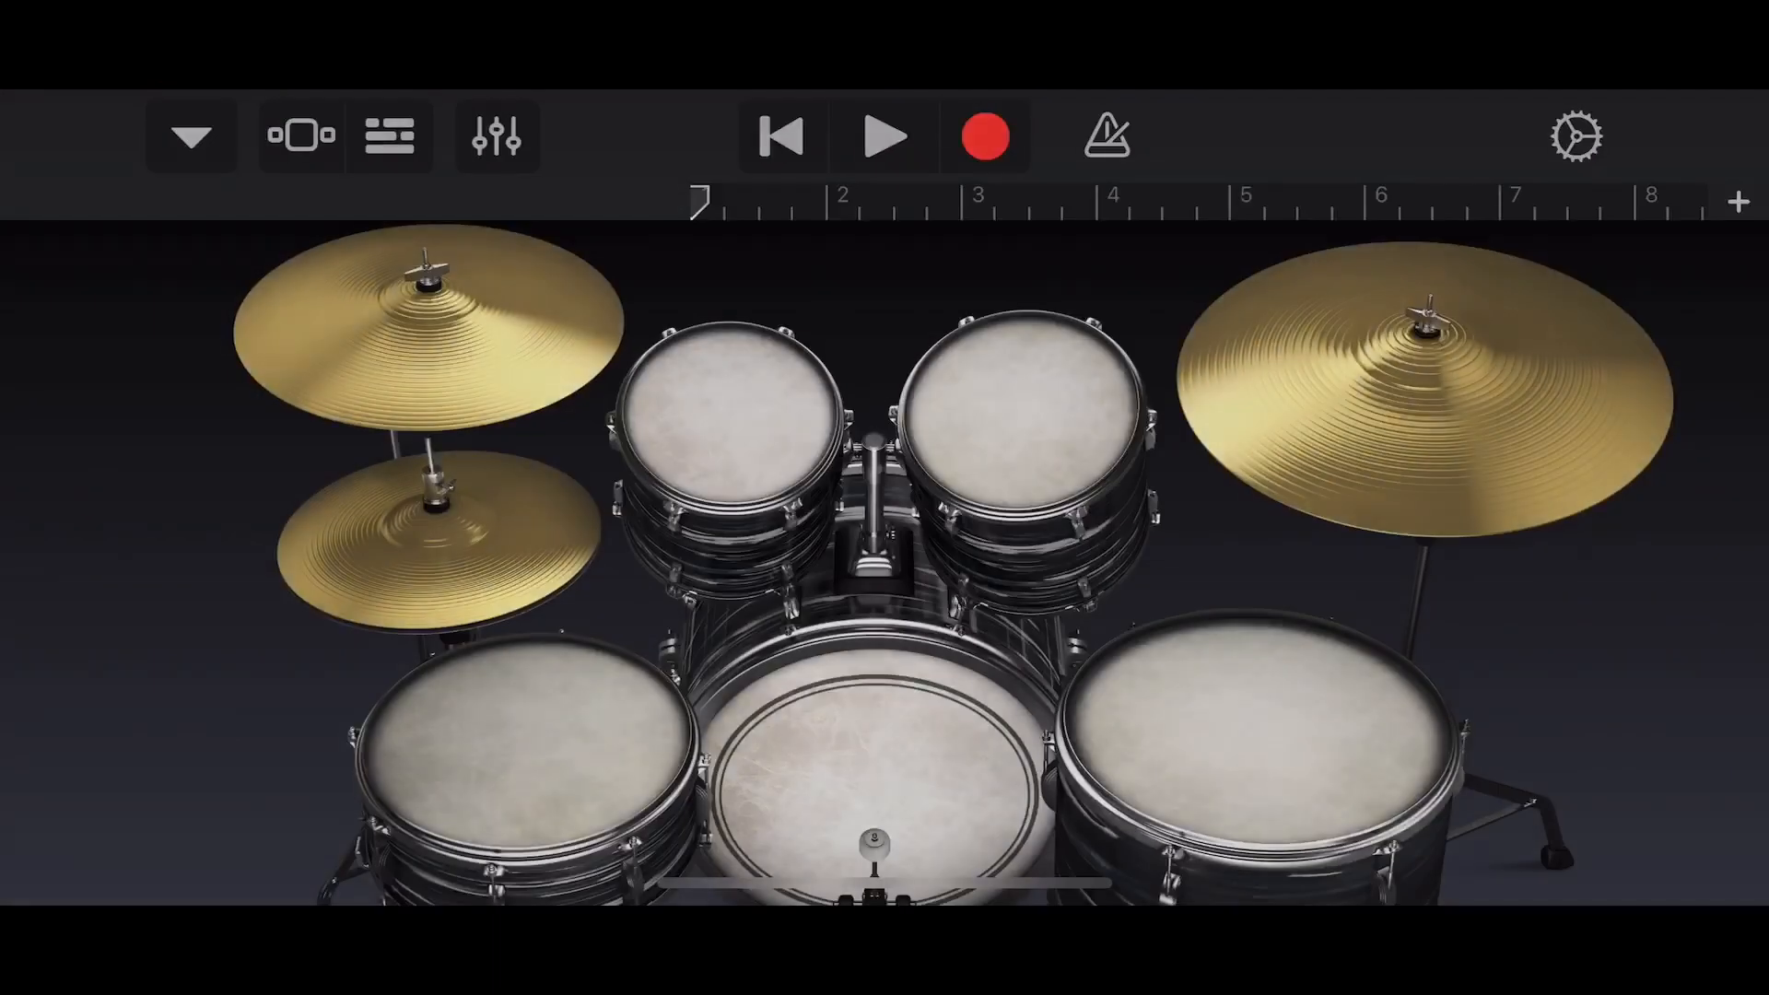
{"action": "left_click", "coordinate": [190, 136]}
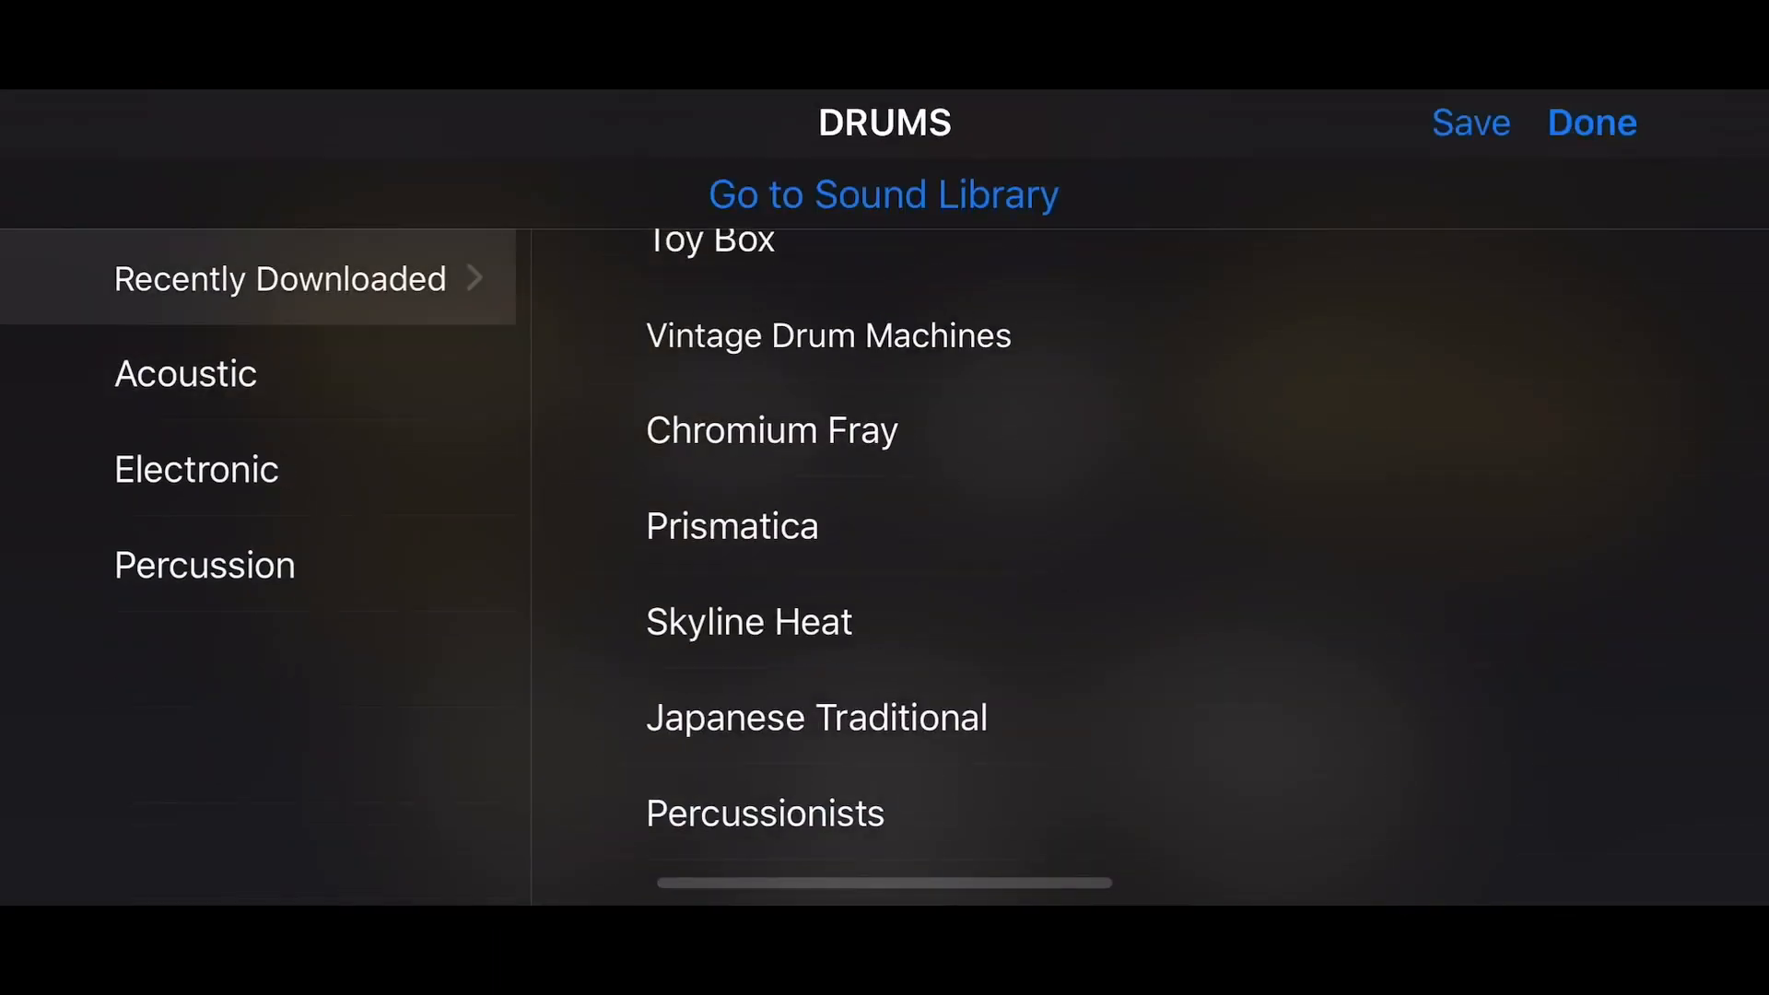
{"action": "left_click", "coordinate": [280, 278]}
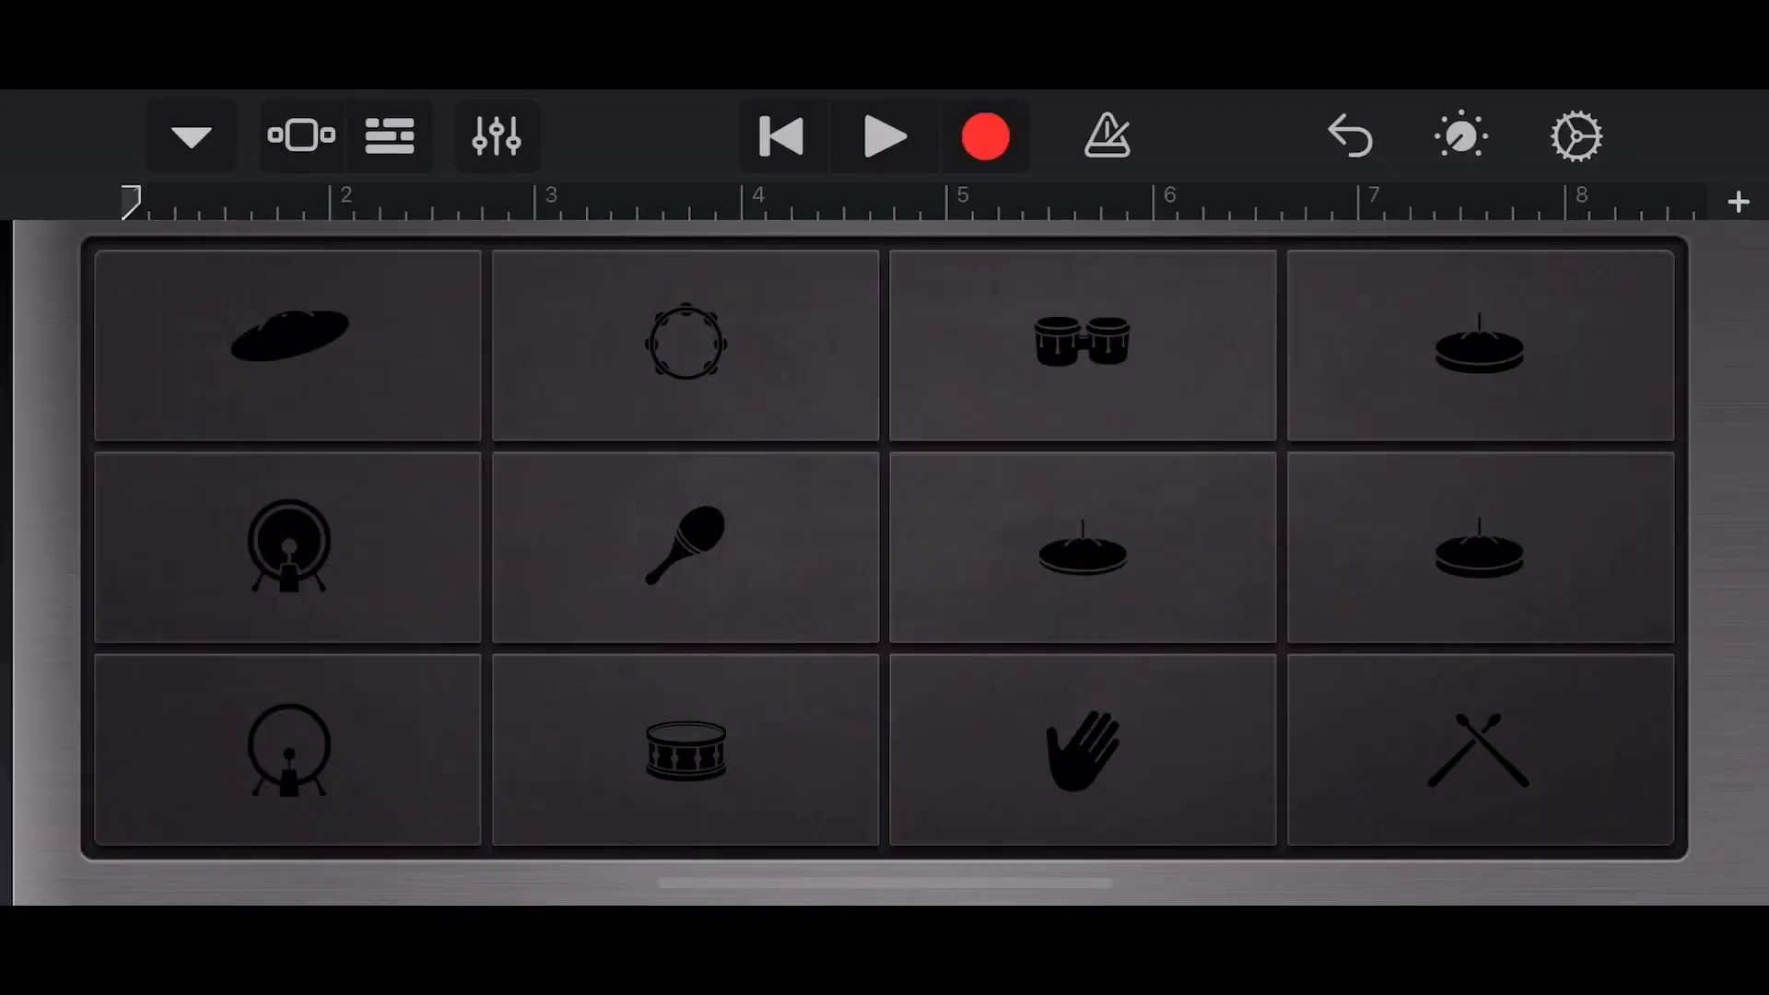
{"action": "left_click", "coordinate": [287, 752]}
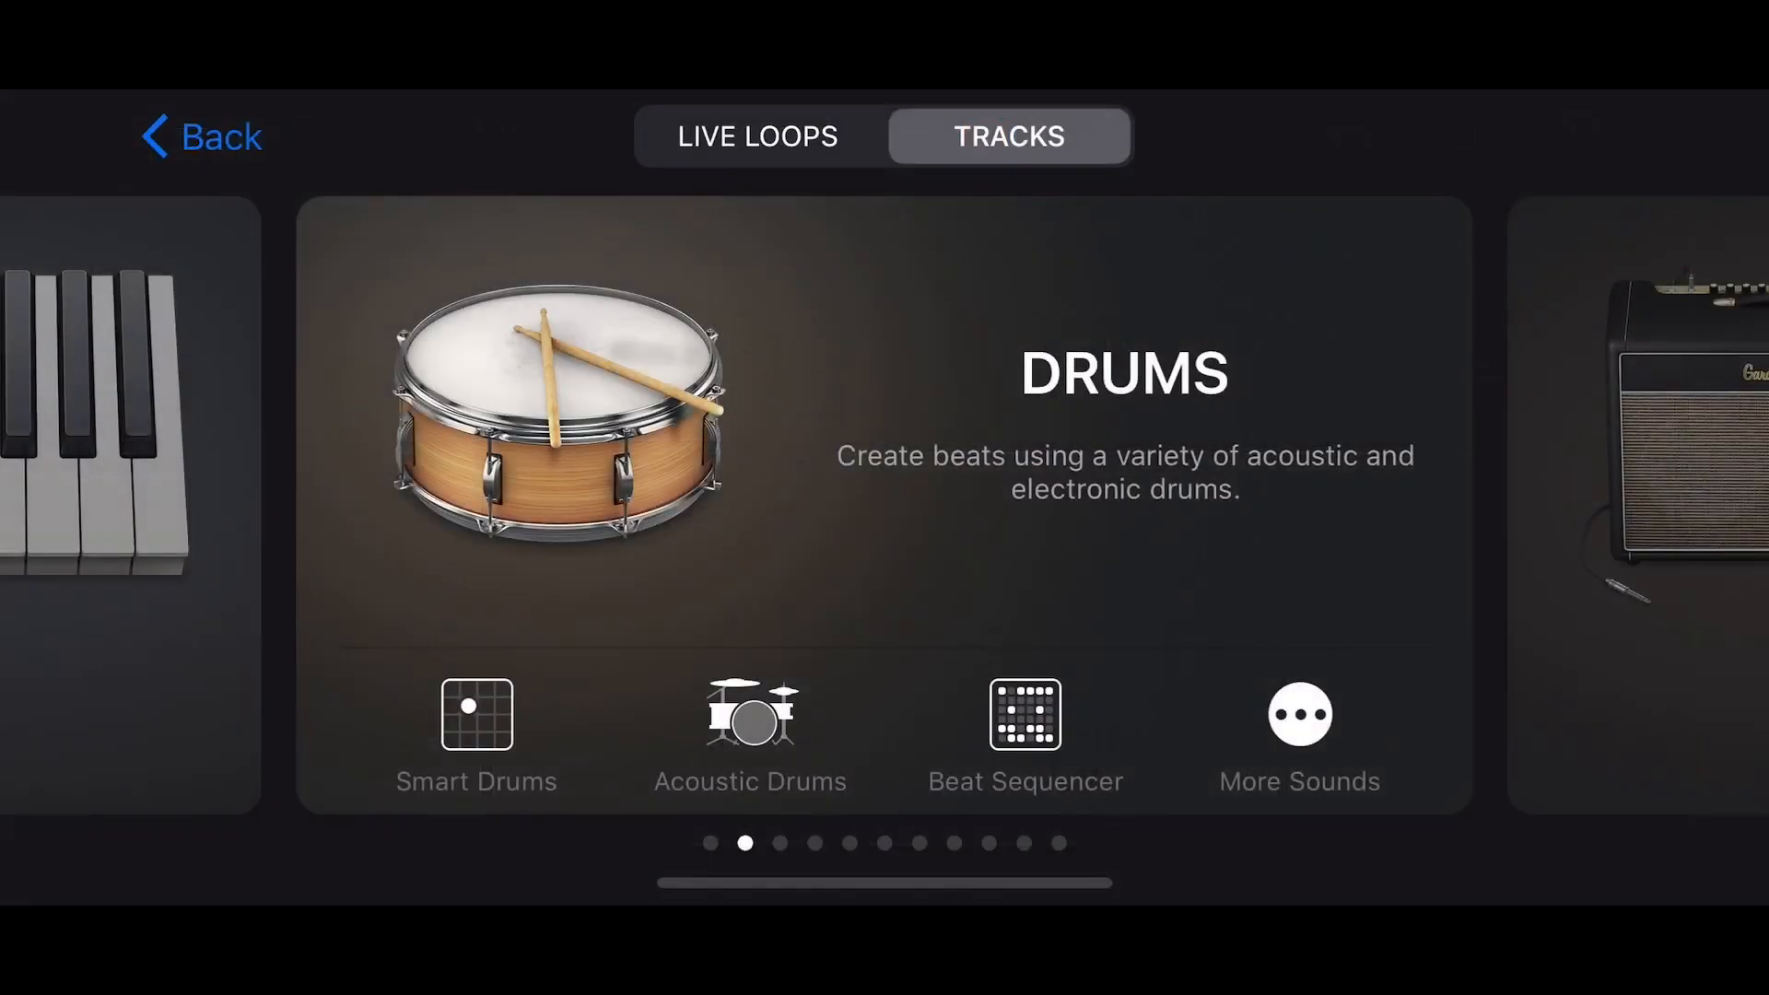
Open a Live Loops template from the second page, showing its drum loop grid.
{"action": "left_click", "coordinate": [759, 136]}
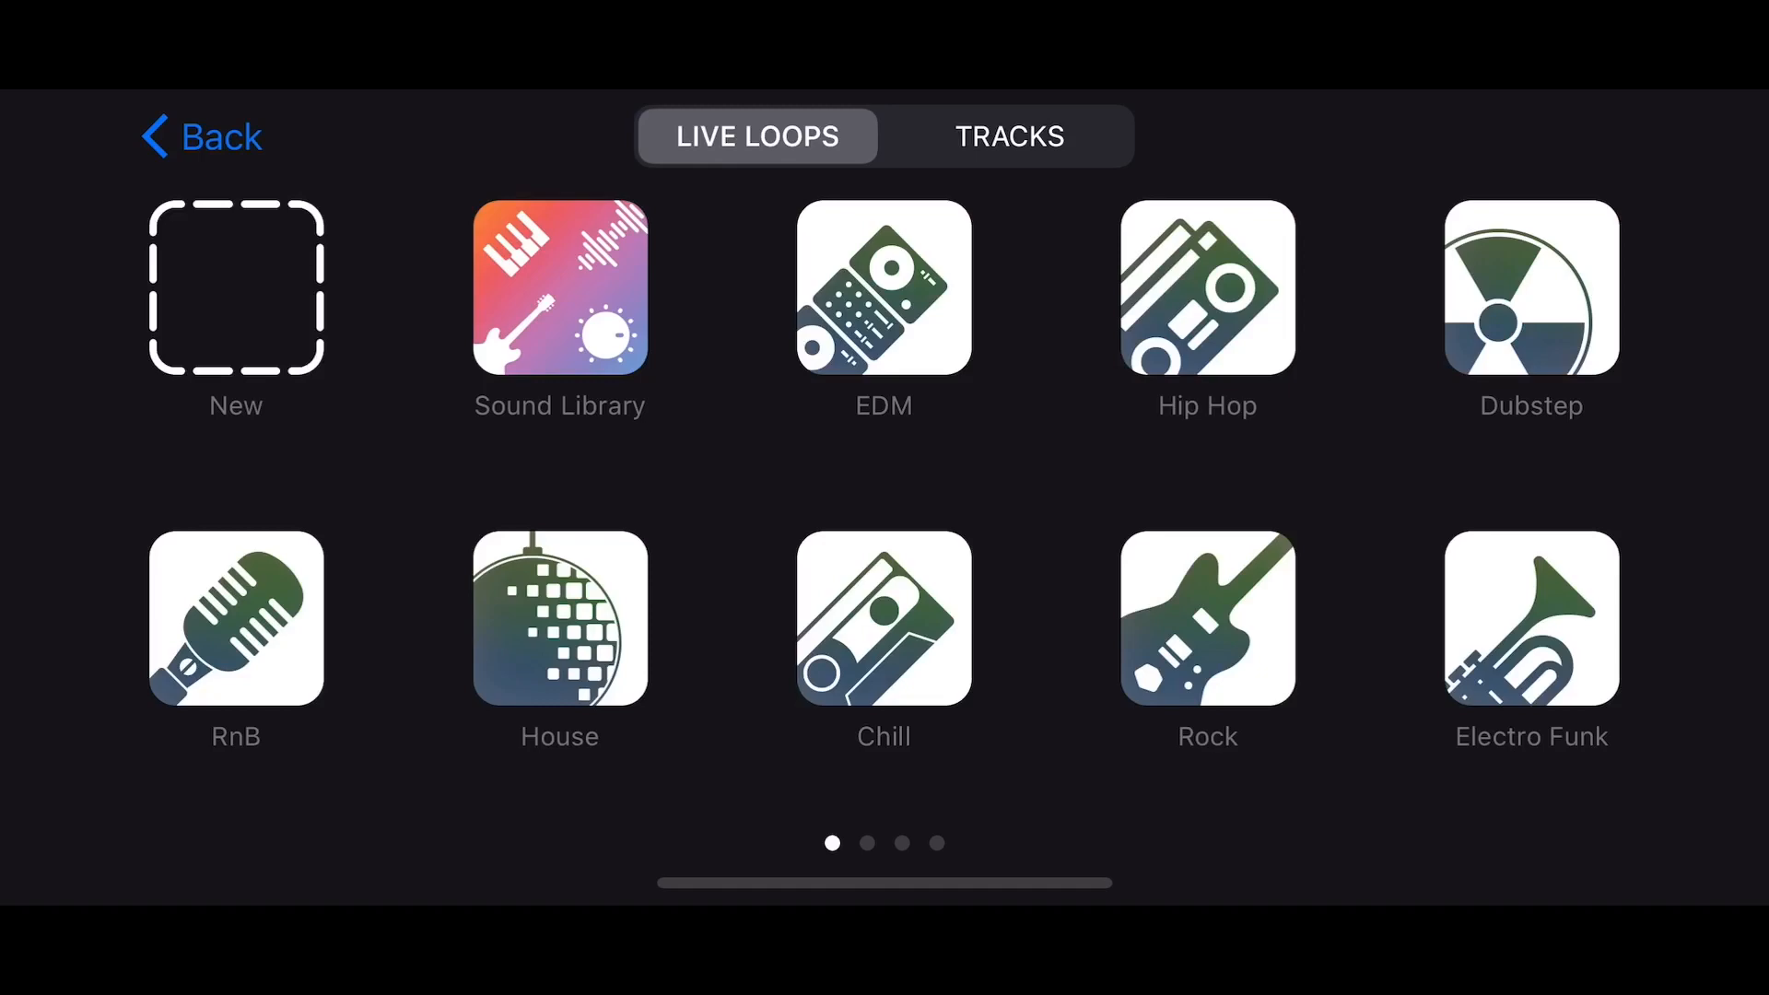
{"action": "scroll", "scroll_direction": "left", "scroll_amount": 3}
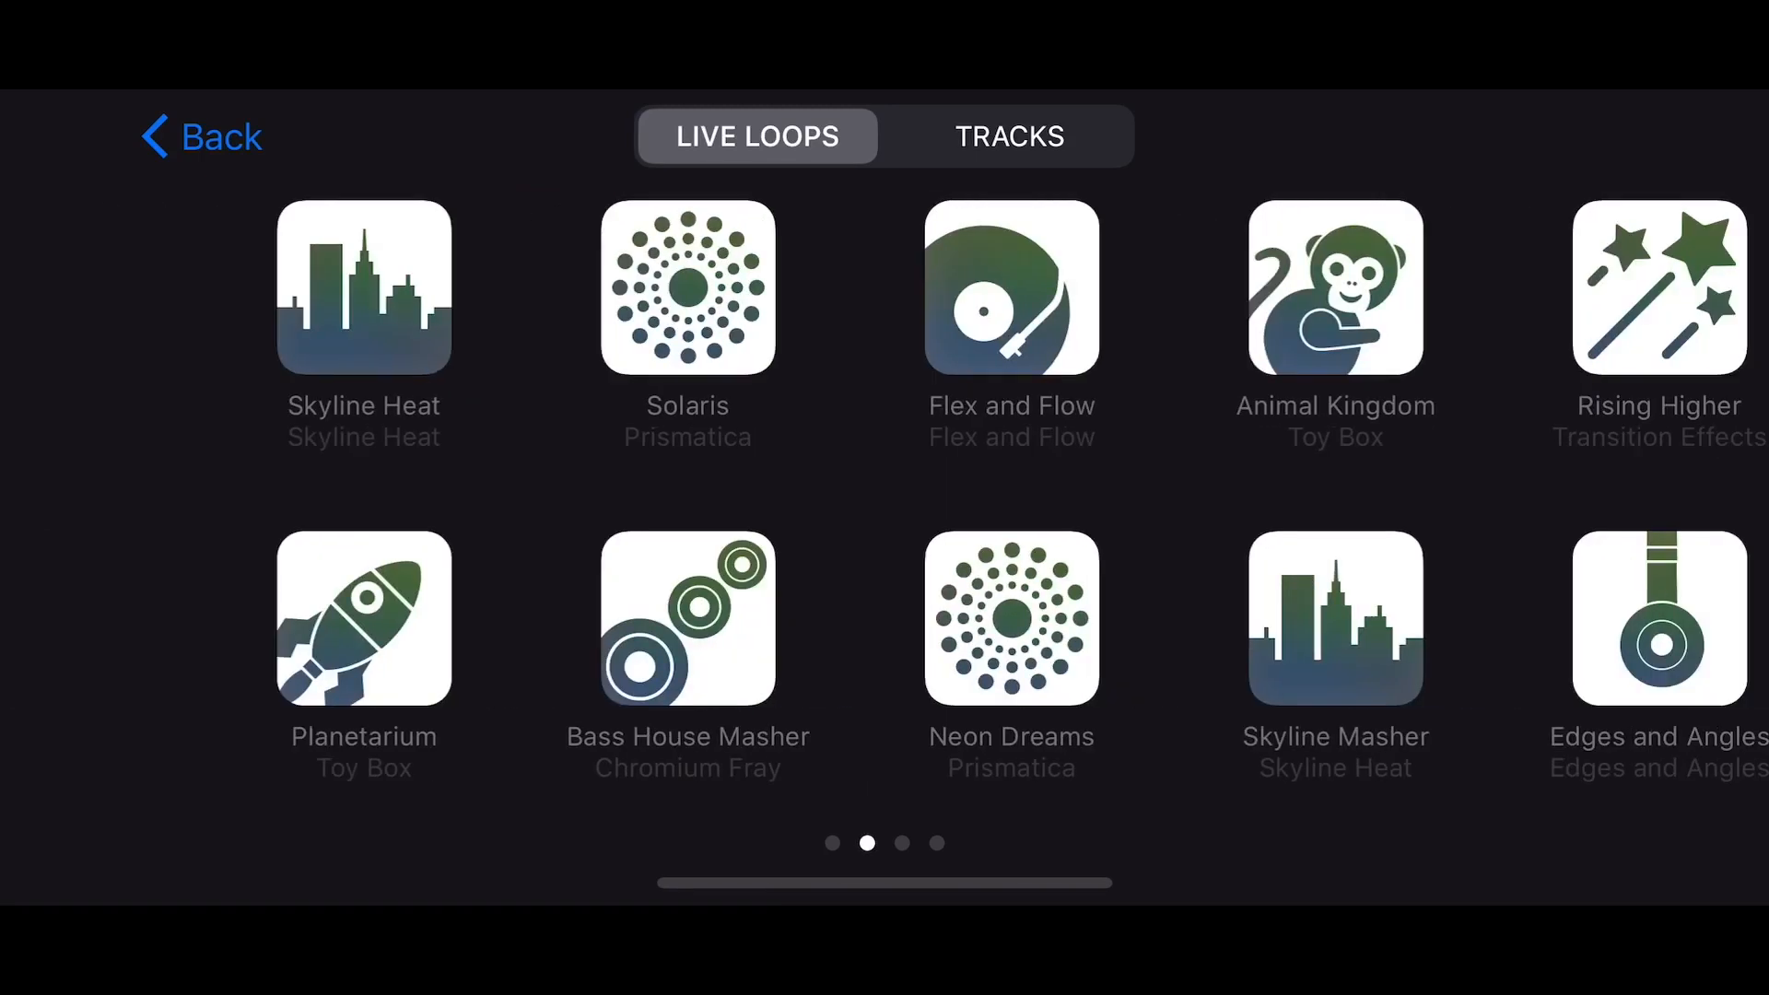
{"action": "scroll", "scroll_direction": "left", "scroll_amount": 3}
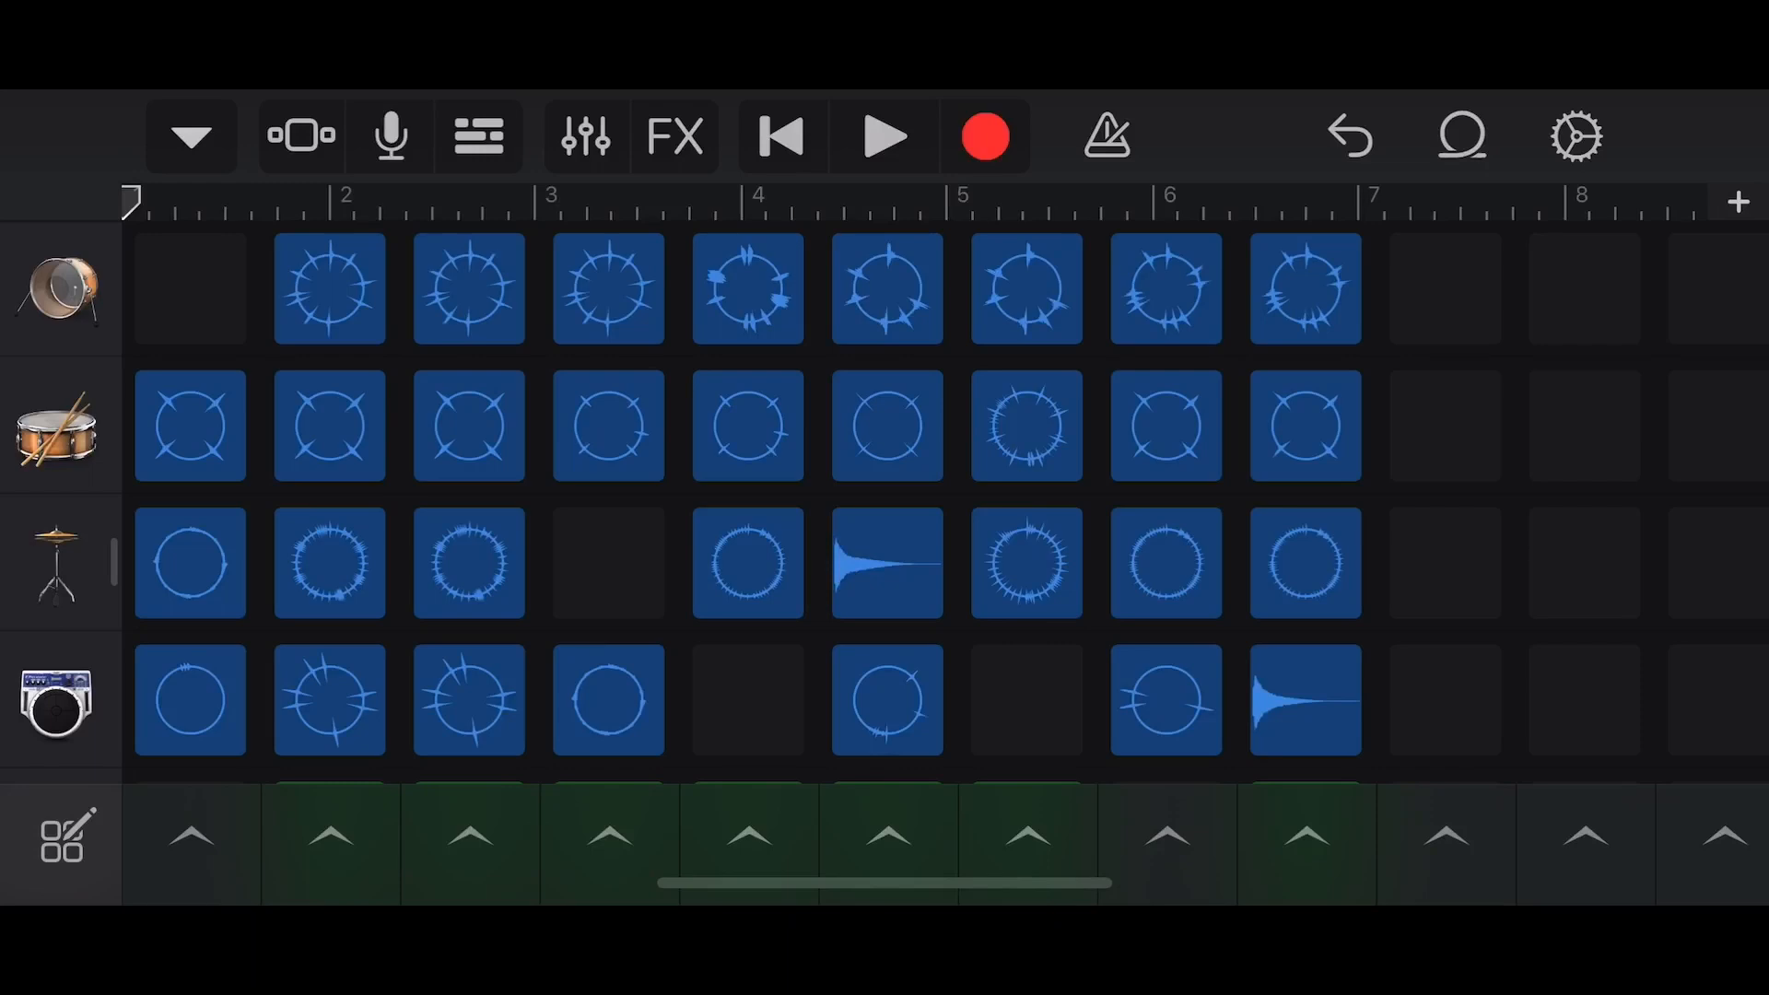
Start the row-three cymbal loop and a row-two drum kit loop playing.
{"action": "left_click", "coordinate": [468, 564]}
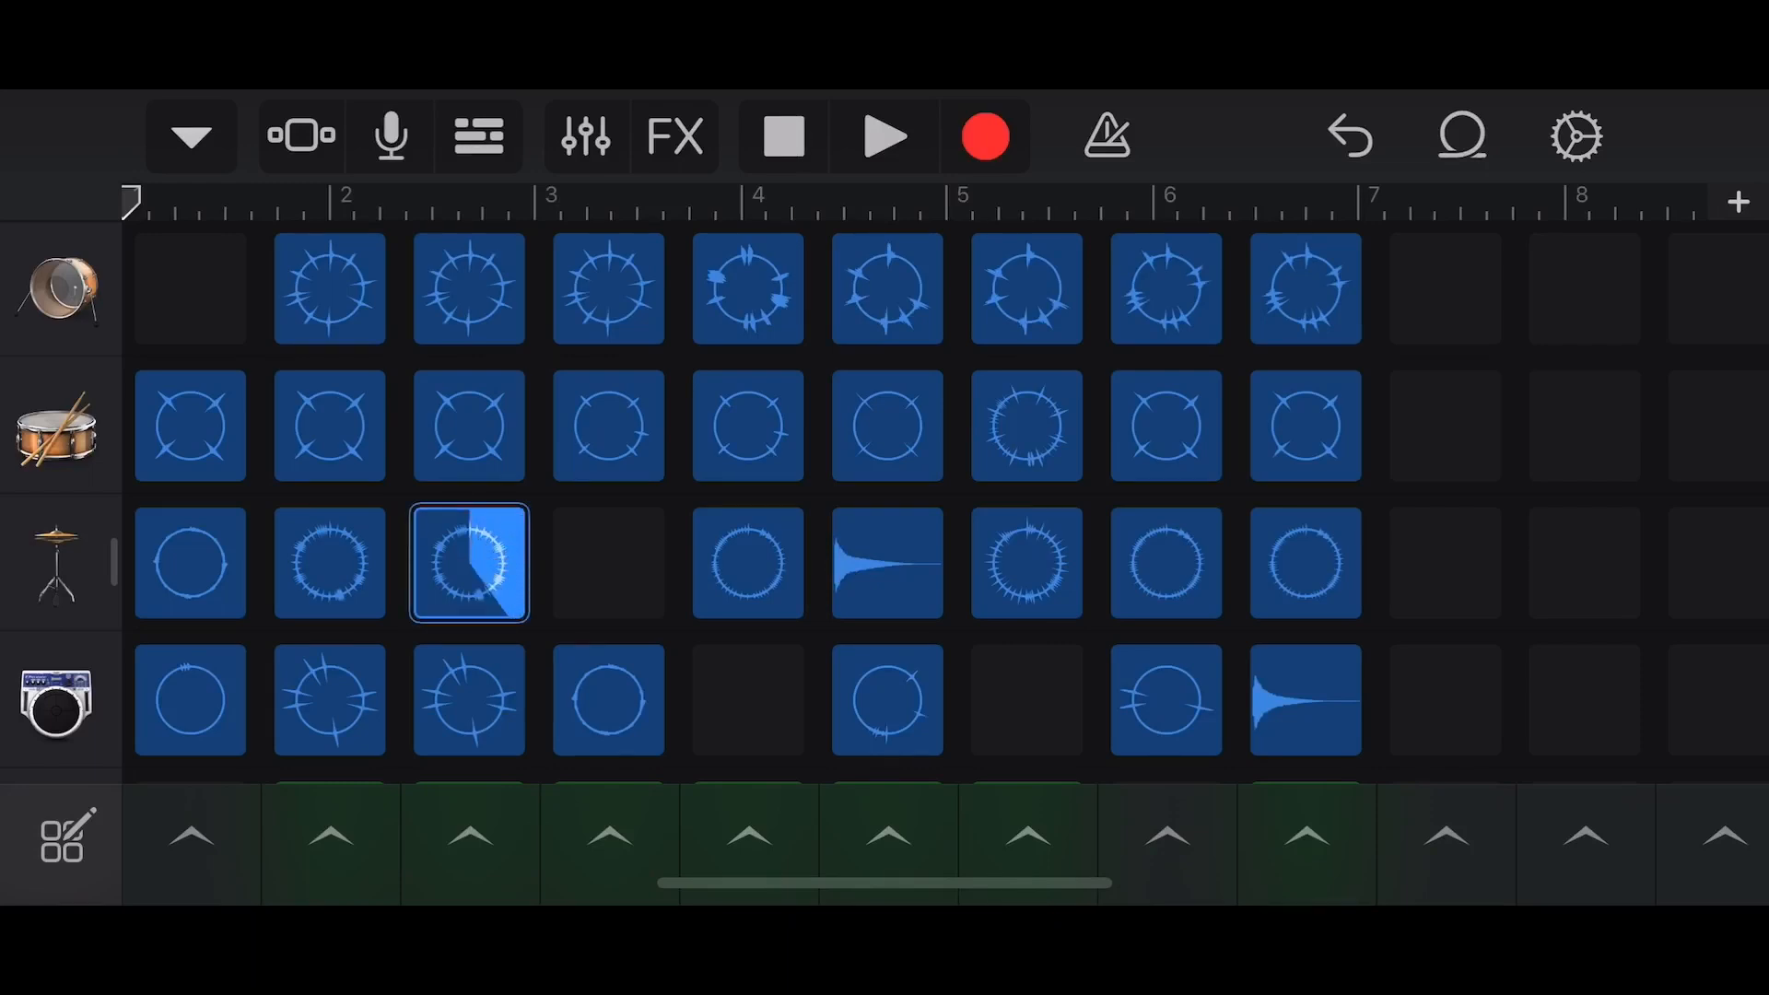
{"action": "left_click", "coordinate": [748, 427]}
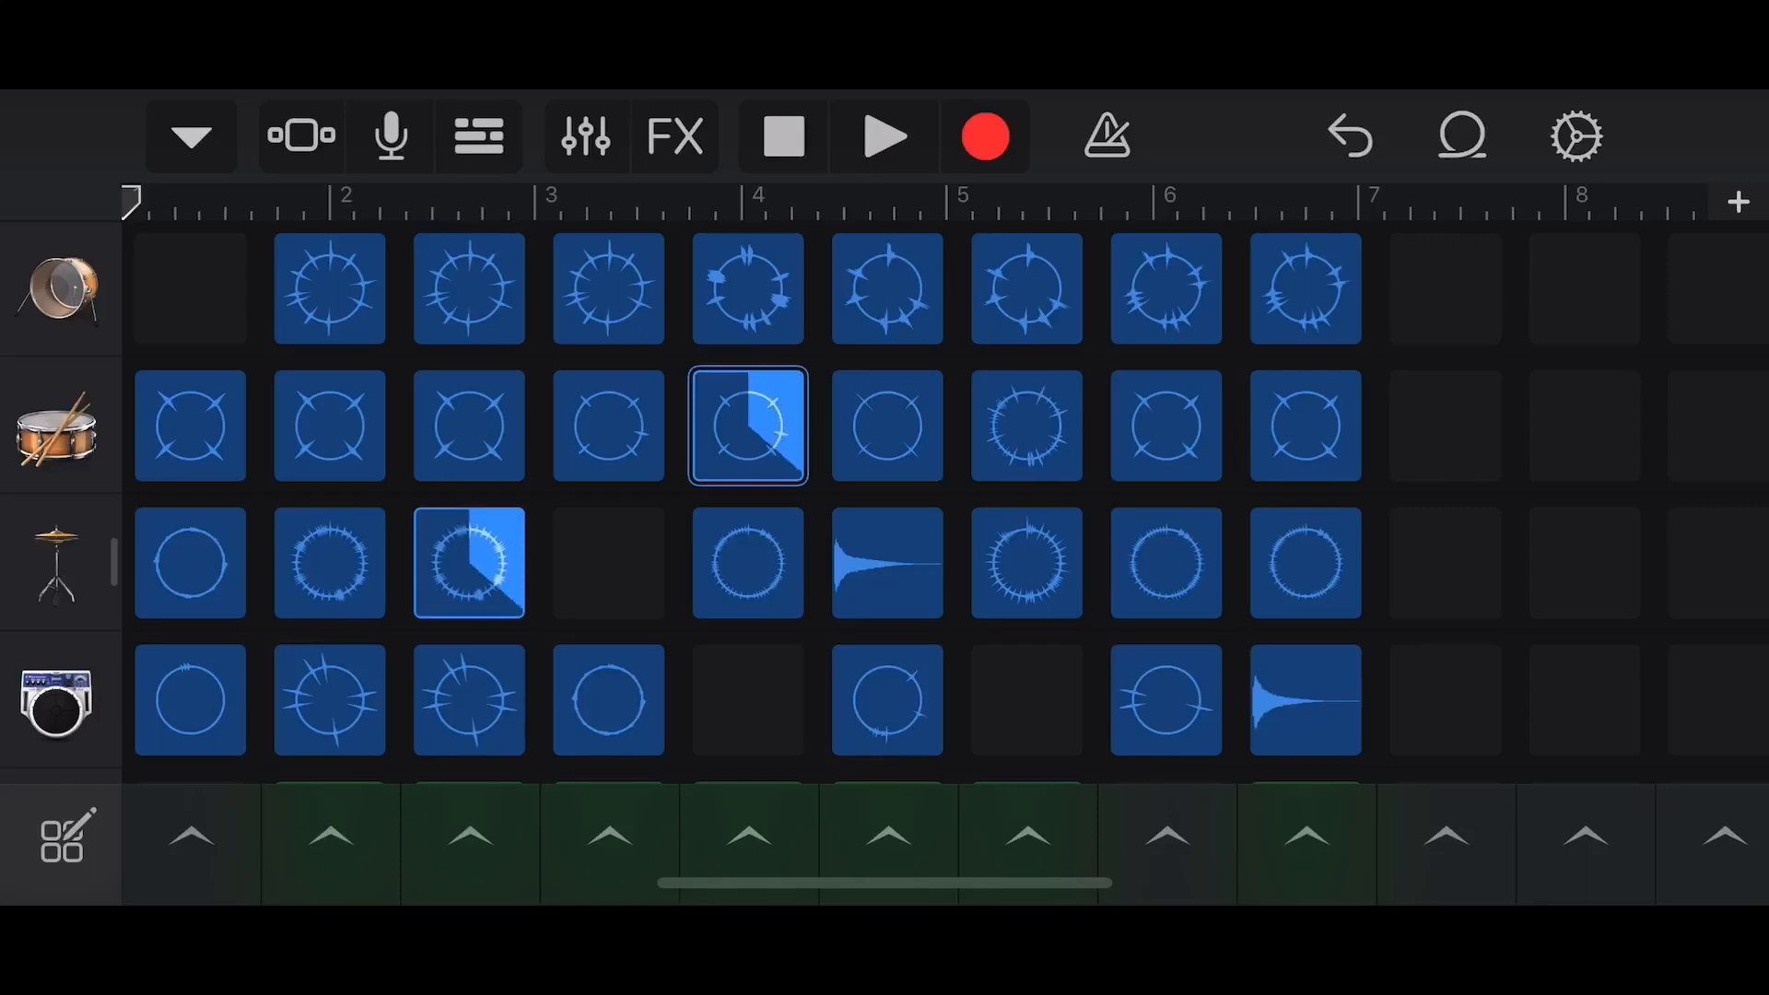
{"action": "scroll", "scroll_direction": "down", "scroll_amount": 3}
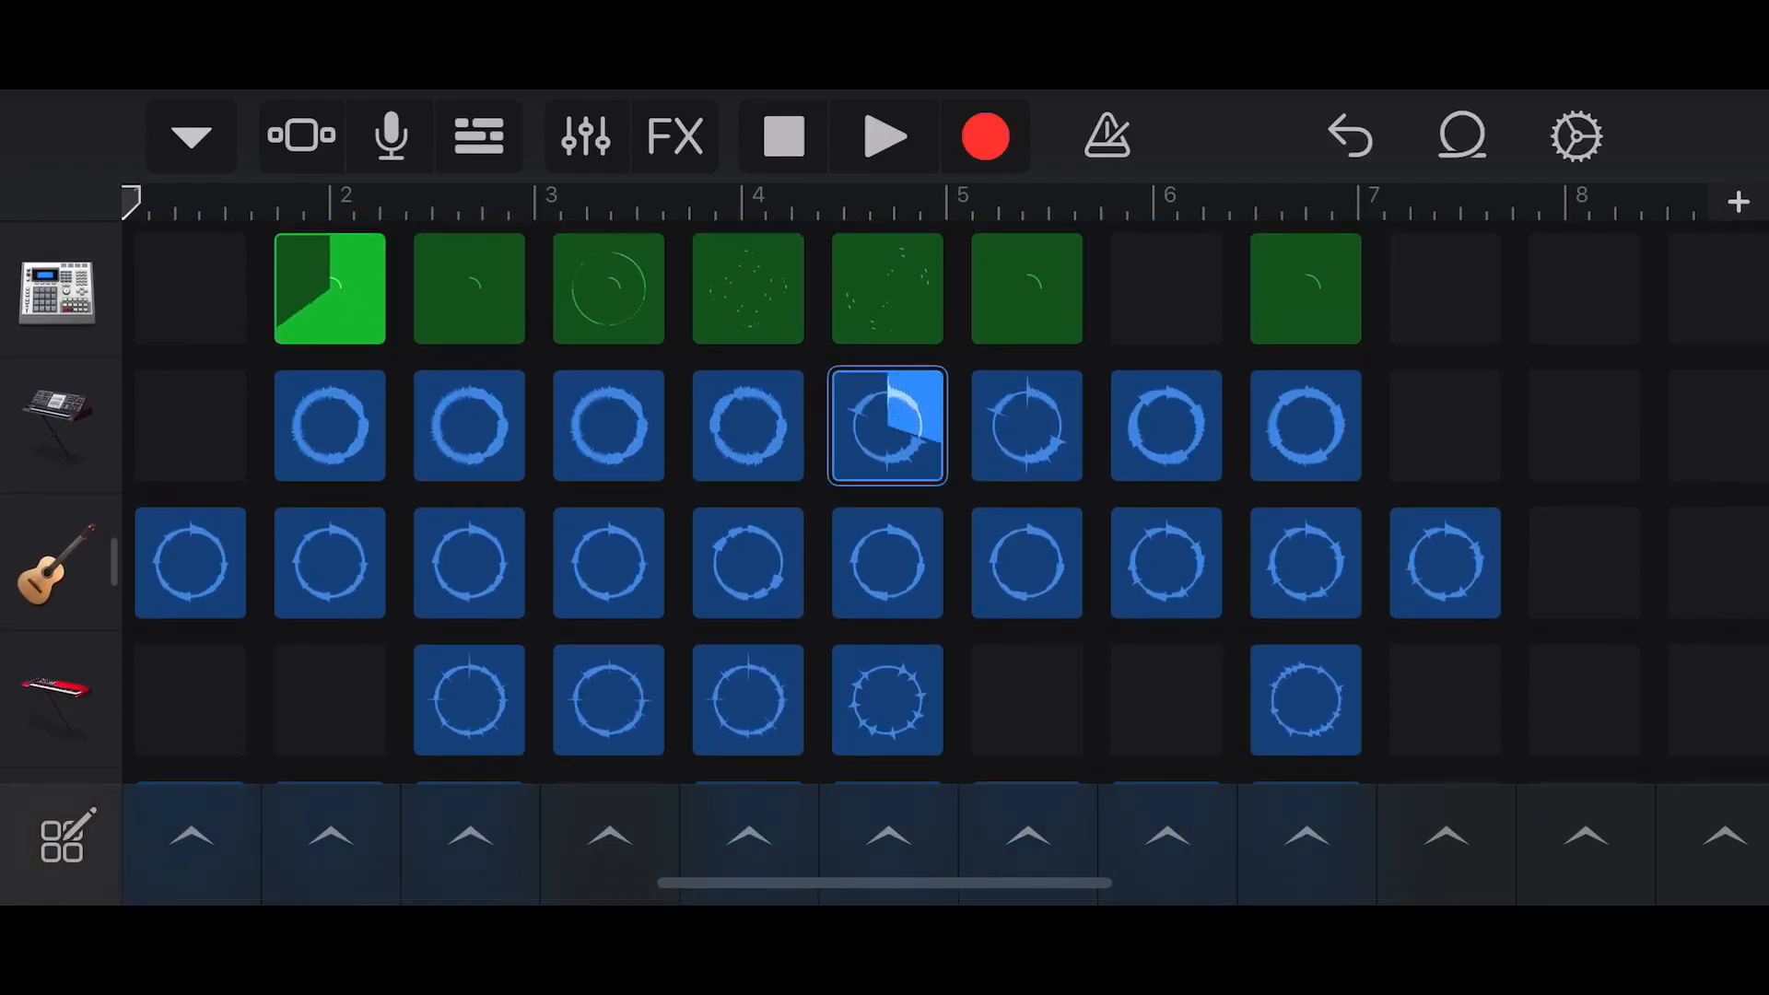
Queue and play every loop in the third column together.
{"action": "left_click", "coordinate": [885, 136]}
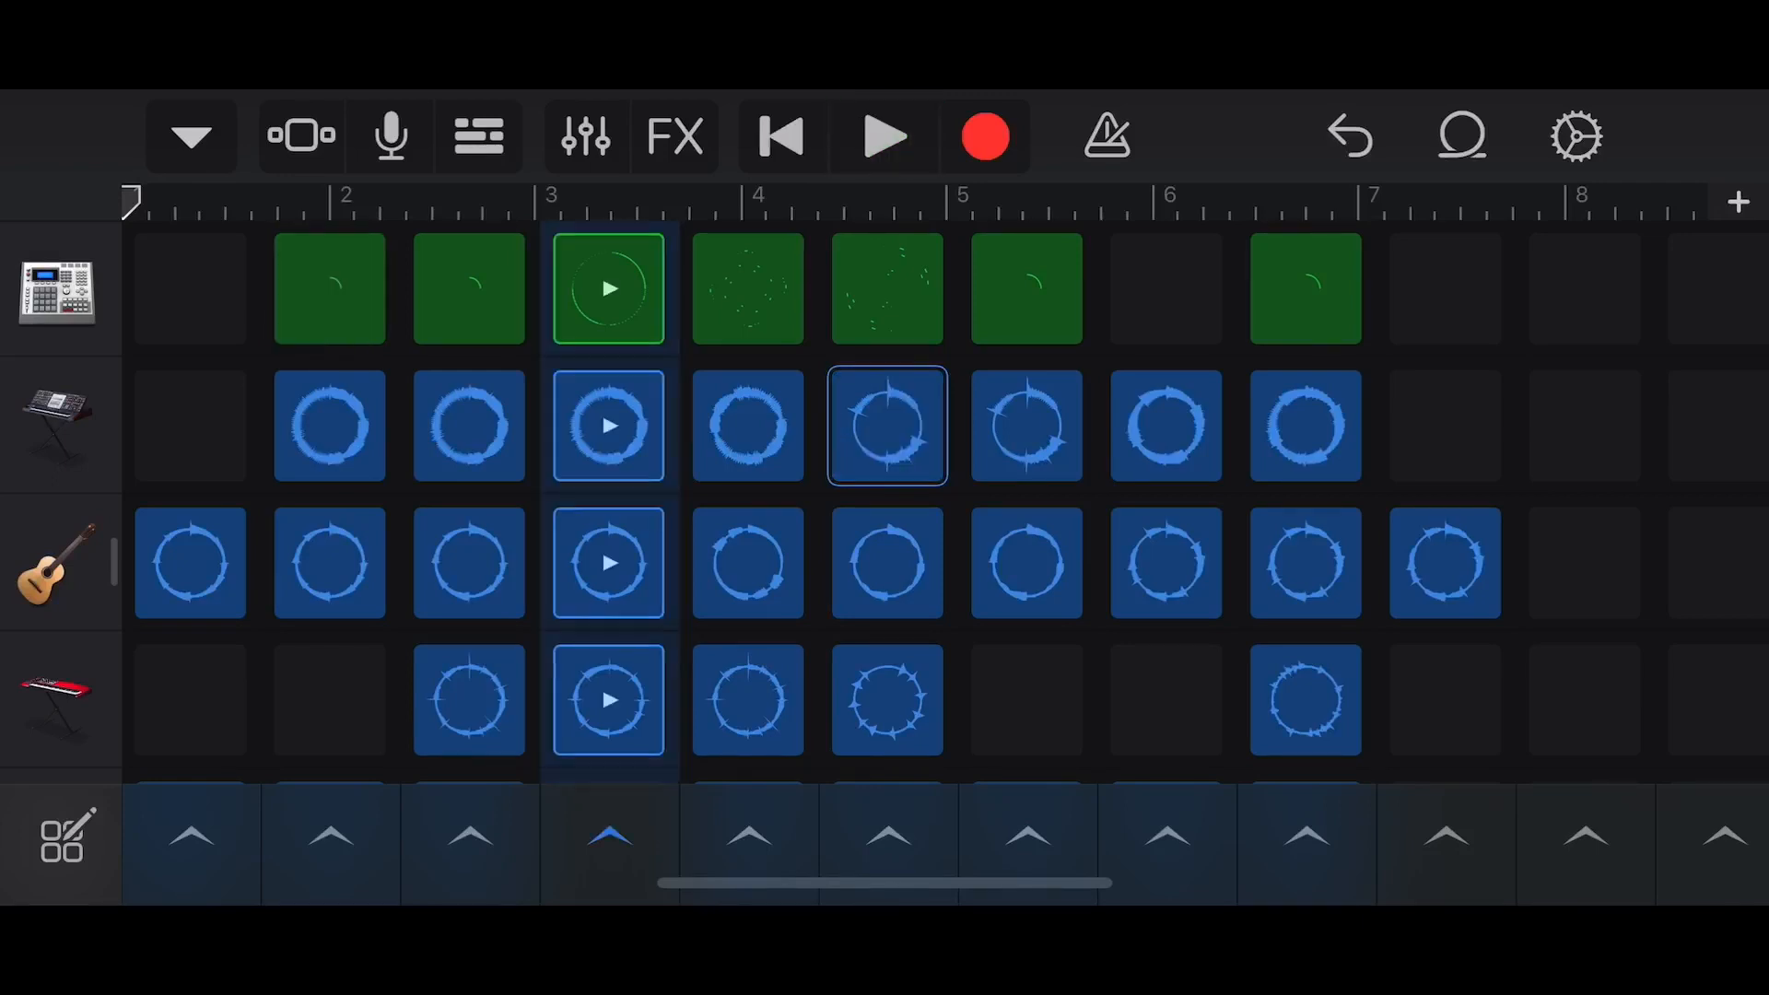
{"action": "left_click", "coordinate": [884, 137]}
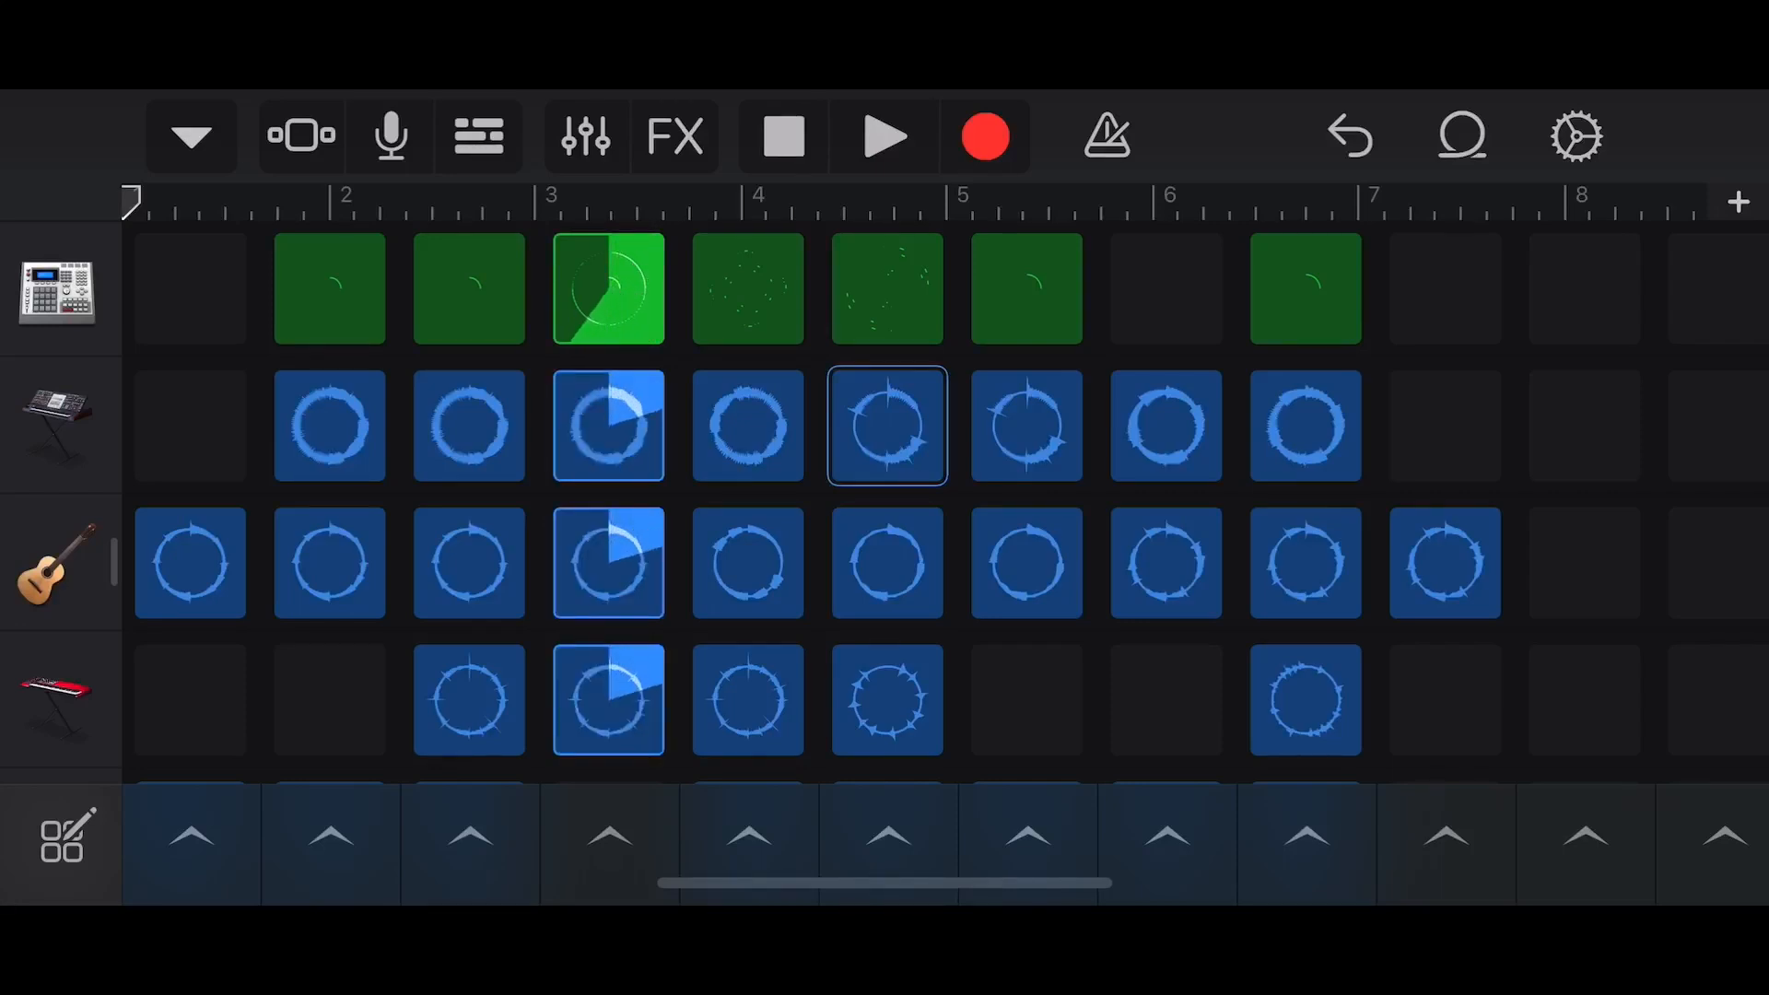
{"action": "left_click", "coordinate": [885, 136]}
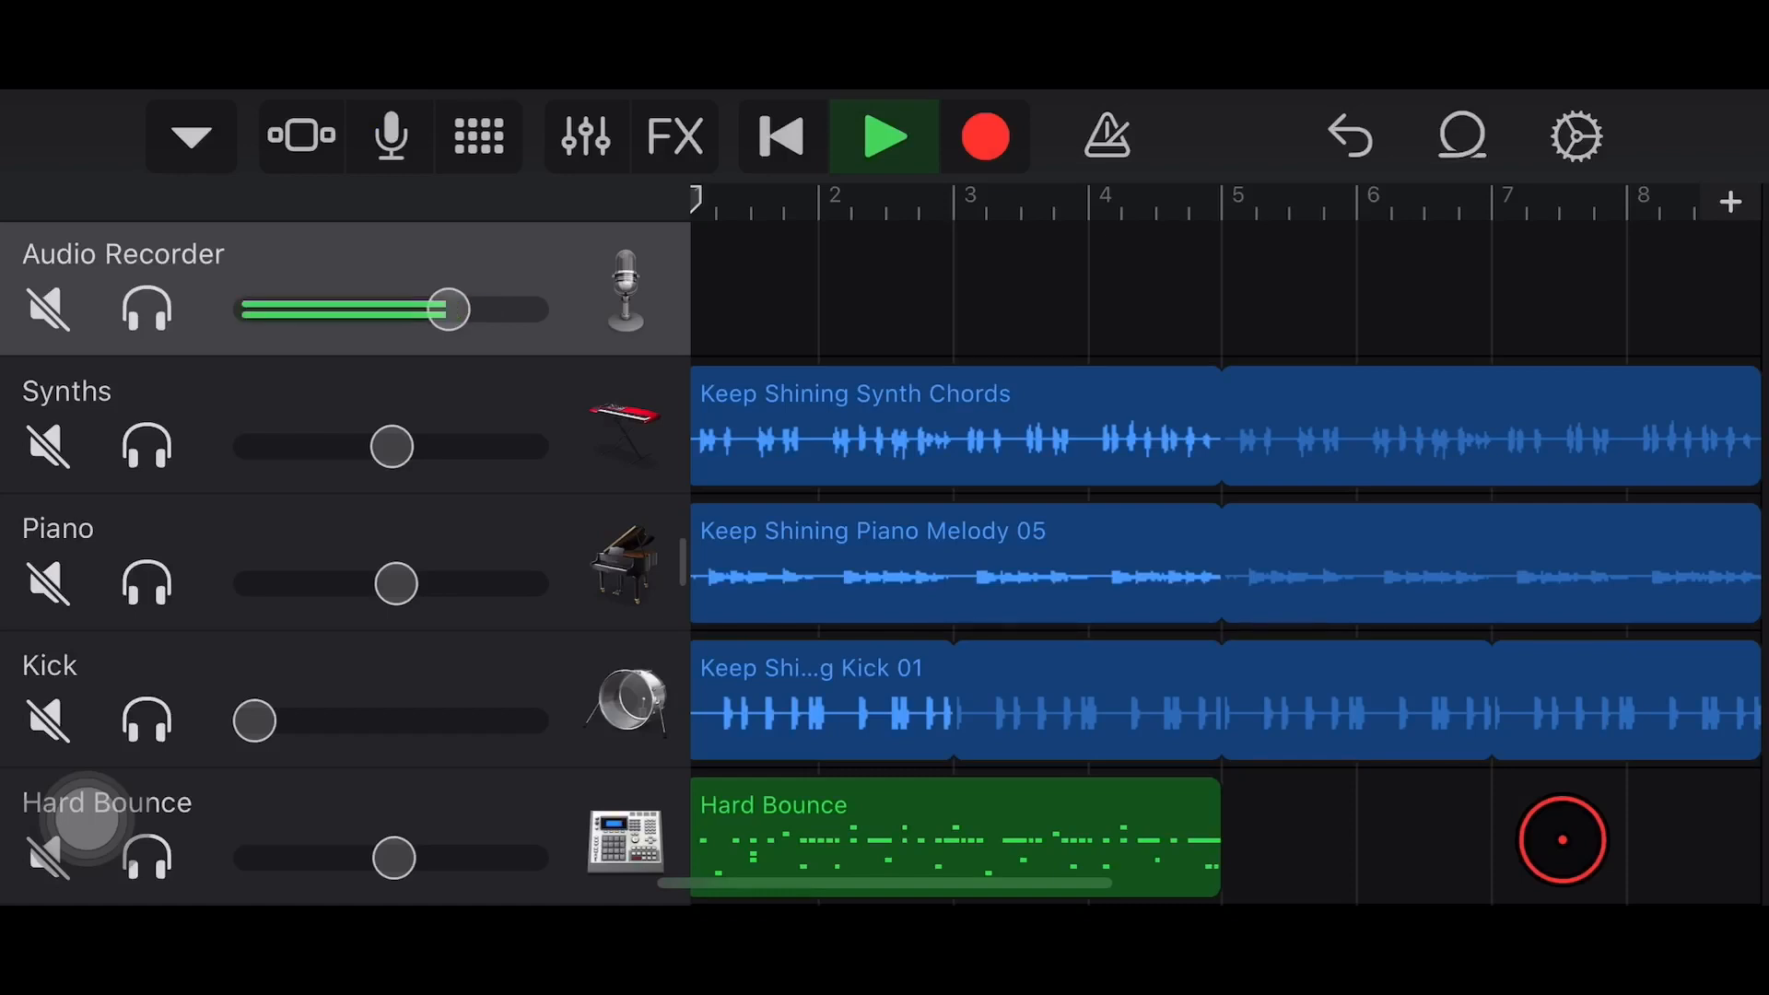
Play the arrangement and move the playhead to around bar 4 in the ruler.
{"action": "left_click_drag", "start_coordinate": [450, 310], "coordinate": [450, 309]}
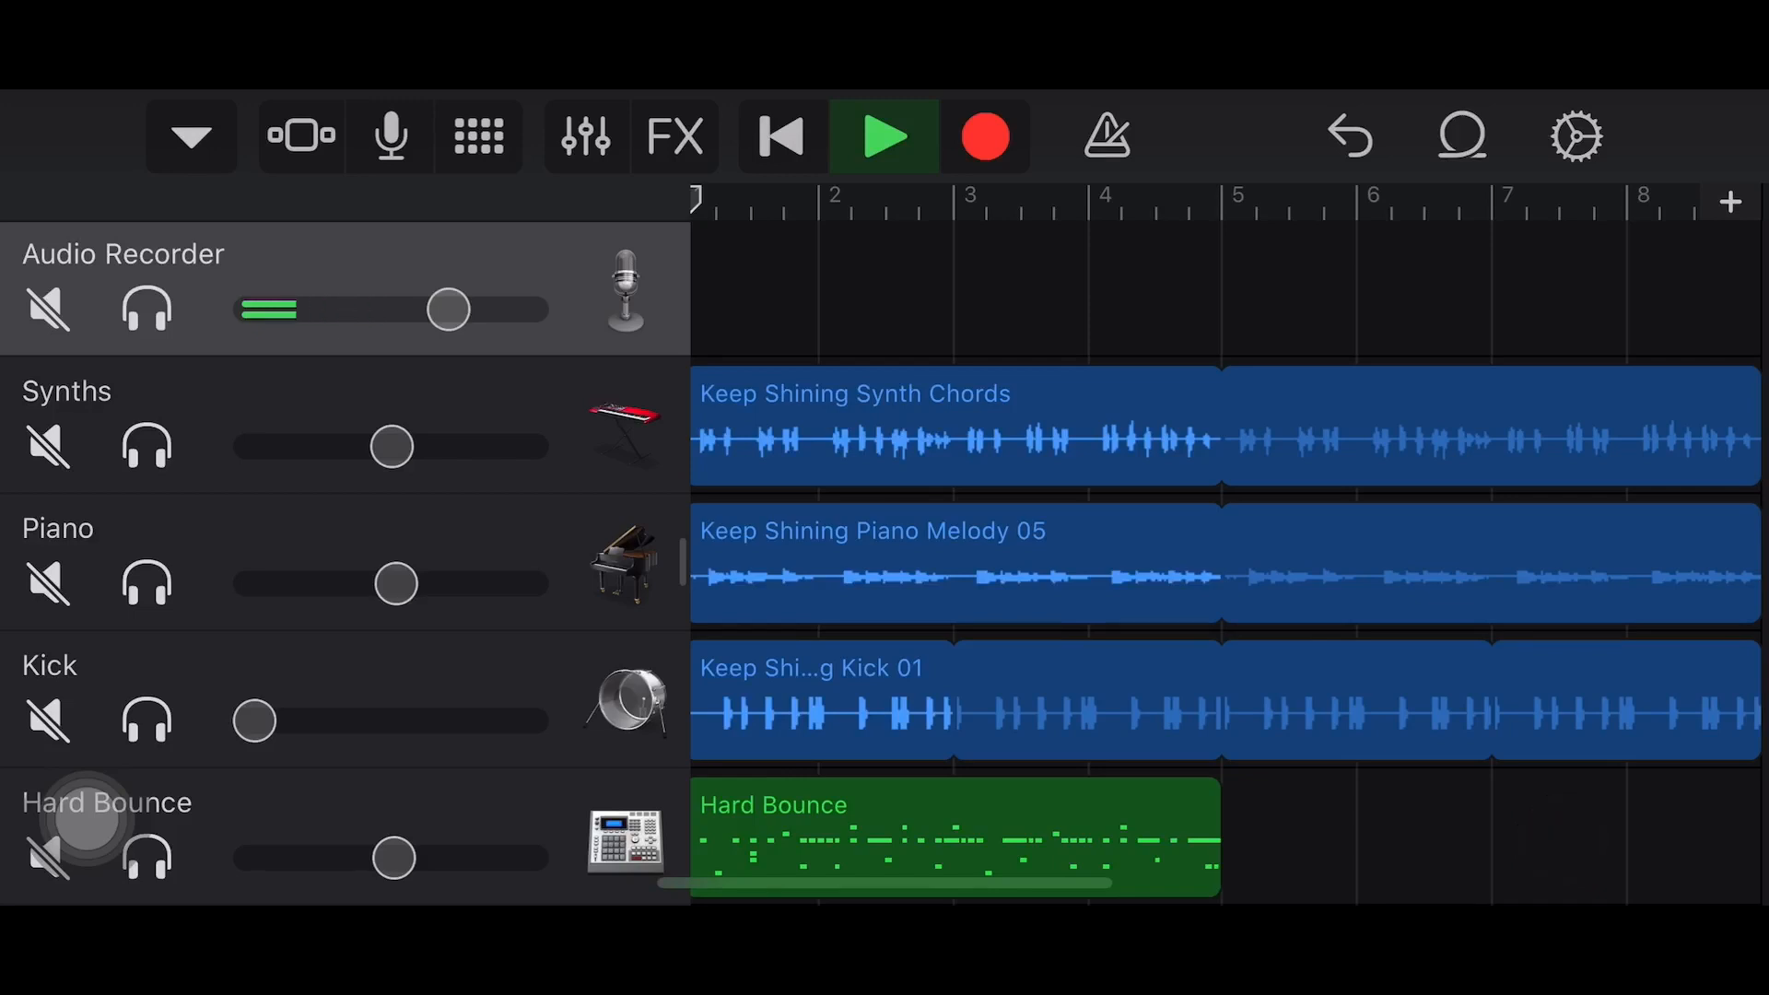
{"action": "left_click", "coordinate": [1030, 466]}
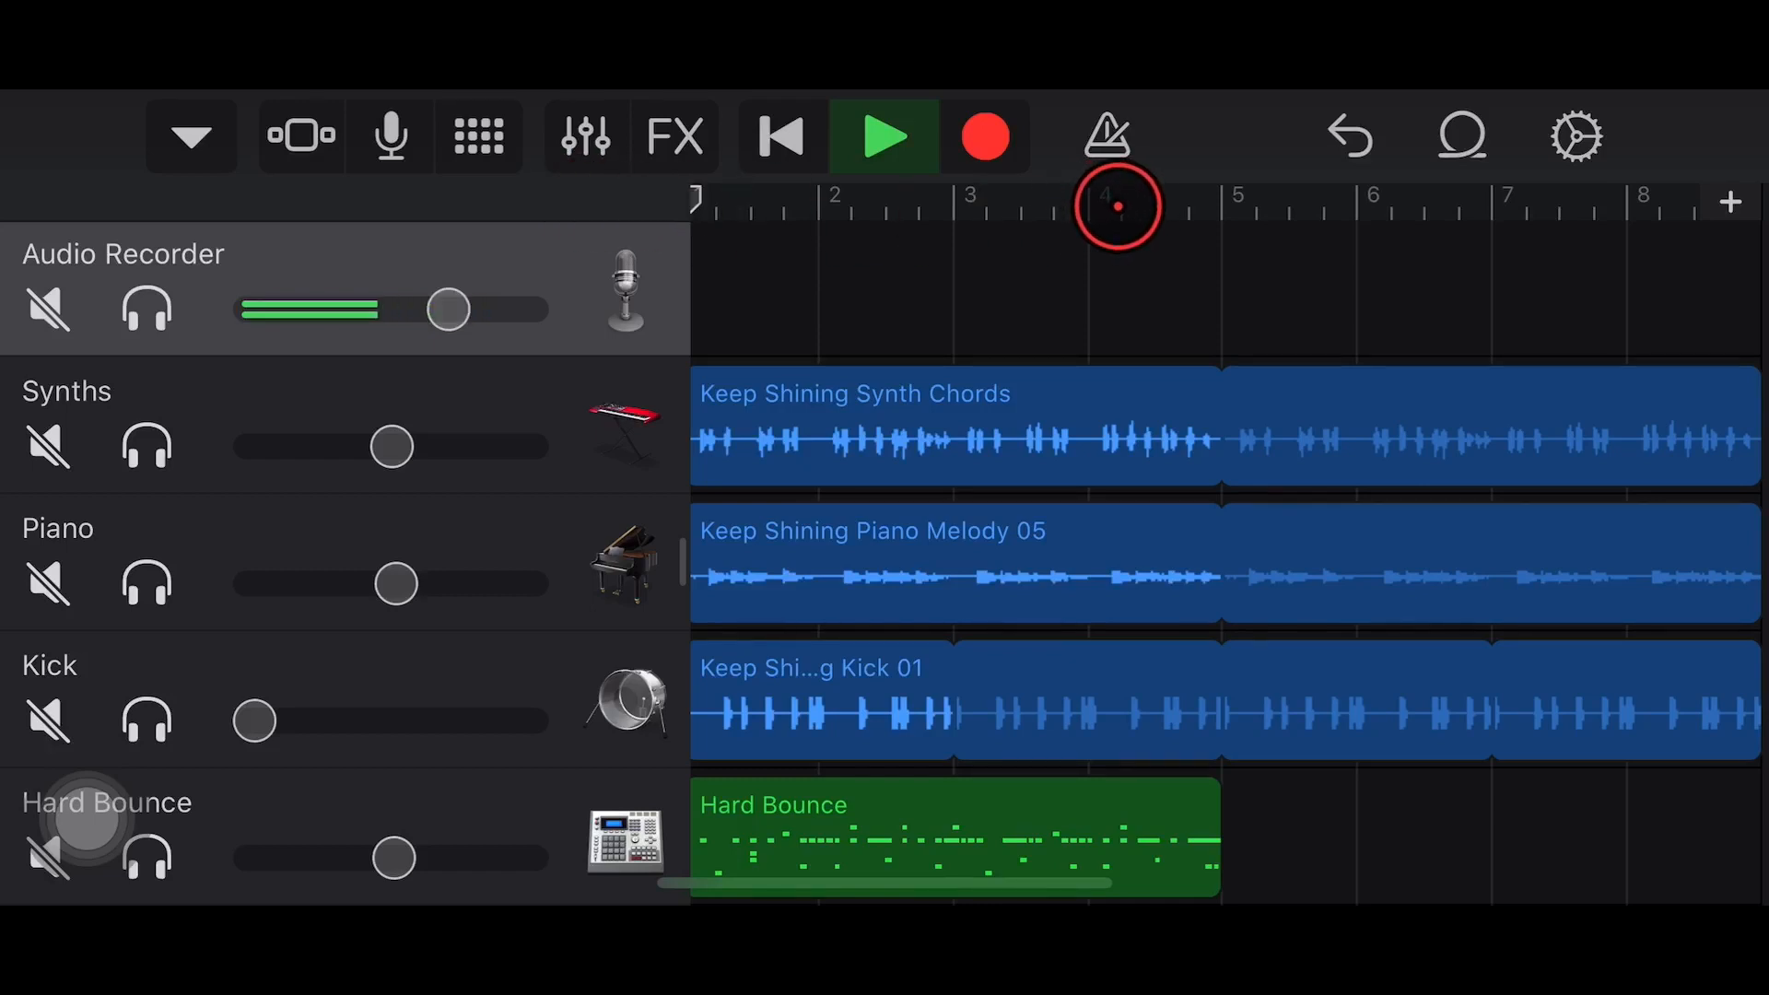
{"action": "left_click_drag", "start_coordinate": [447, 309], "coordinate": [447, 310]}
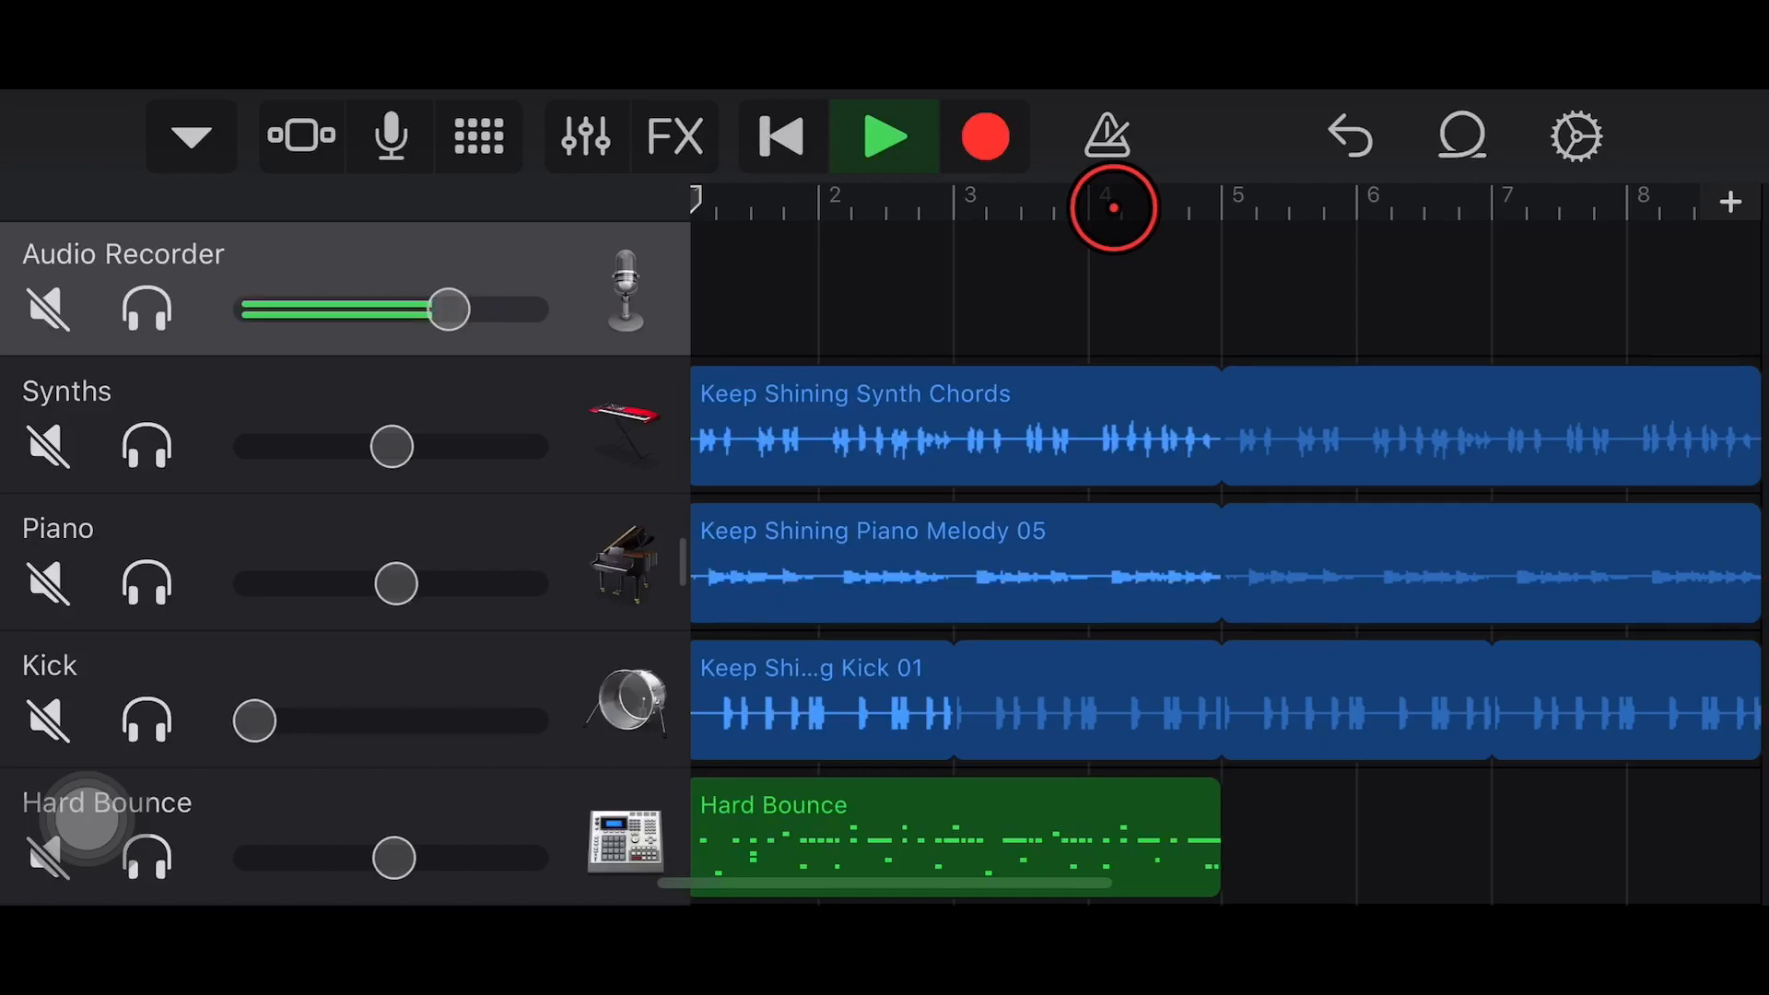